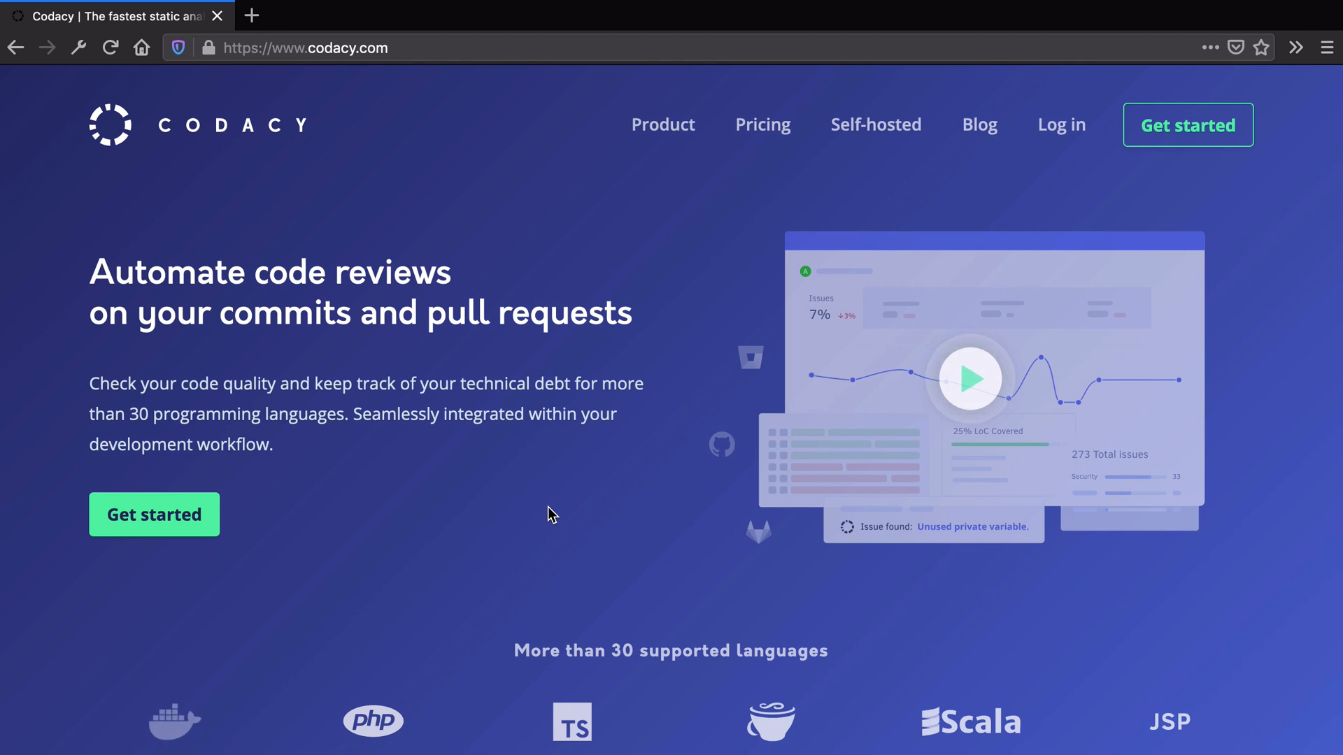
mouse_move(603, 7)
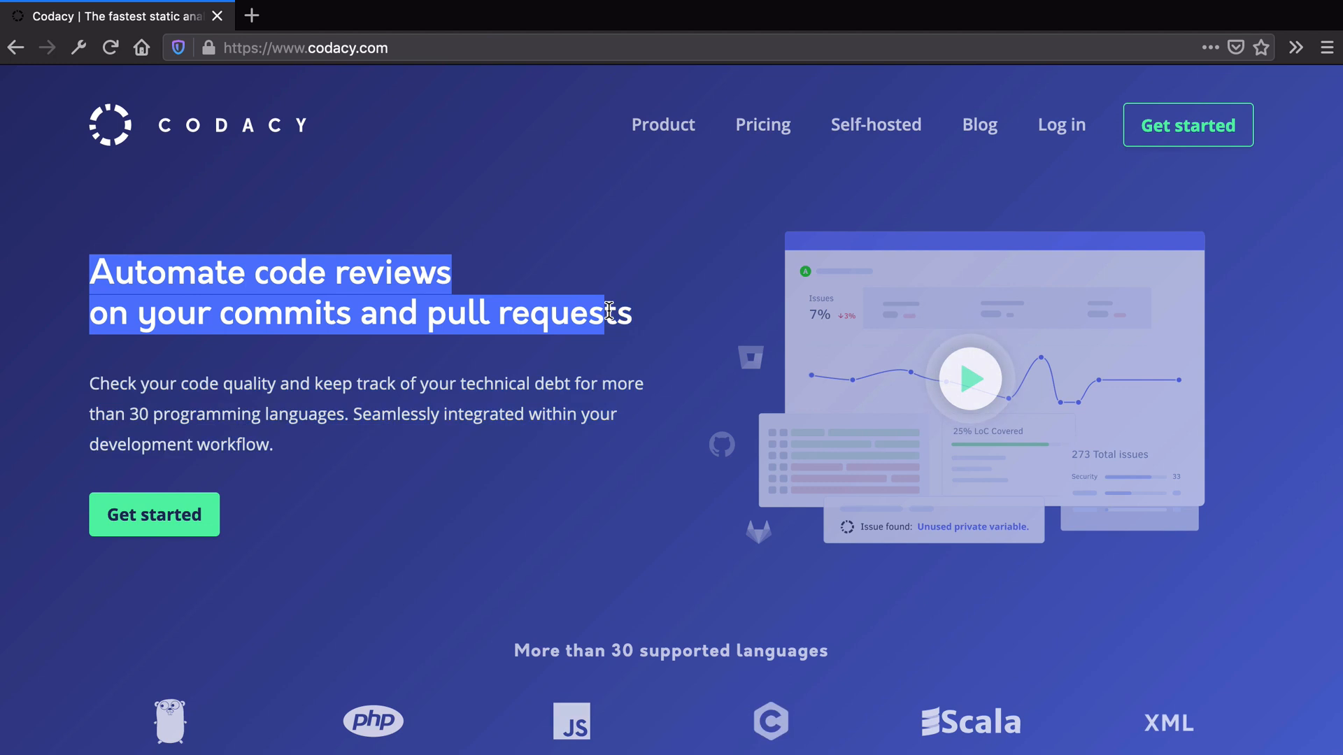
mouse_move(961, 401)
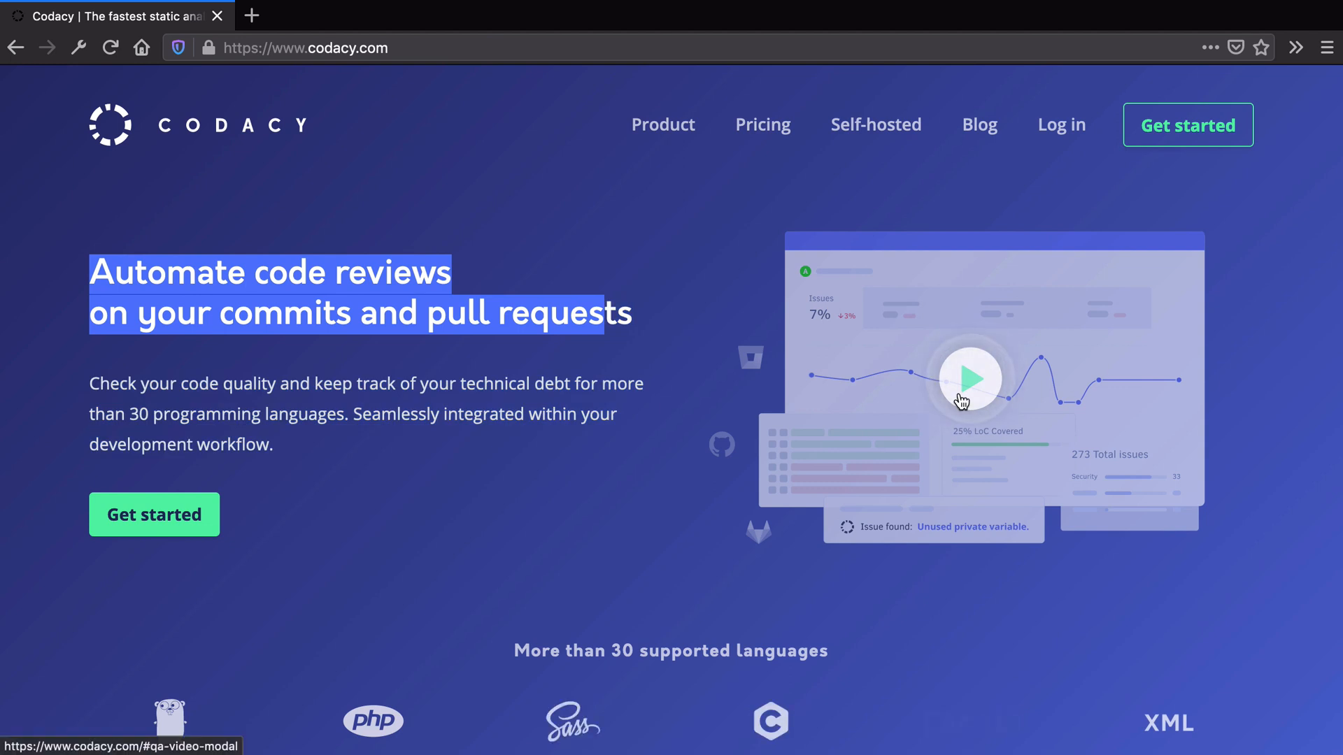
Play and close the Codacy quick tour video, then scroll down the homepage
left_click(972, 379)
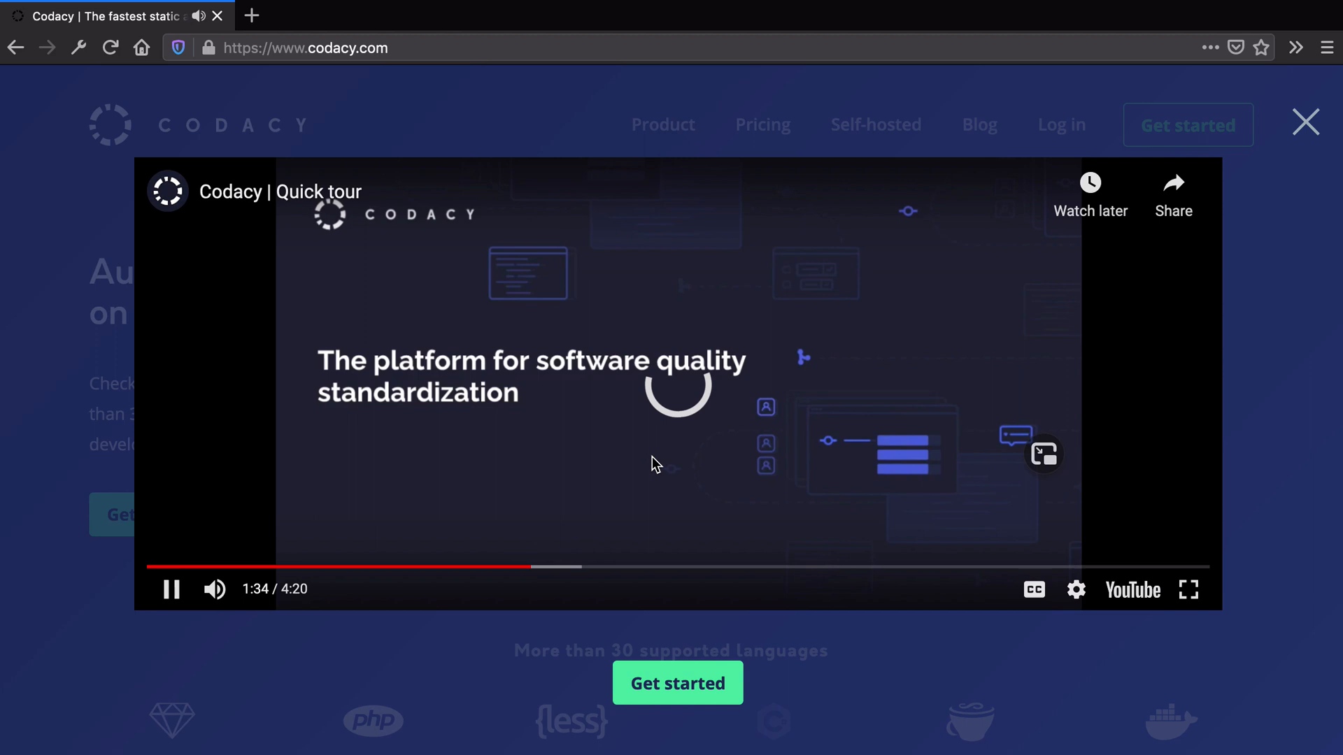
left_click(1305, 122)
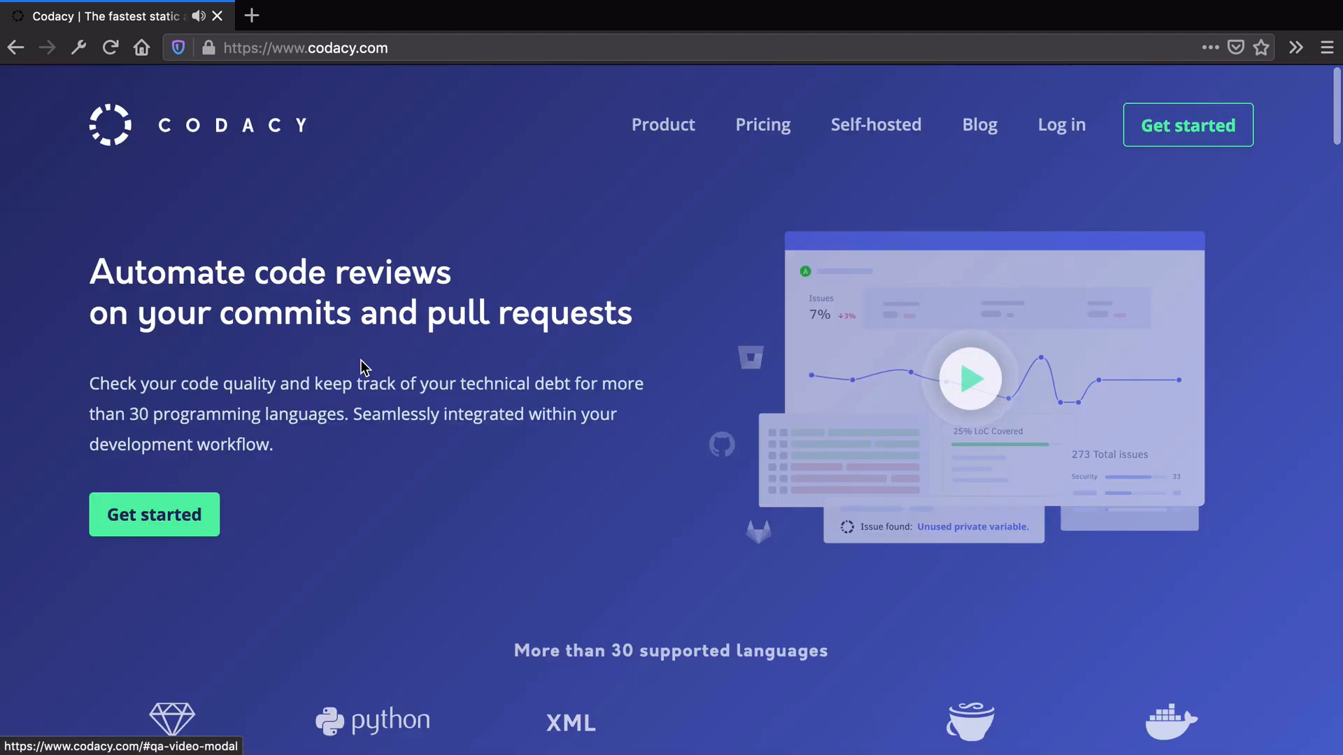
scroll("down", 3)
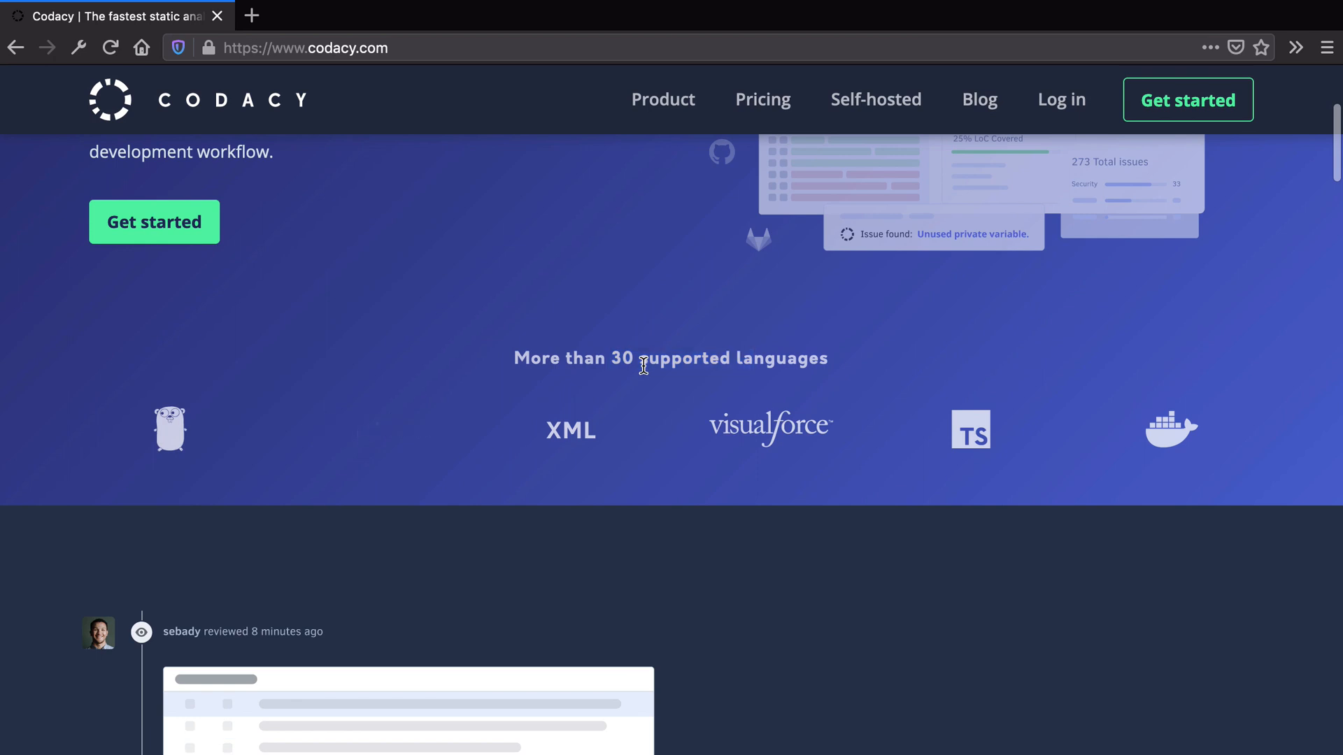
scroll("down", 3)
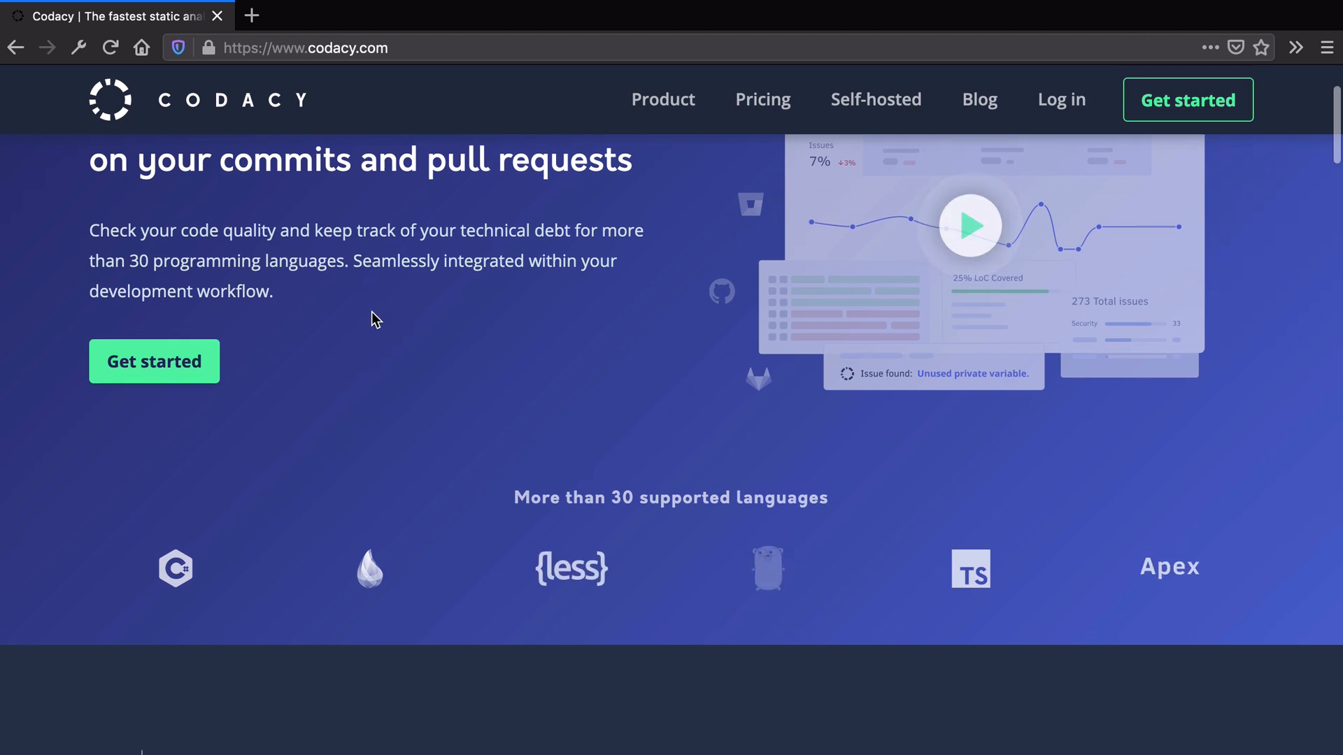
scroll("down", 3)
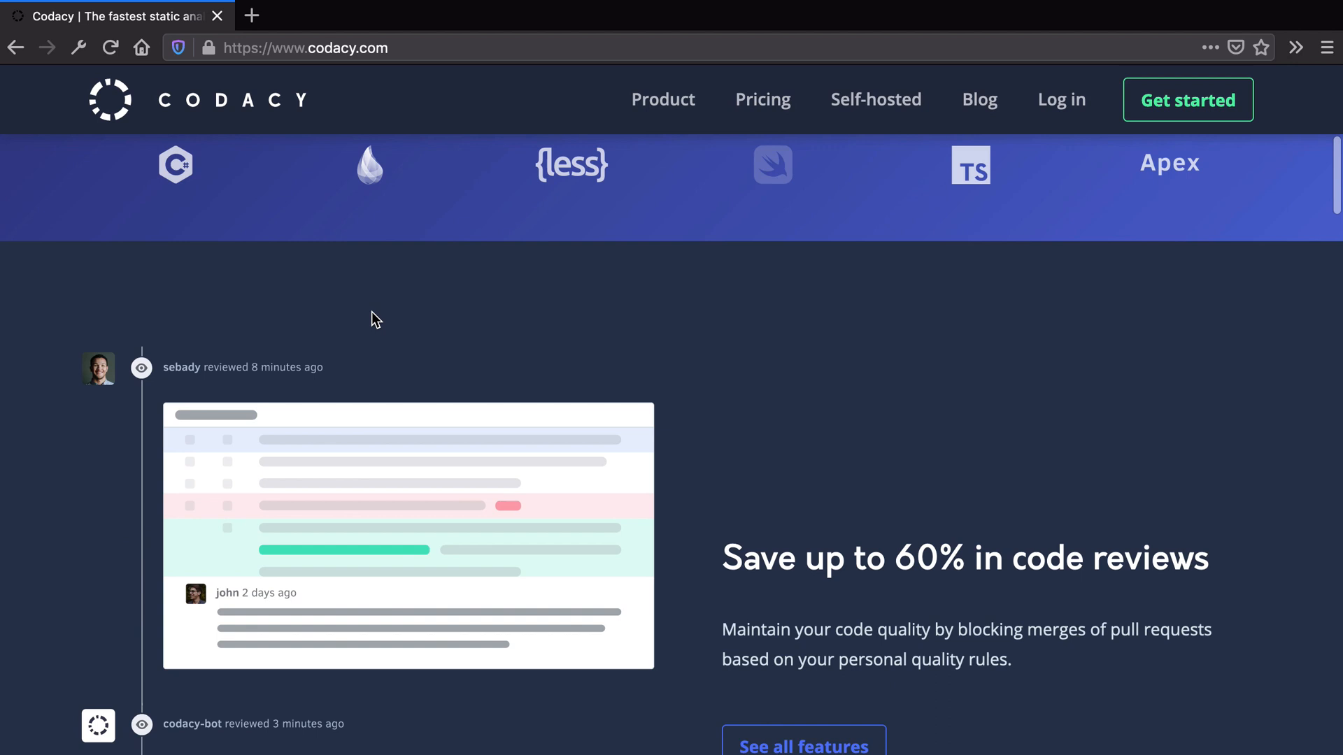
scroll("down", 3)
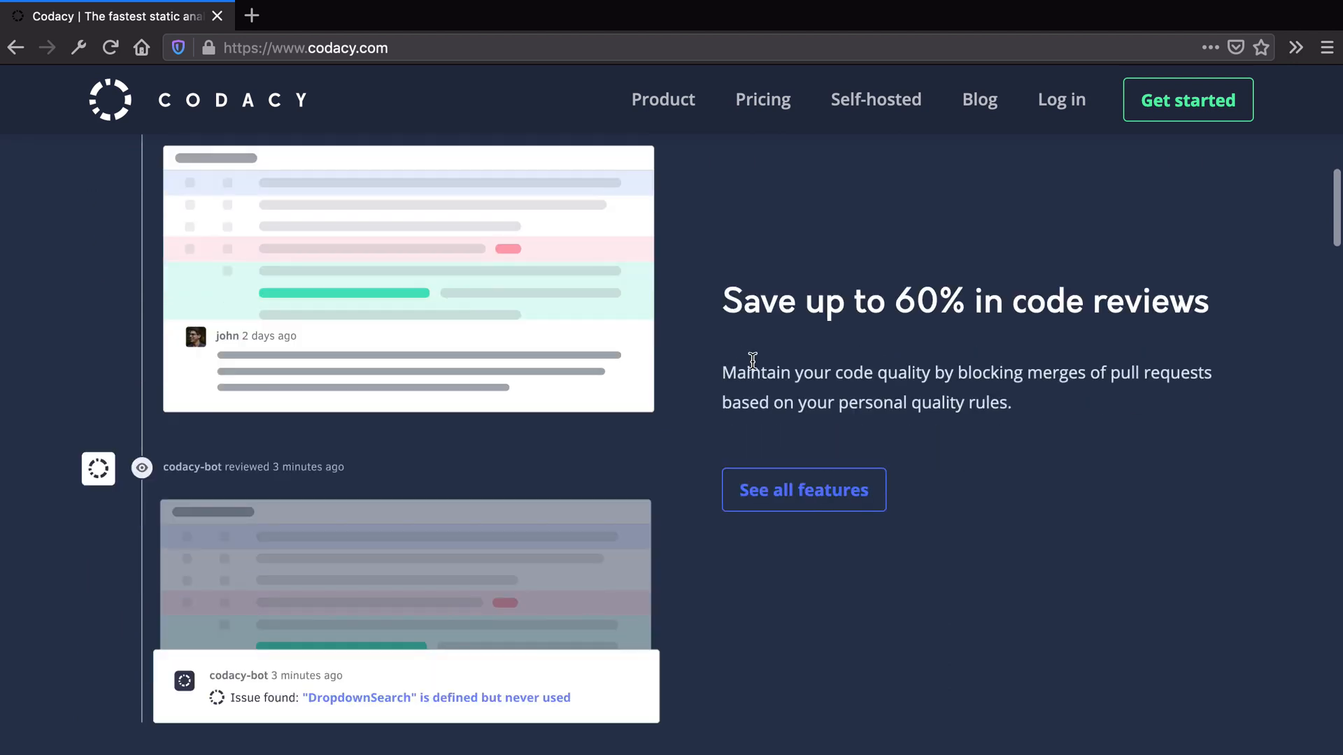
Highlight text in the workflow section and keep scrolling the homepage
left_click_drag(838, 403, 965, 403)
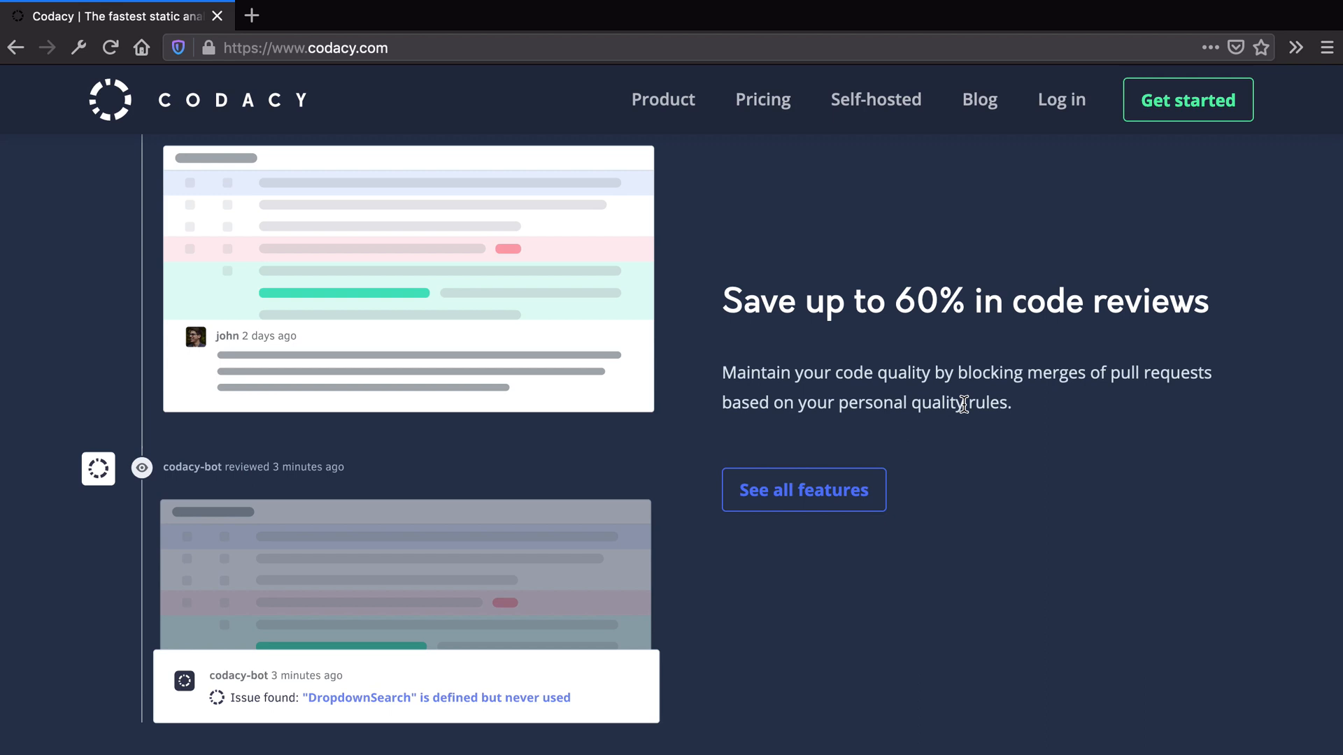
scroll("down", 3)
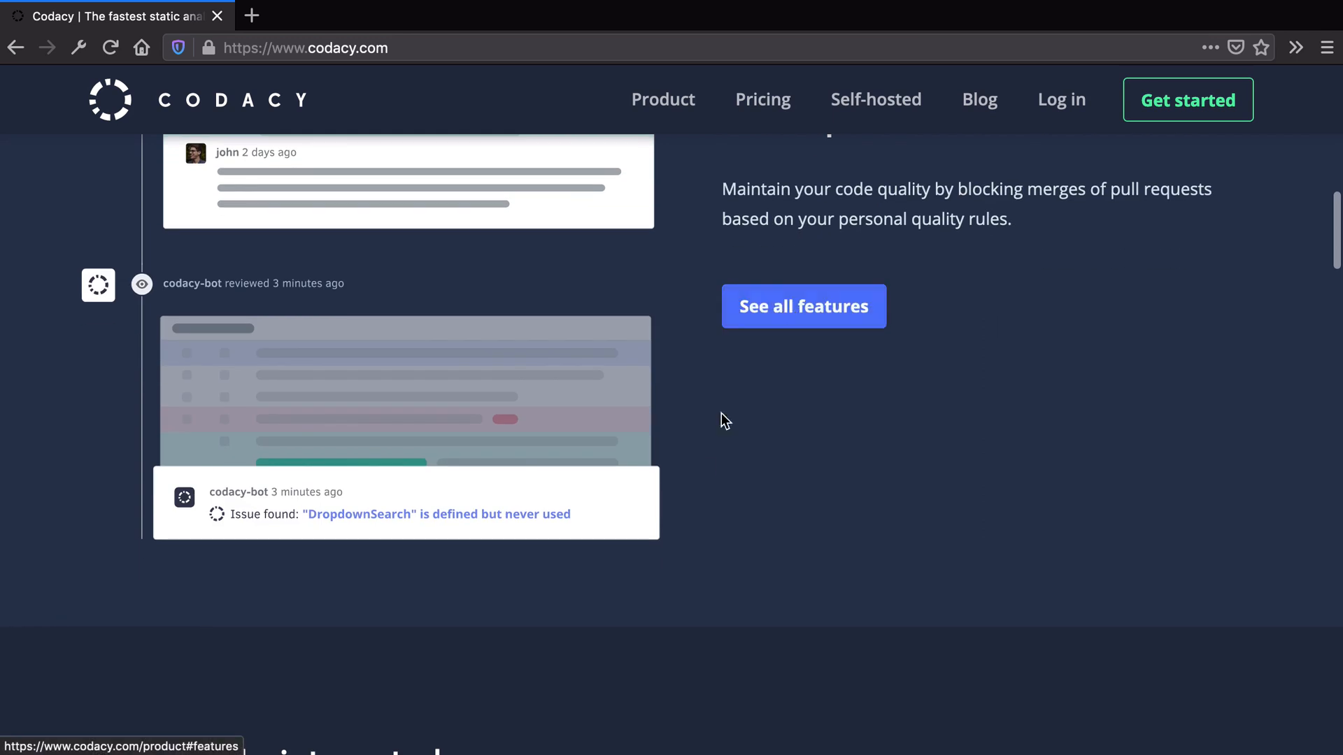
scroll("down", 3)
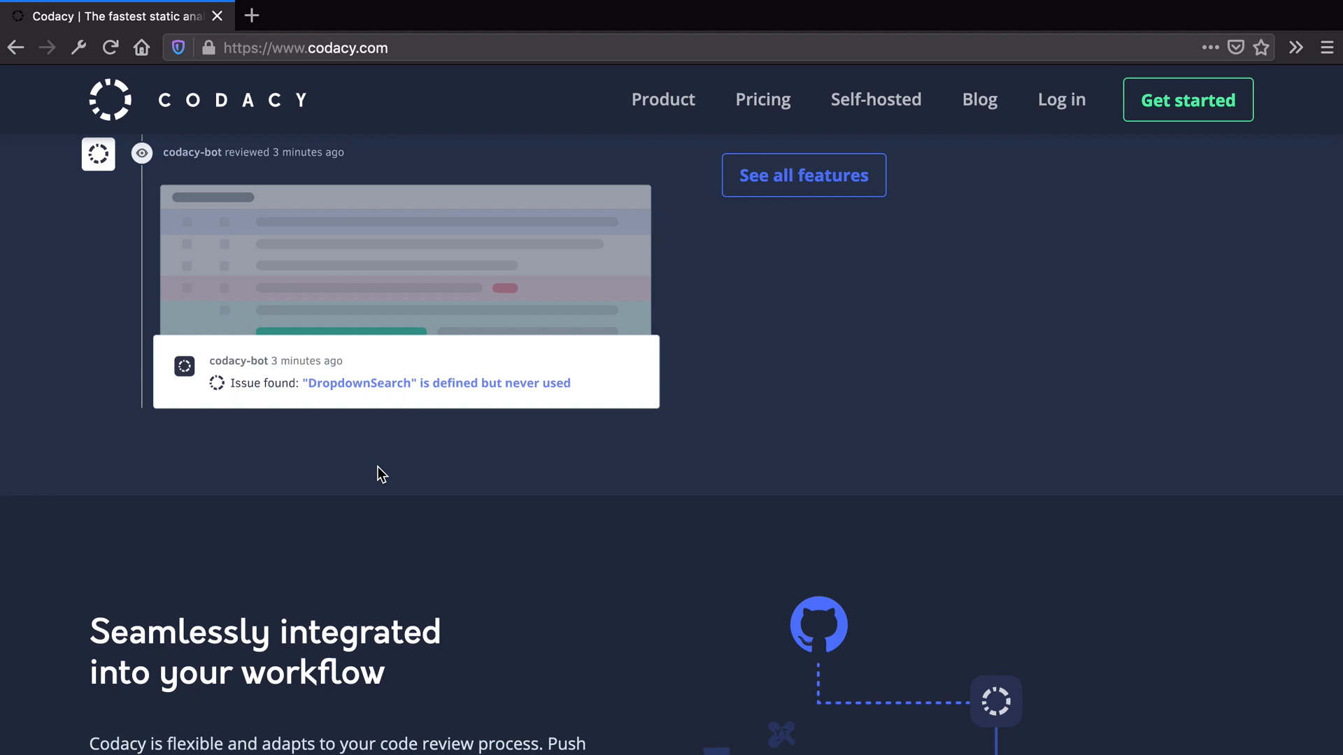
scroll("down", 3)
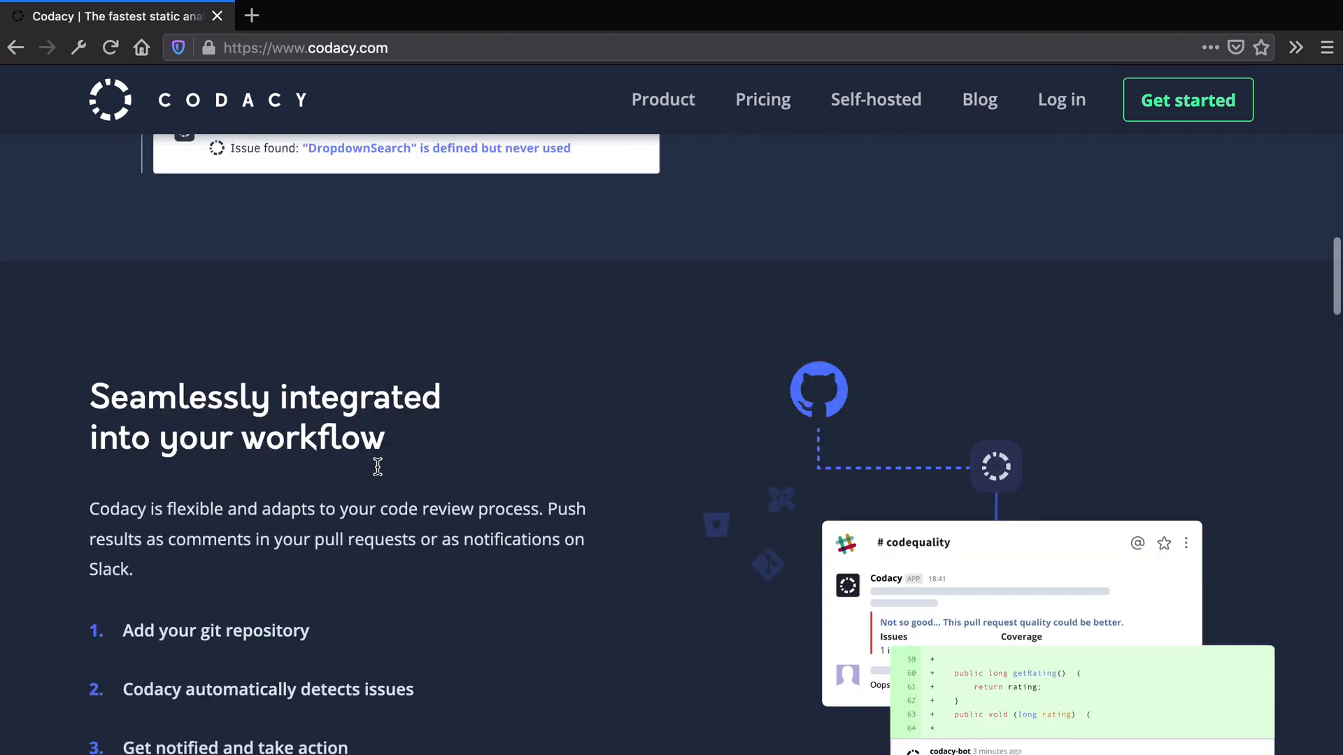
scroll("down", 3)
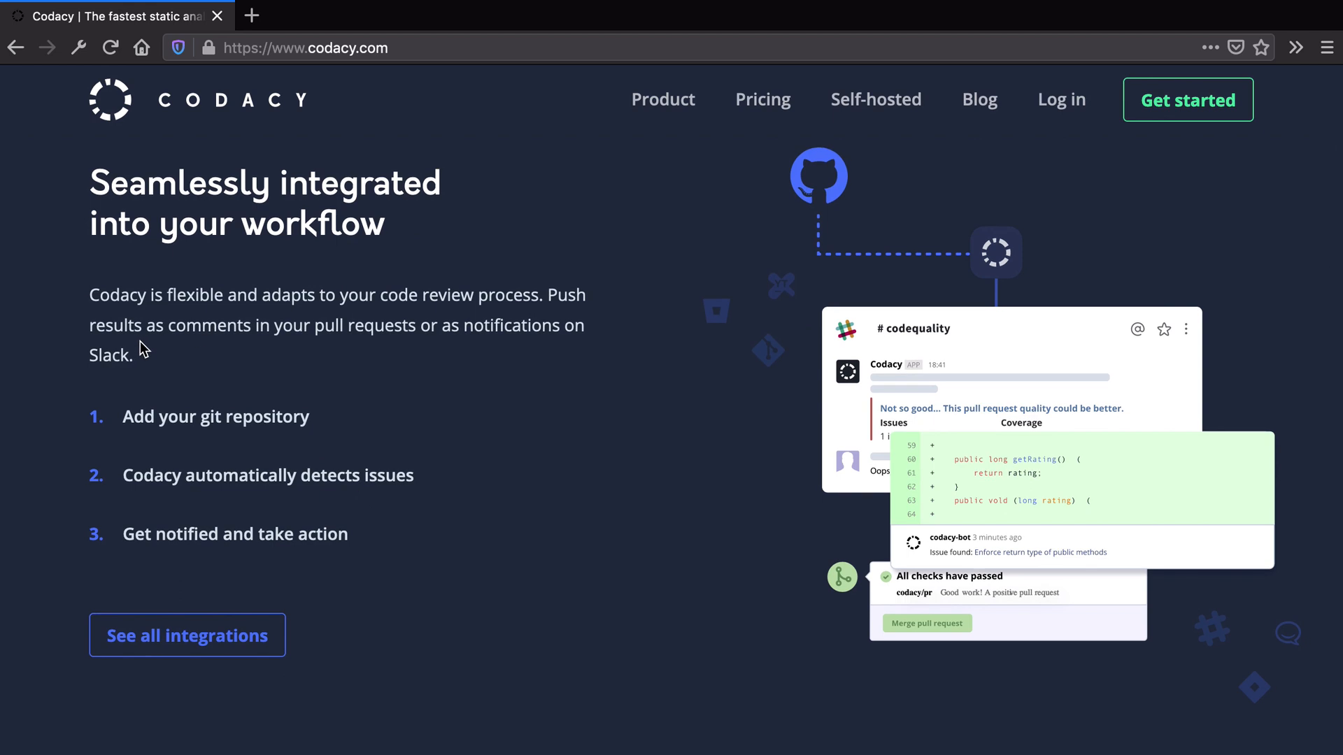
mouse_move(373, 329)
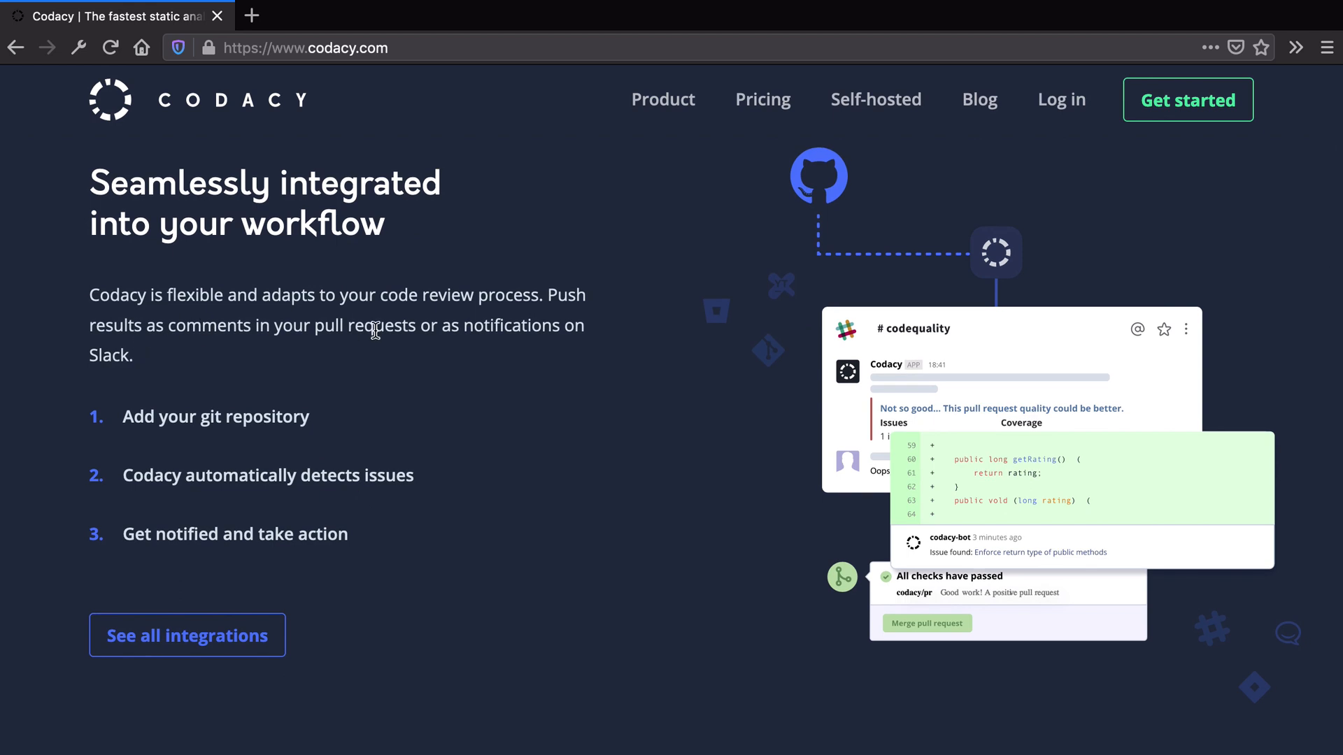
Highlight 'git repository' and scroll down to the code-quality visibility section
left_click_drag(183, 417, 311, 417)
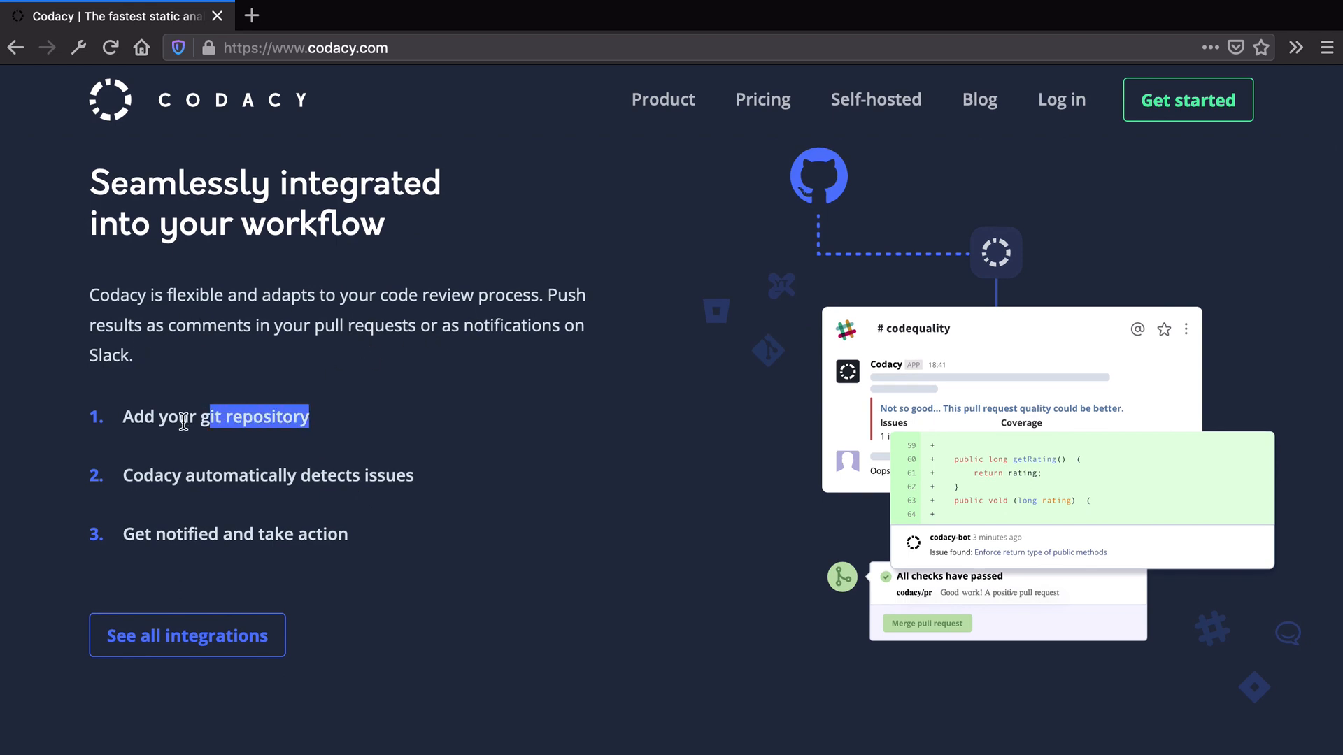
scroll("down", 3)
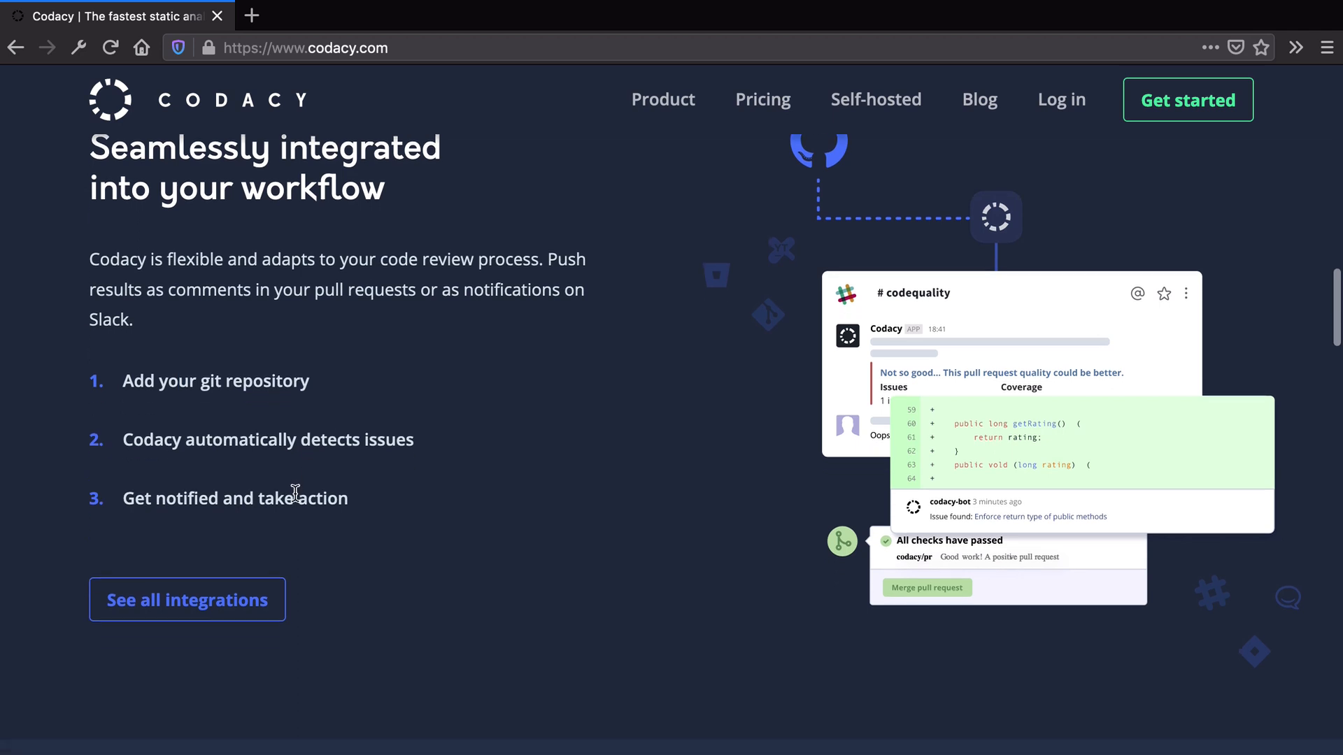
scroll("down", 3)
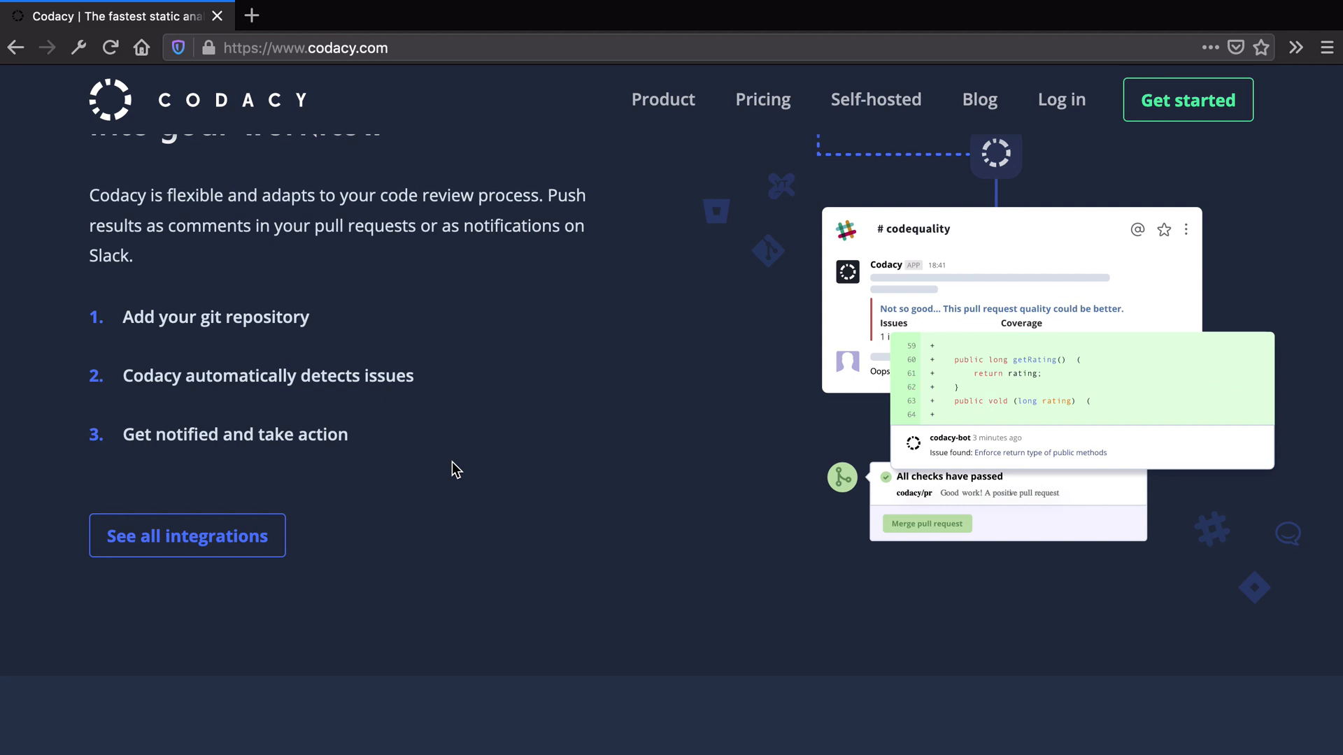
scroll("down", 3)
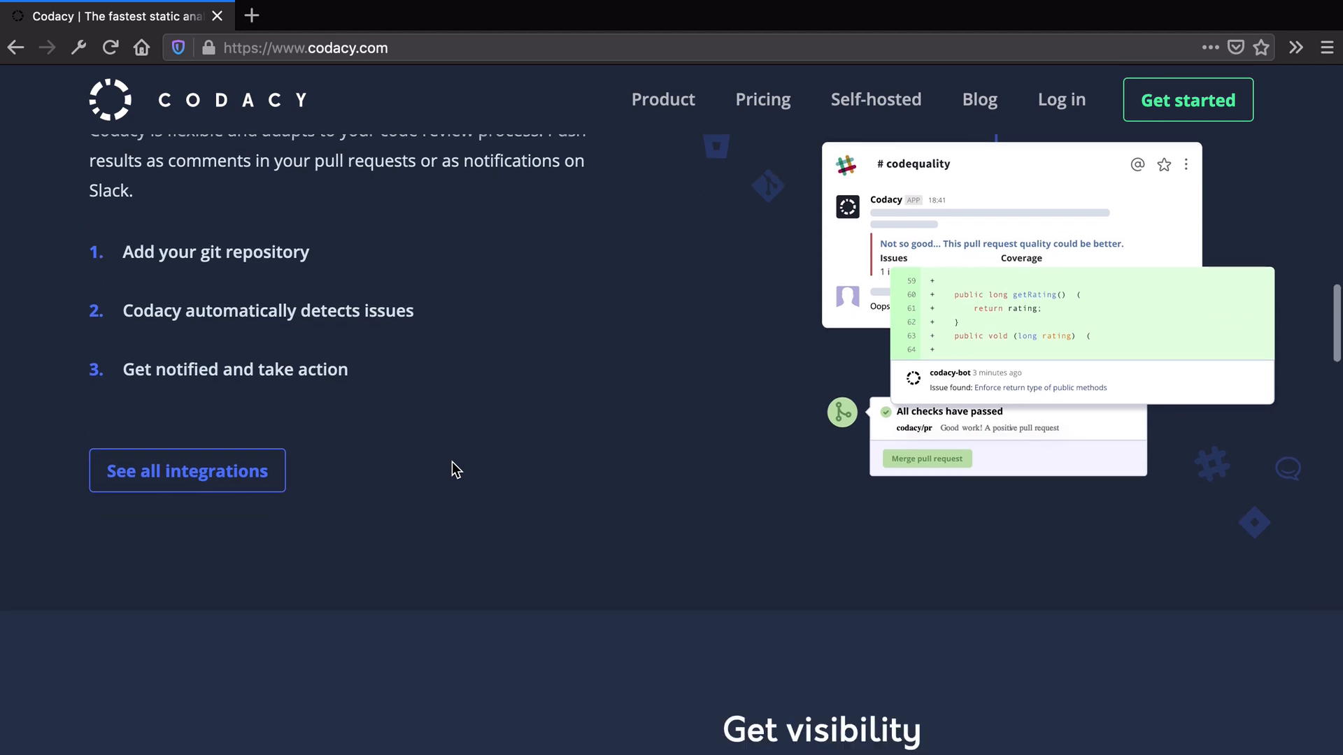
scroll("down", 3)
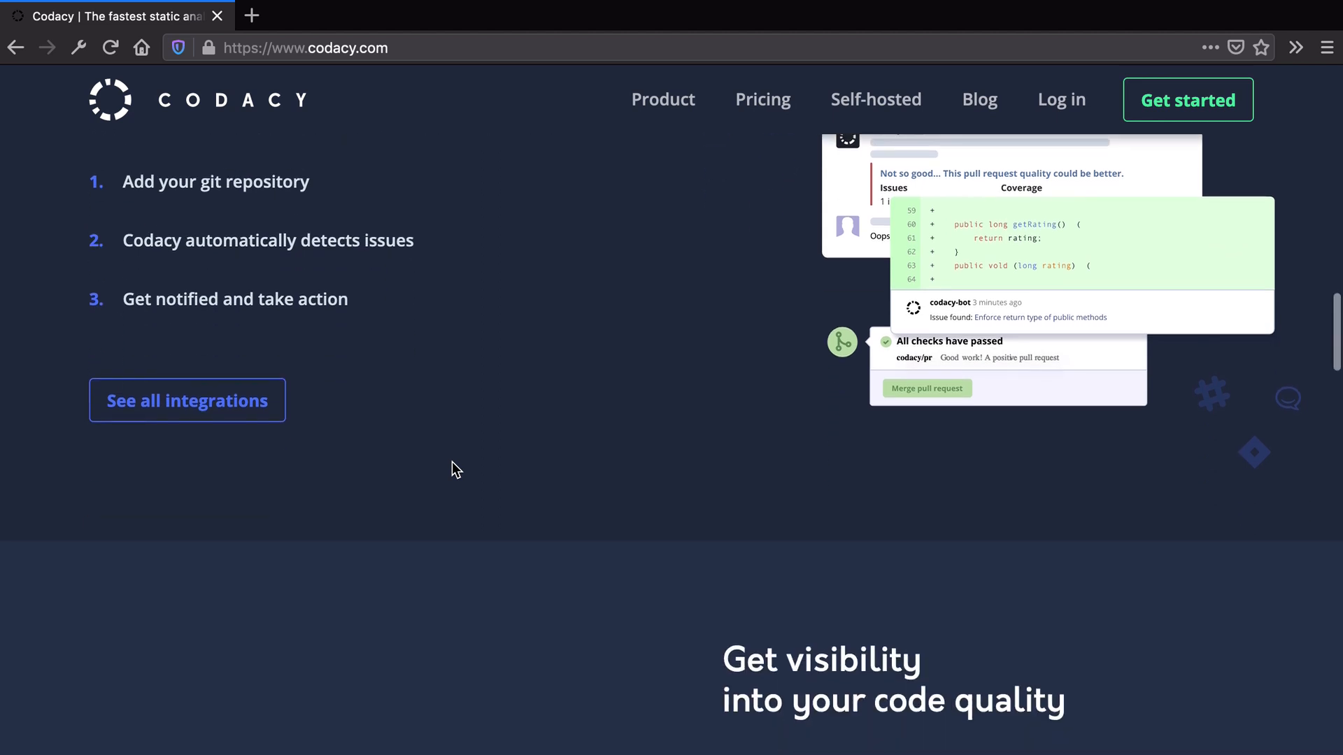
scroll("down", 3)
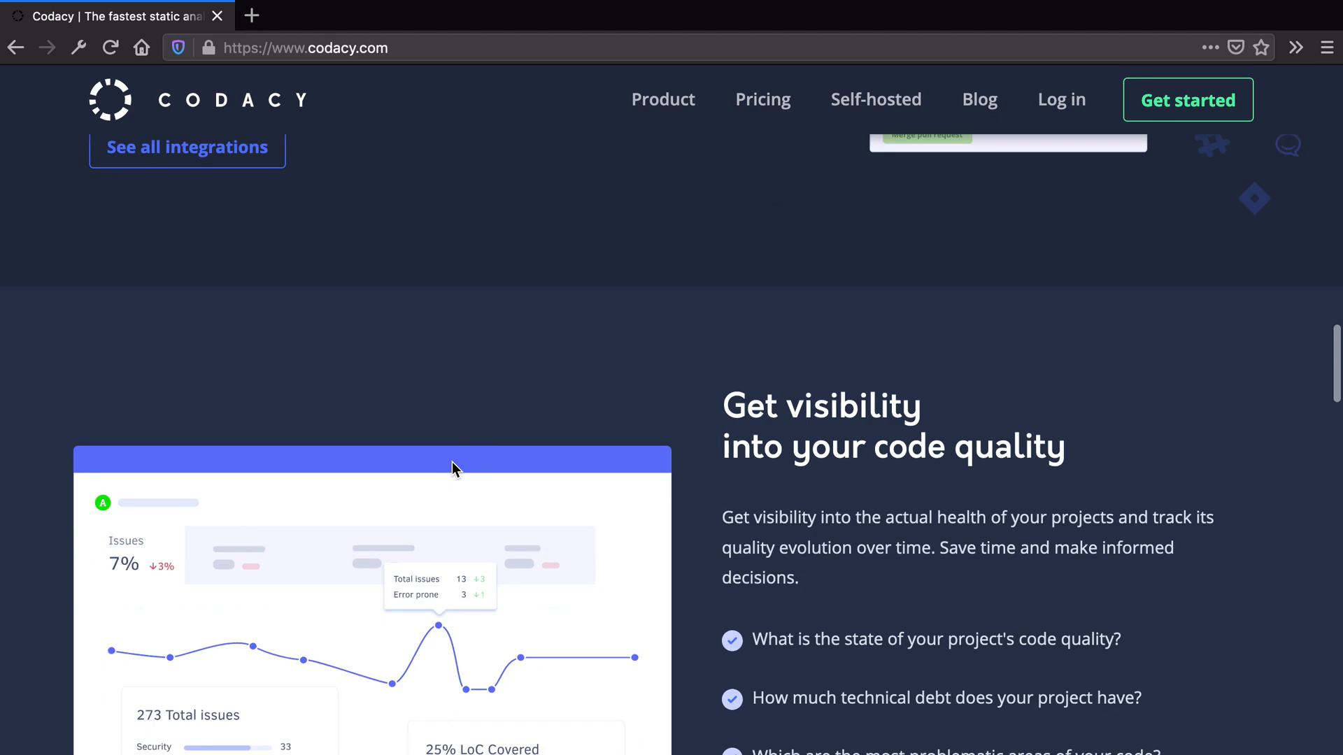
scroll("down", 3)
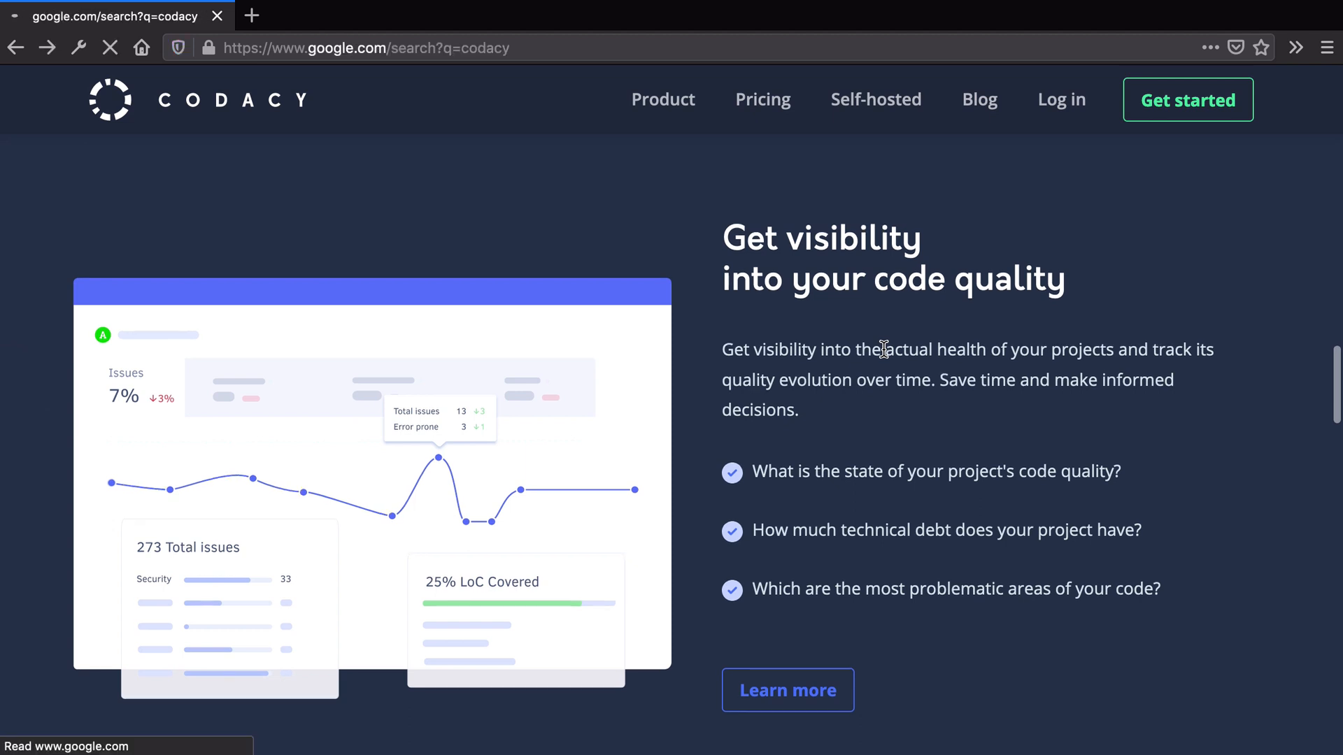
Briefly revisit Google's codacy results, return to Codacy's homepage, and highlight 'actual health'
left_click(47, 47)
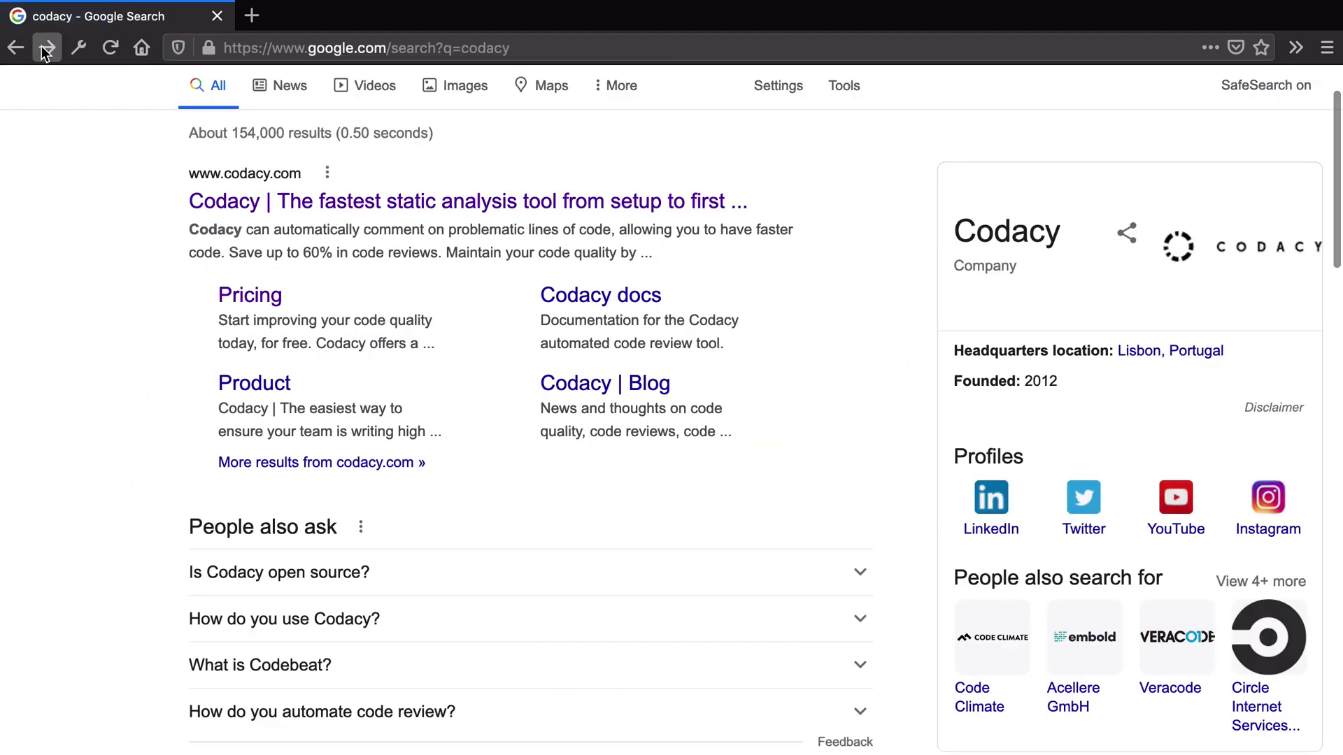
left_click(466, 201)
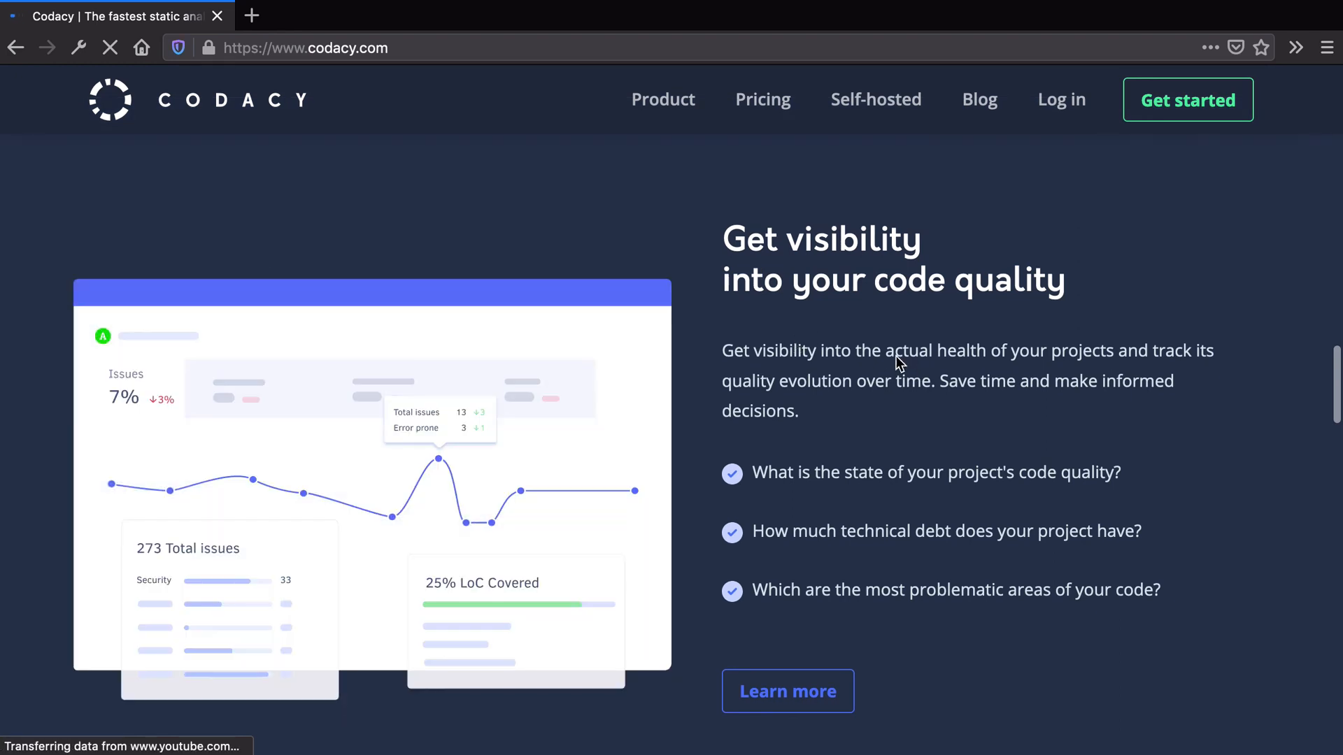
left_click_drag(886, 351, 985, 351)
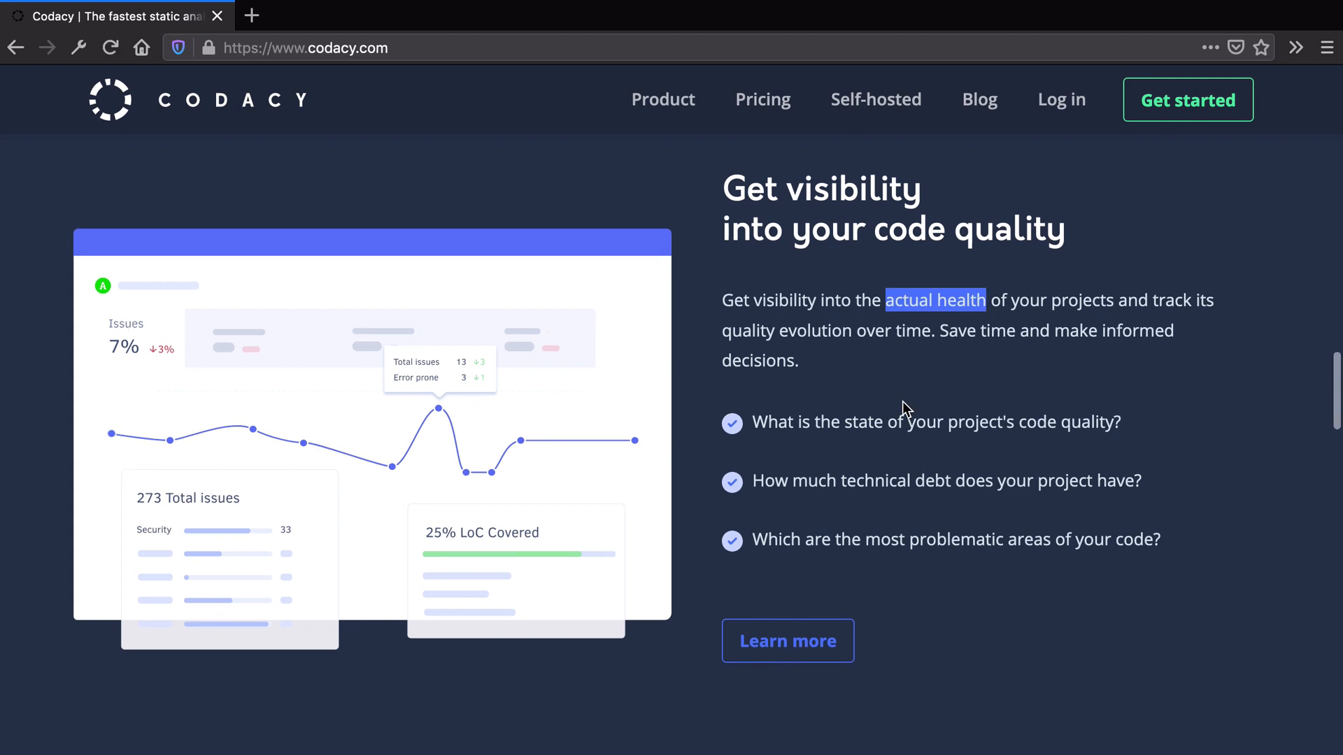
scroll("down", 3)
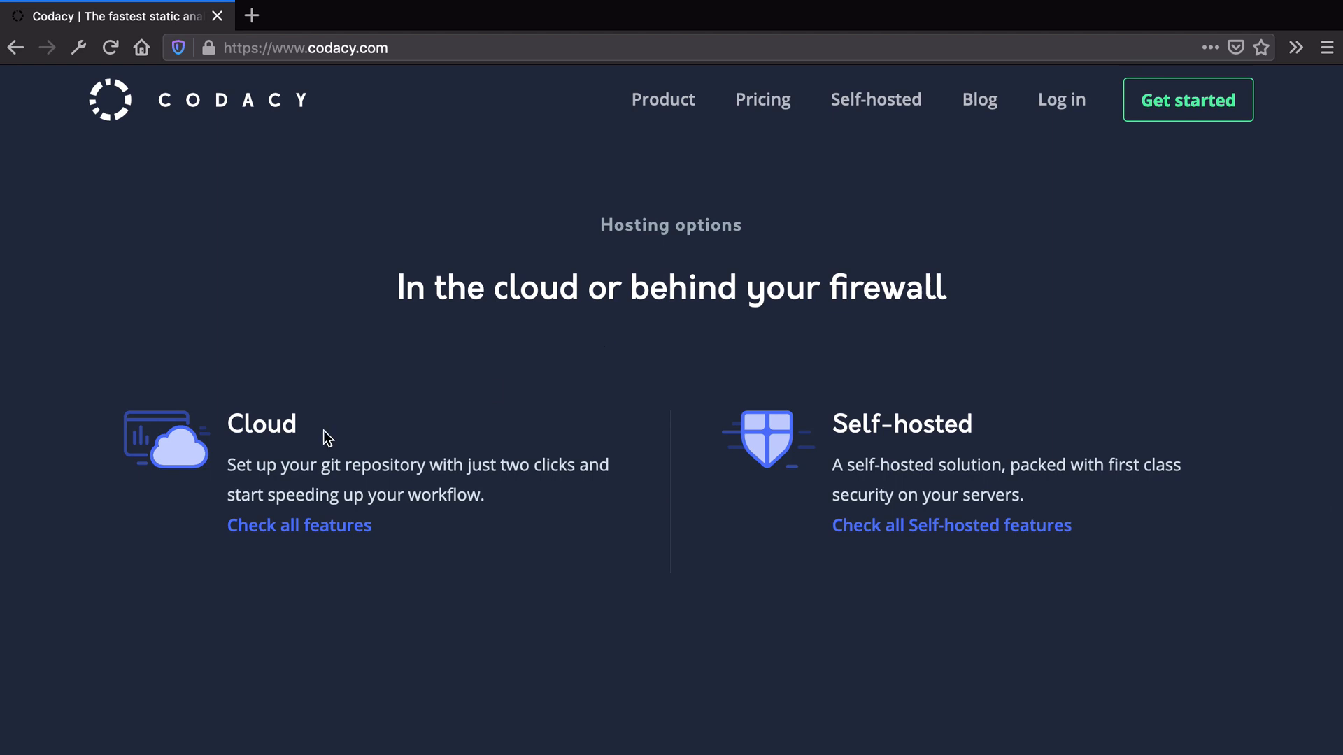
double_click(261, 424)
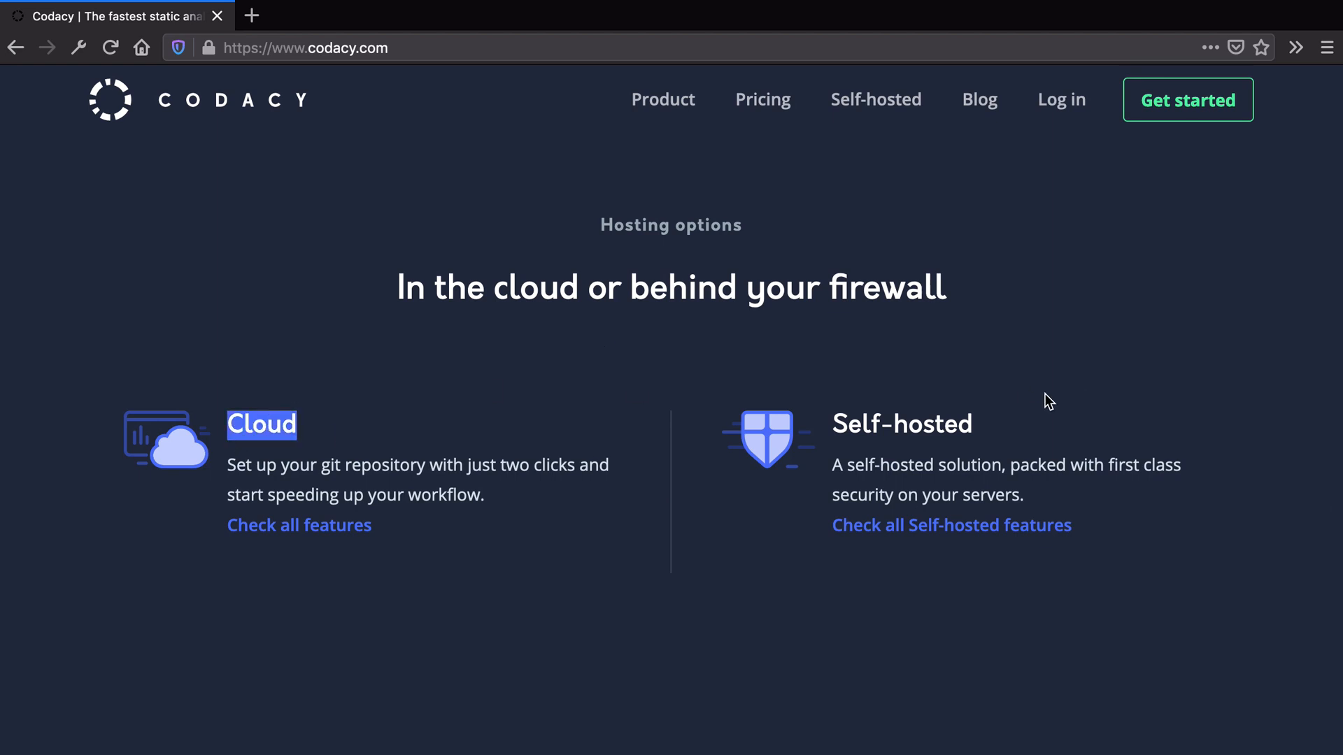
scroll("down", 3)
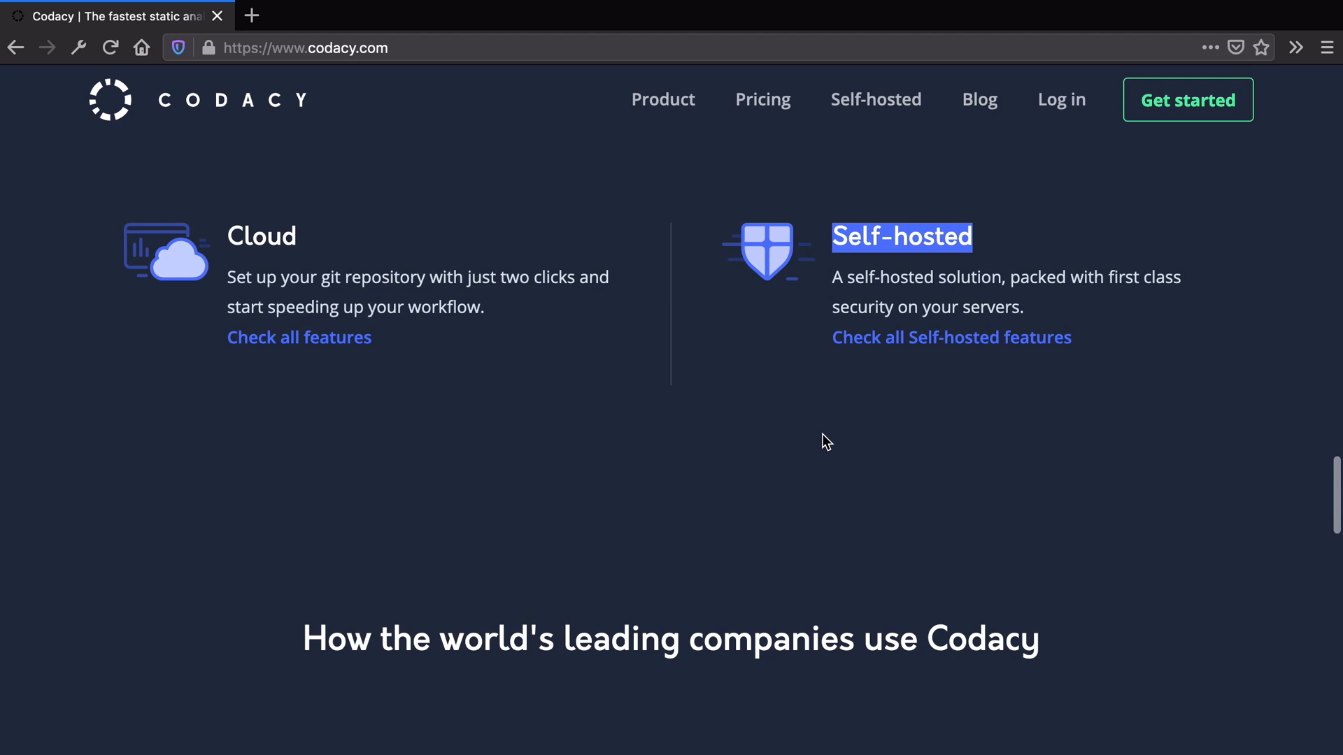
scroll("down", 3)
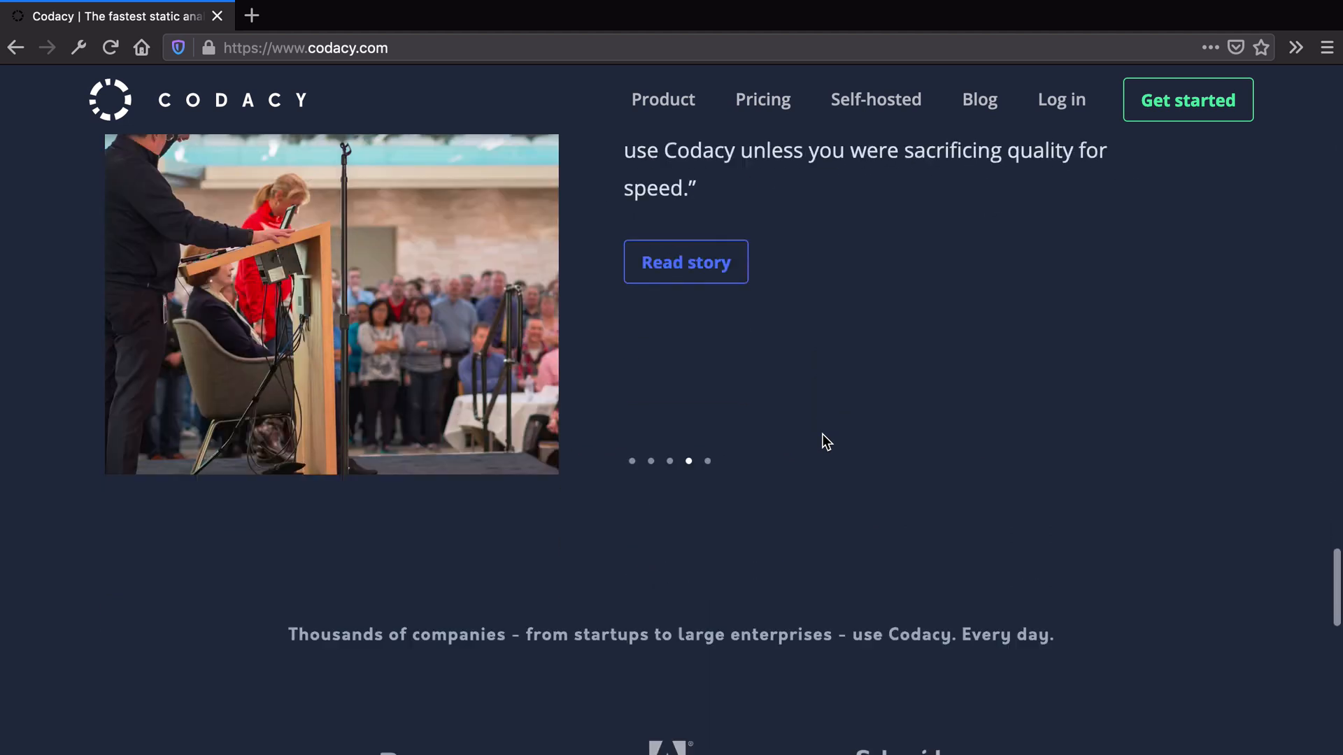
scroll("down", 3)
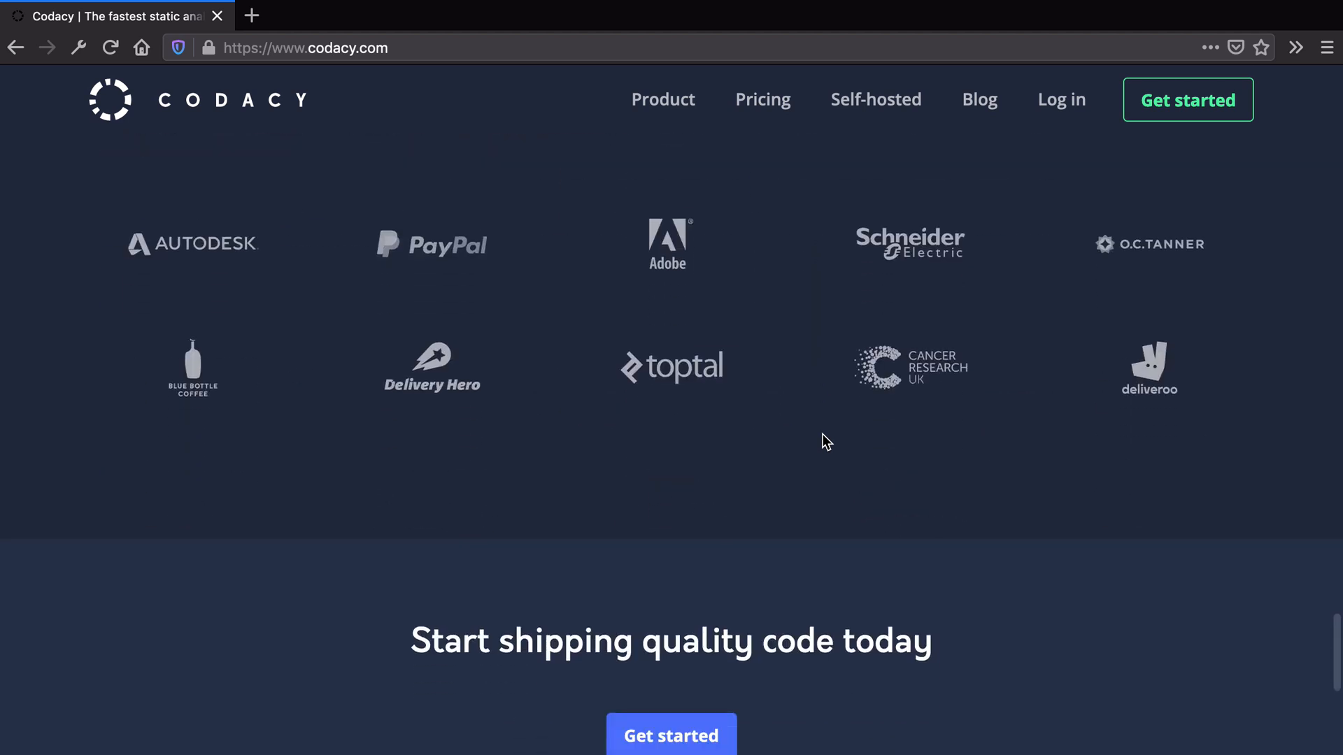
mouse_move(648, 286)
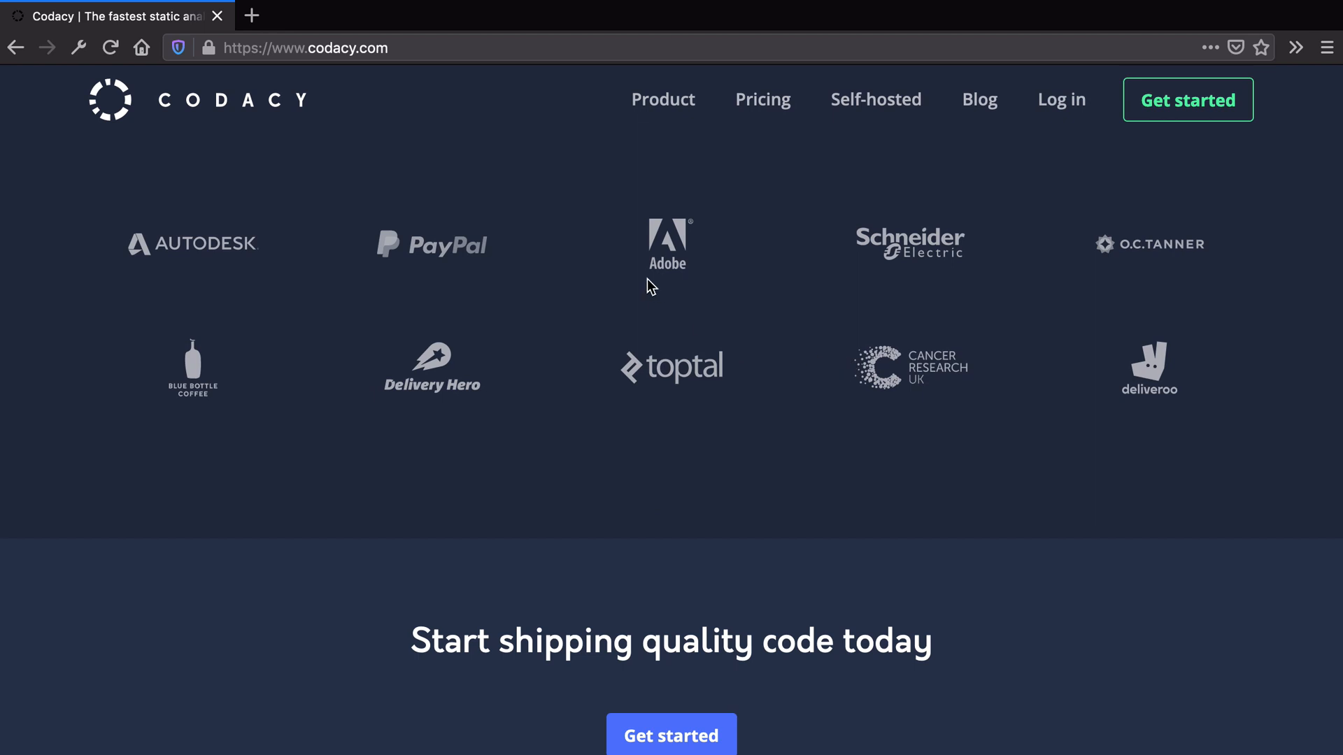
mouse_move(548, 454)
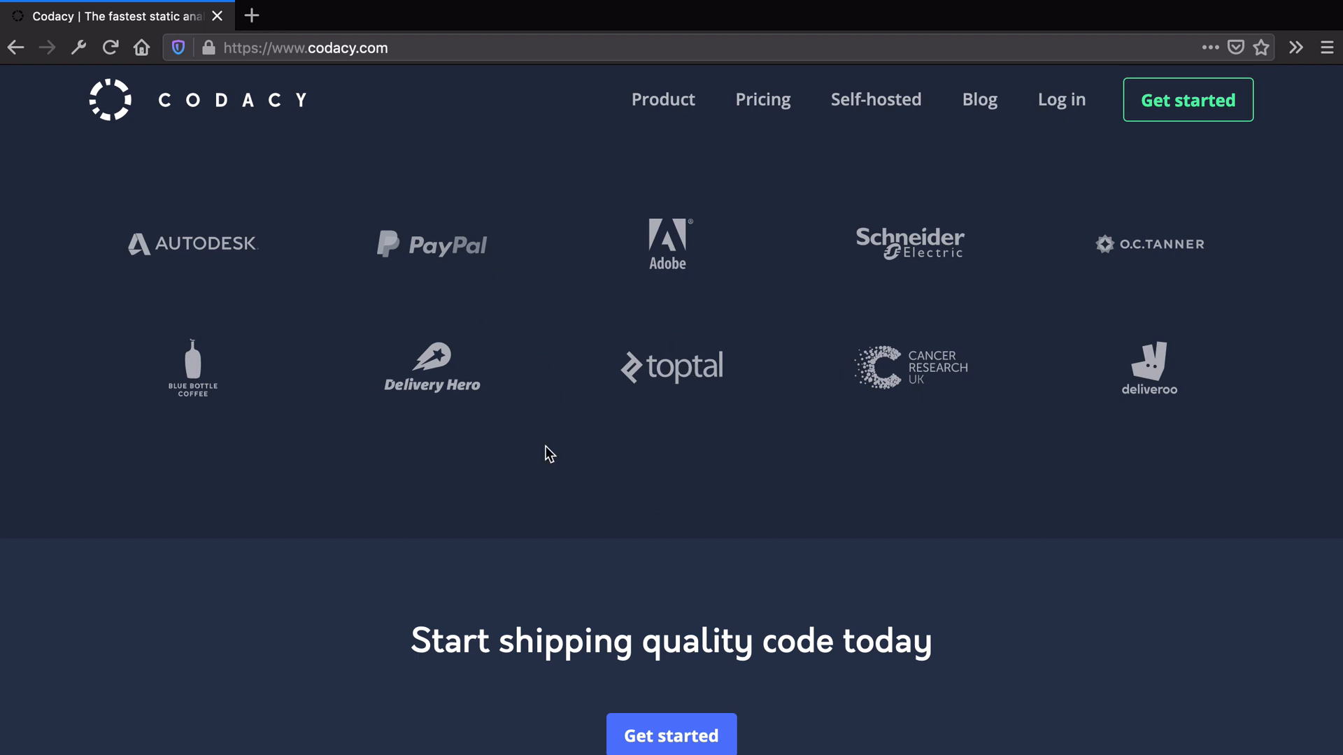
scroll("down", 3)
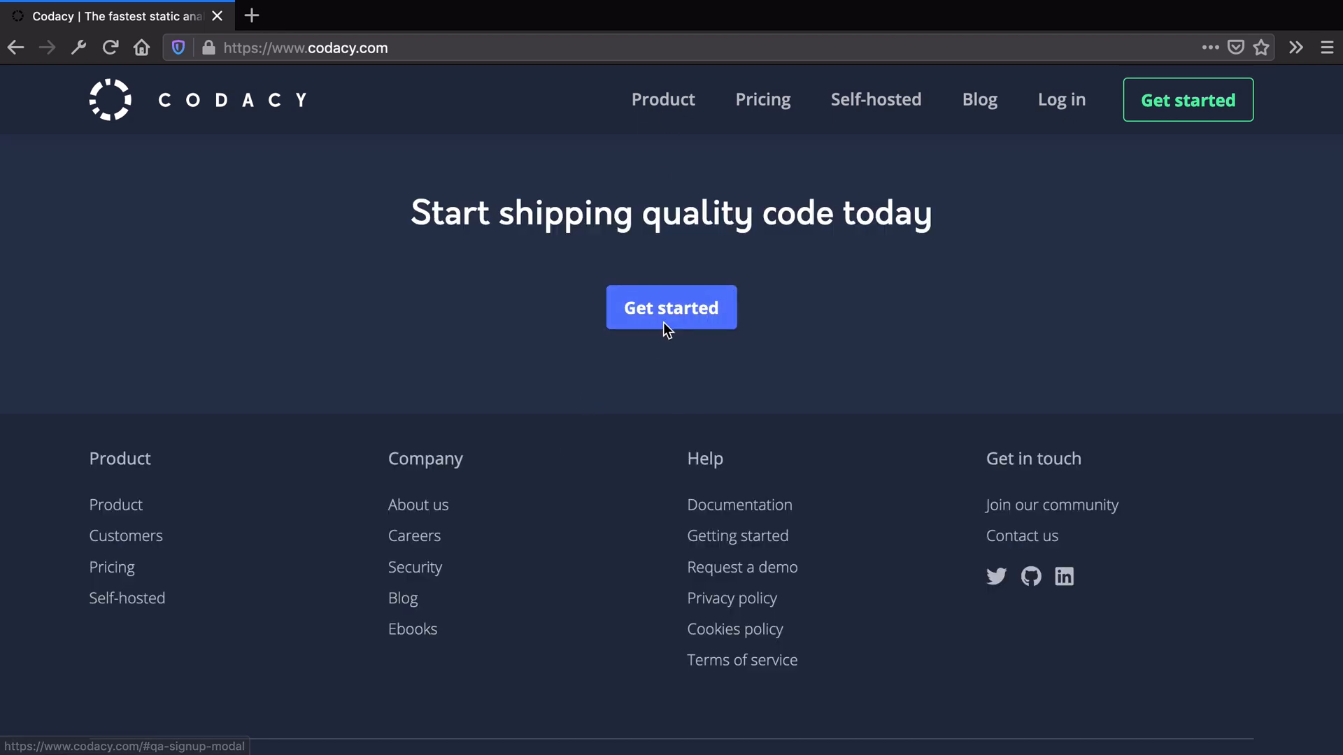
Open Get started and choose the Cloud (Free for OSS) sign-up with GitHub
left_click(671, 308)
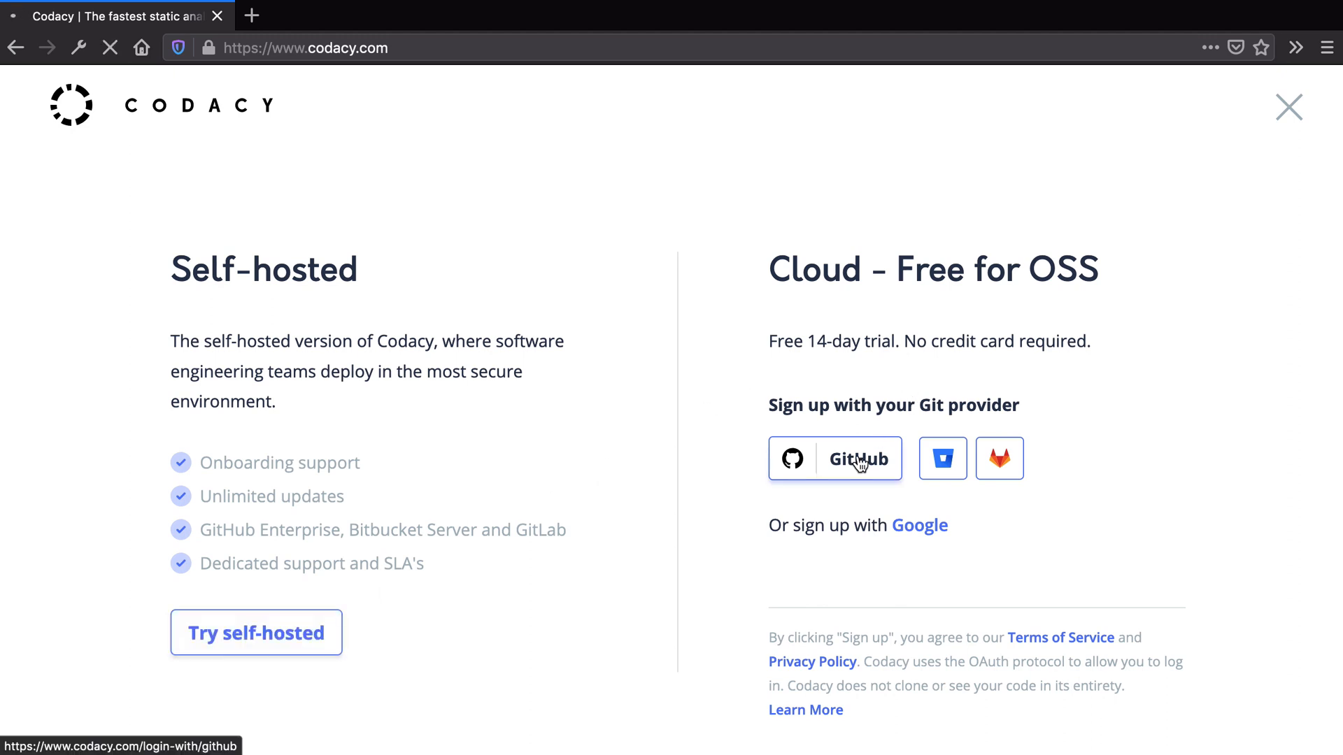
left_click(834, 458)
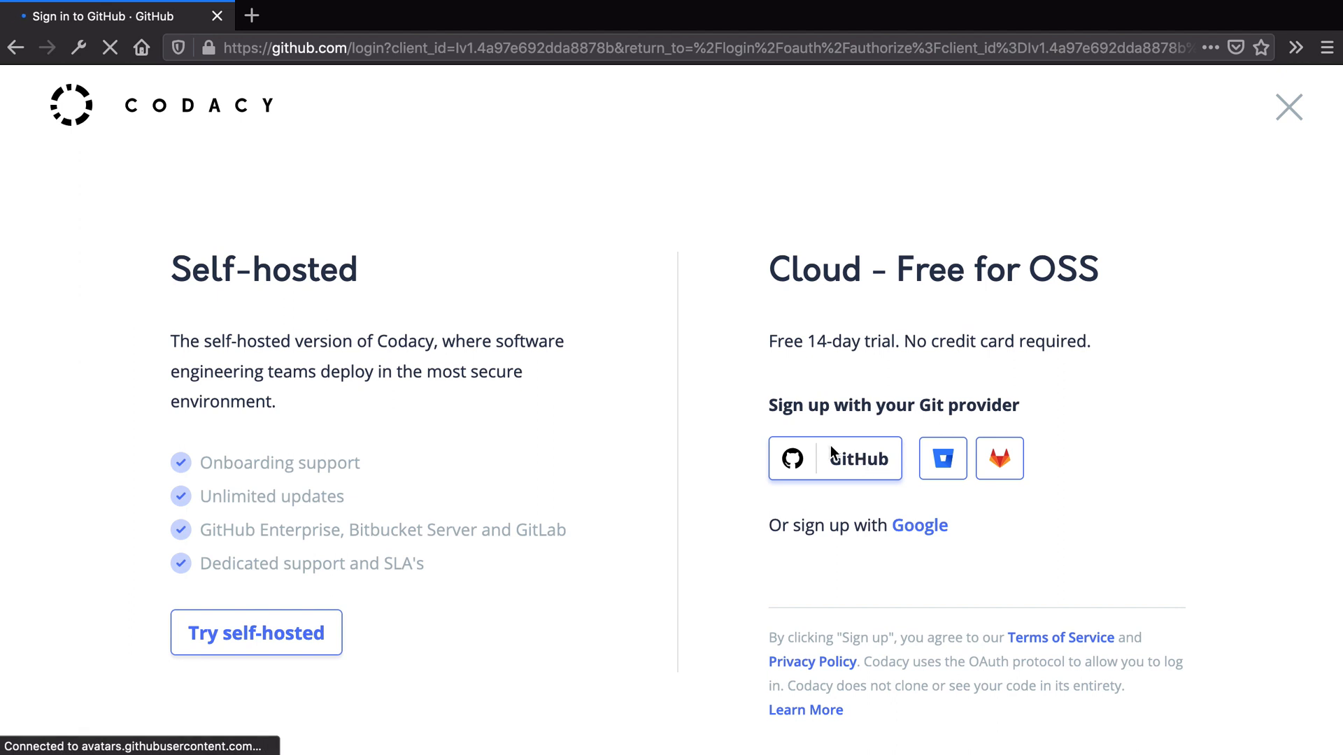
Sign in to GitHub and authorize Codacy Production on the account
left_click(835, 458)
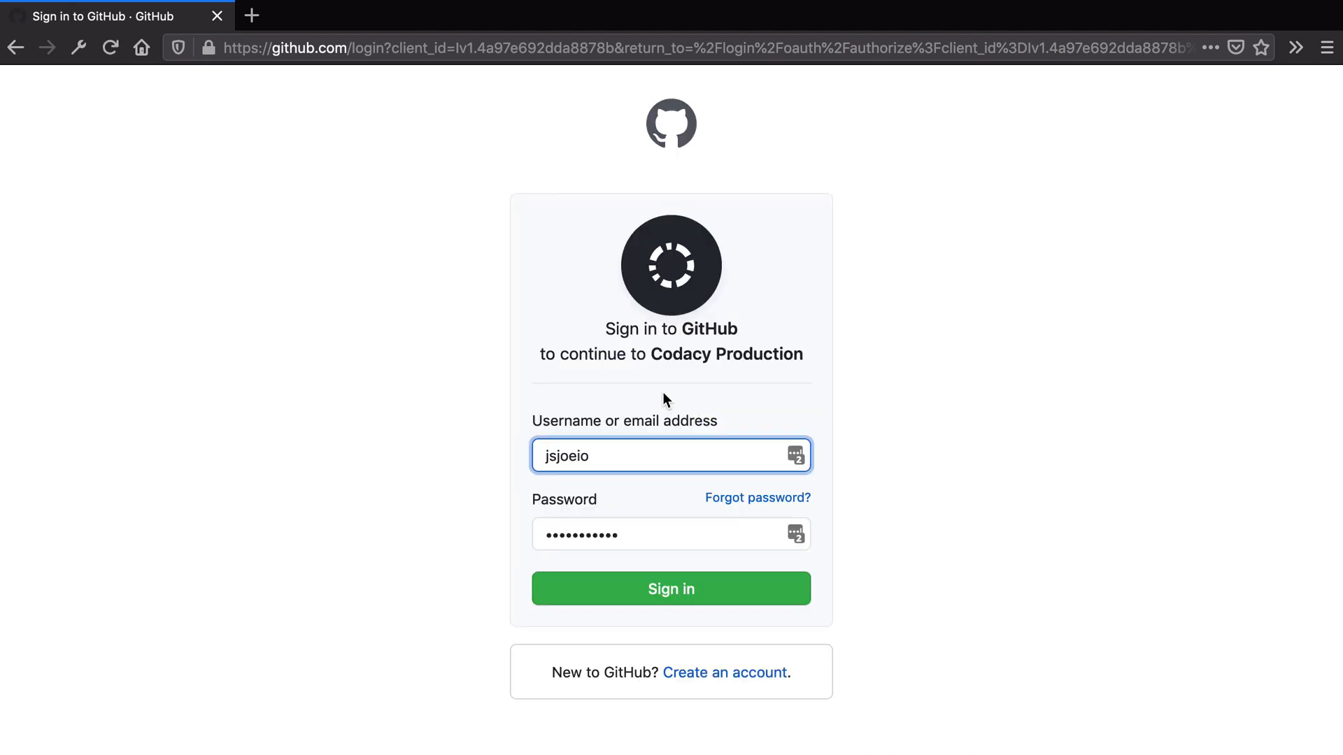
left_click(671, 588)
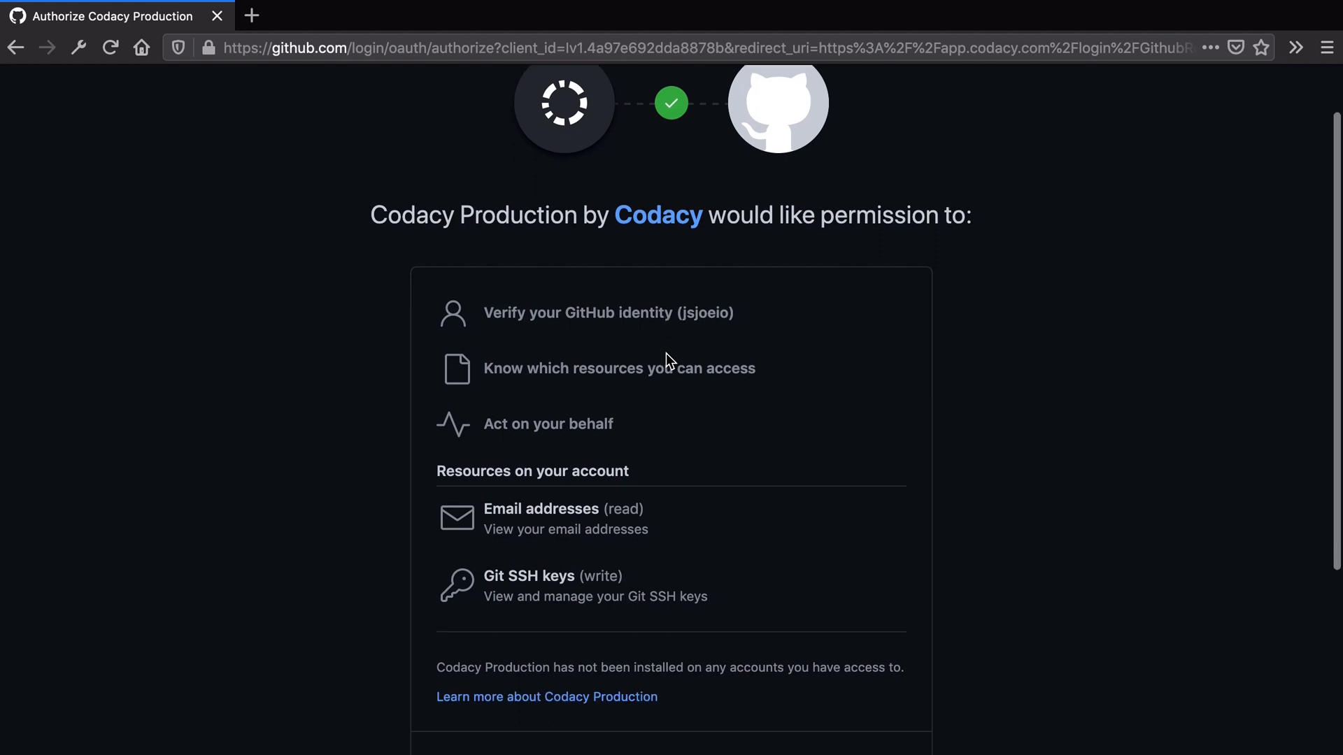
scroll("down", 3)
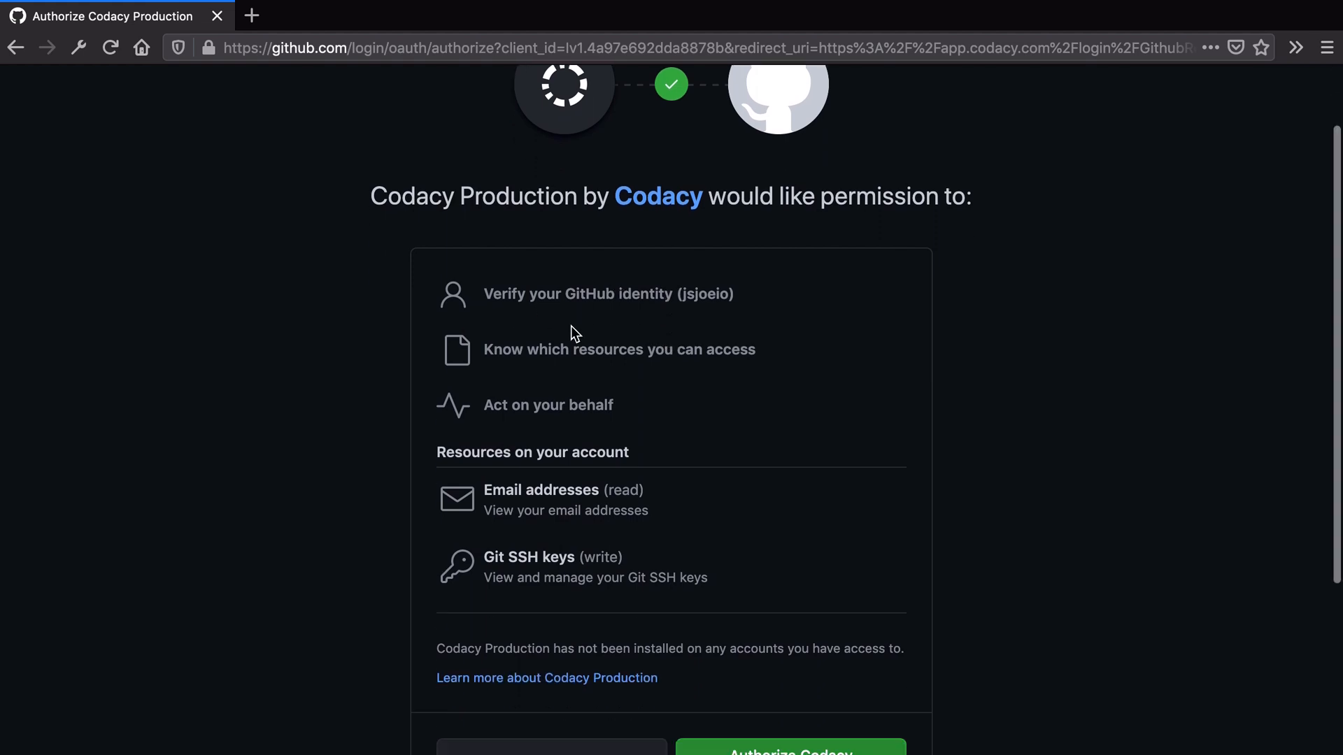
scroll("down", 3)
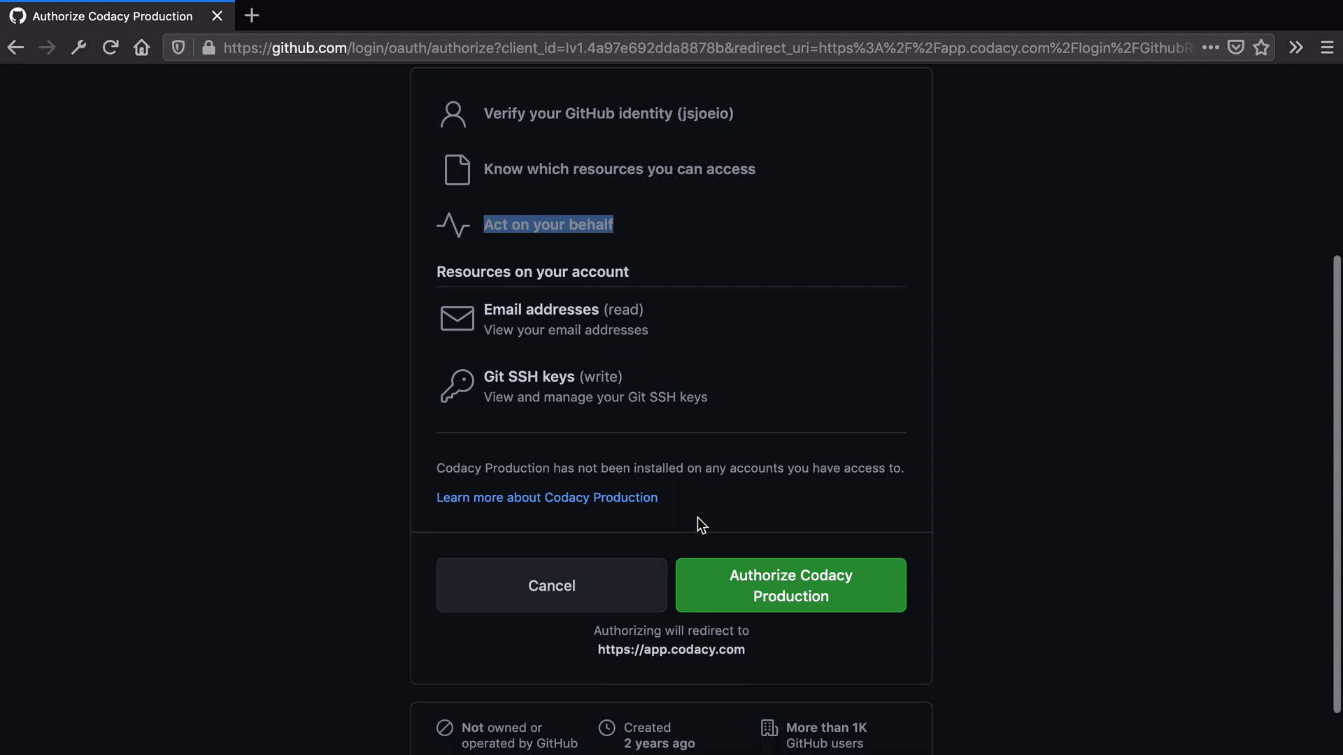
left_click(789, 585)
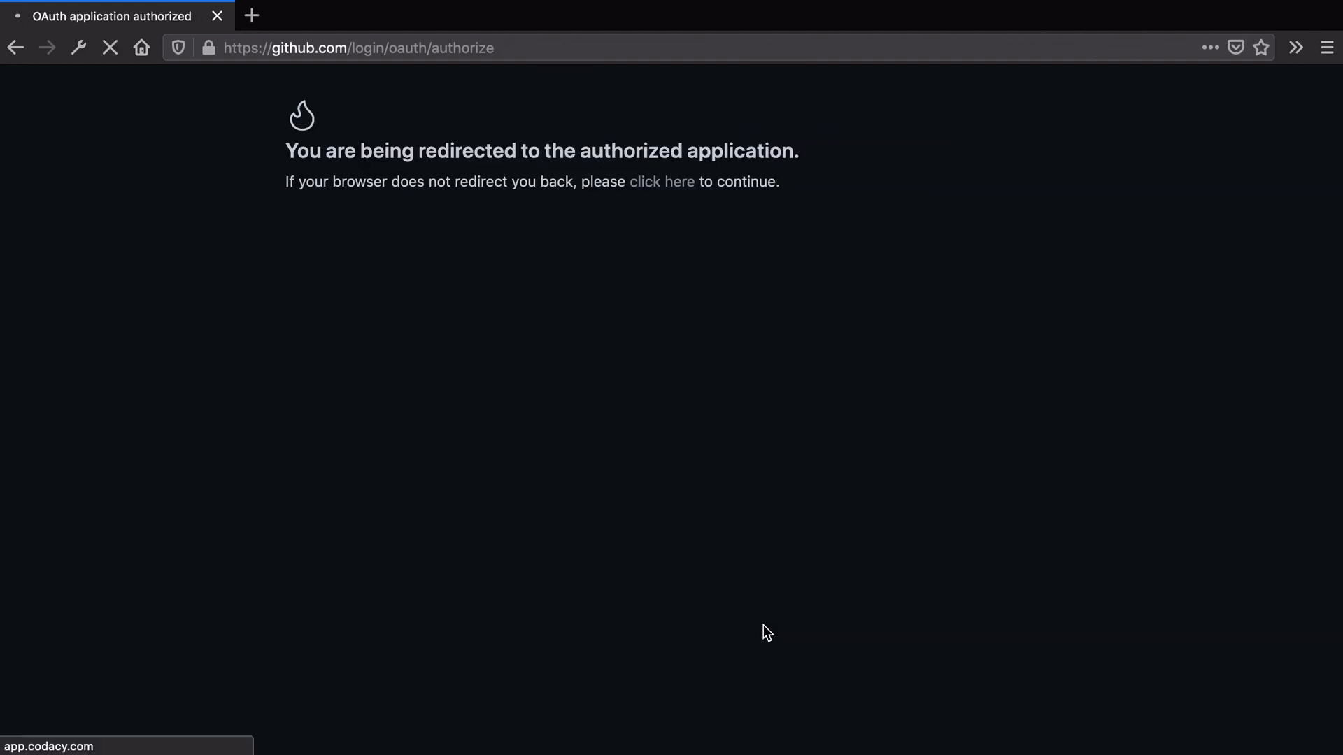
mouse_move(686, 549)
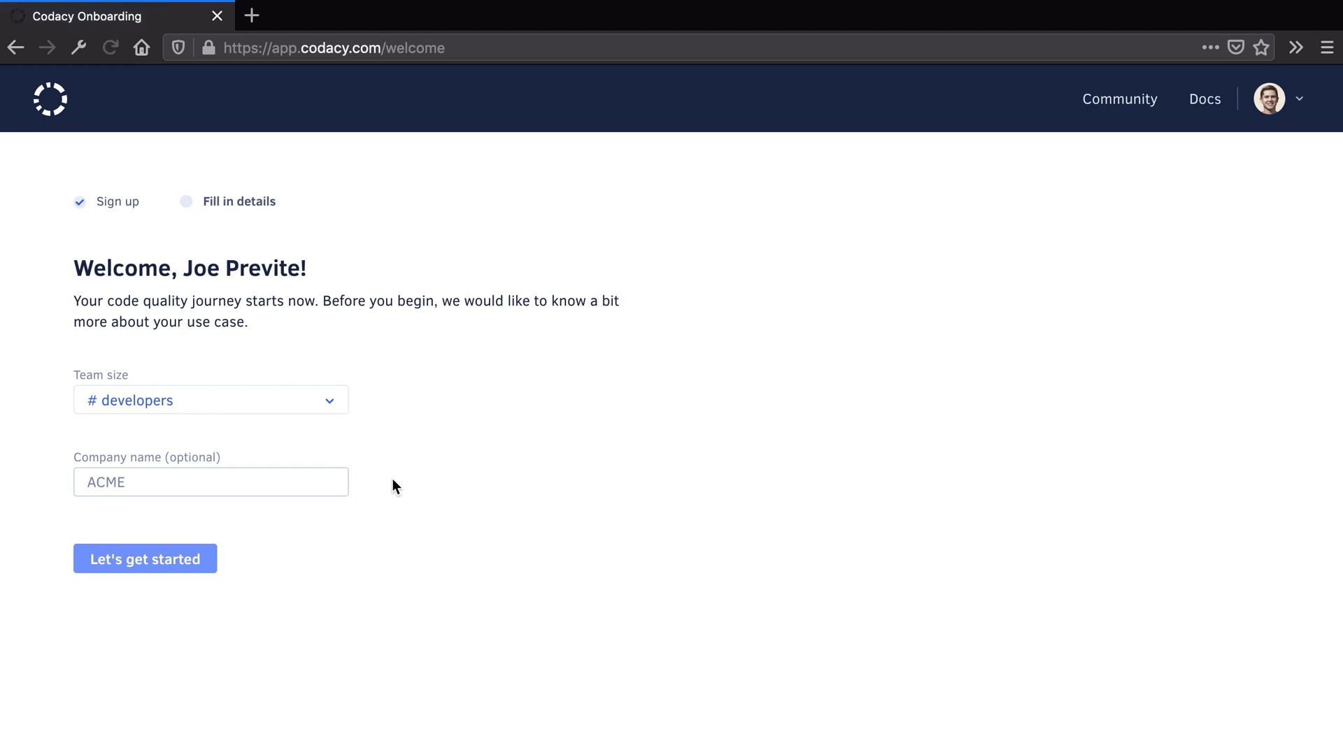
mouse_move(194, 343)
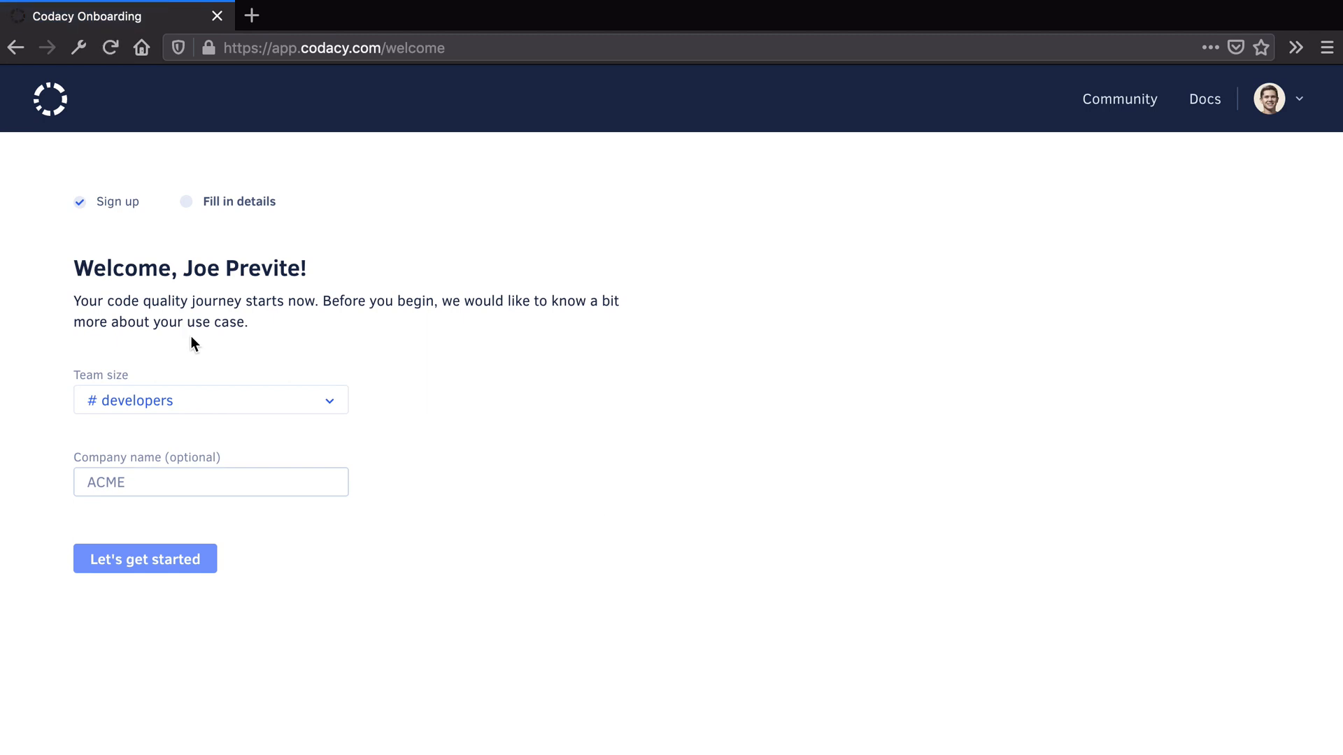
Submit onboarding with team size 1-4 and add the jsjoeio organization
left_click(210, 400)
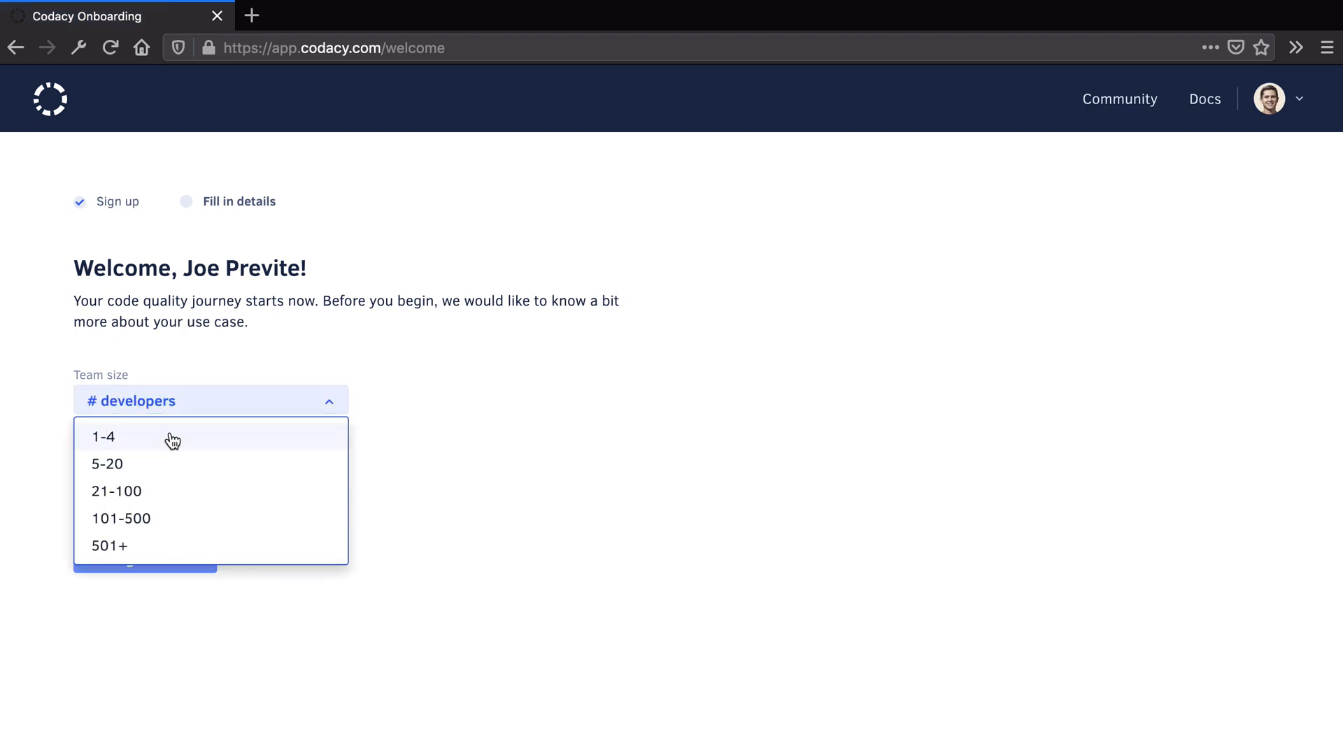
left_click(104, 436)
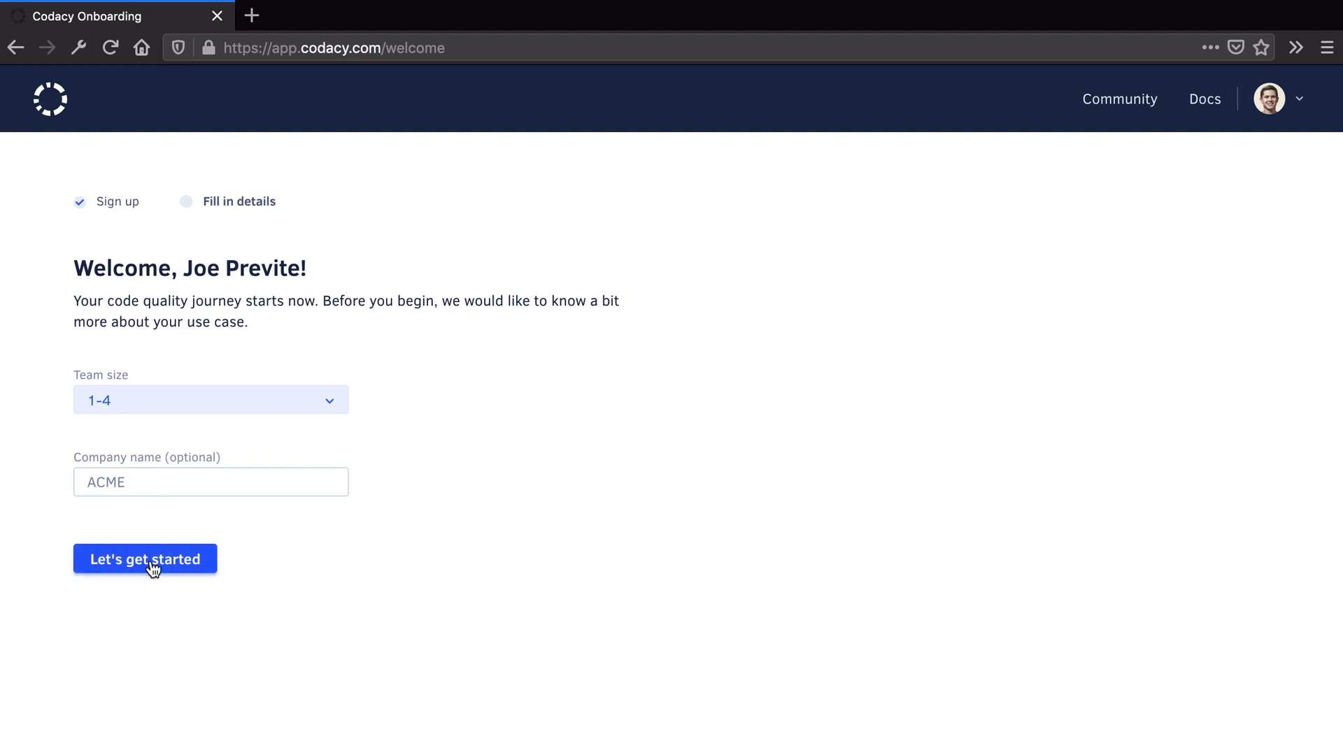
left_click(145, 560)
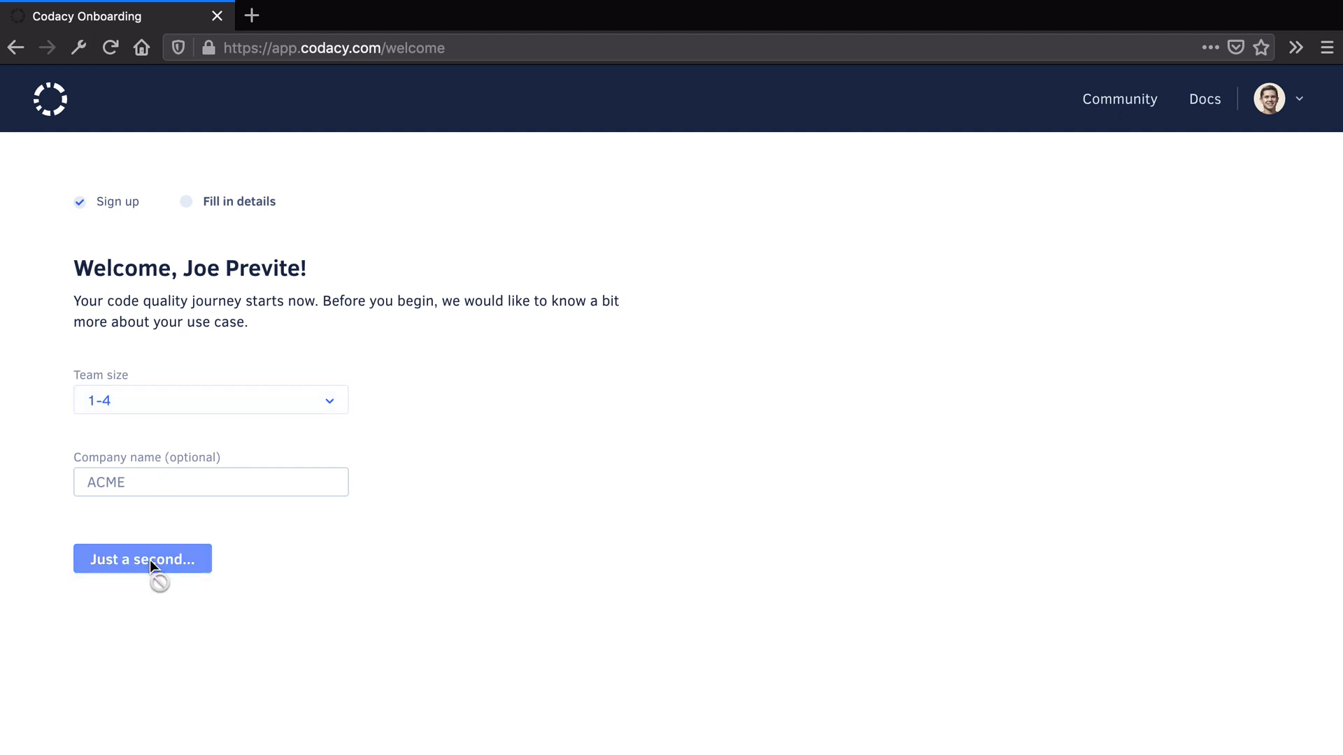
left_click(142, 560)
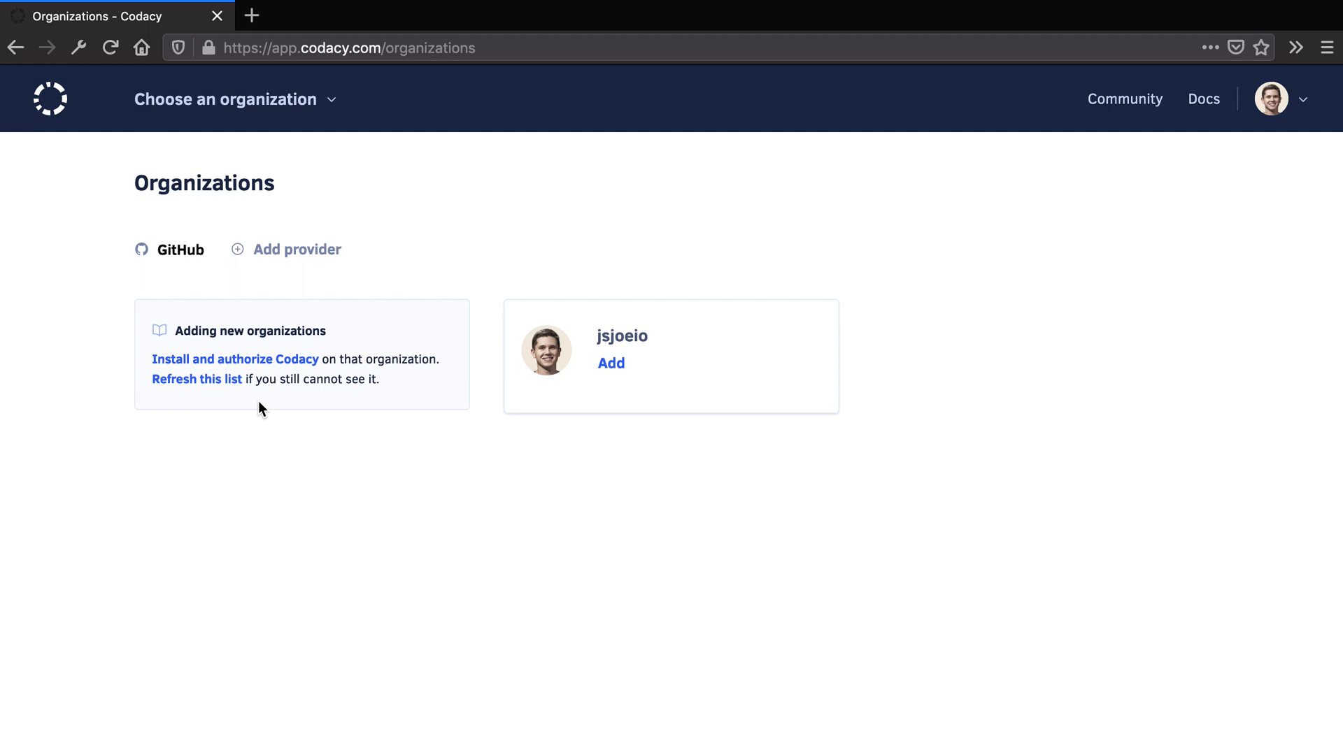
mouse_move(645, 349)
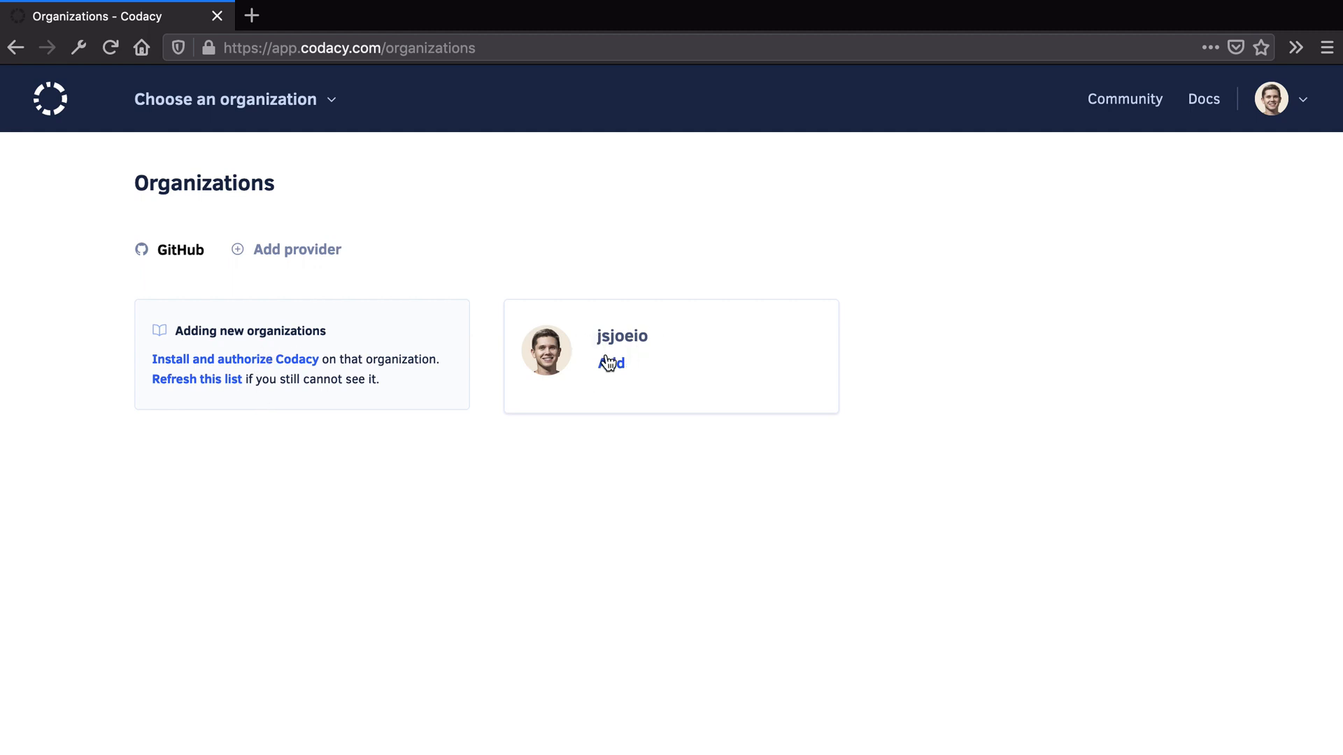
left_click(621, 336)
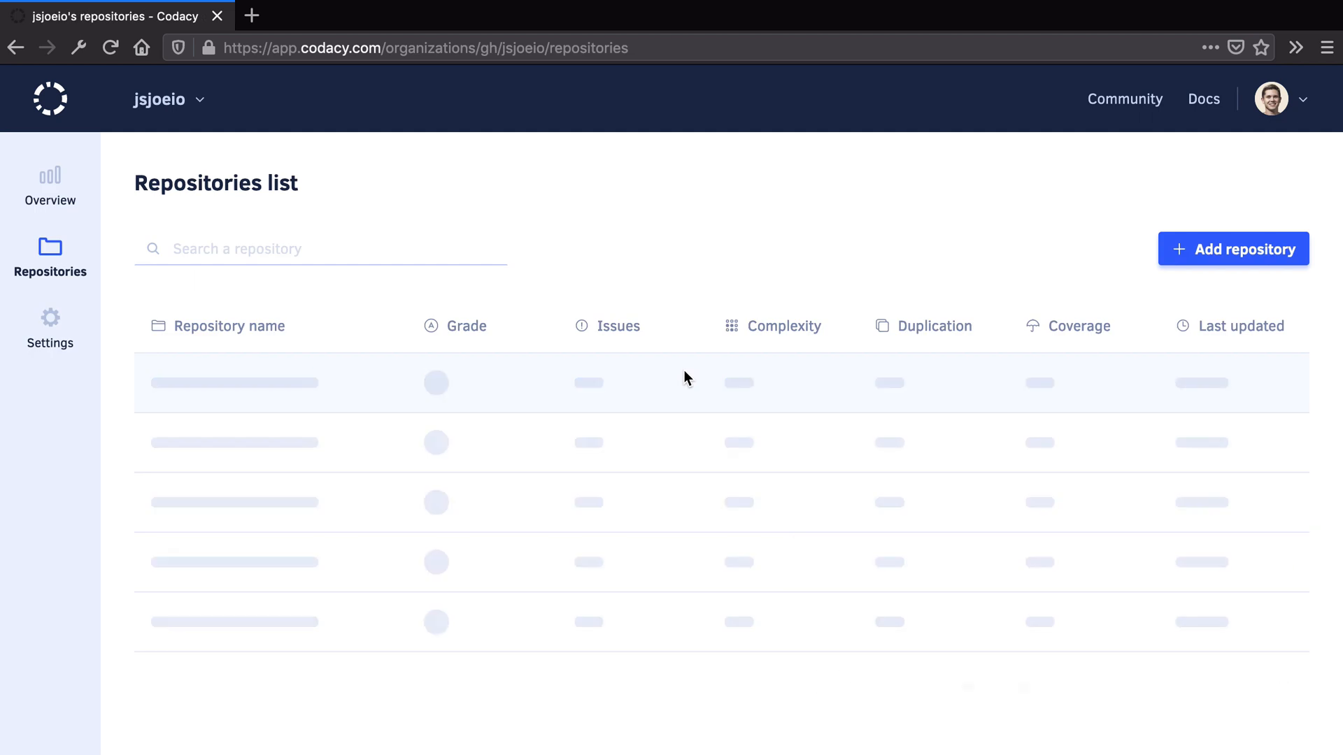
Try adding joeprevite.com, then follow the error's Install GitHub App link
left_click(1233, 249)
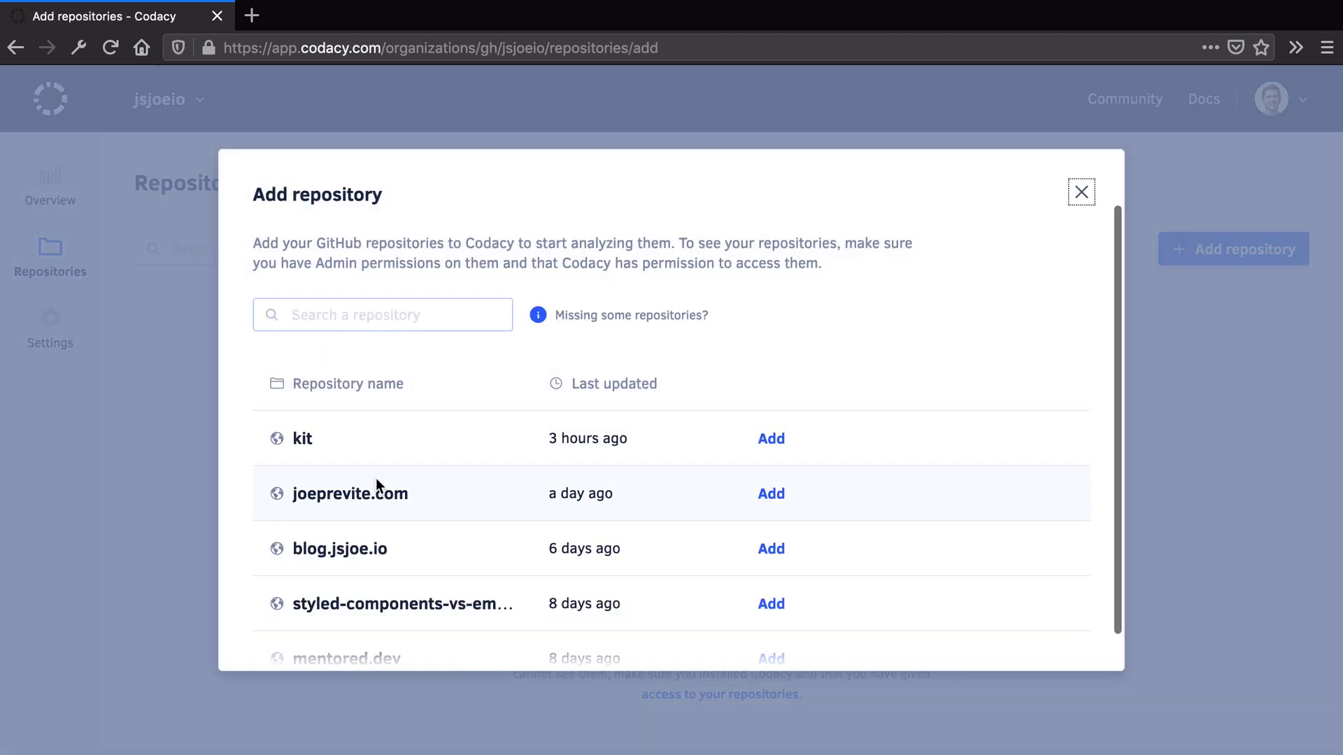
scroll("down", 3)
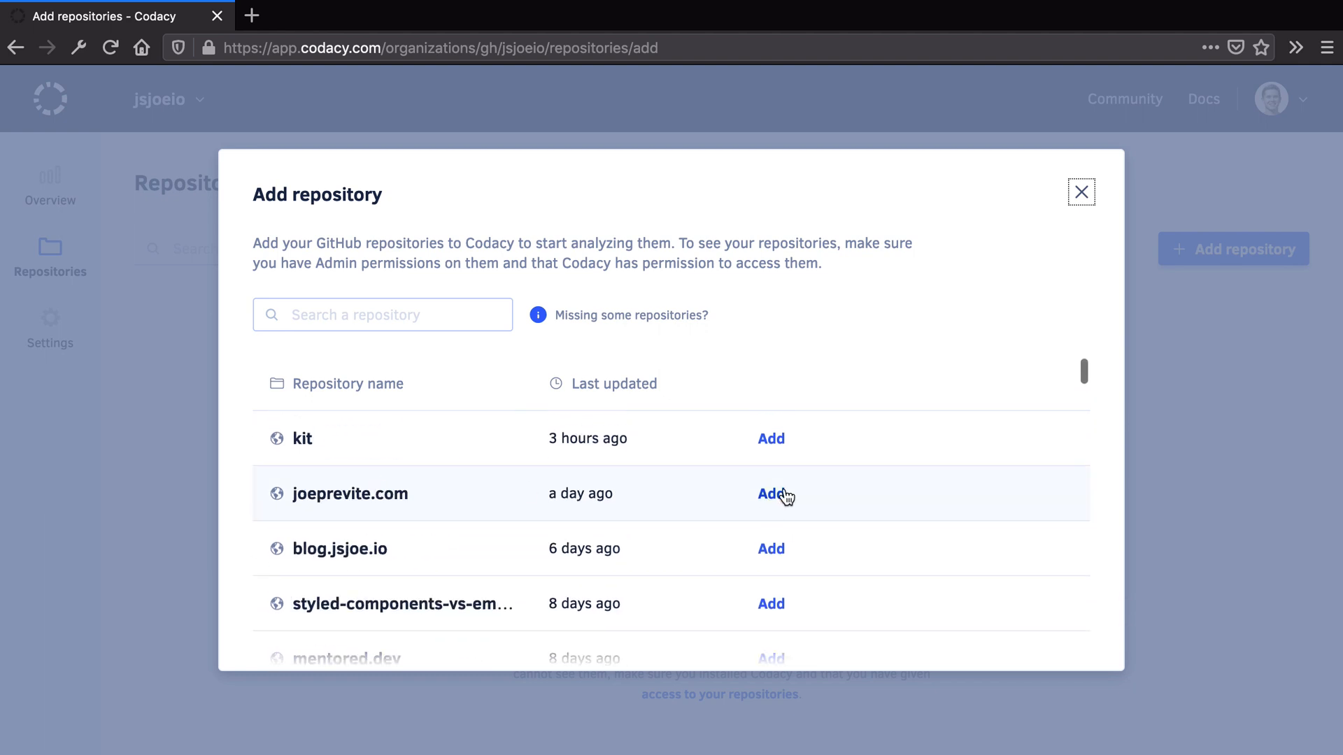
left_click(770, 493)
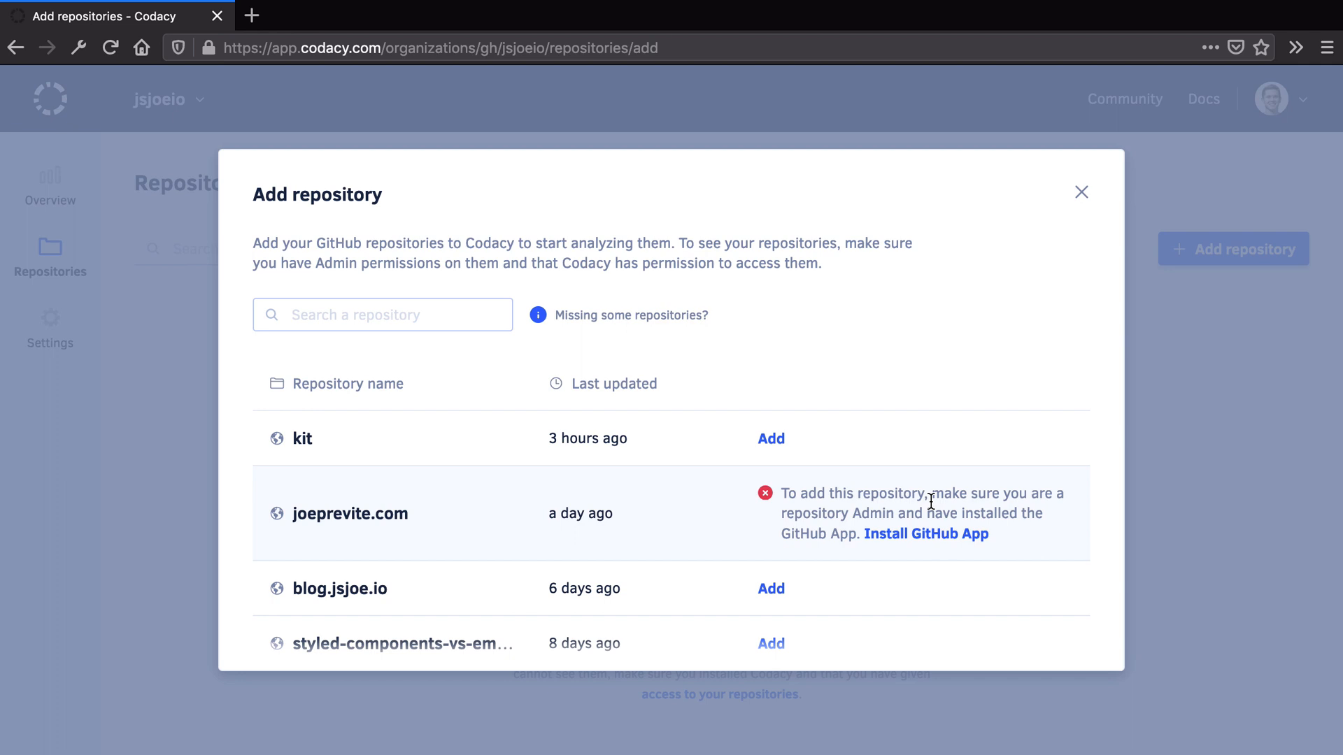
mouse_move(829, 514)
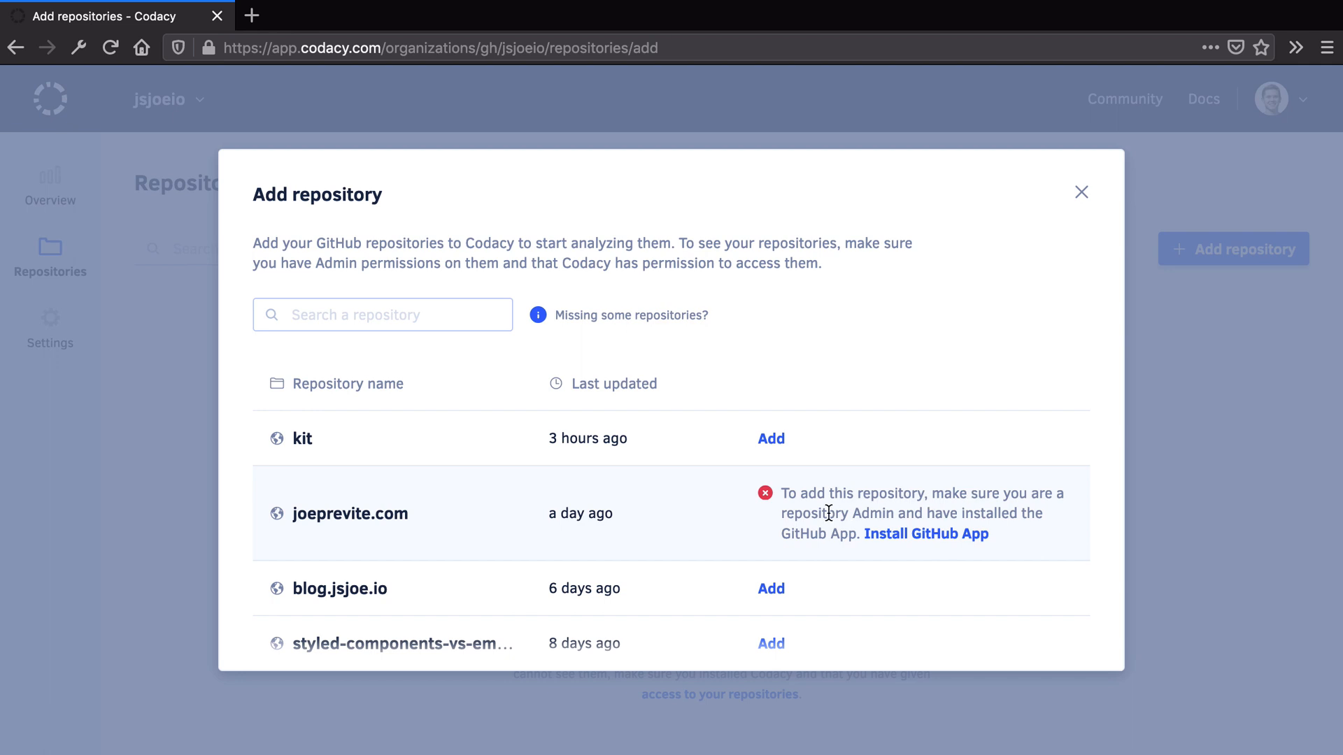
left_click(924, 533)
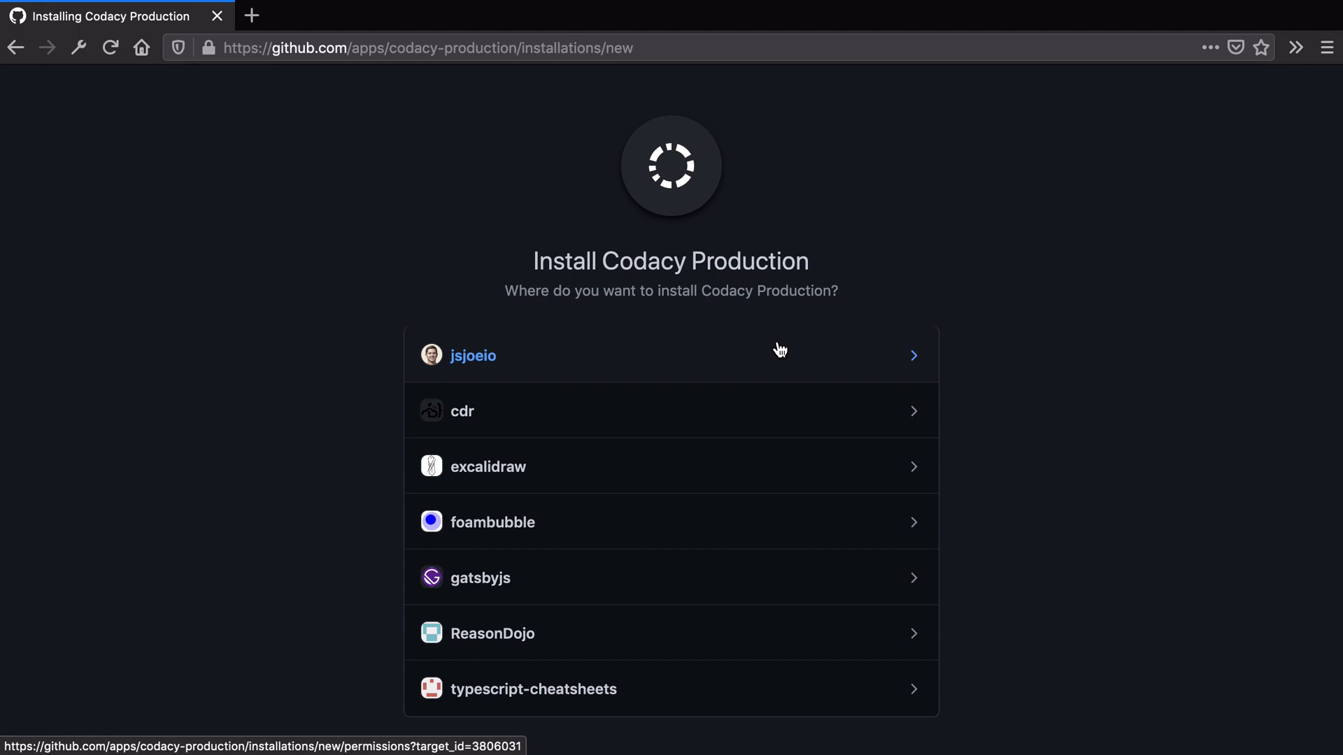
mouse_move(724, 363)
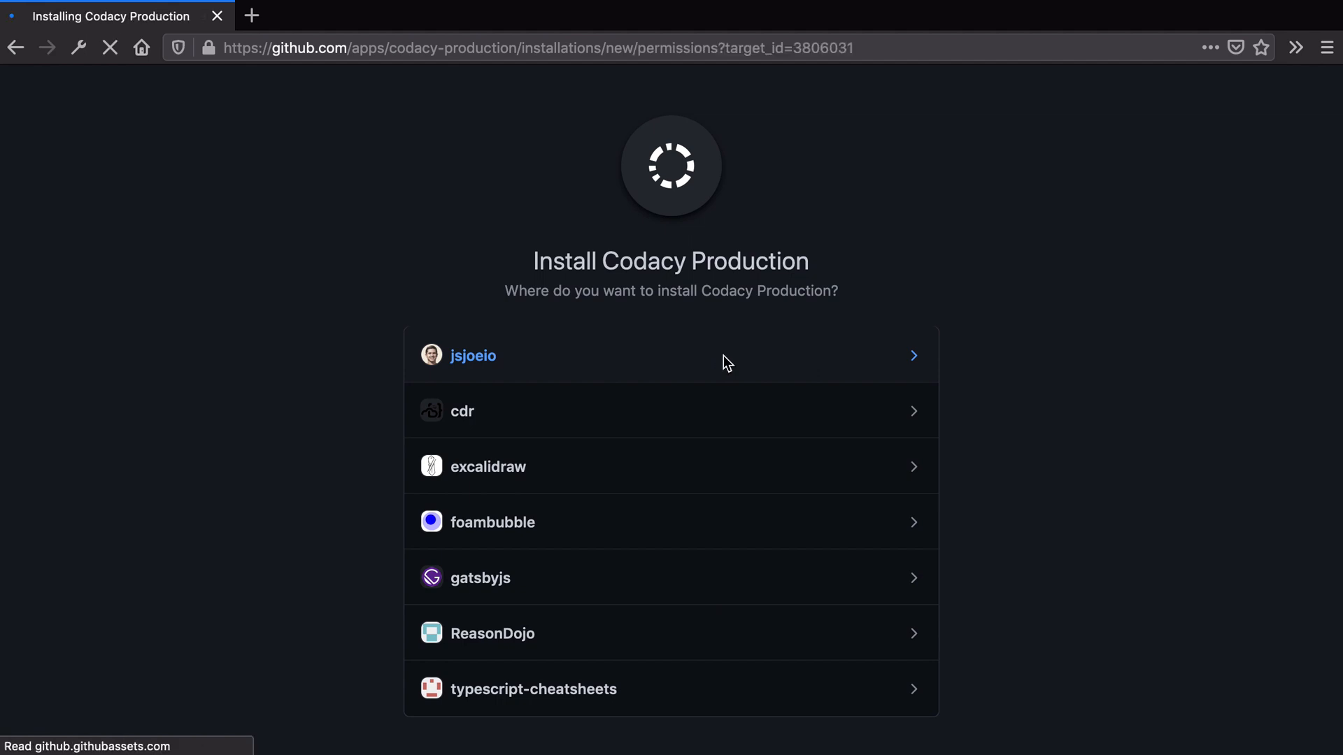
Install Codacy Production for only joeprevite.com and vimforvscode.com
left_click(472, 355)
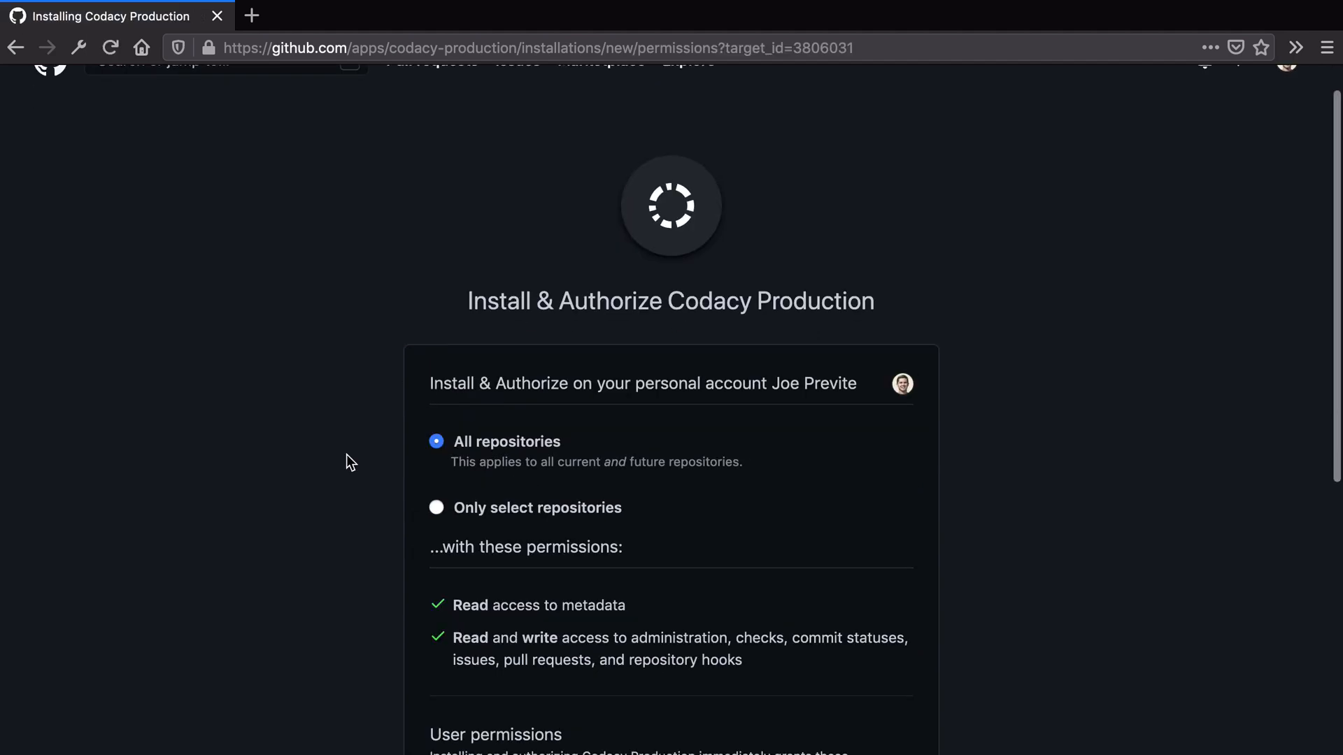
left_click(436, 507)
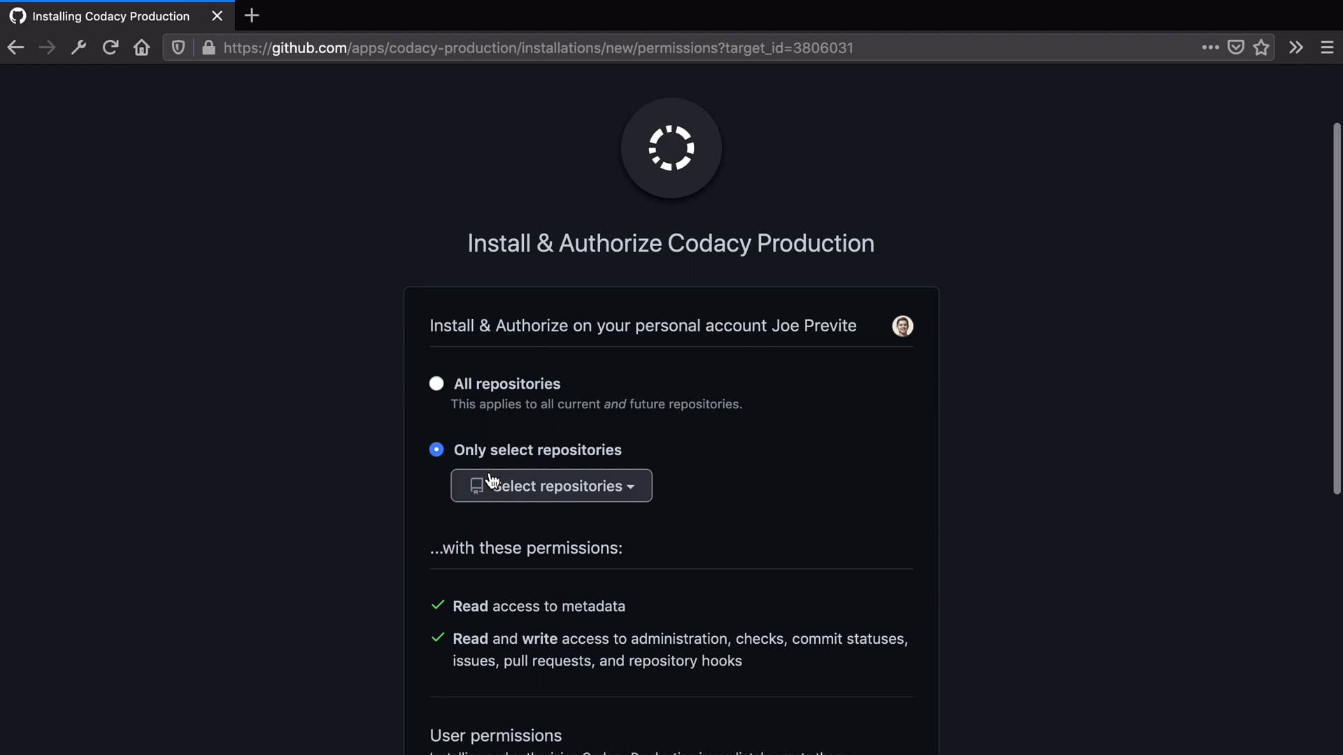
type("joeprevi")
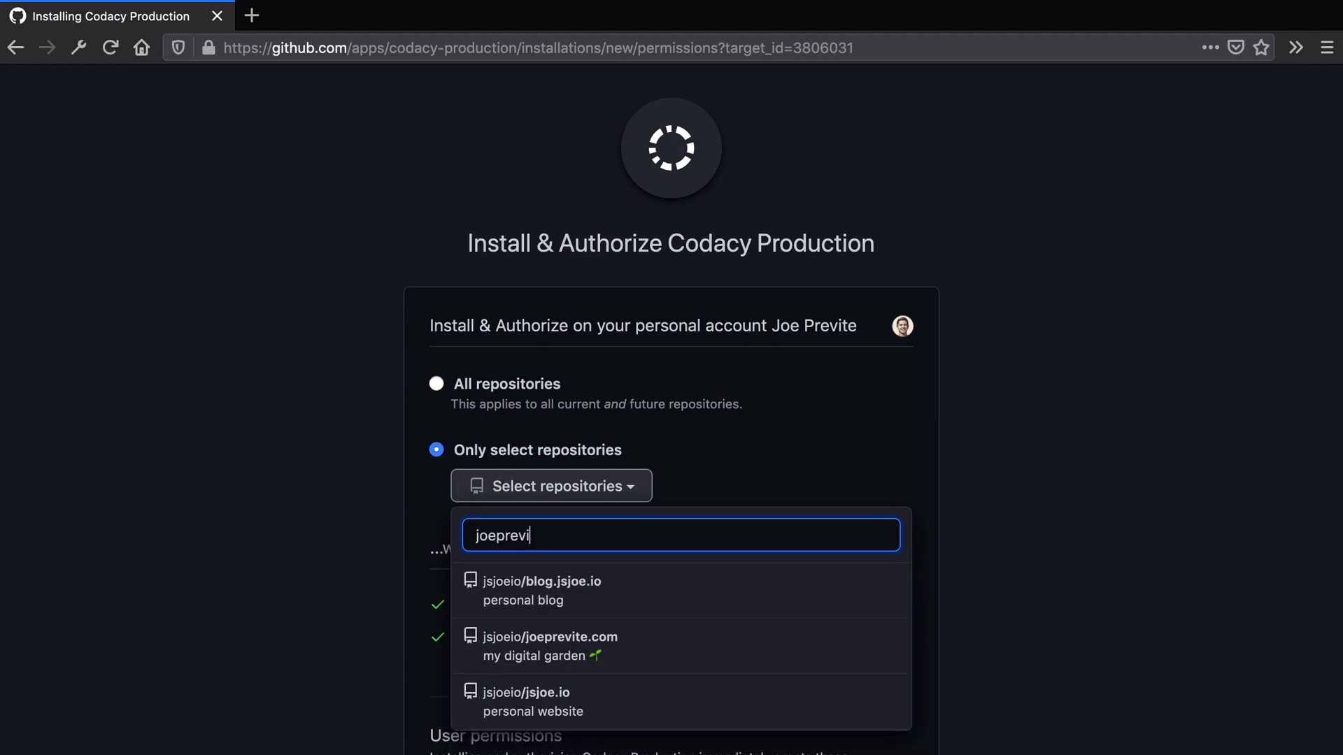
left_click(549, 647)
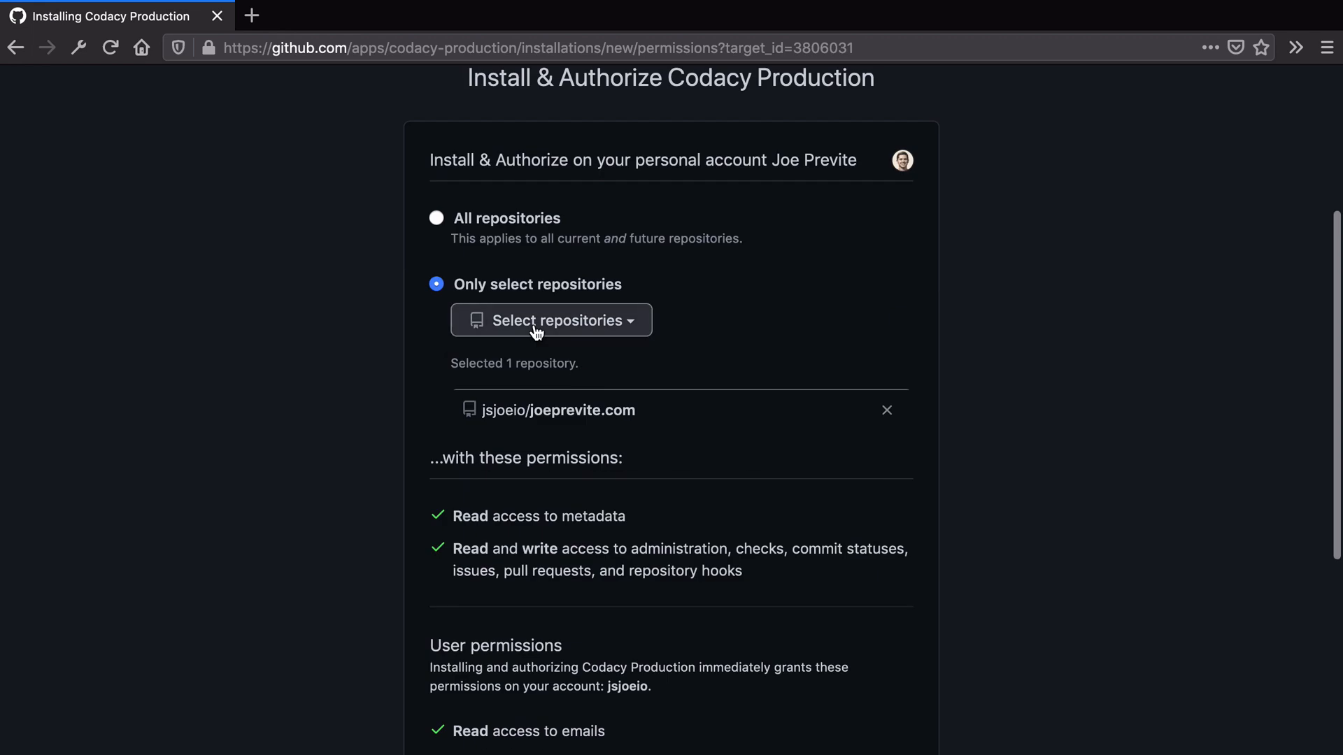
type("vimfor")
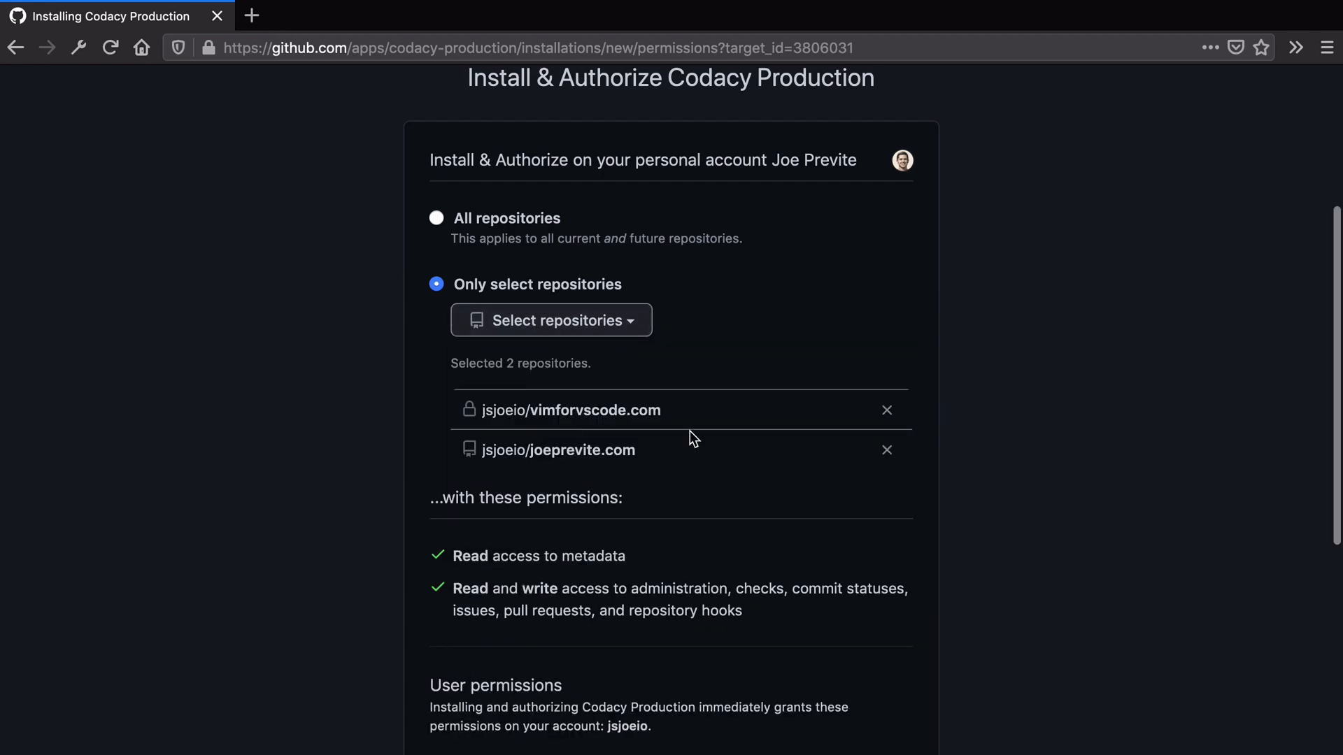
scroll("down", 3)
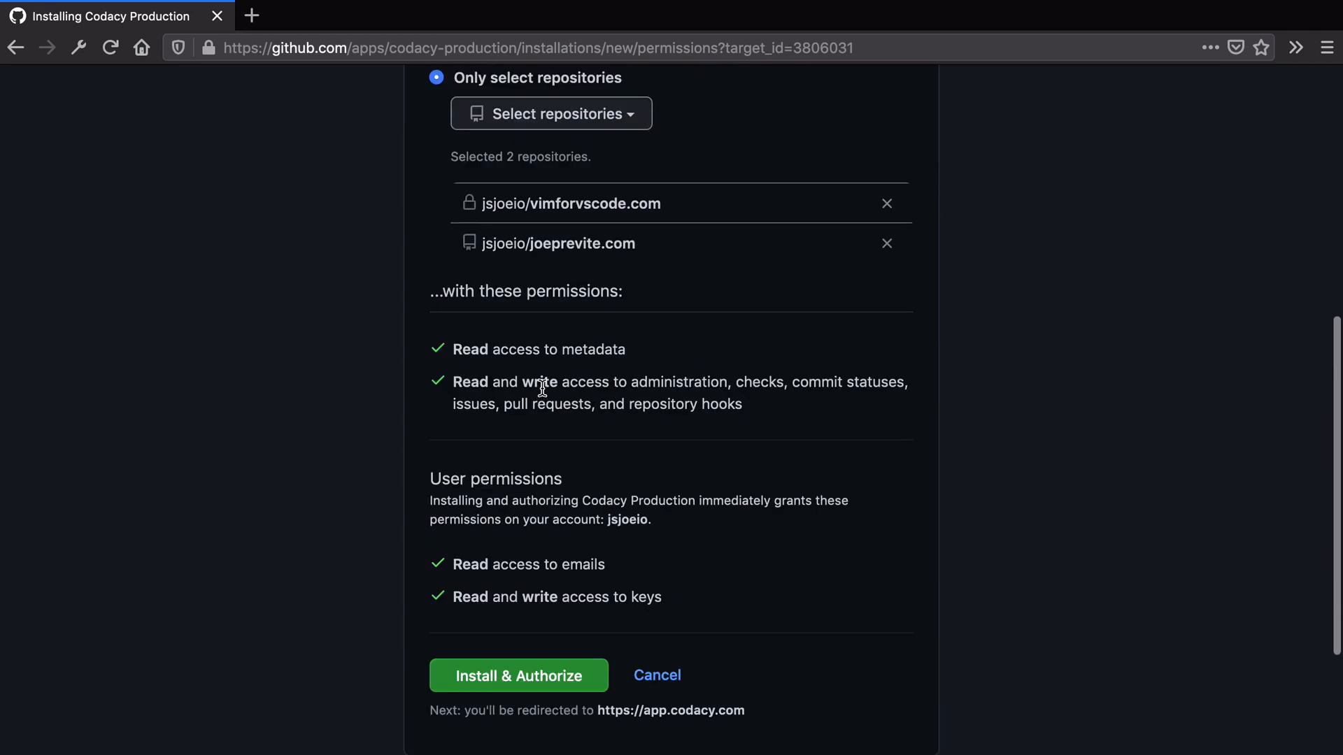
scroll("down", 3)
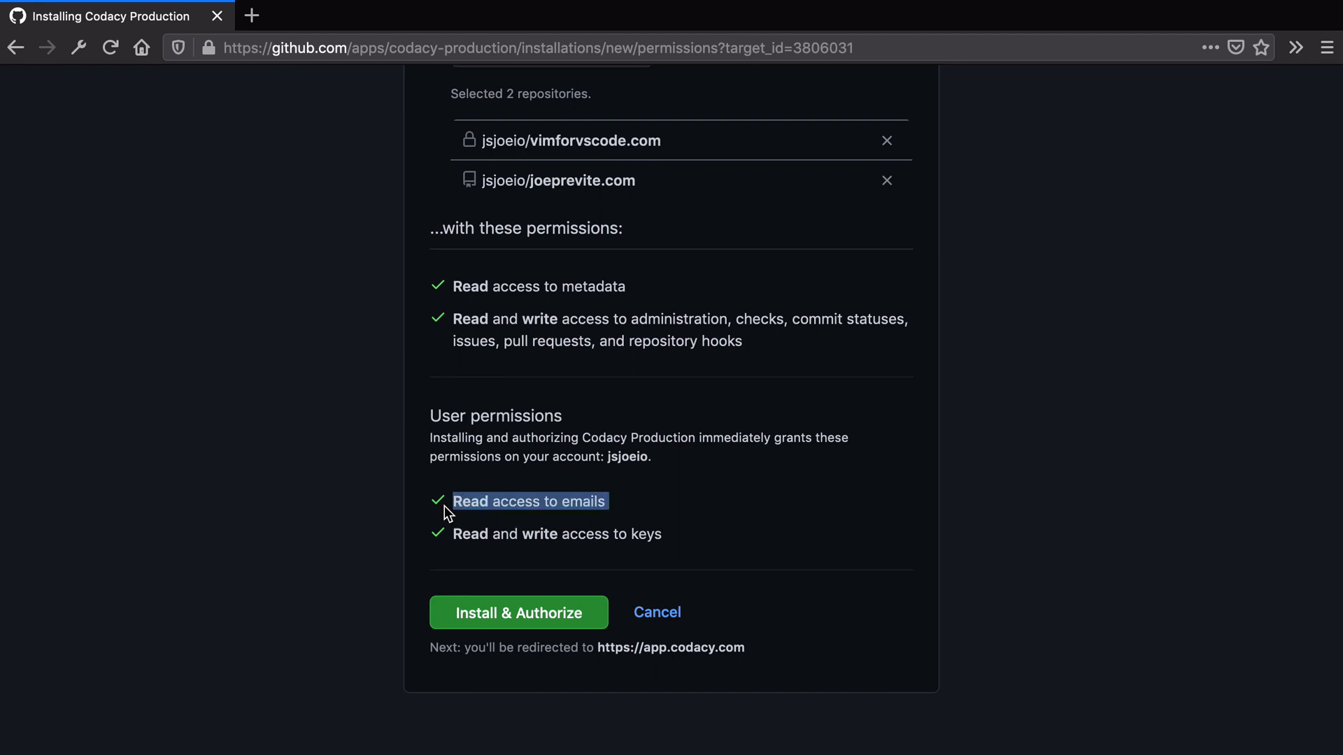
left_click(518, 613)
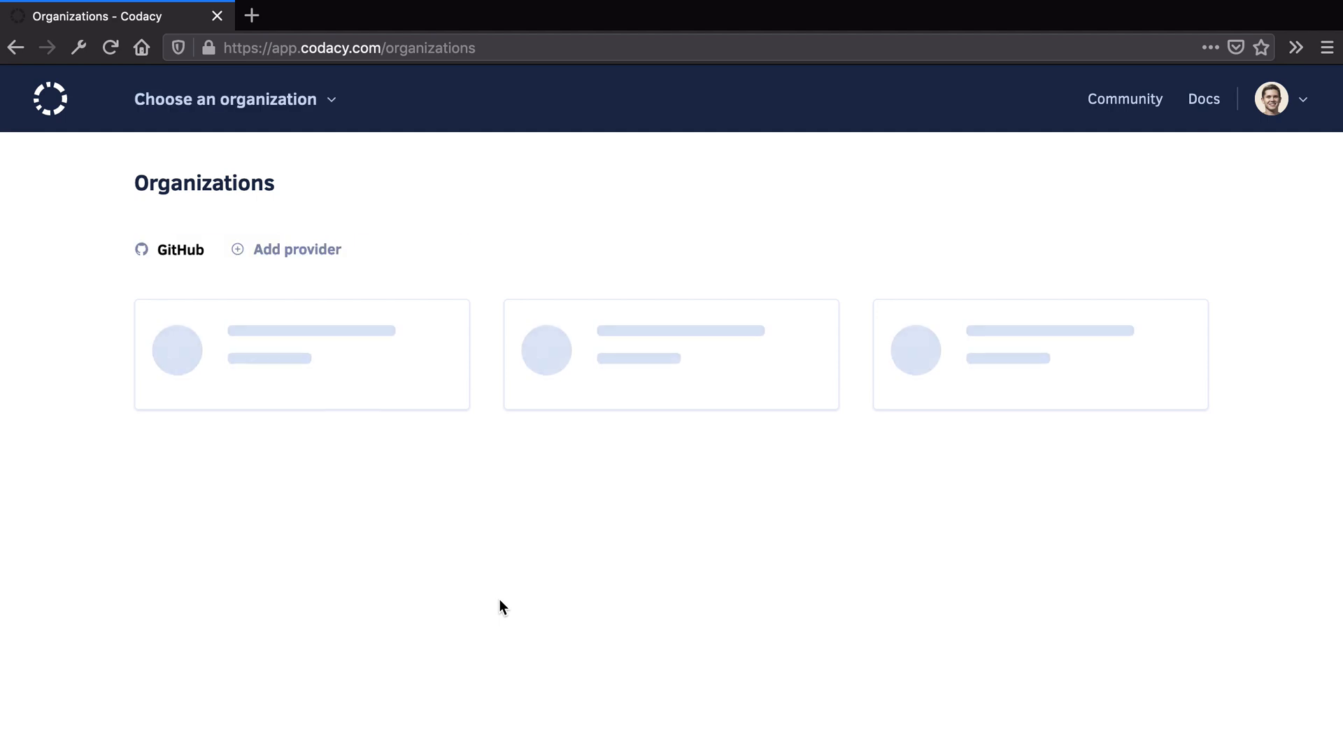
Open the jsjoeio organization, search 'vim', and go to vimforvscode.com
left_click(671, 354)
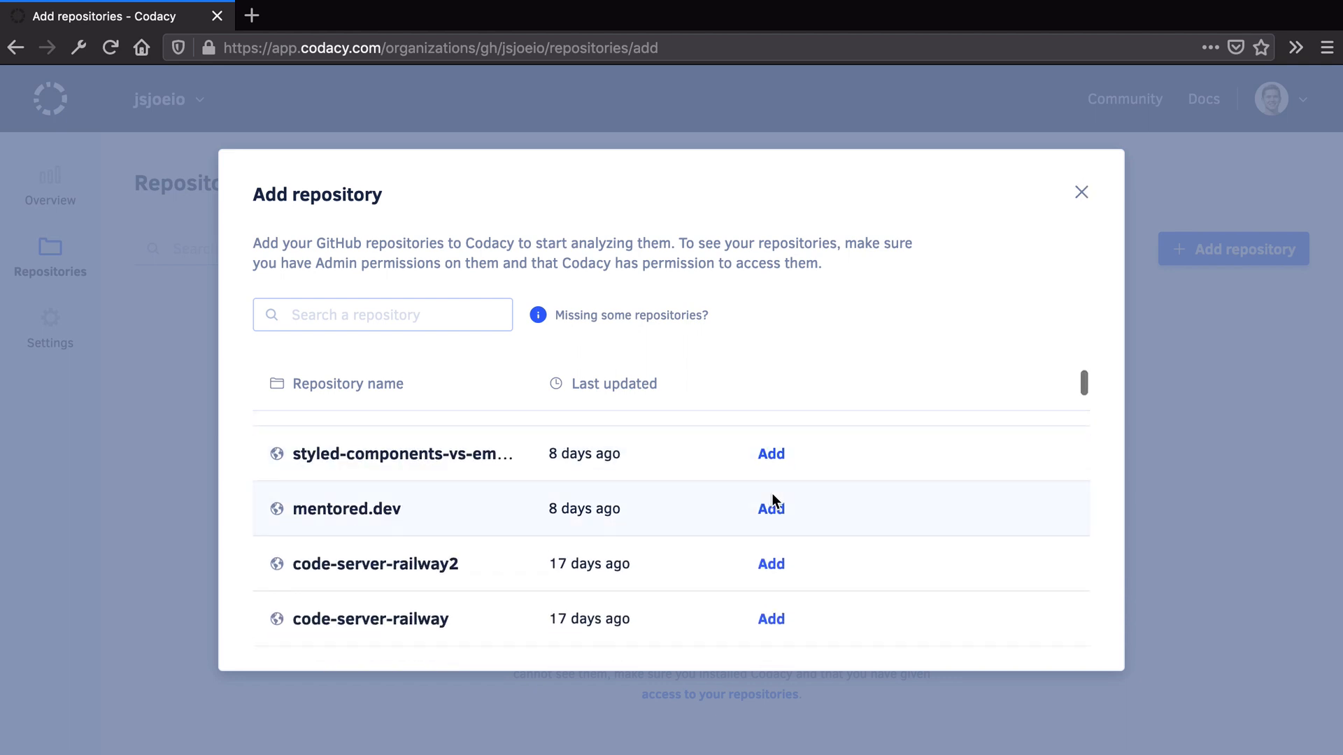
type("vimfor")
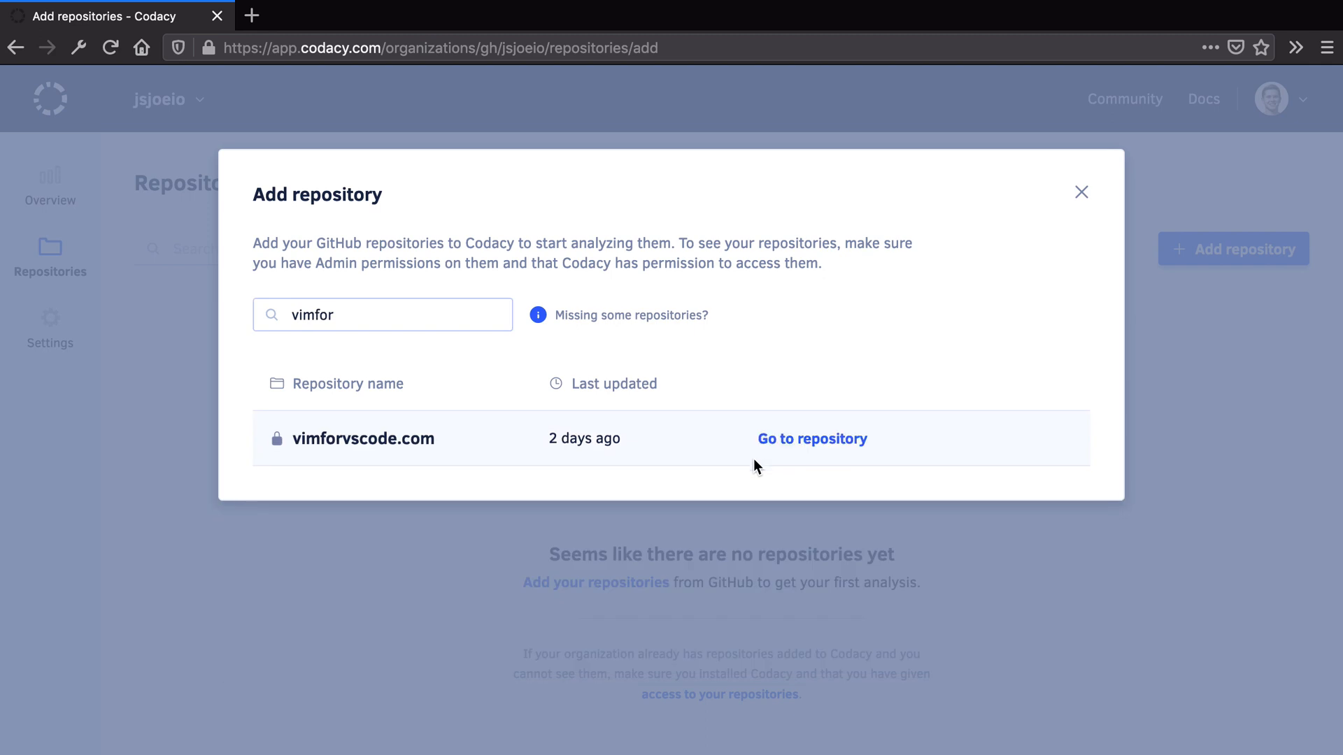
mouse_move(812, 439)
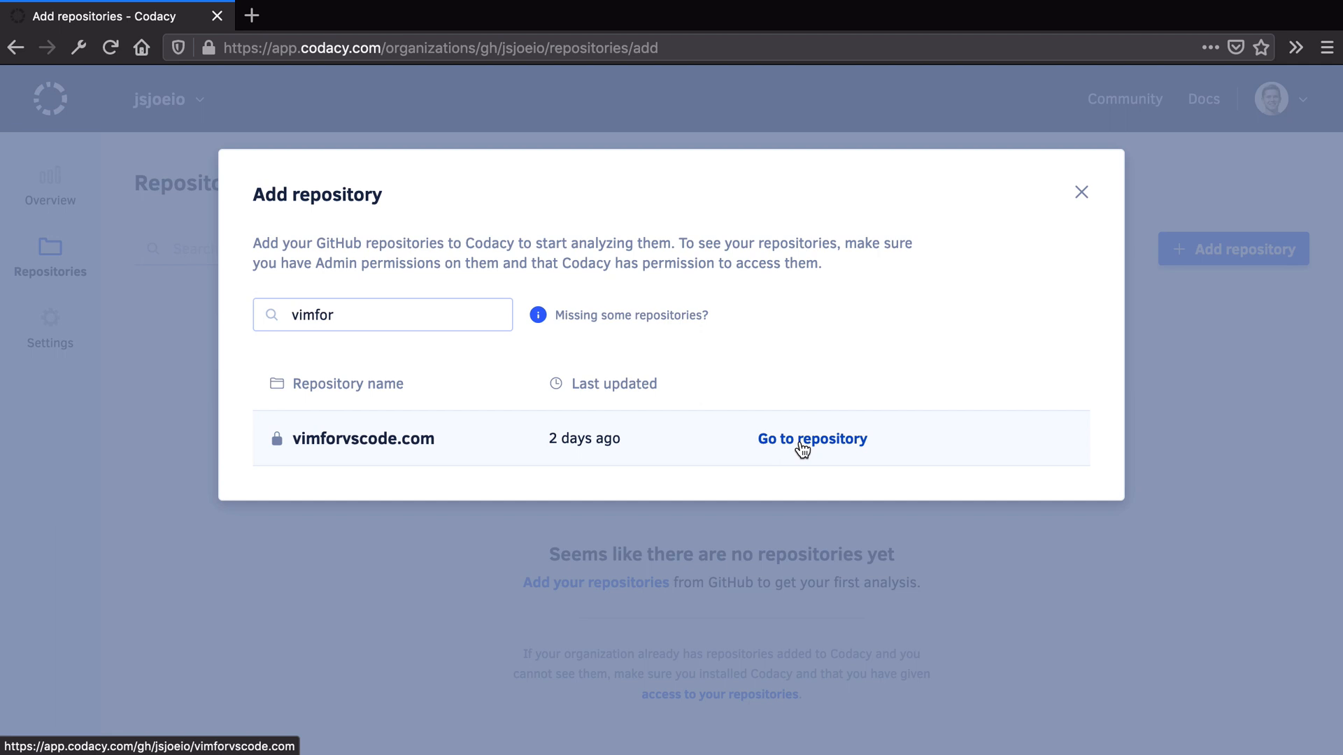
left_click(811, 438)
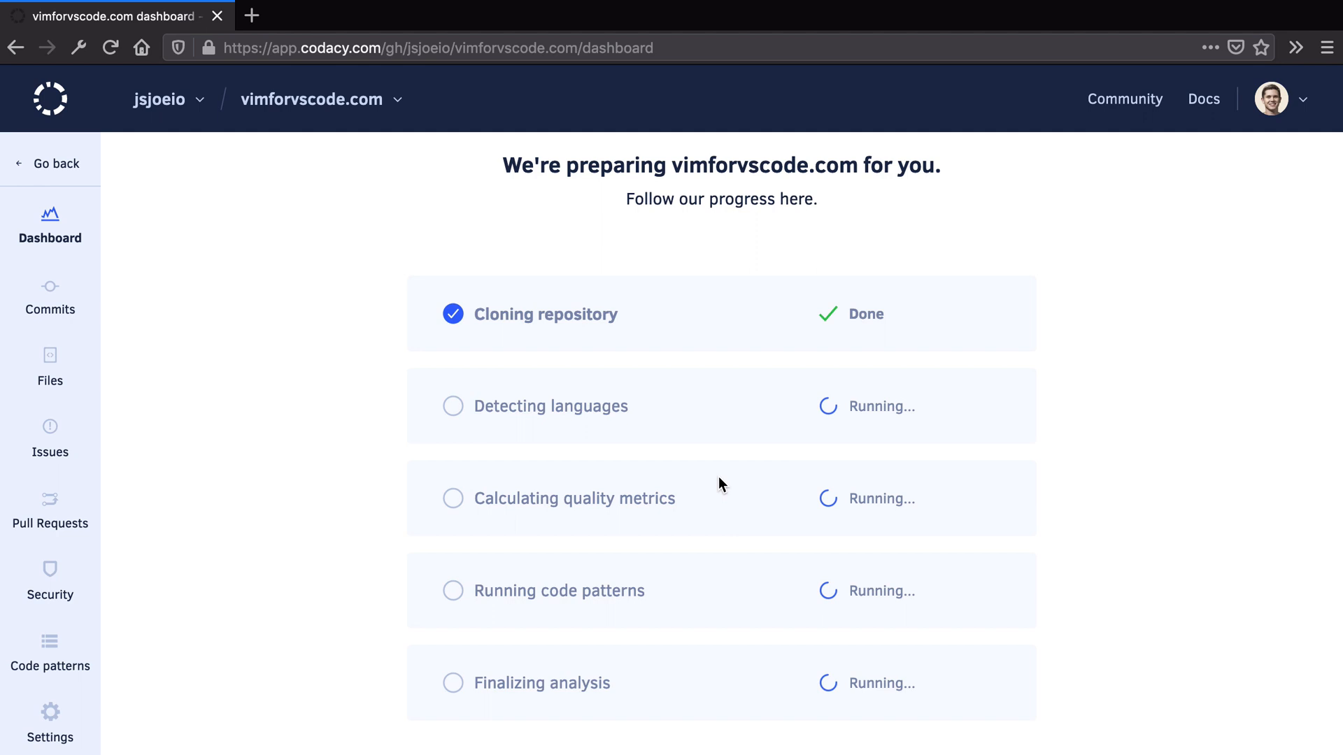
mouse_move(694, 227)
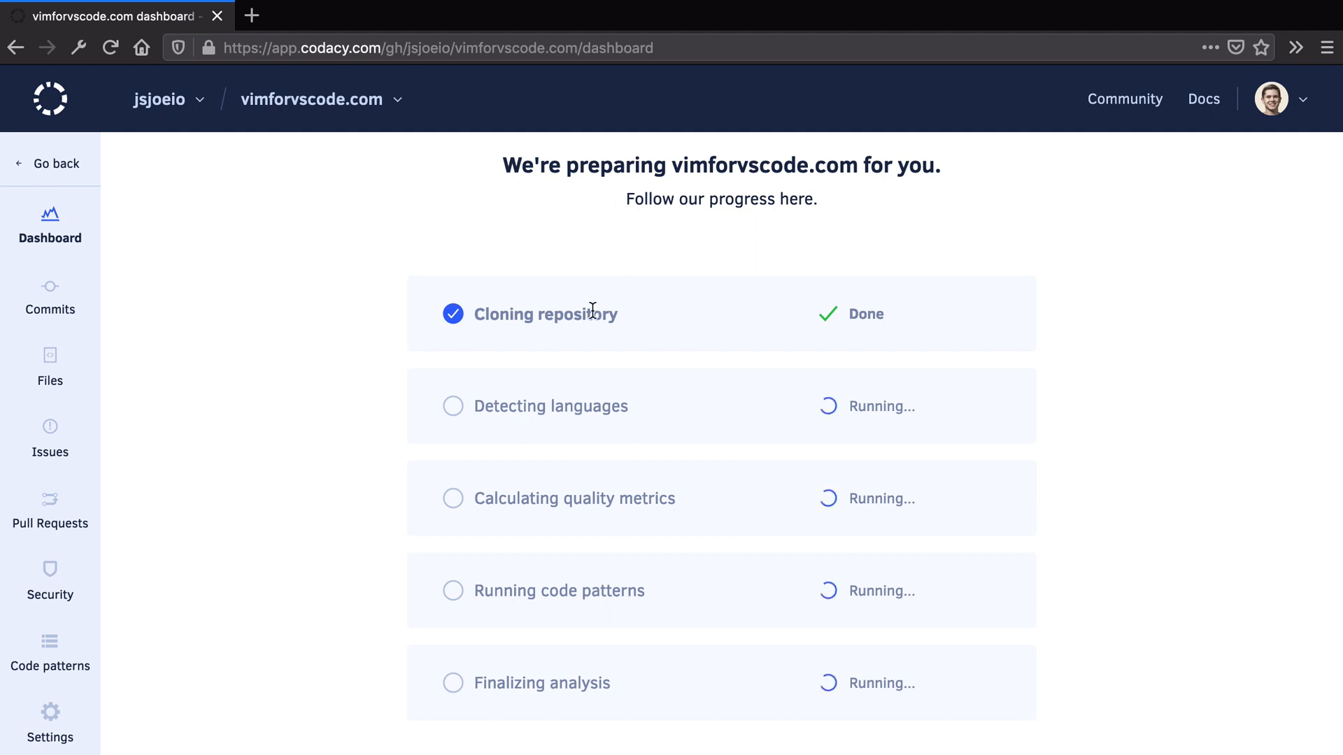
Scroll the preparation screen while vimforvscode.com's first analysis runs
scroll("down", 3)
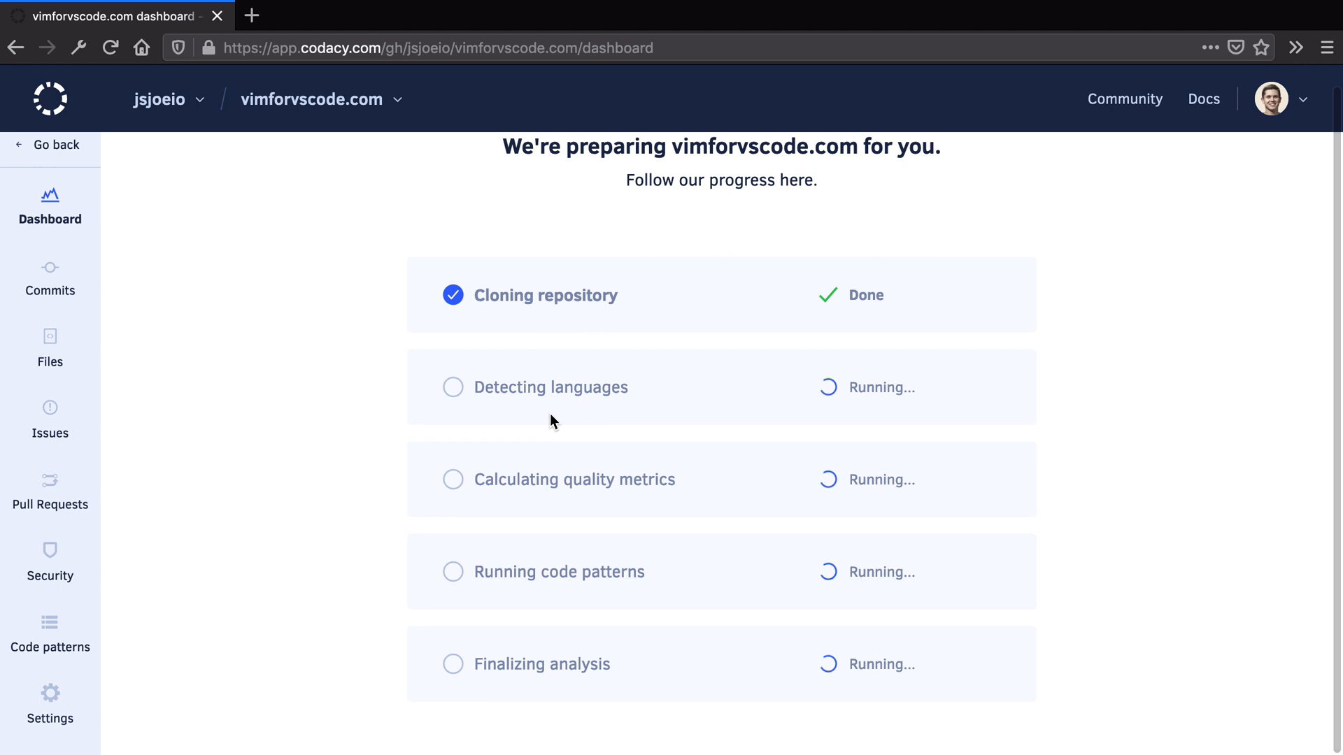
mouse_move(319, 116)
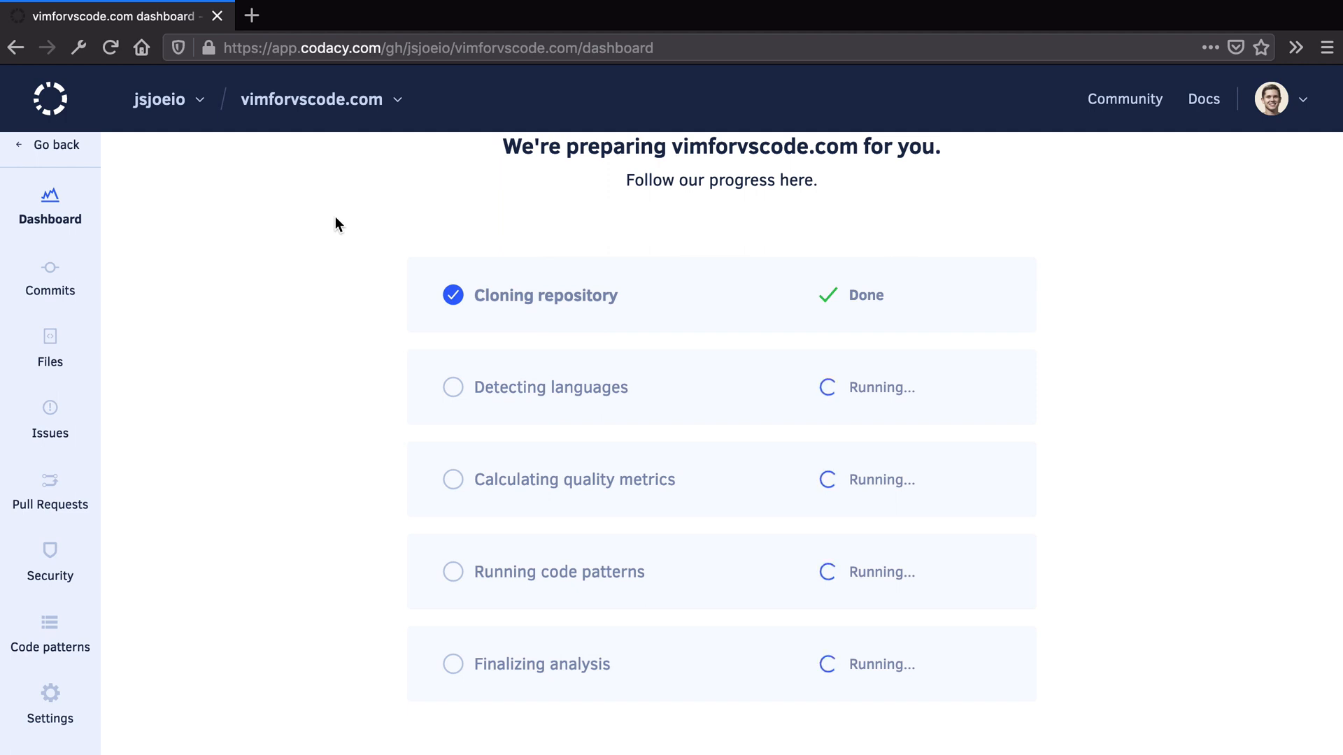
mouse_move(420, 266)
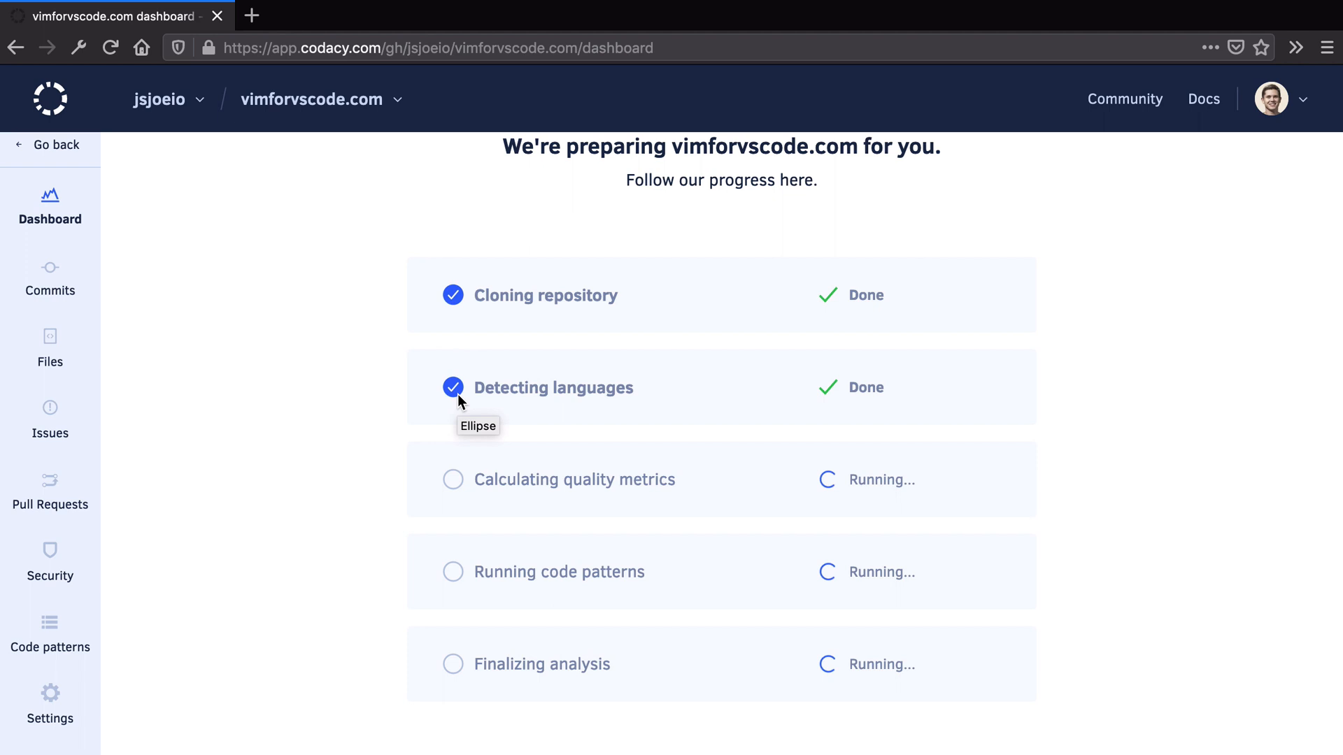
mouse_move(397, 105)
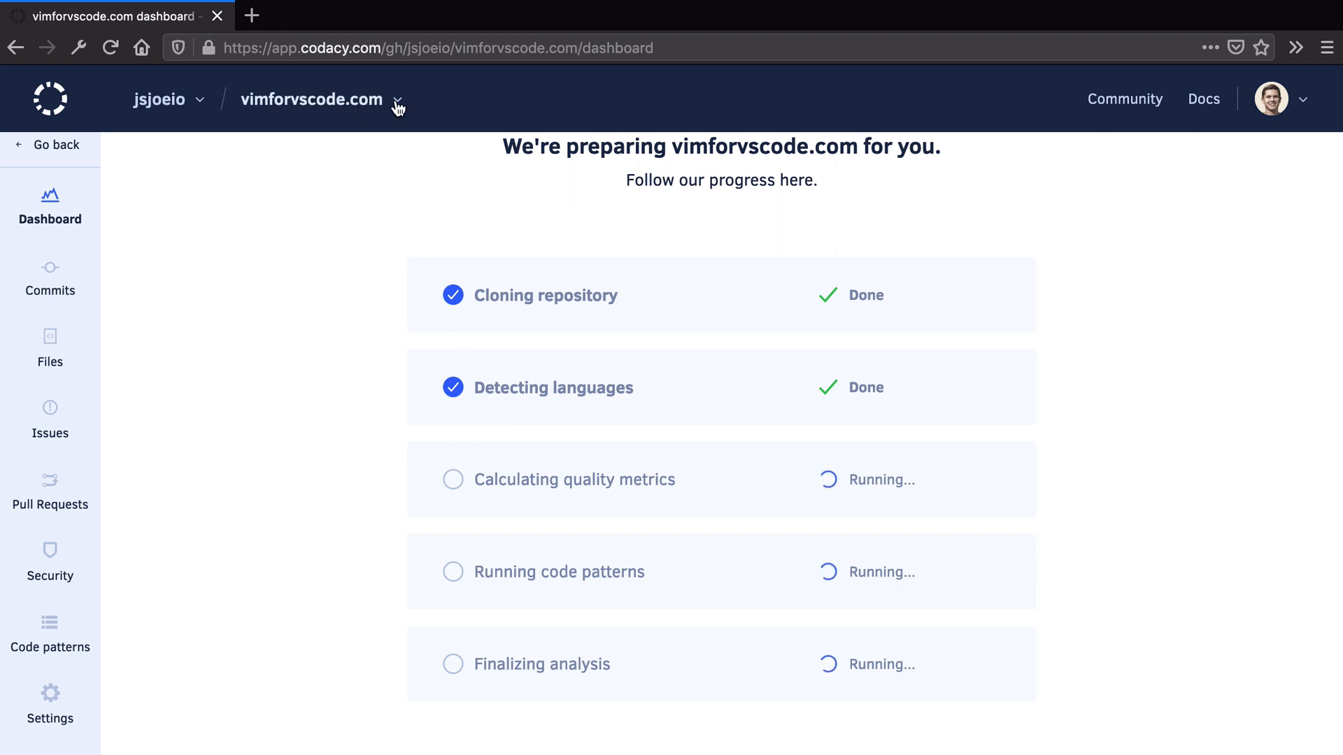
mouse_move(384, 148)
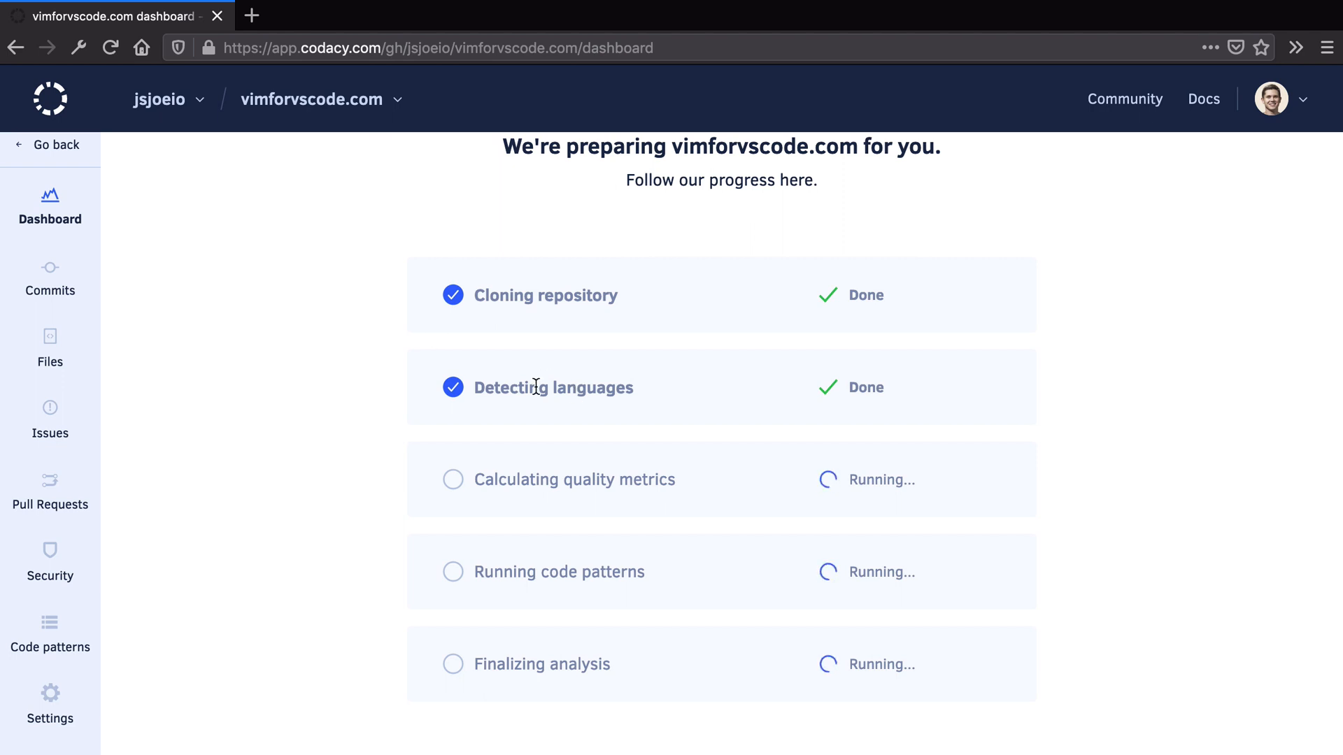
mouse_move(575, 486)
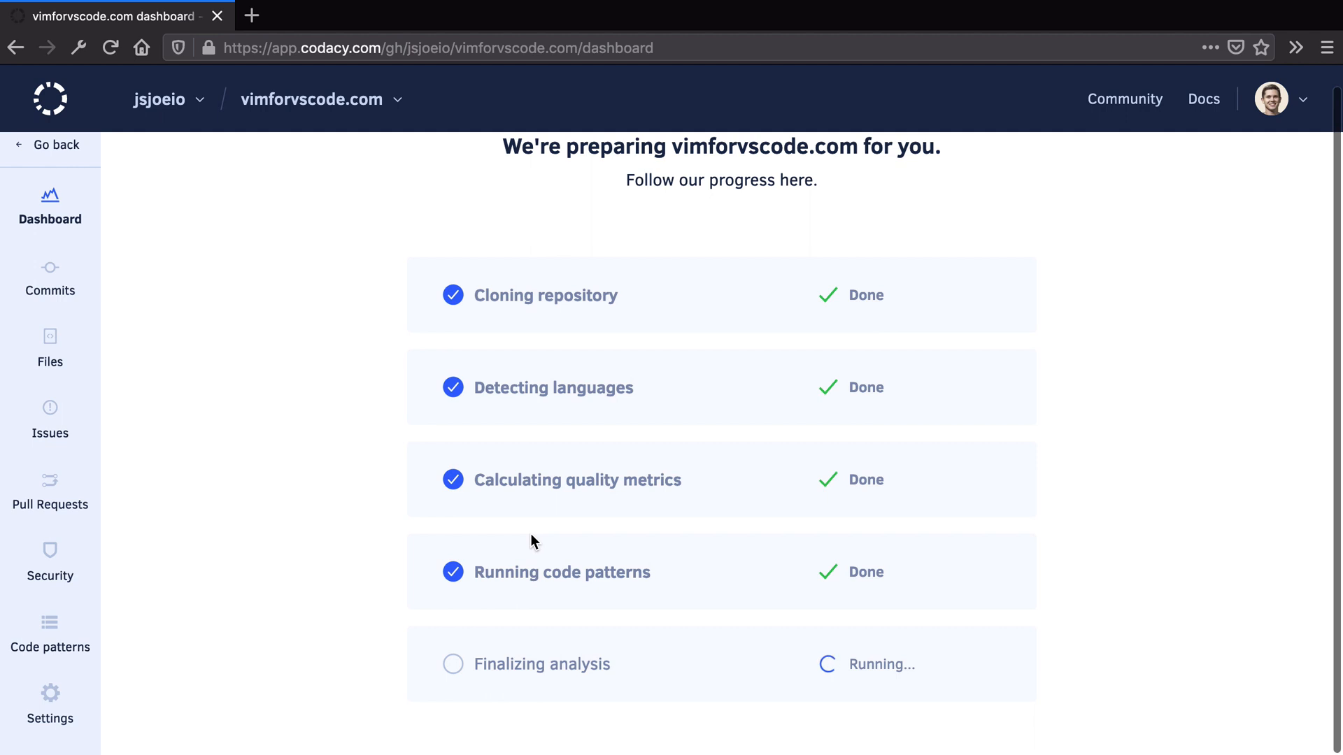
mouse_move(334, 411)
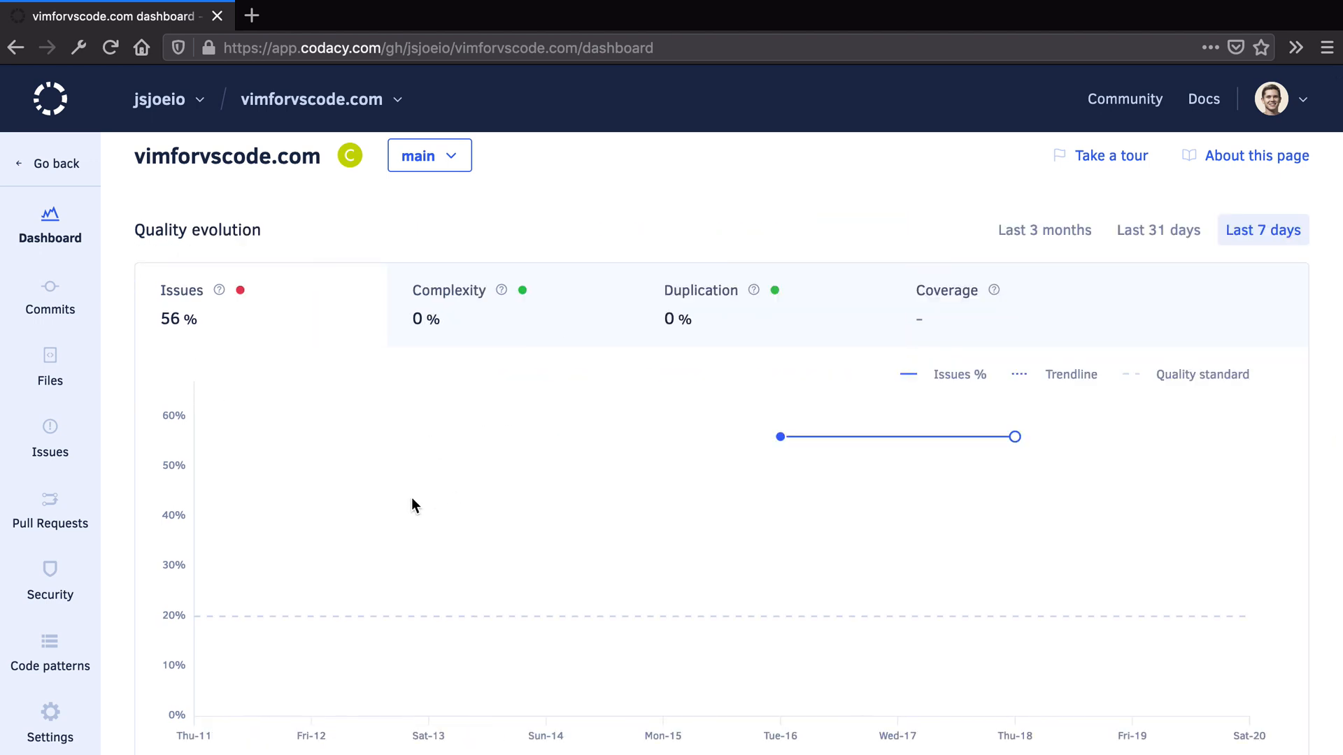
Scroll to the Issues breakdown and open the 87 Code Style issues
scroll("down", 3)
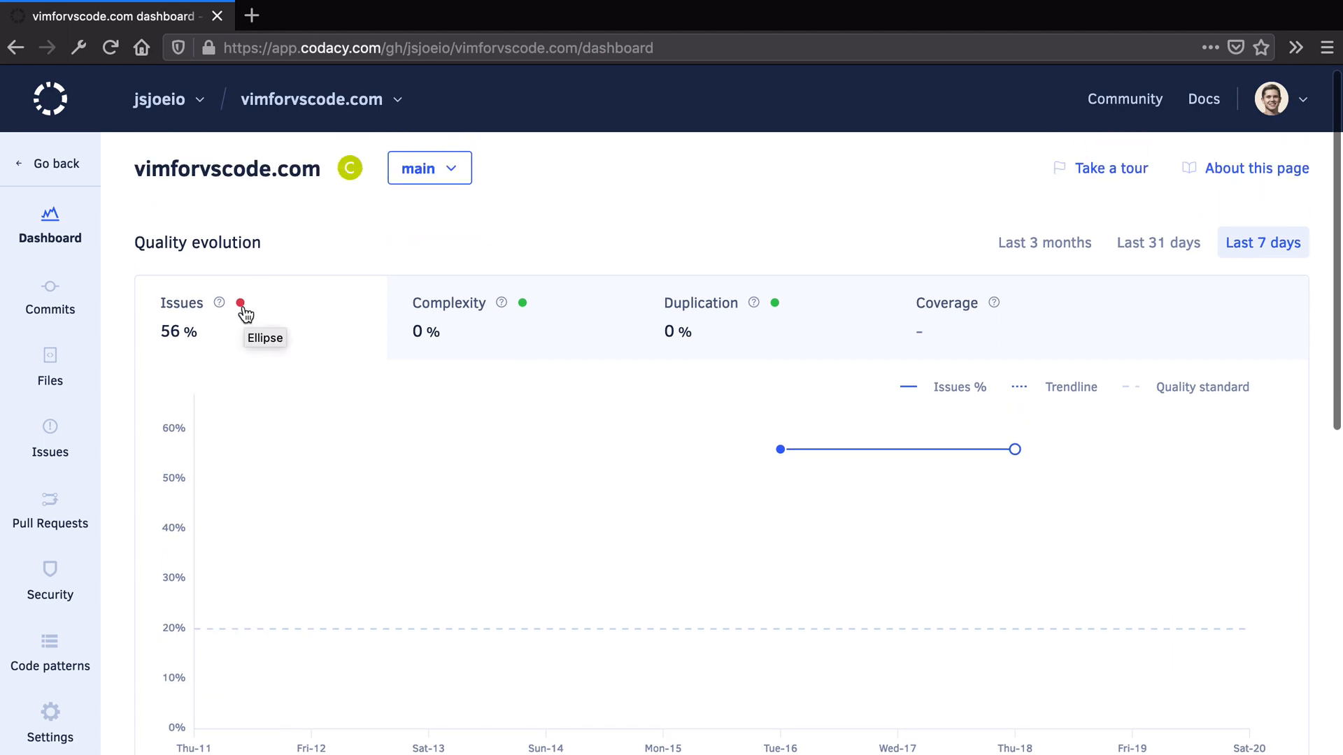
mouse_move(219, 302)
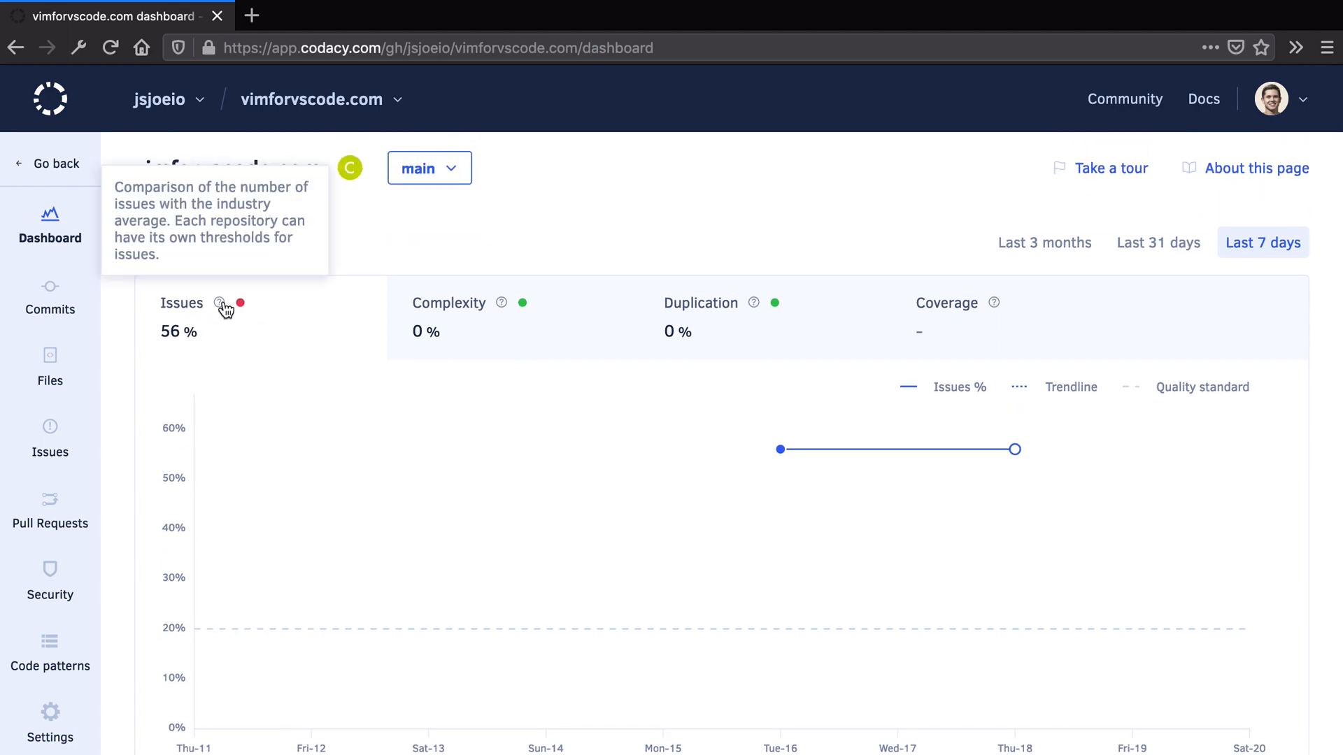
scroll("down", 3)
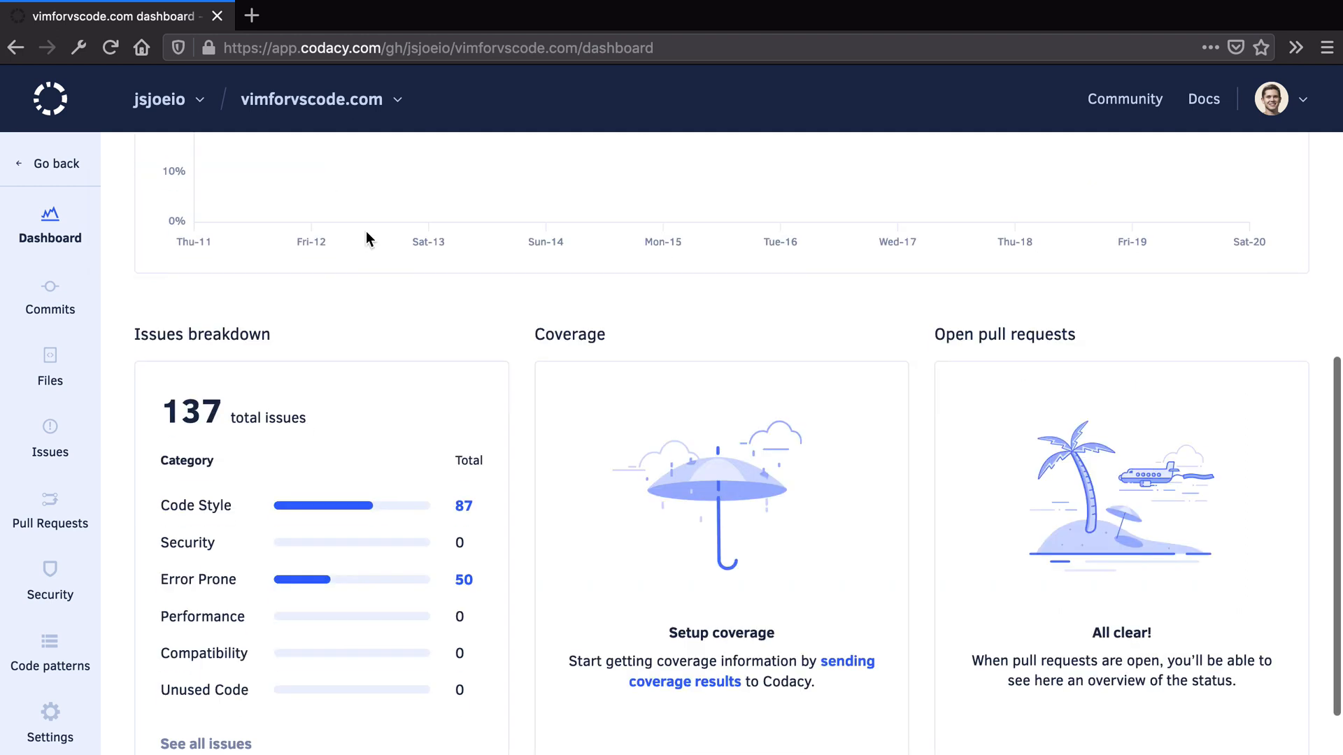
scroll("down", 3)
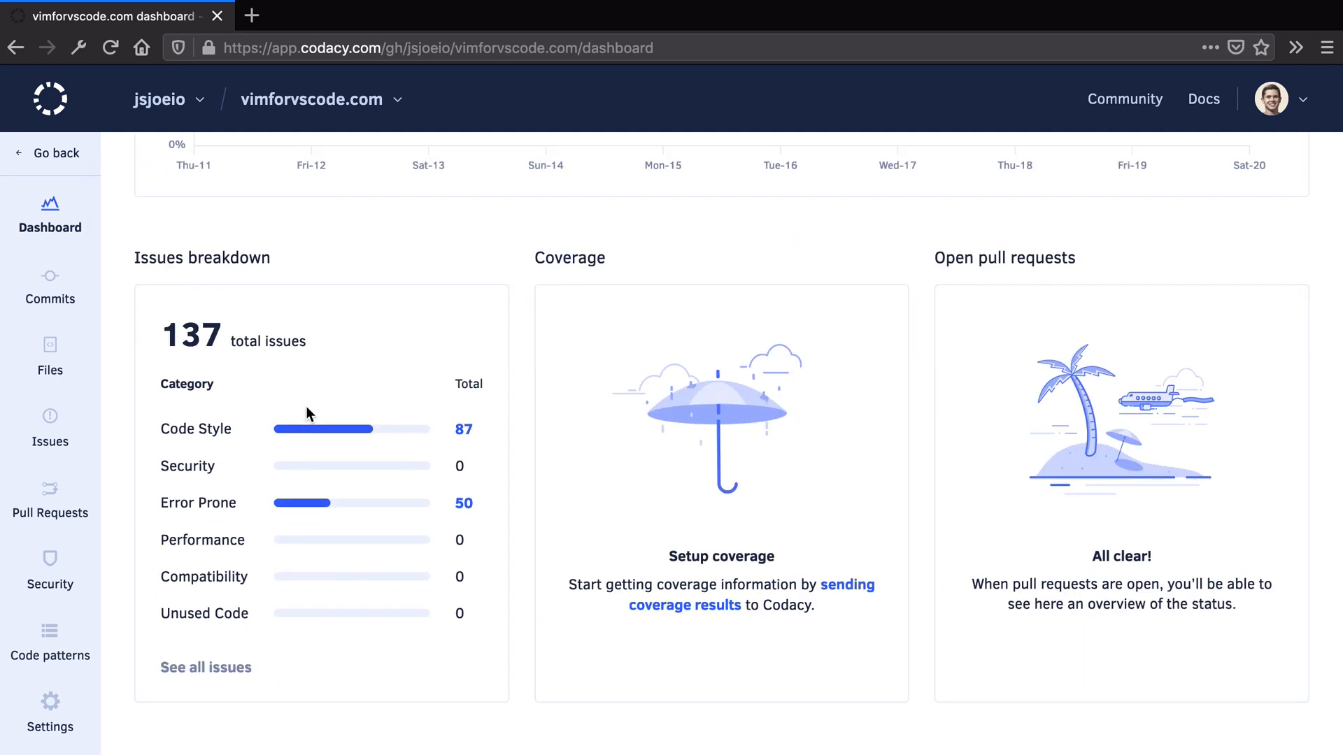
scroll("down", 3)
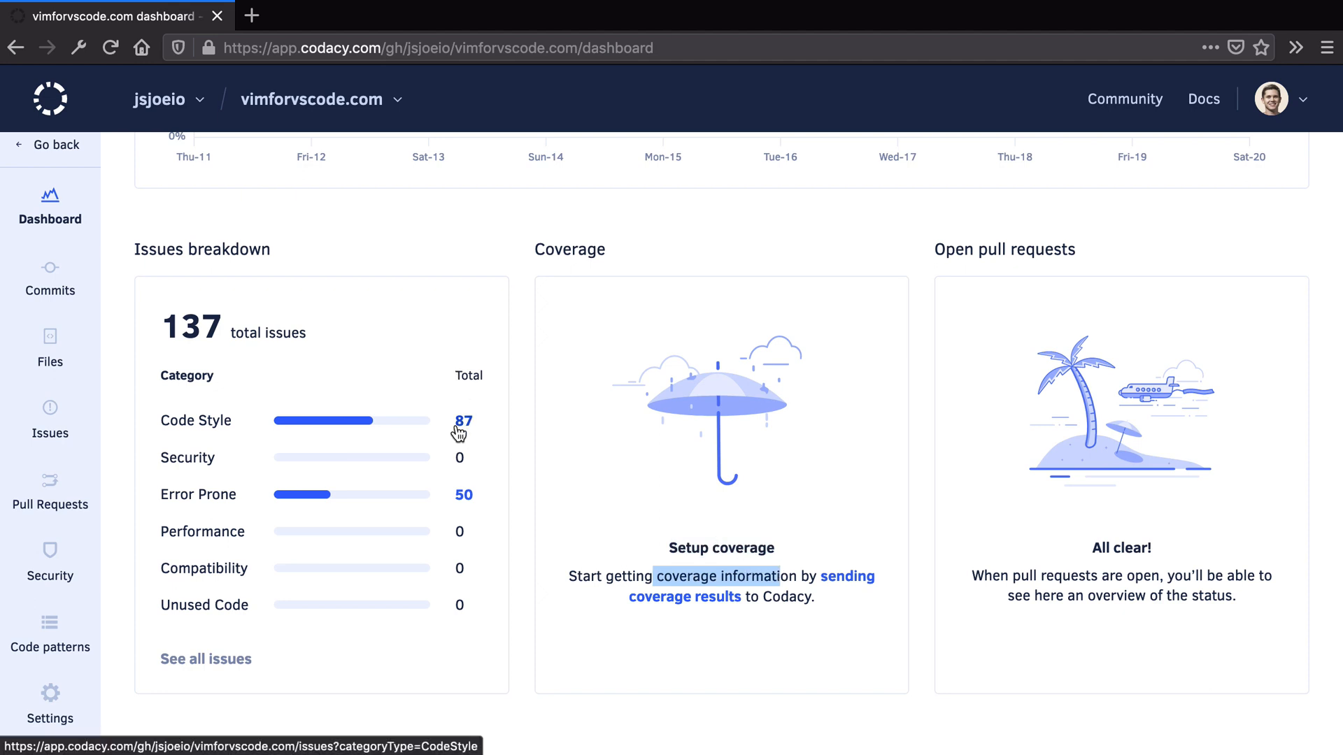
left_click(462, 421)
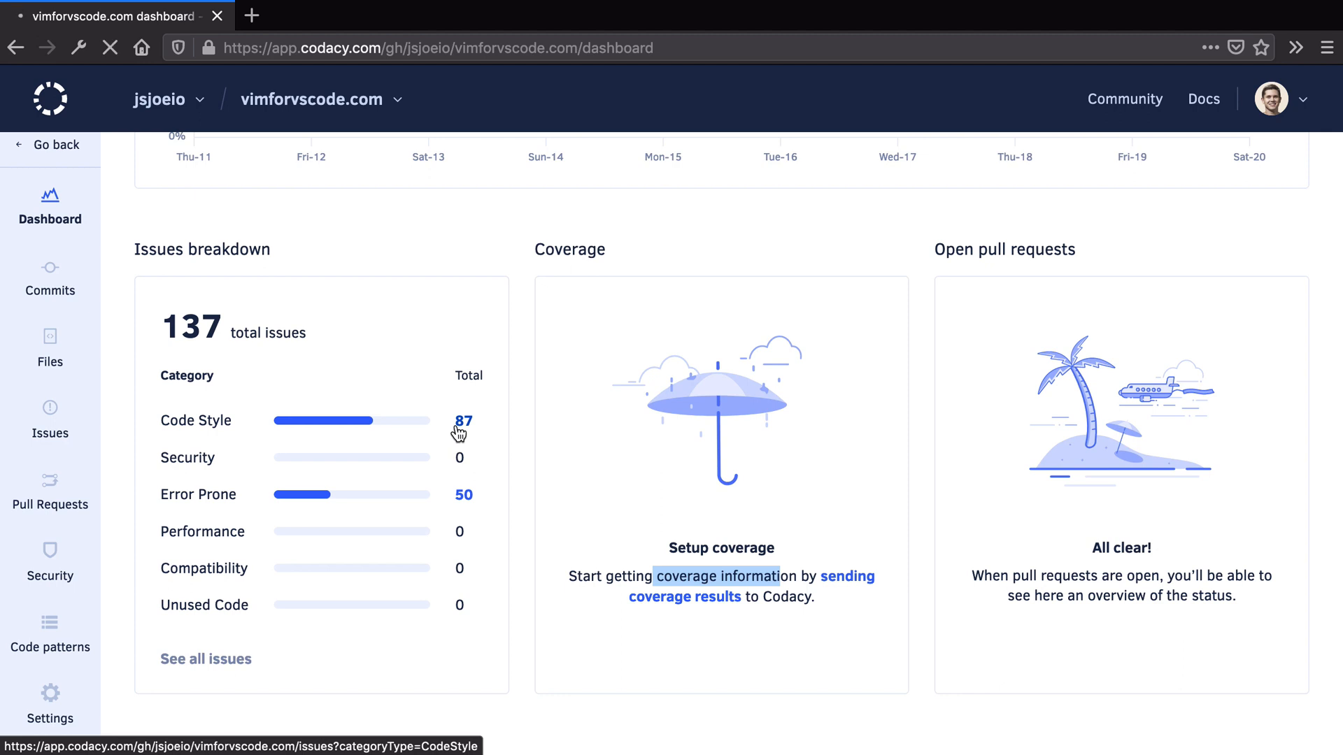
Find the gatsby-node.js Unnecessary block issue, open its file in a new tab, and start another tab
left_click(462, 421)
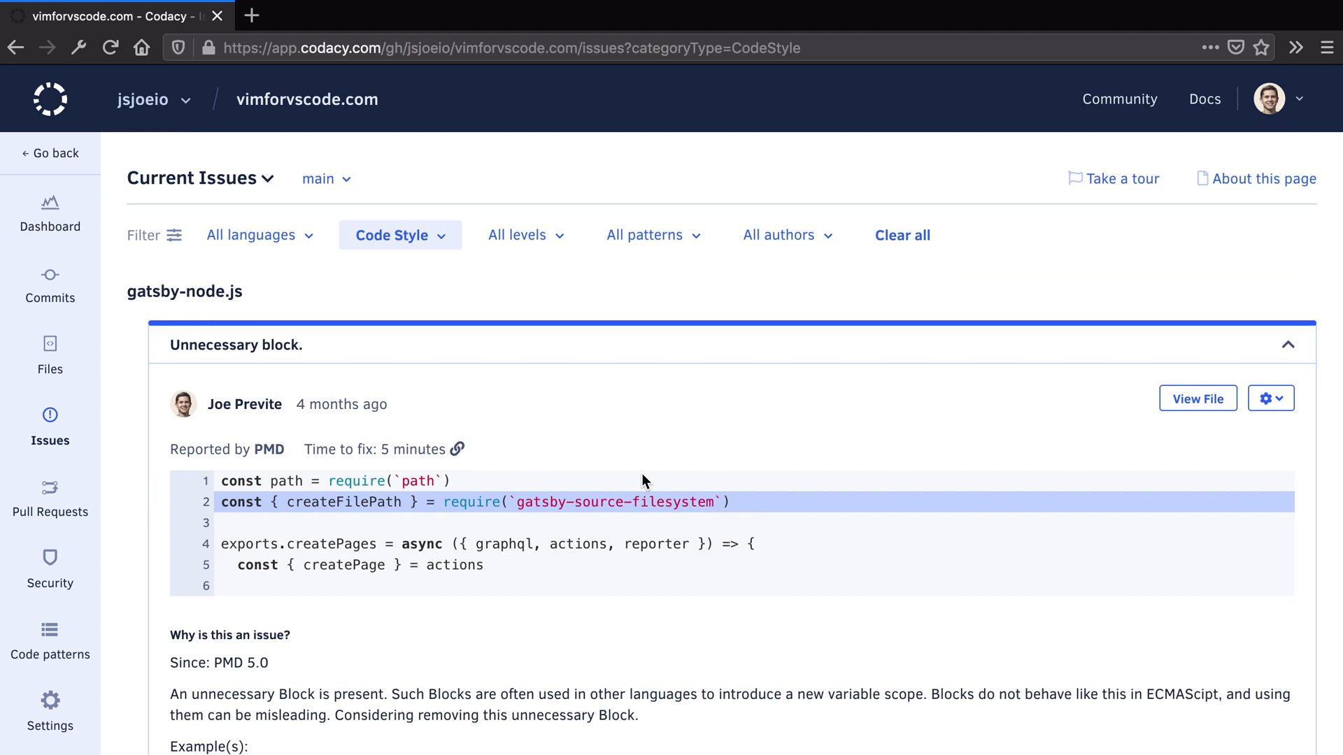
mouse_move(274, 503)
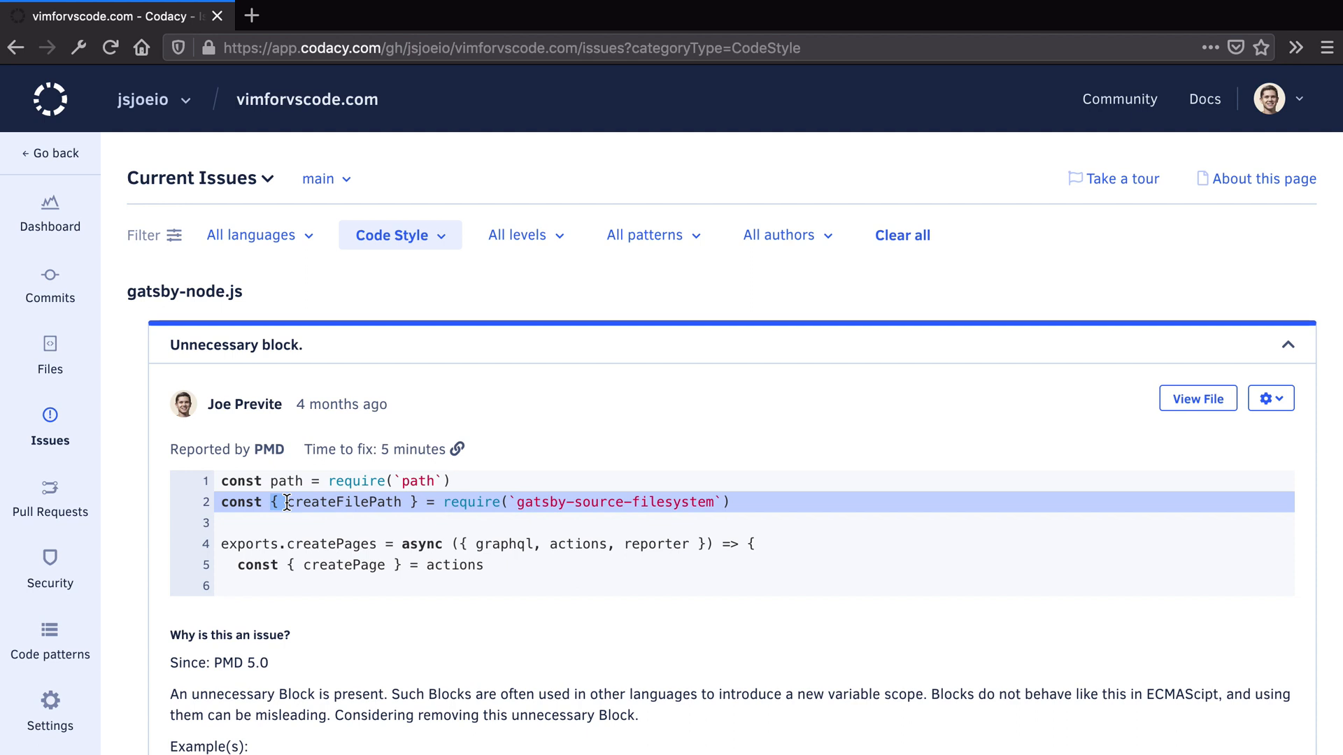
scroll("down", 3)
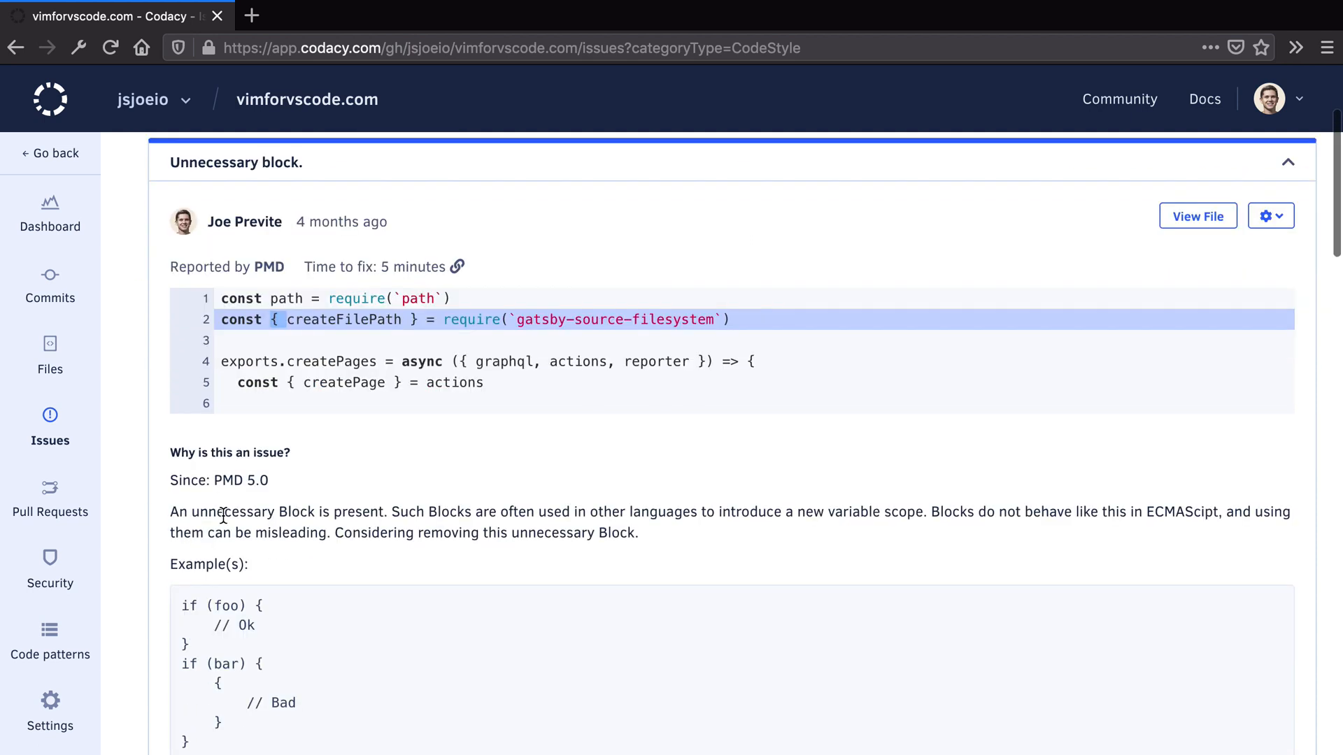
scroll("down", 3)
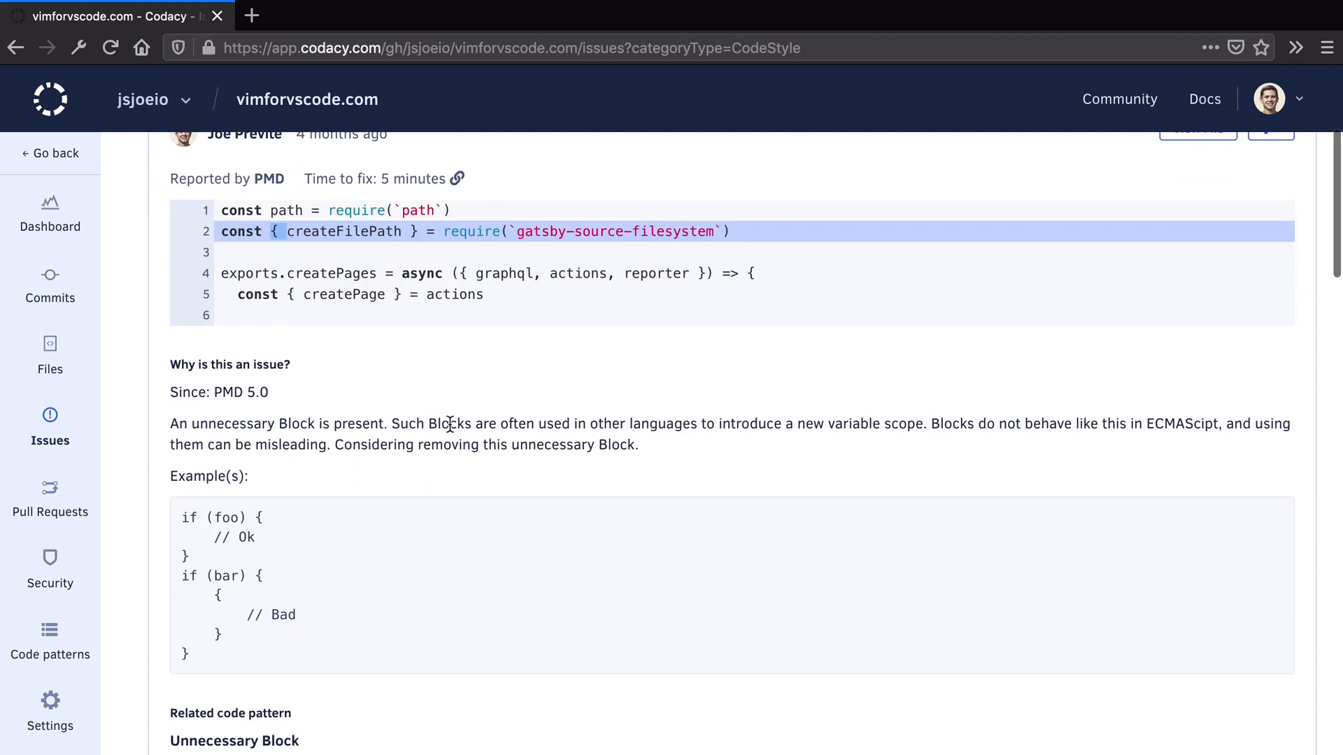
mouse_move(826, 450)
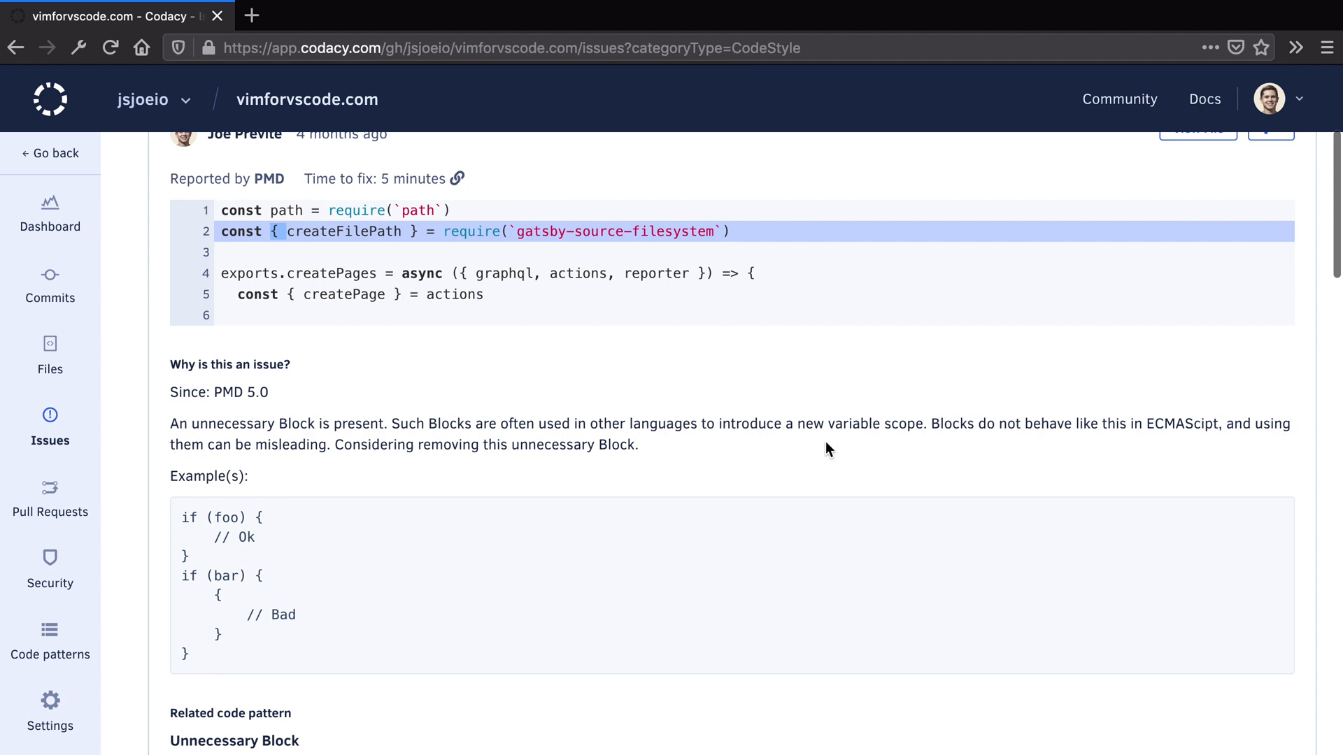
mouse_move(1008, 435)
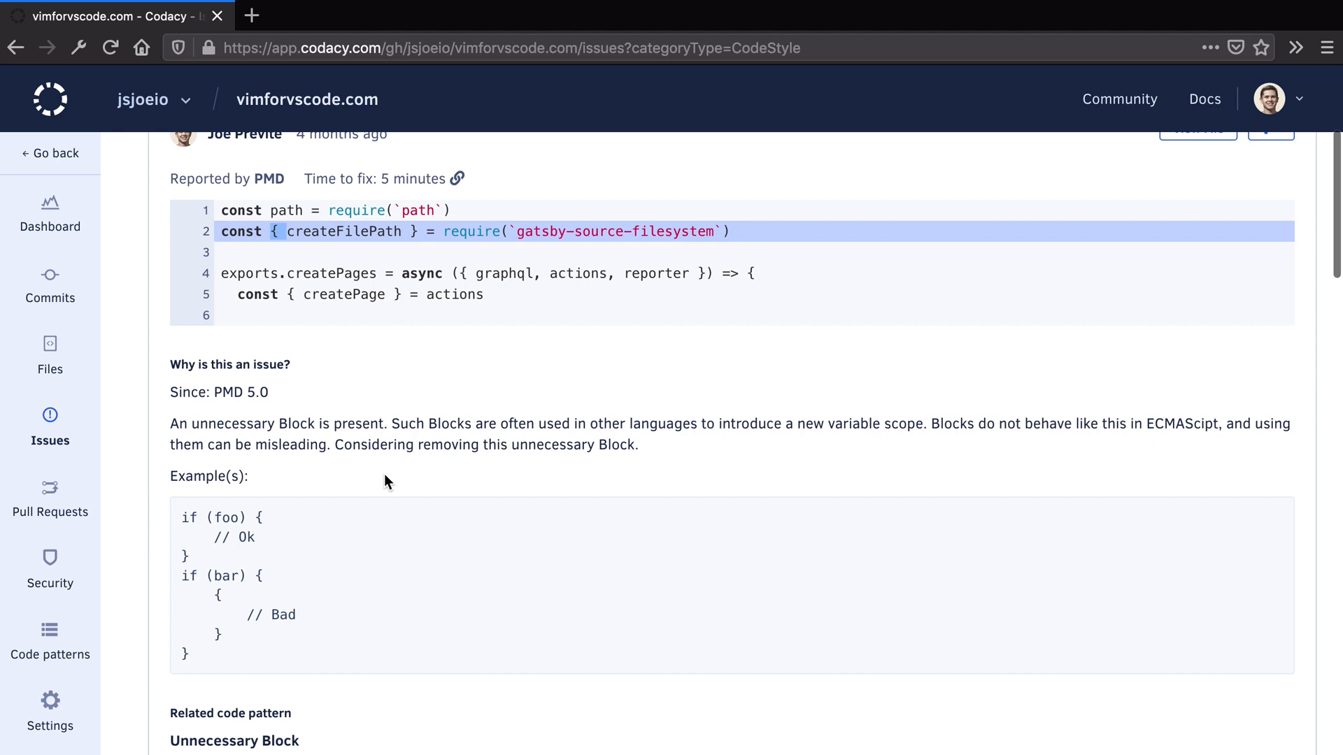
scroll("down", 3)
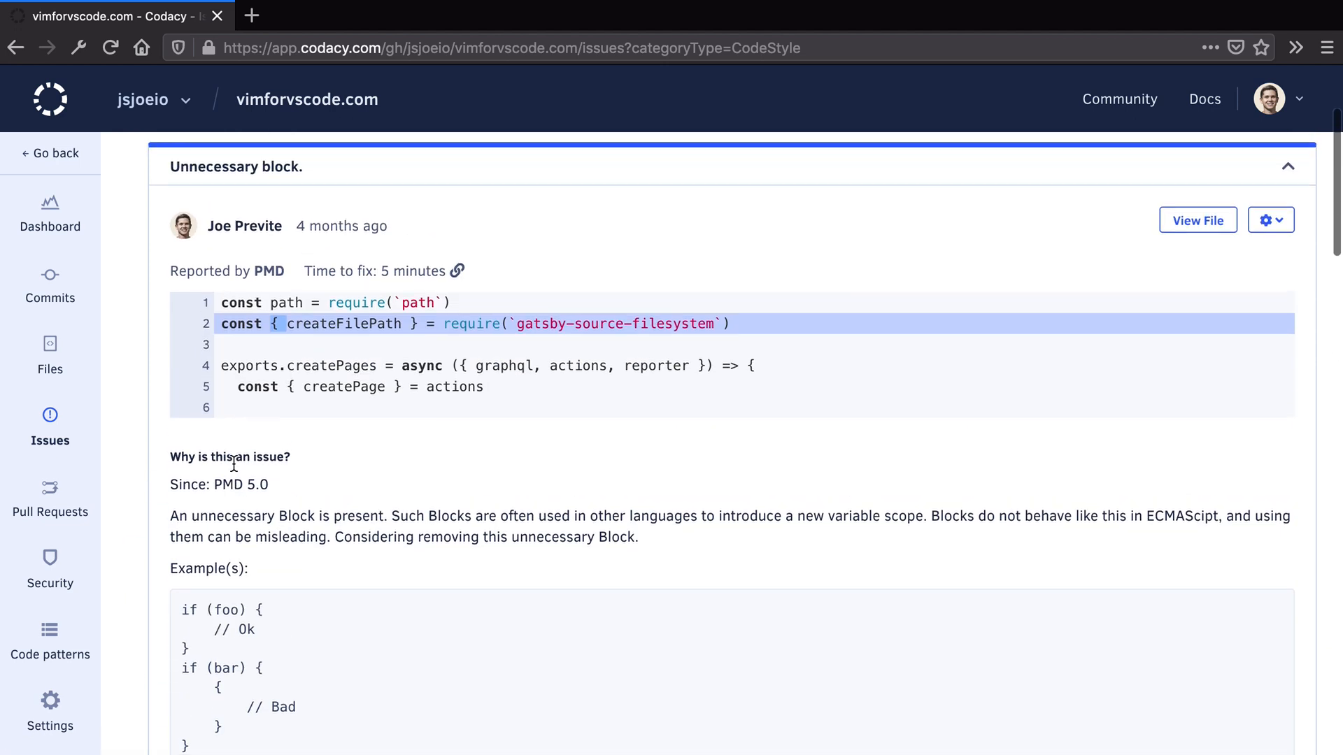
left_click(457, 271)
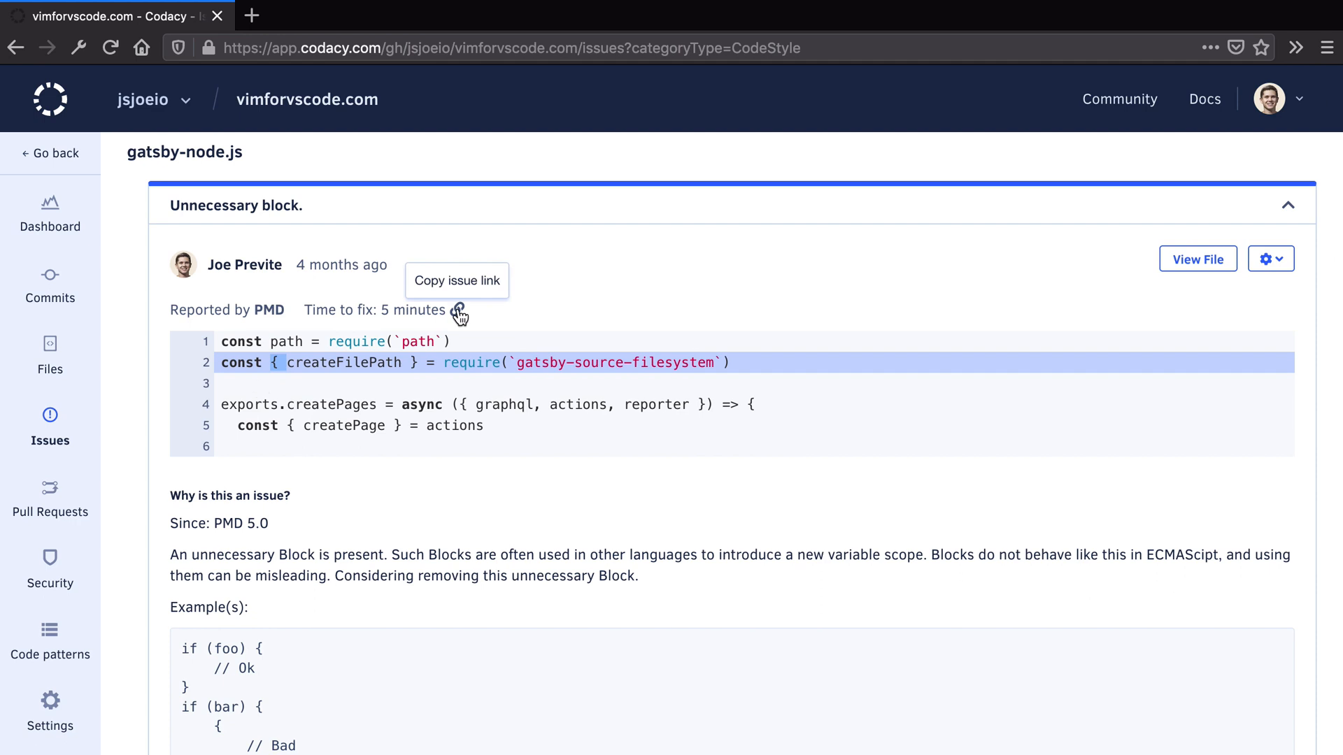
left_click(1197, 259)
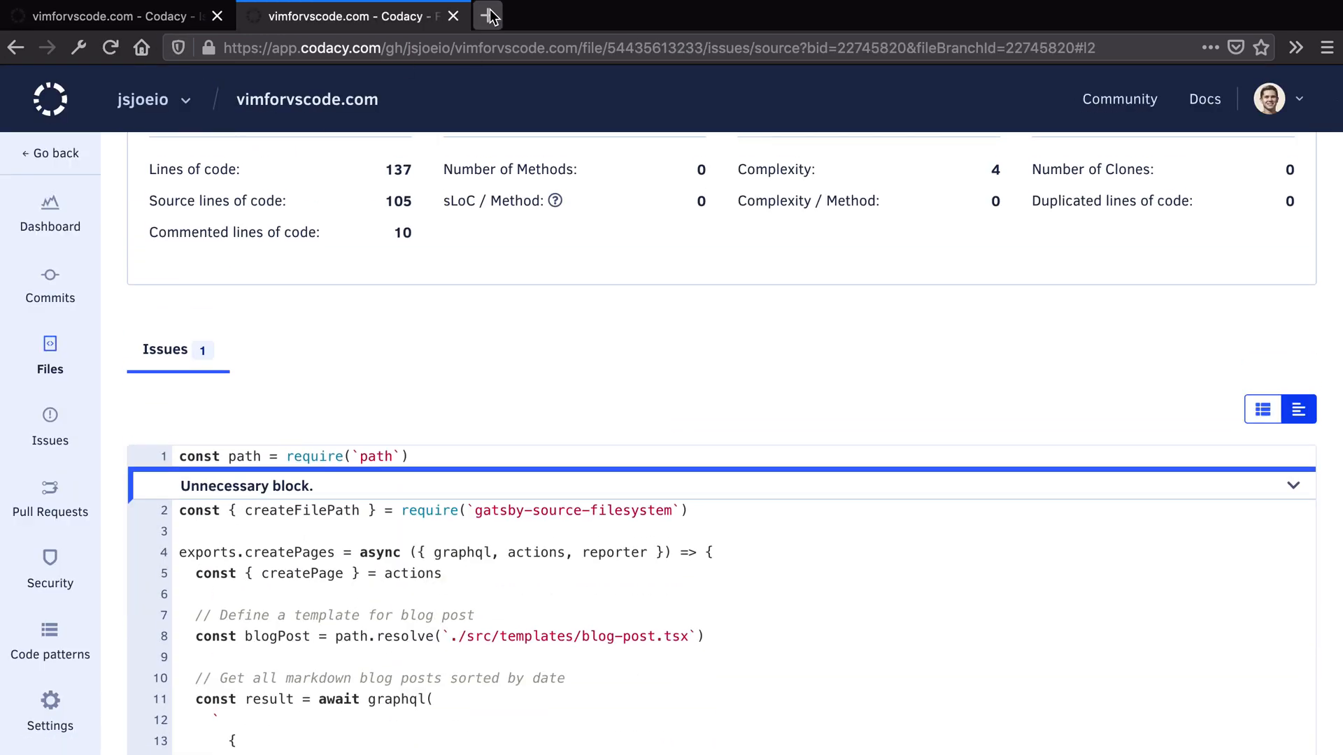
left_click(488, 16)
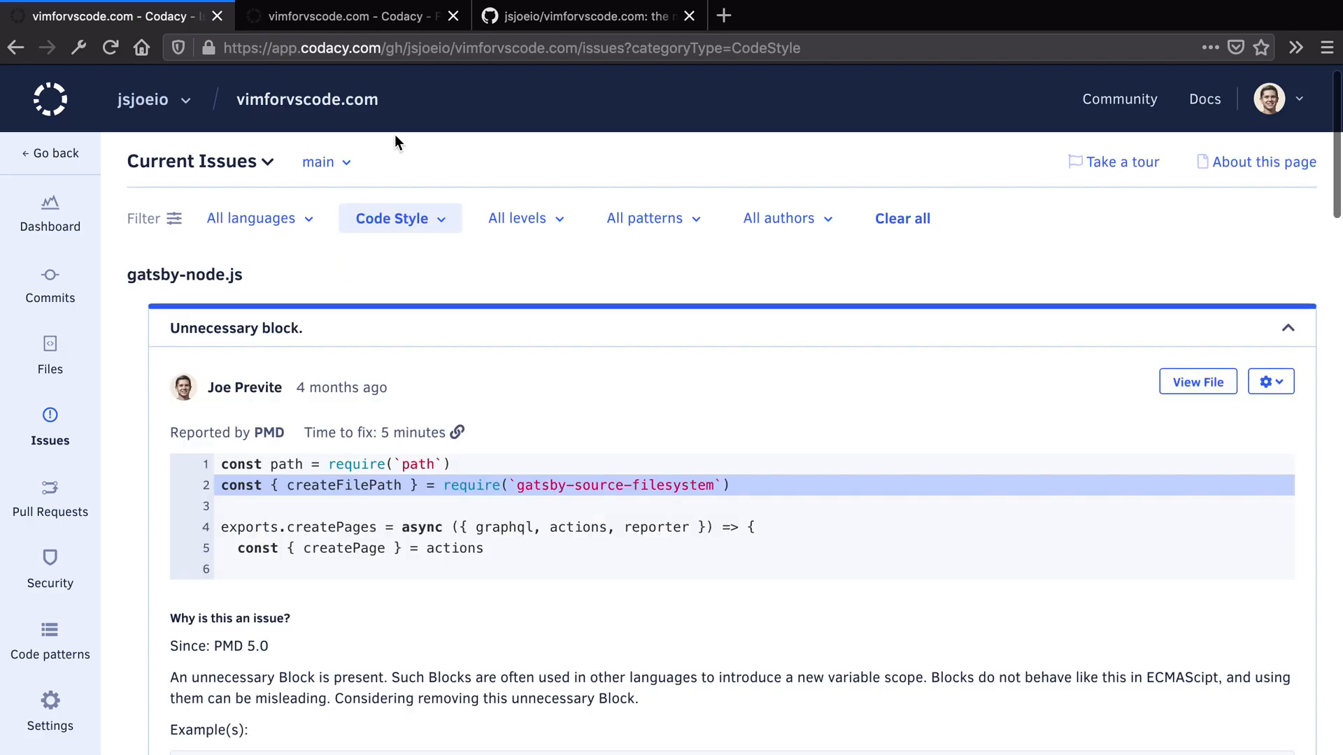
Open gatsby-node.js on GitHub using the repository file finder
left_click(588, 16)
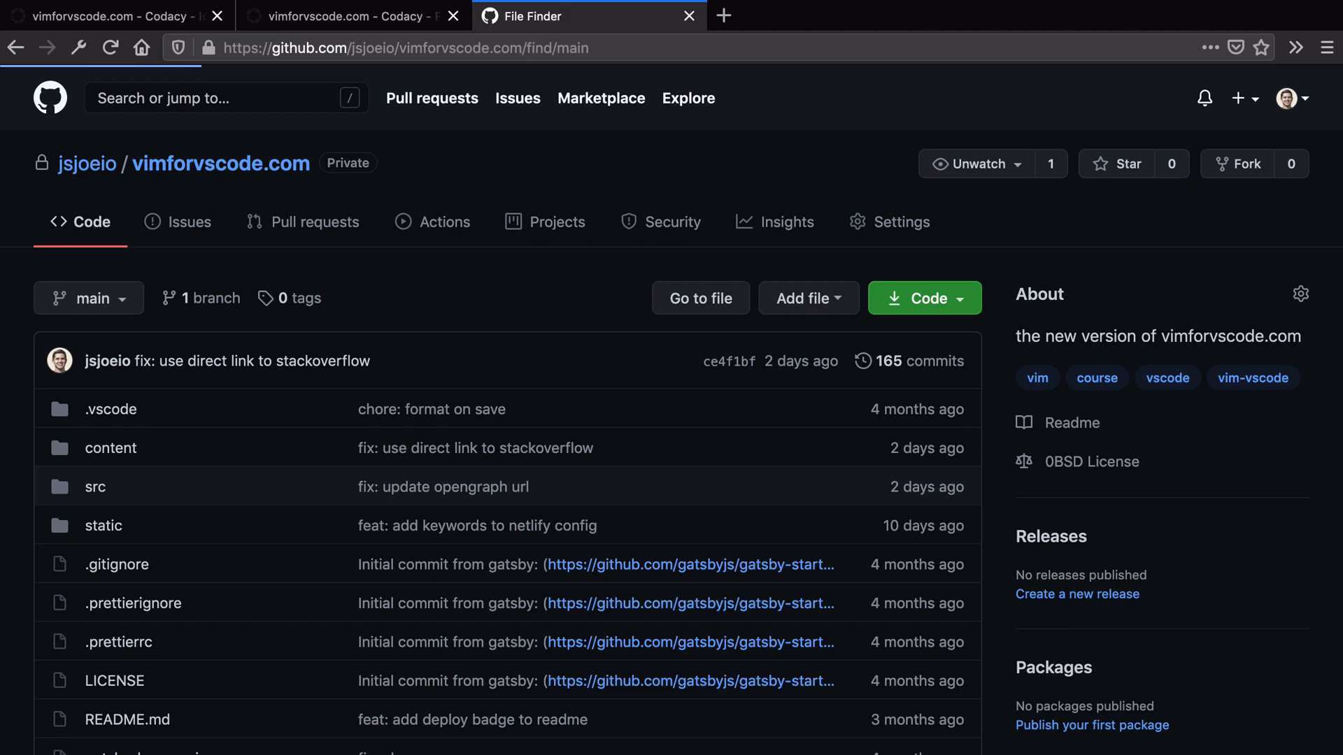
type("gat")
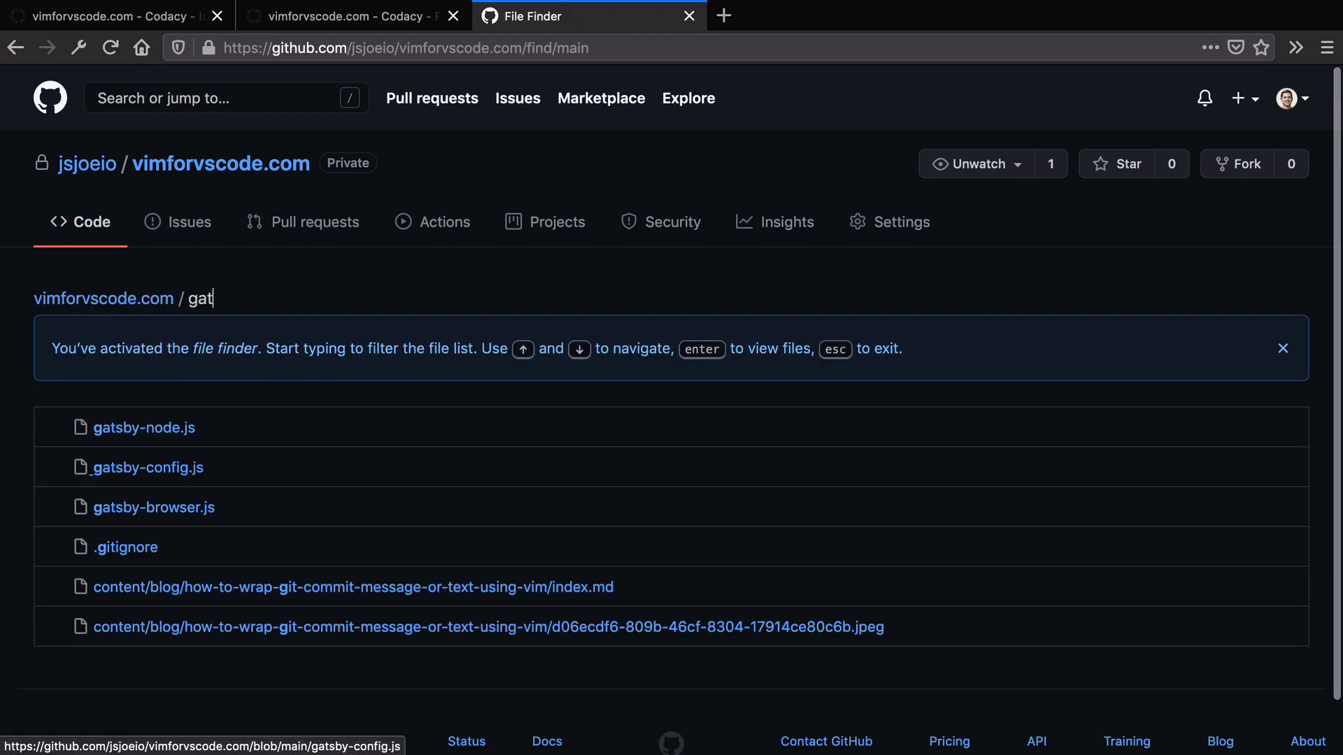
type("s")
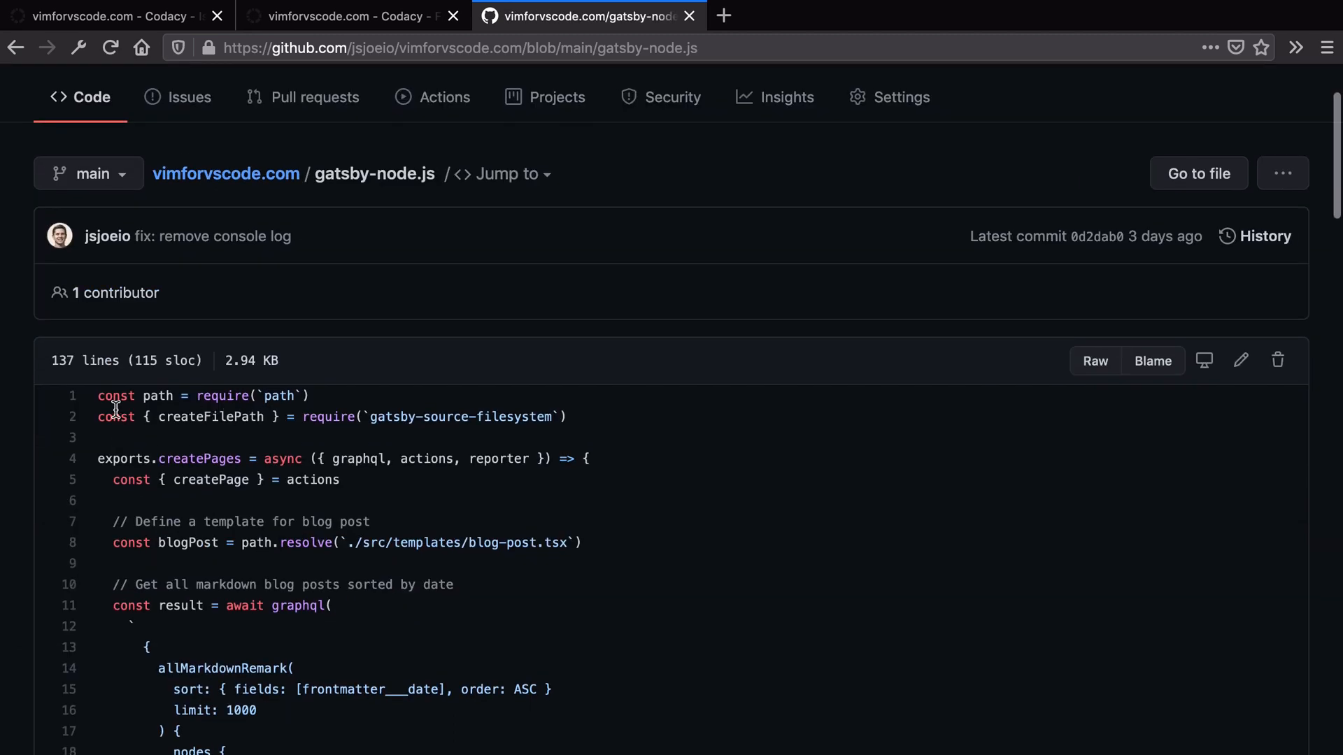
Search the file for createFilePath, finding two matches, then return to Codacy
double_click(209, 417)
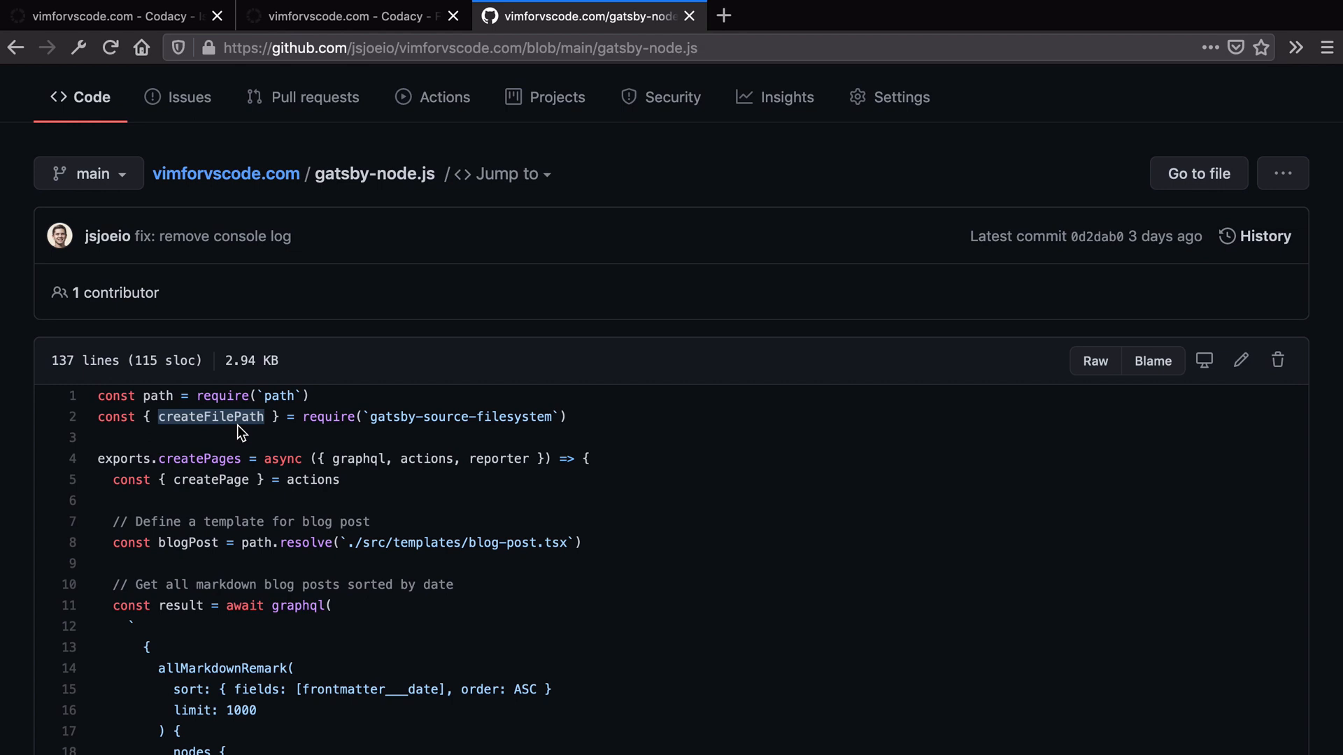
key("Ctrl+f")
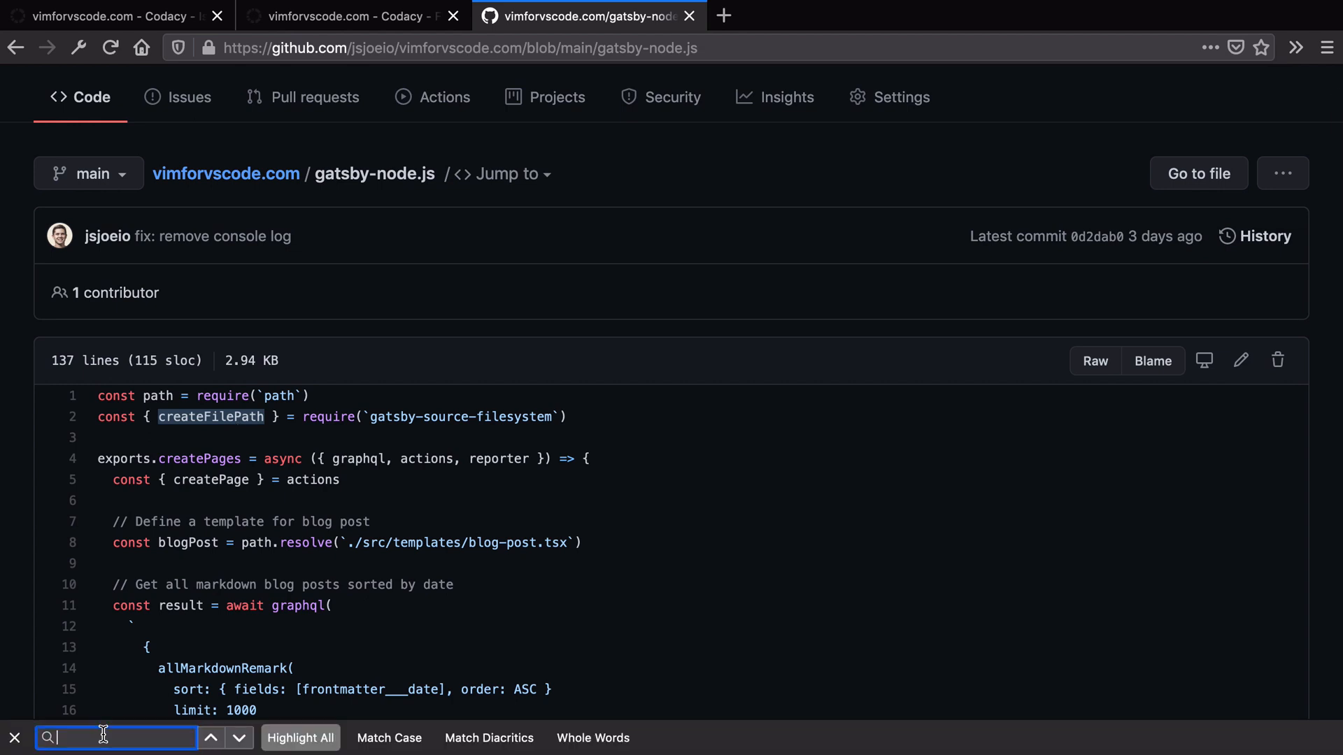
type("createFilePath")
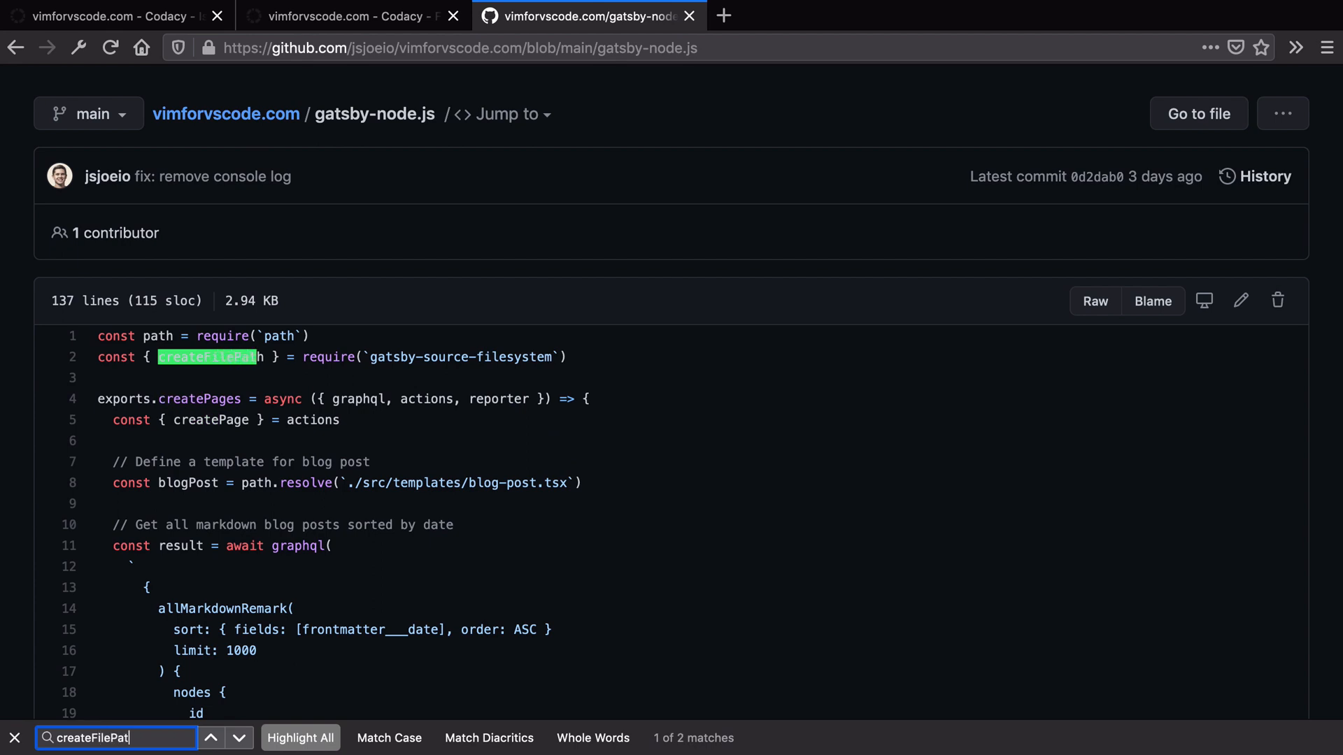
left_click(239, 739)
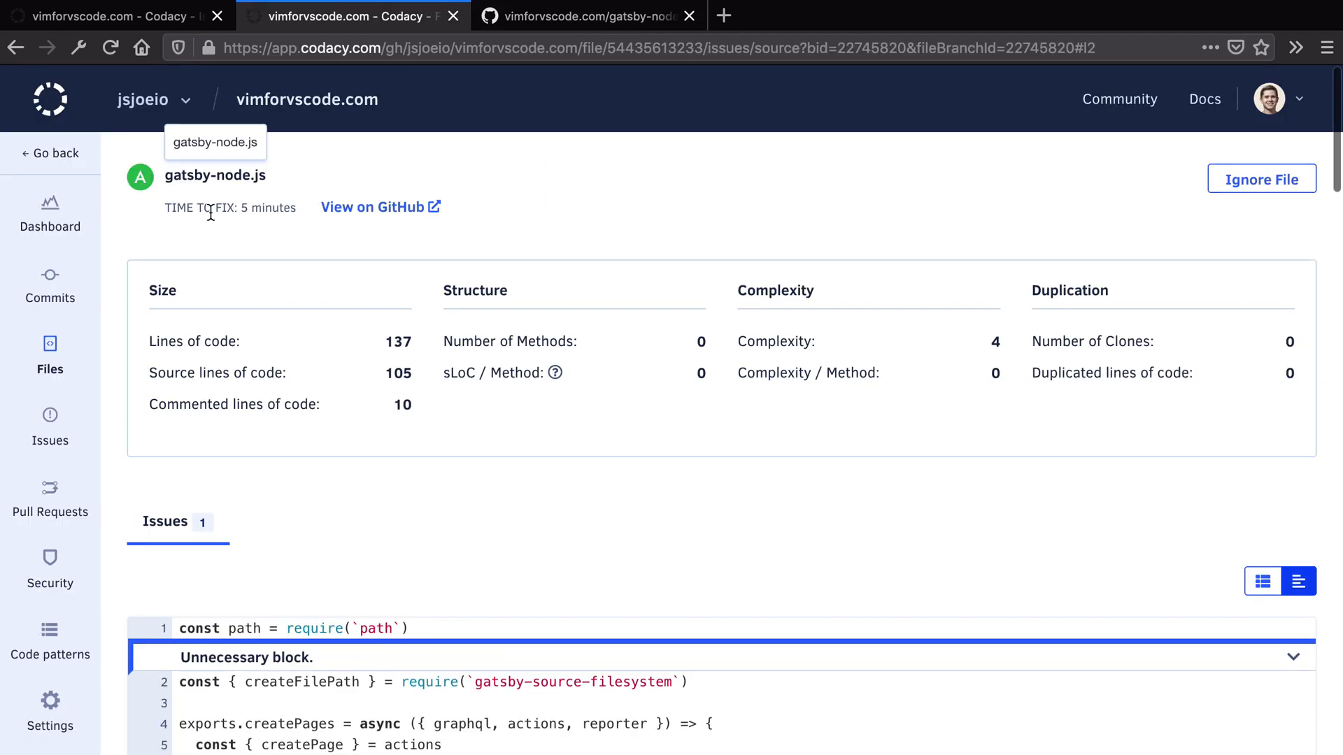
Scroll down the Code Style issues list toward the normalize.css and style.css issues
scroll("down", 3)
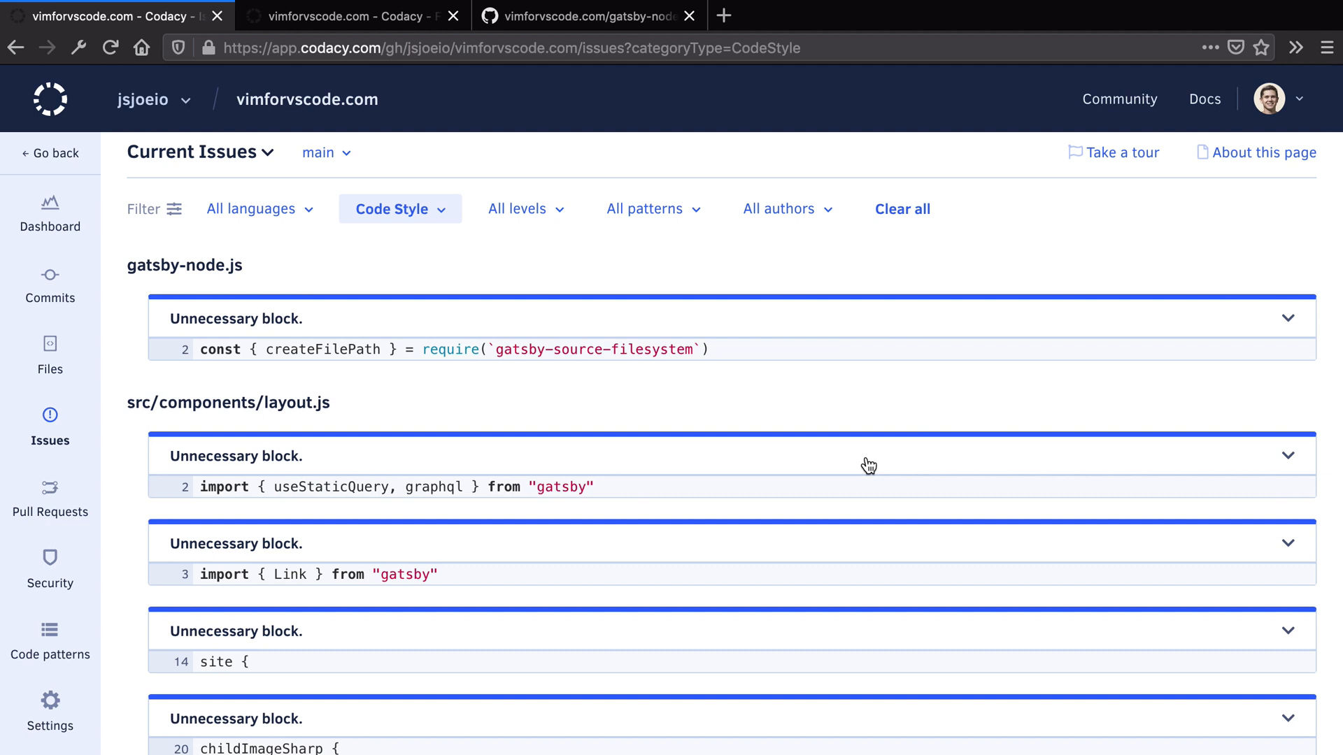
scroll("down", 3)
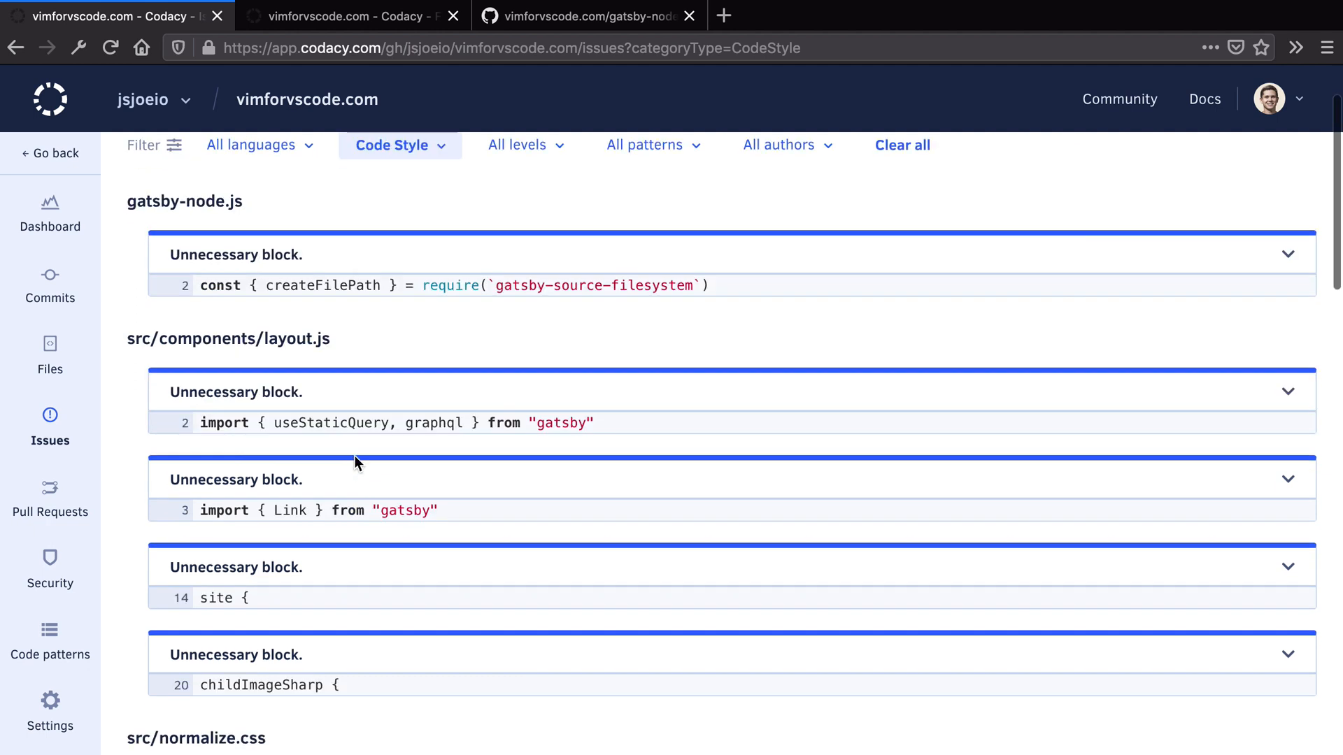
scroll("down", 3)
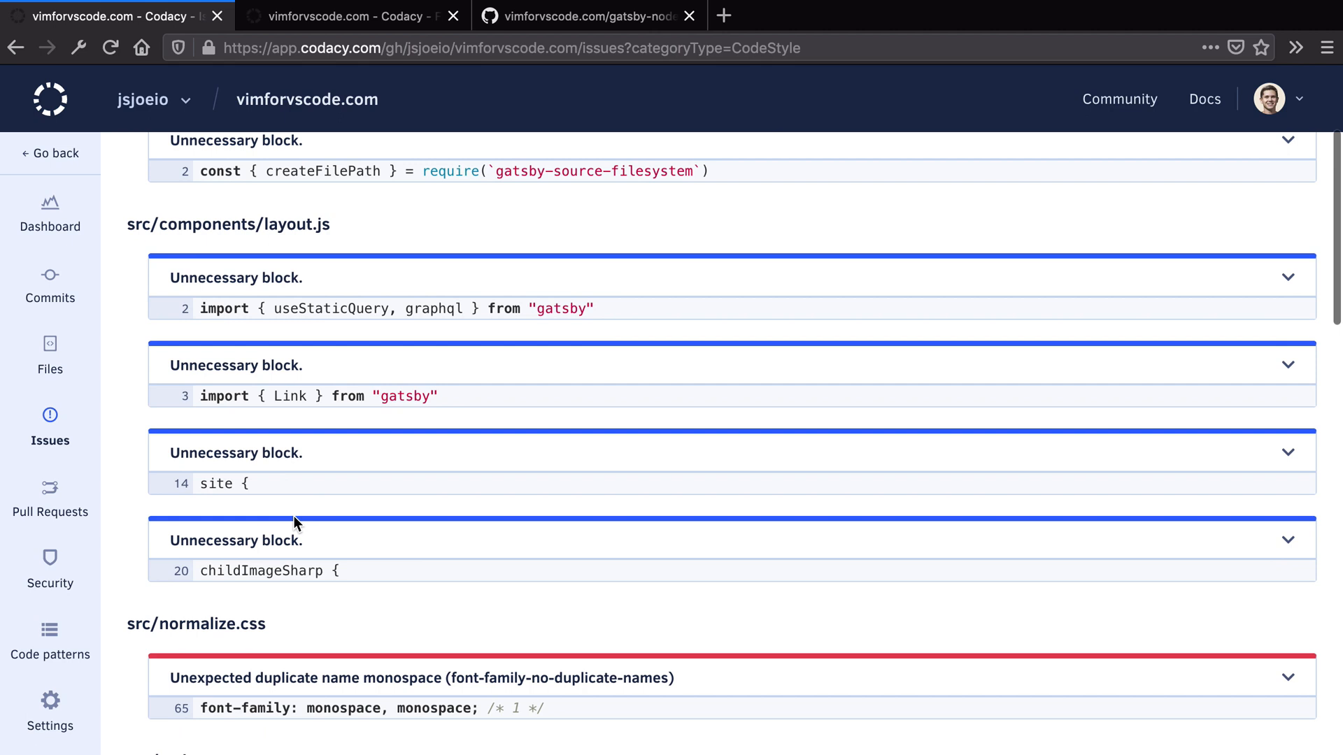
scroll("down", 3)
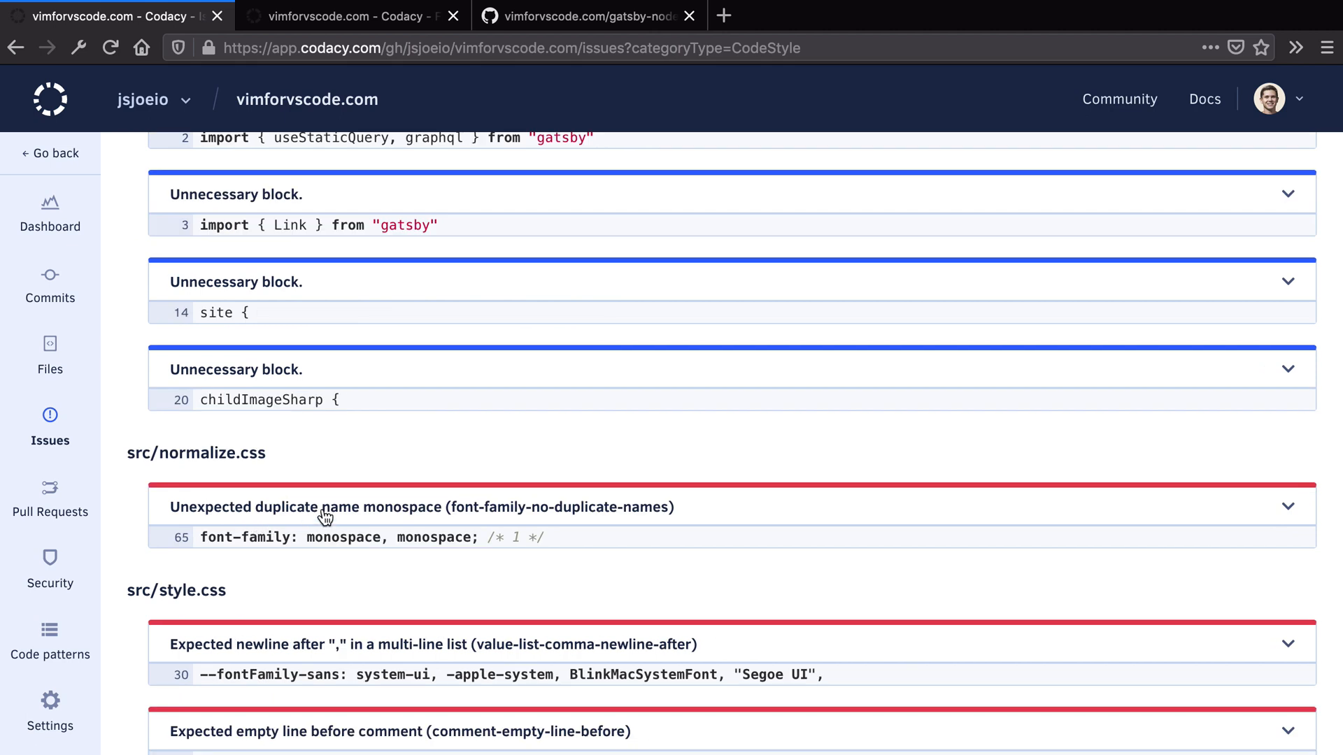
scroll("down", 3)
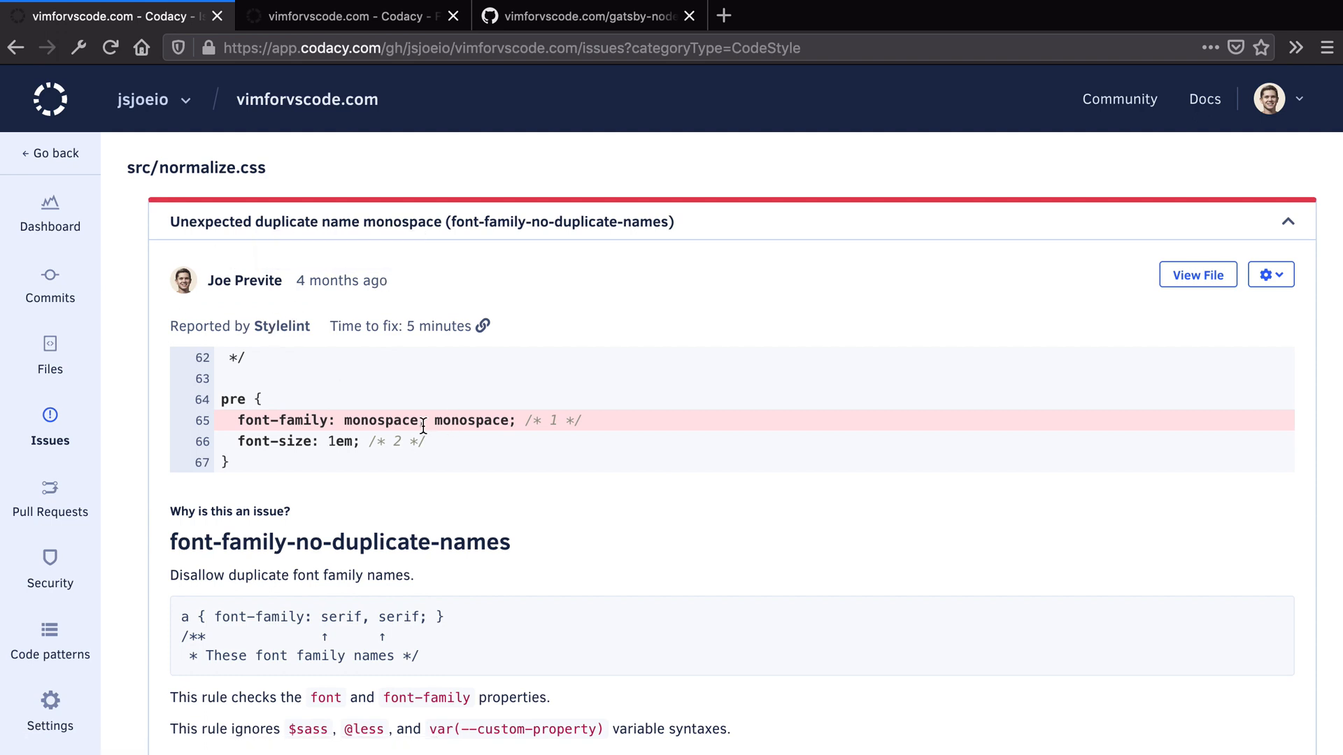
mouse_move(319, 421)
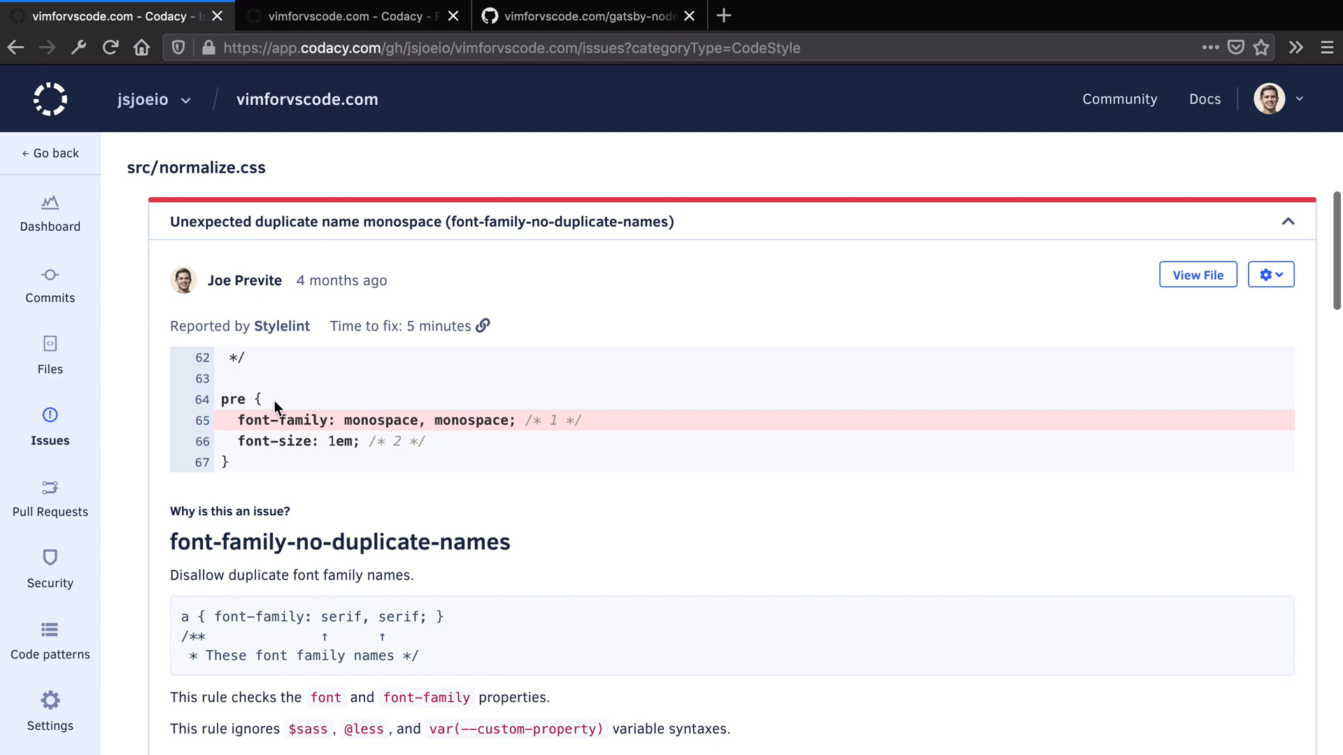
mouse_move(576, 383)
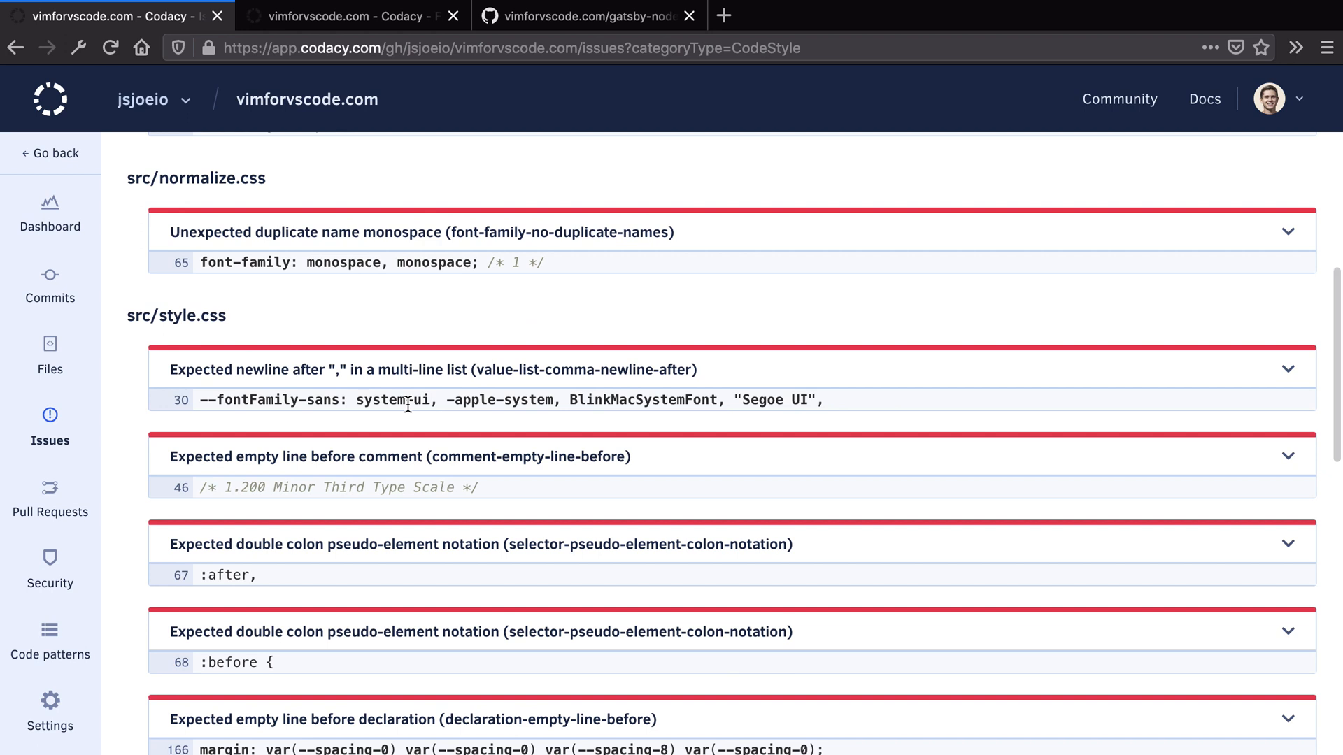
mouse_move(576, 394)
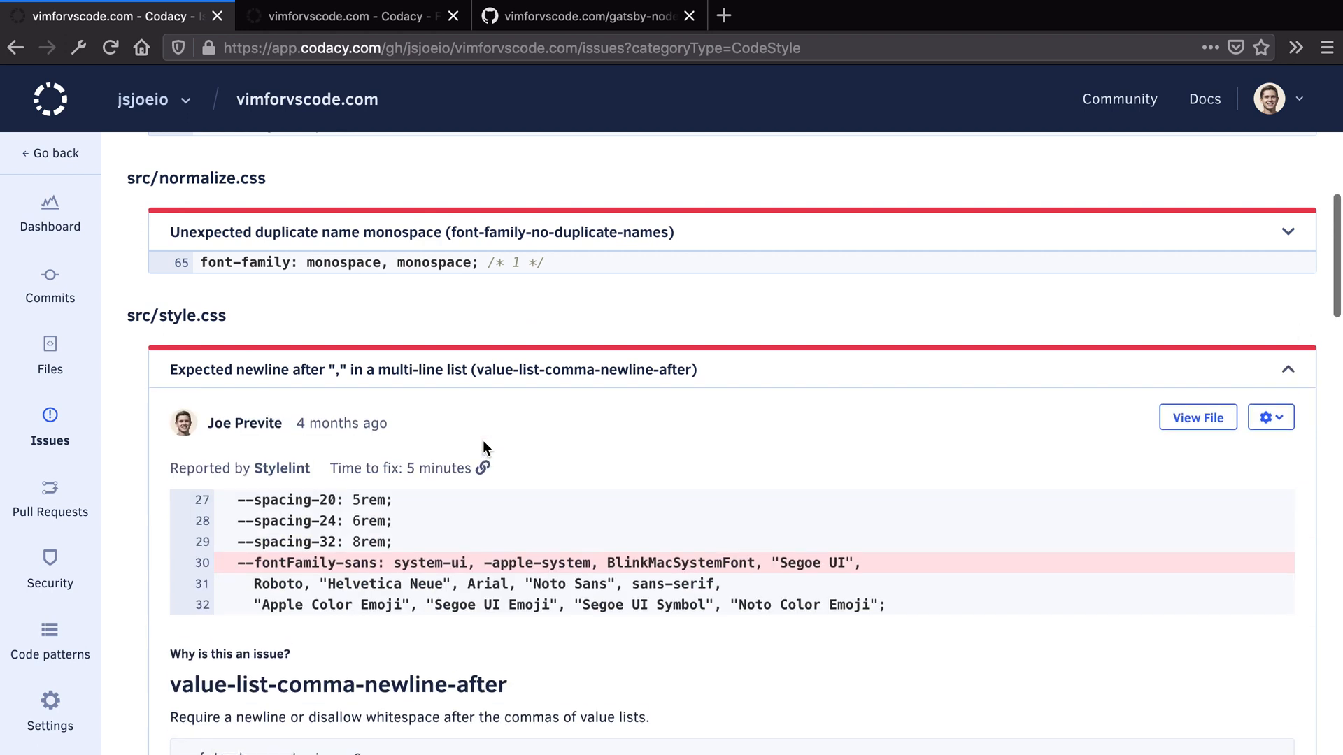
Disable the Stylelint comment-empty-line-before pattern and scroll to the remaining style.css issues
scroll("down", 3)
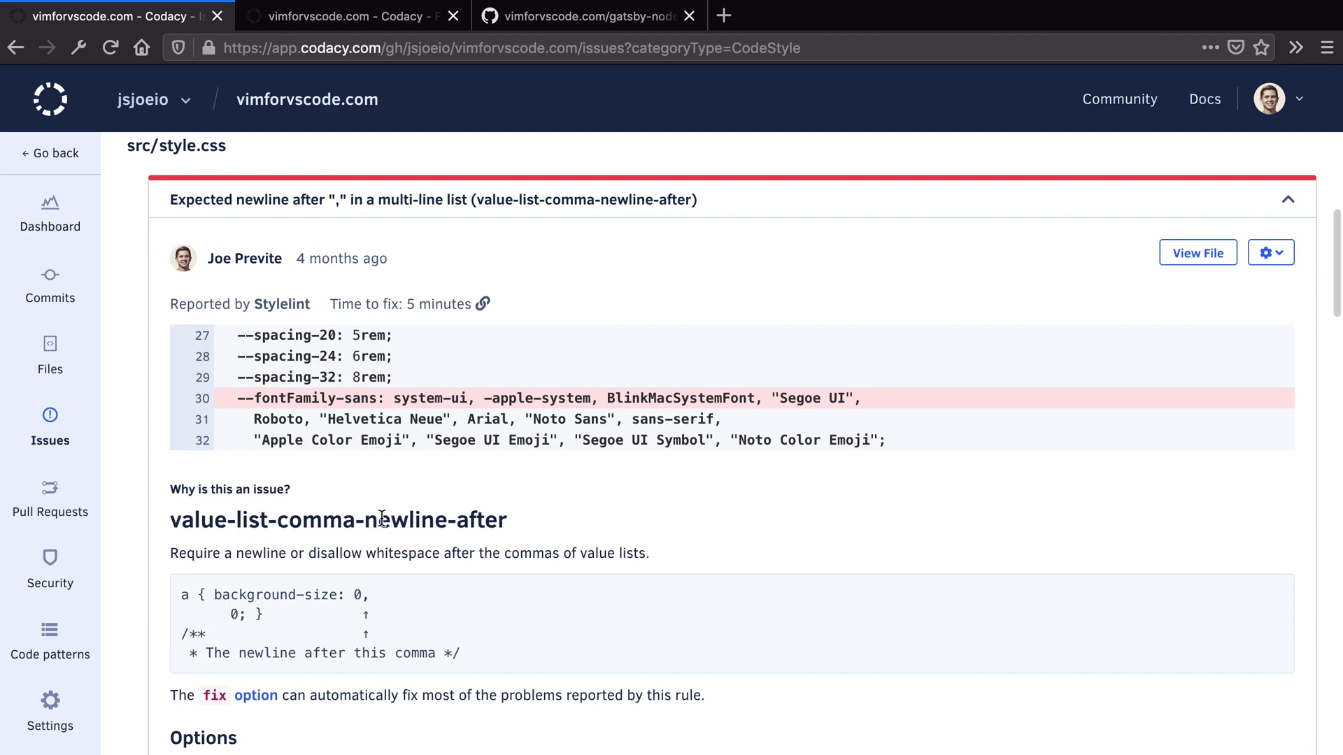
scroll("down", 3)
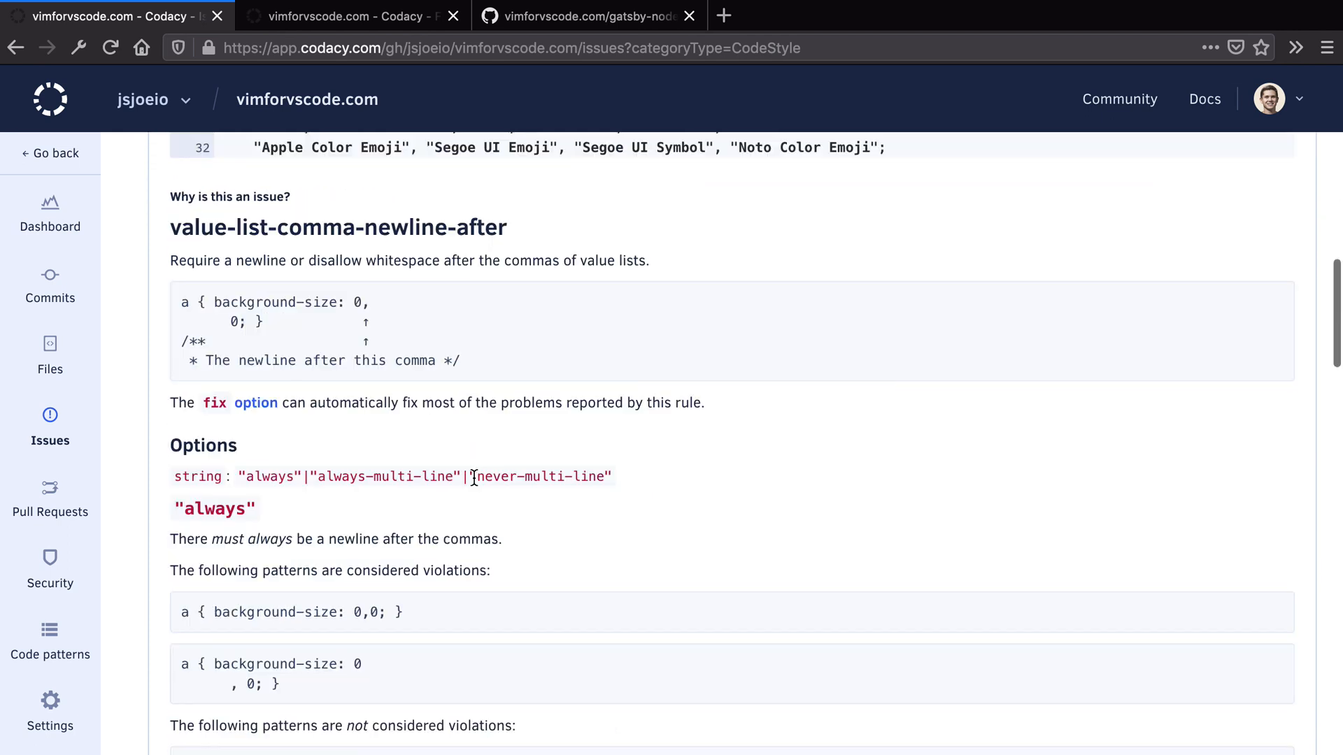
scroll("down", 3)
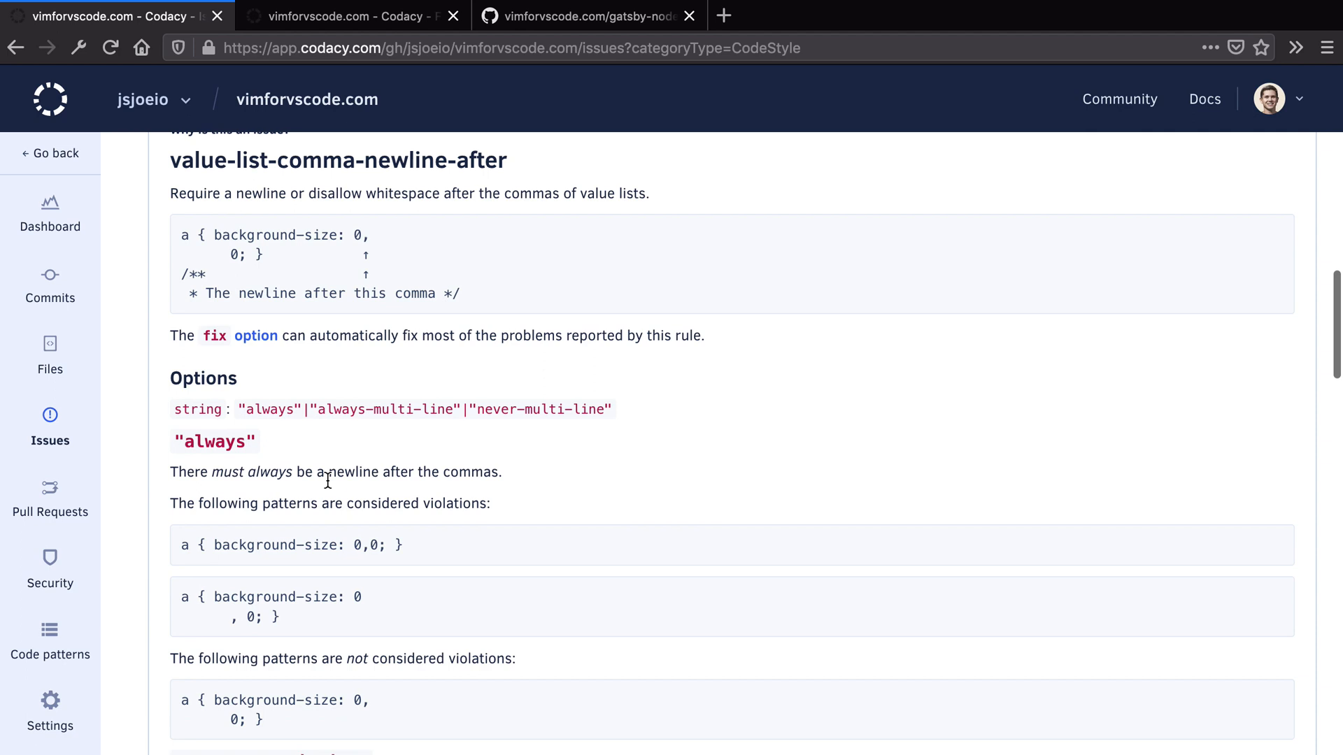
scroll("down", 3)
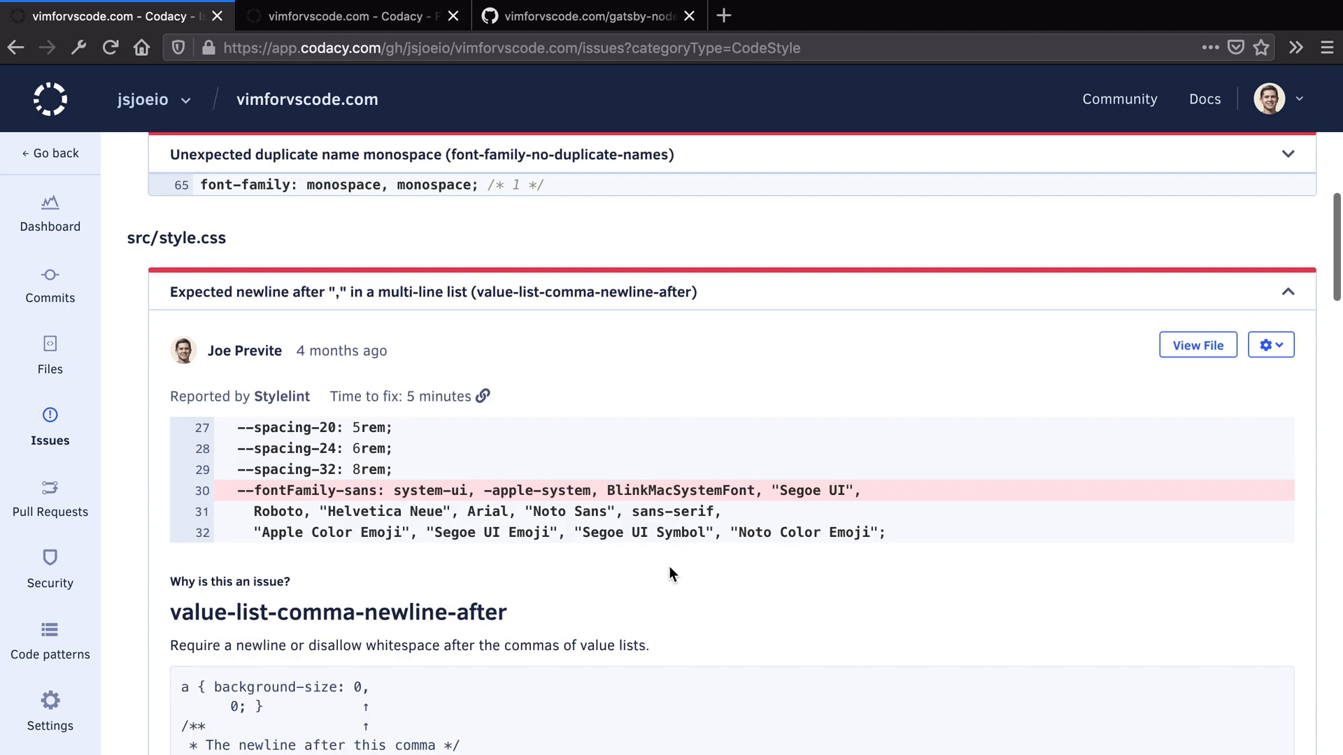
left_click(1271, 345)
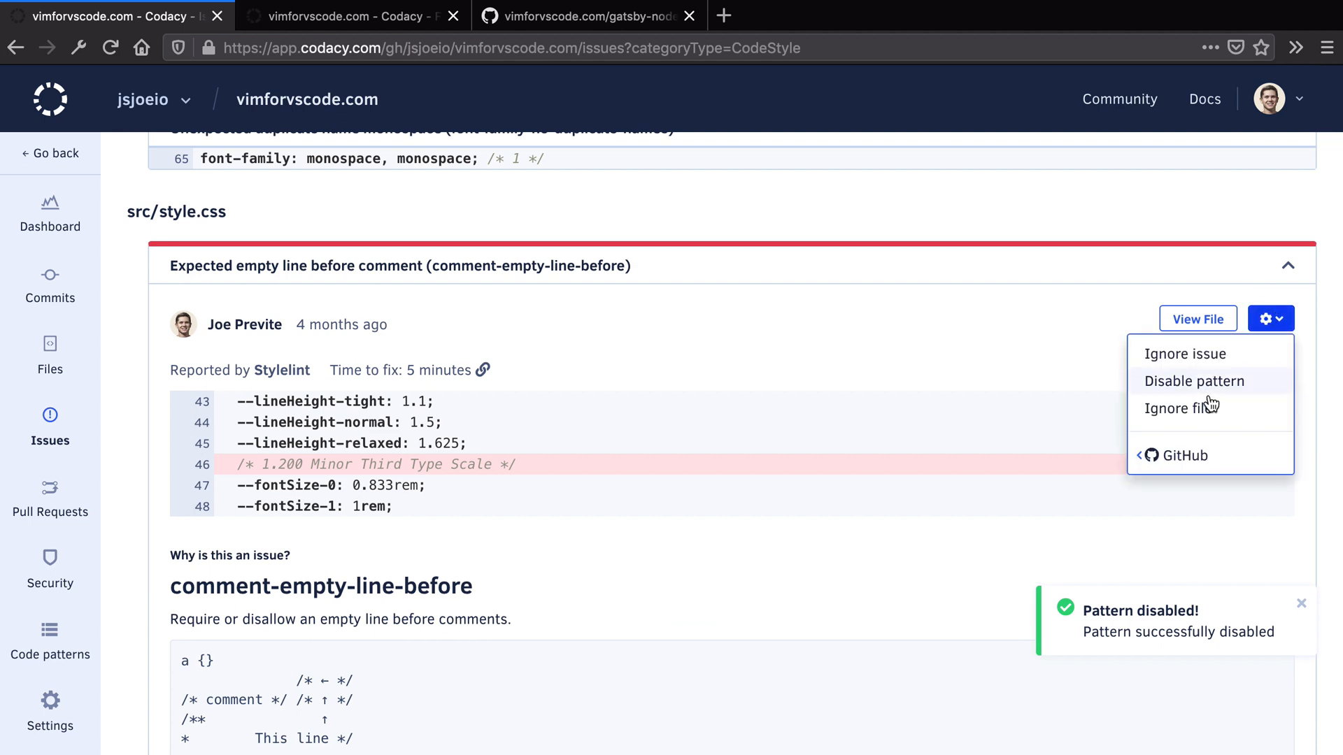
left_click(1193, 381)
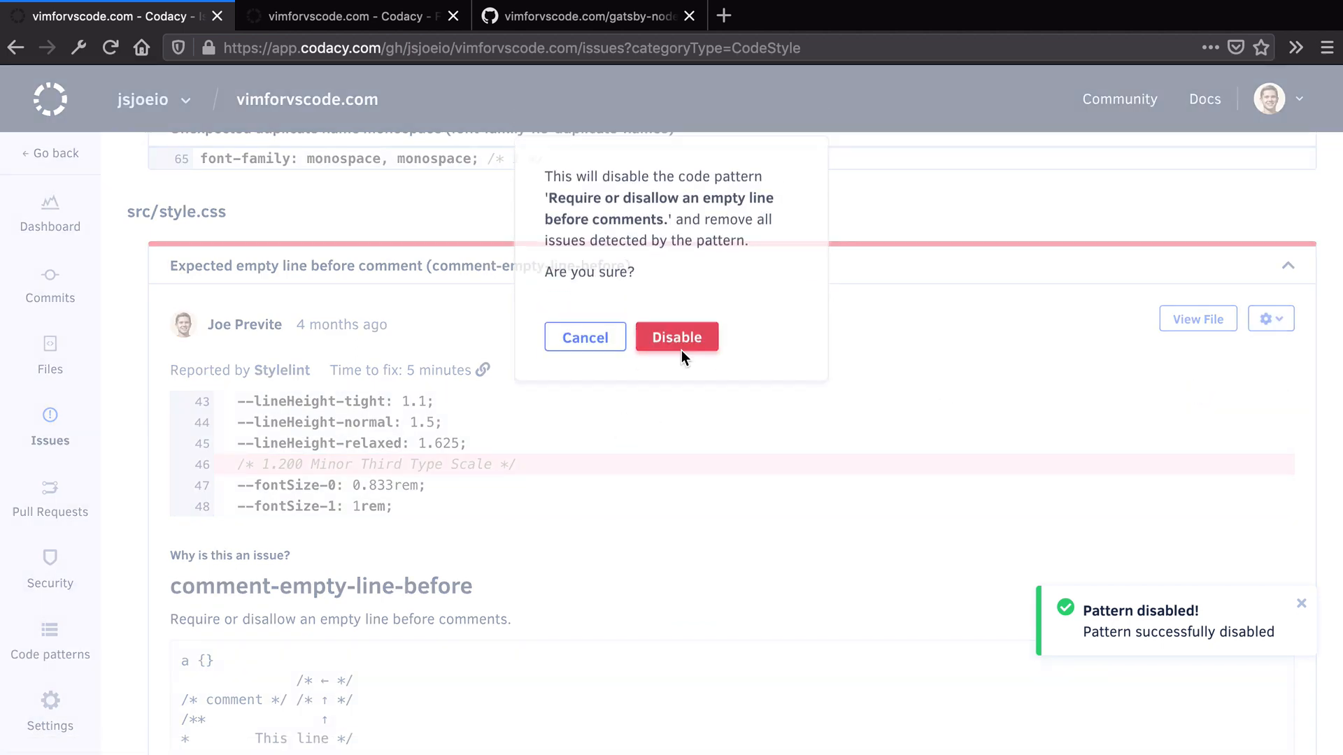
left_click(676, 337)
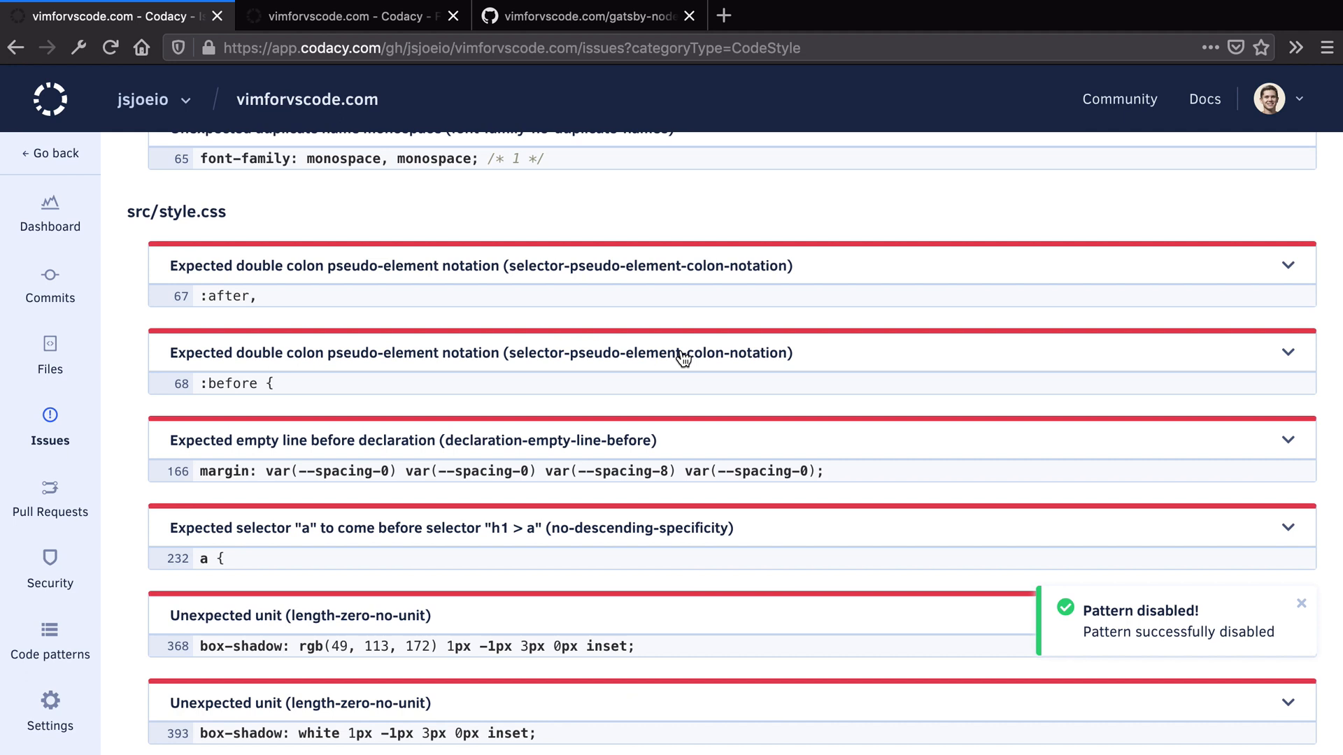
mouse_move(1301, 610)
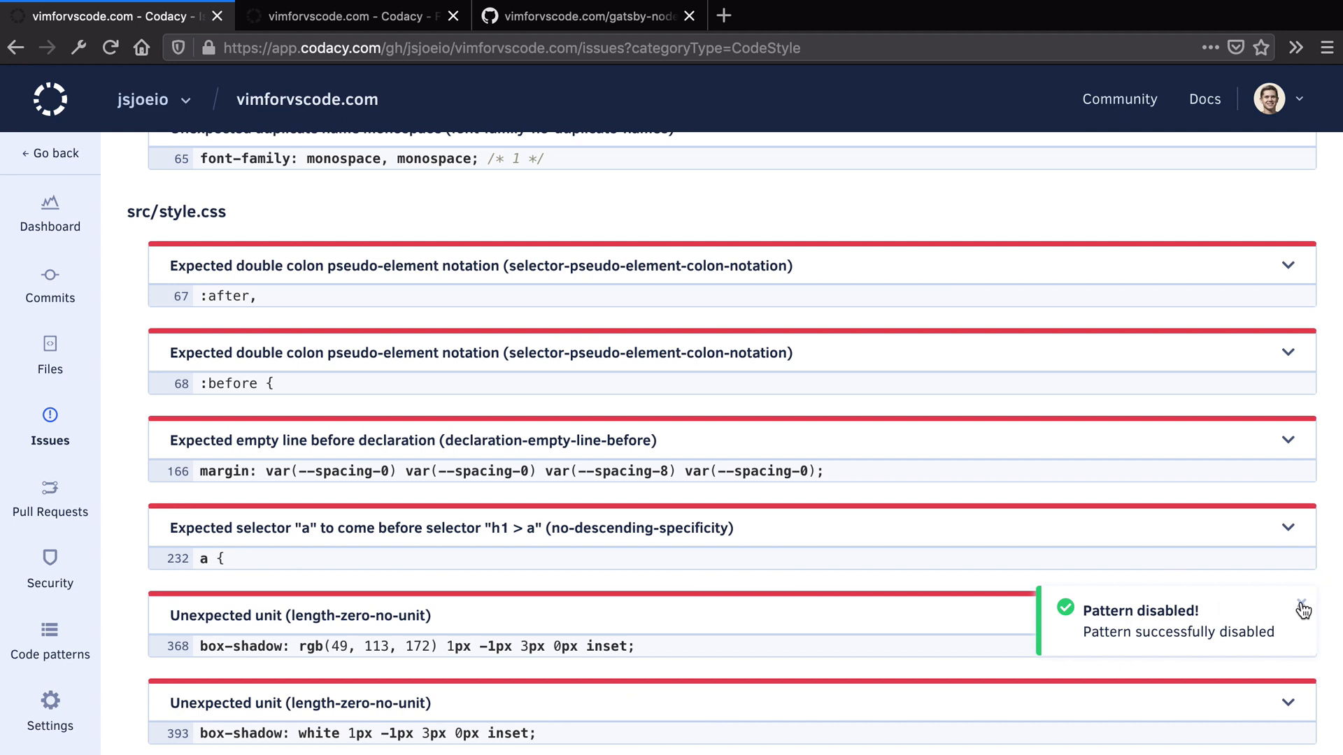
scroll("down", 3)
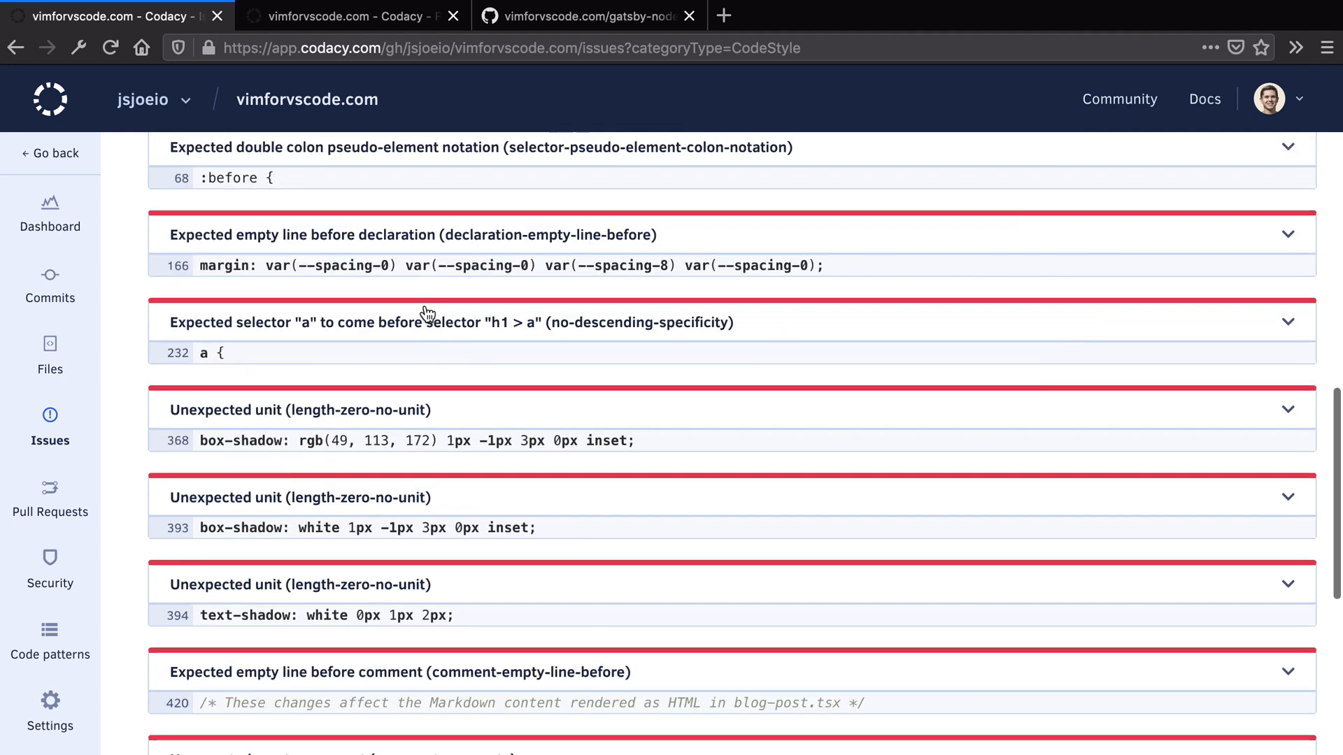
scroll("down", 3)
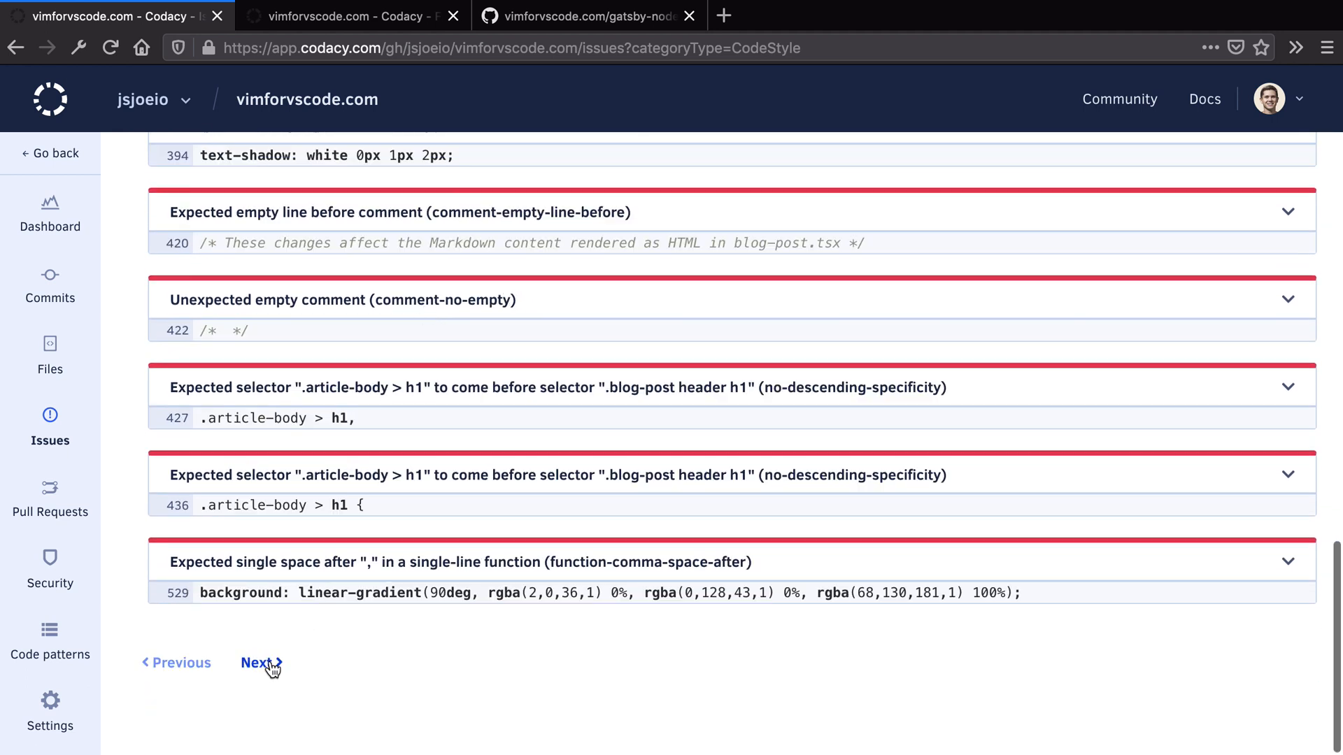
Page forward to the README.md list-item-spacing issue and open its actions menu
left_click(256, 663)
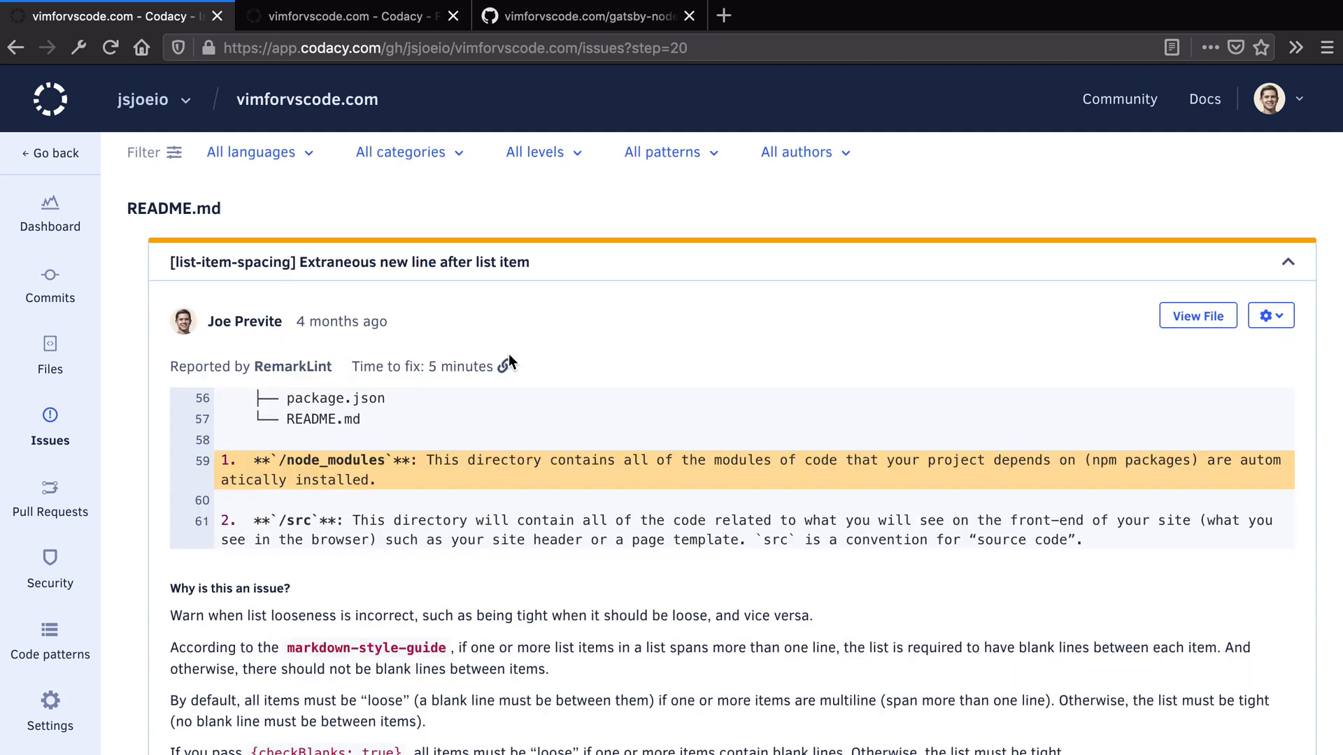
scroll("down", 3)
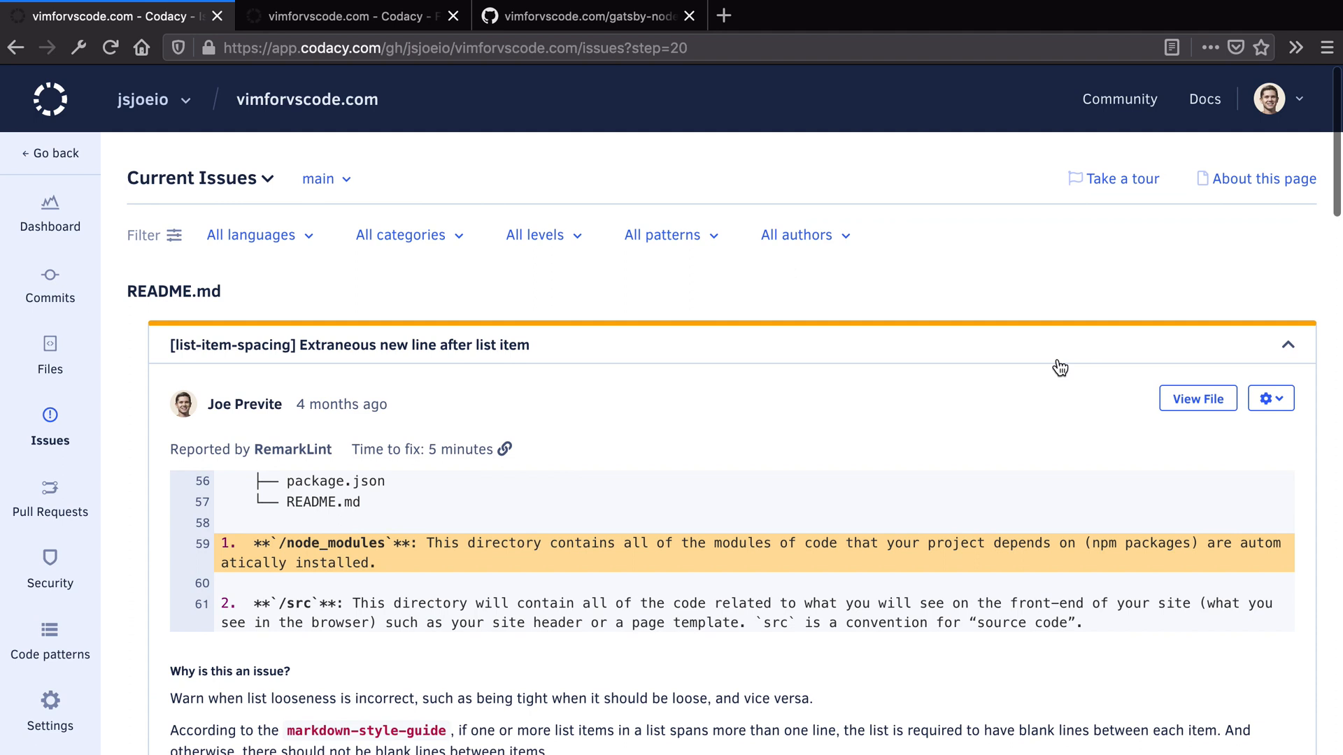
left_click(1286, 344)
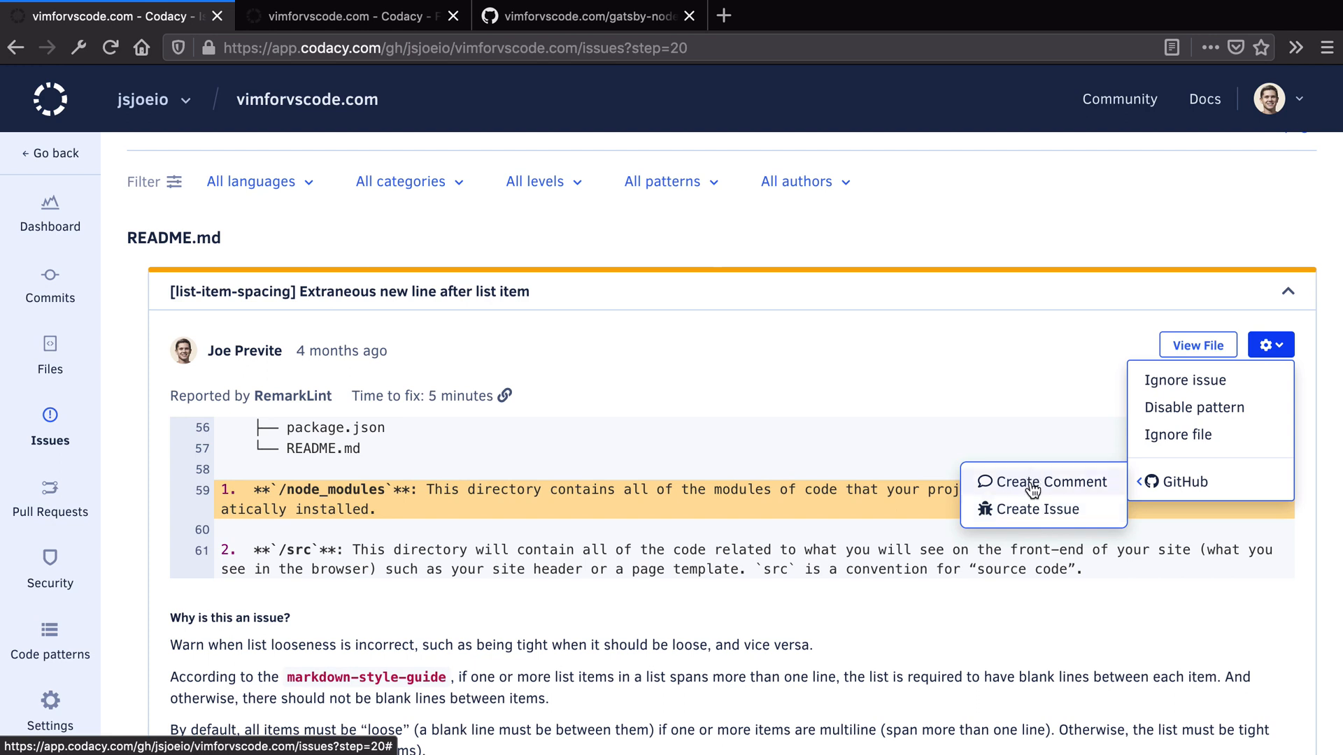
Create a GitHub comment on the README.md issue reading 'Hey Joe fix this!'
left_click(1050, 482)
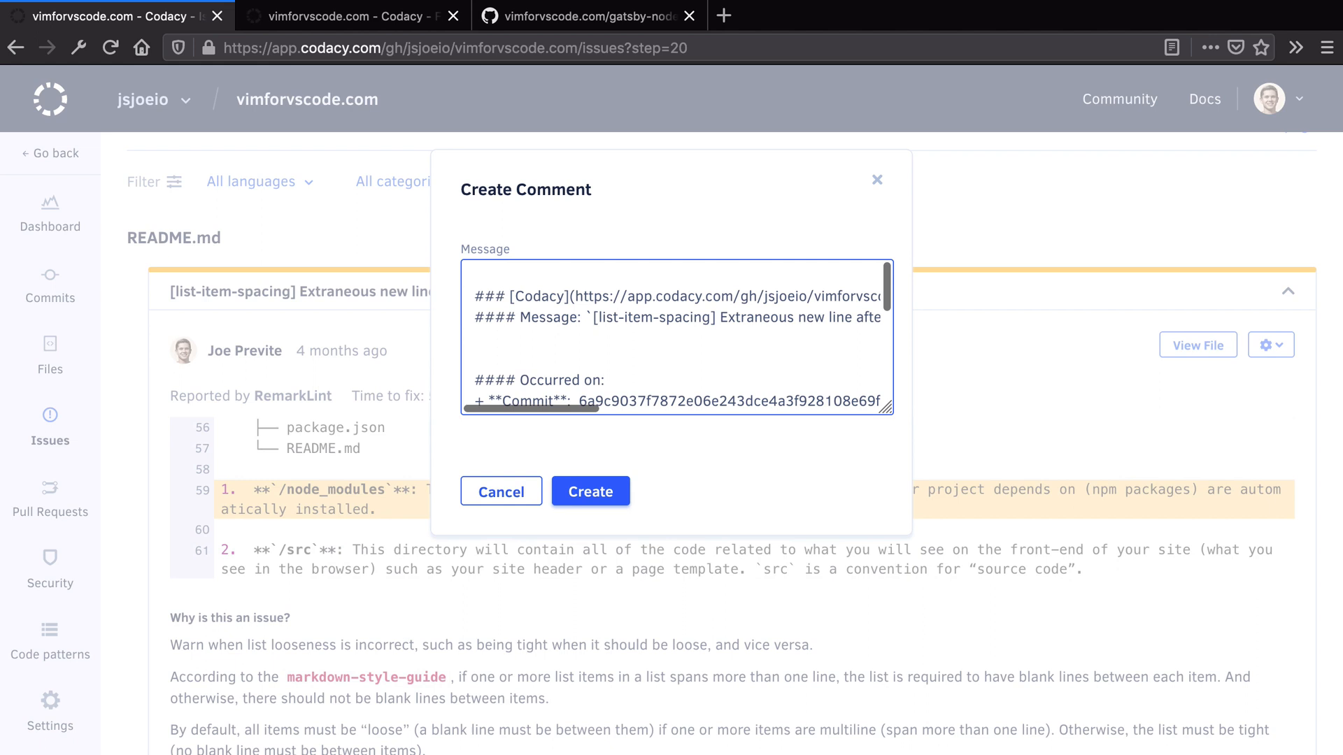
type("Hey Joe")
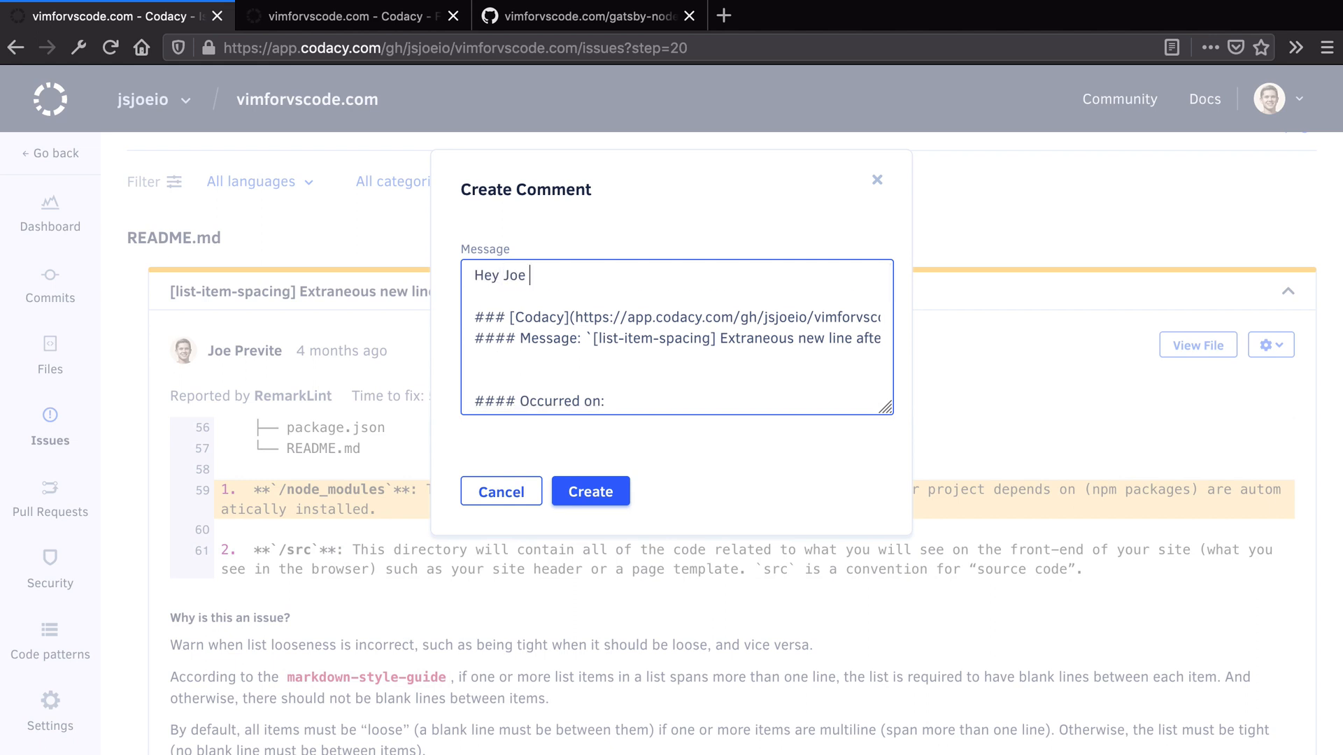
type("fix this!")
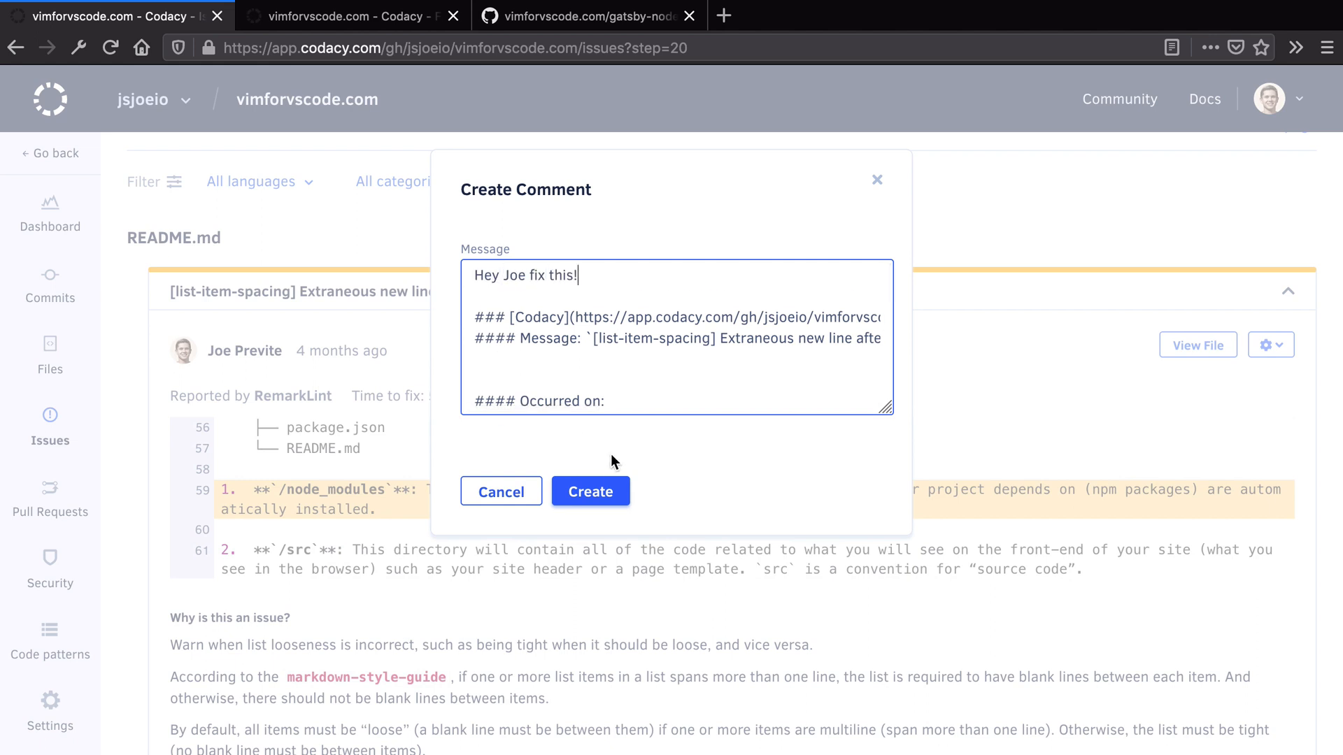
left_click(589, 491)
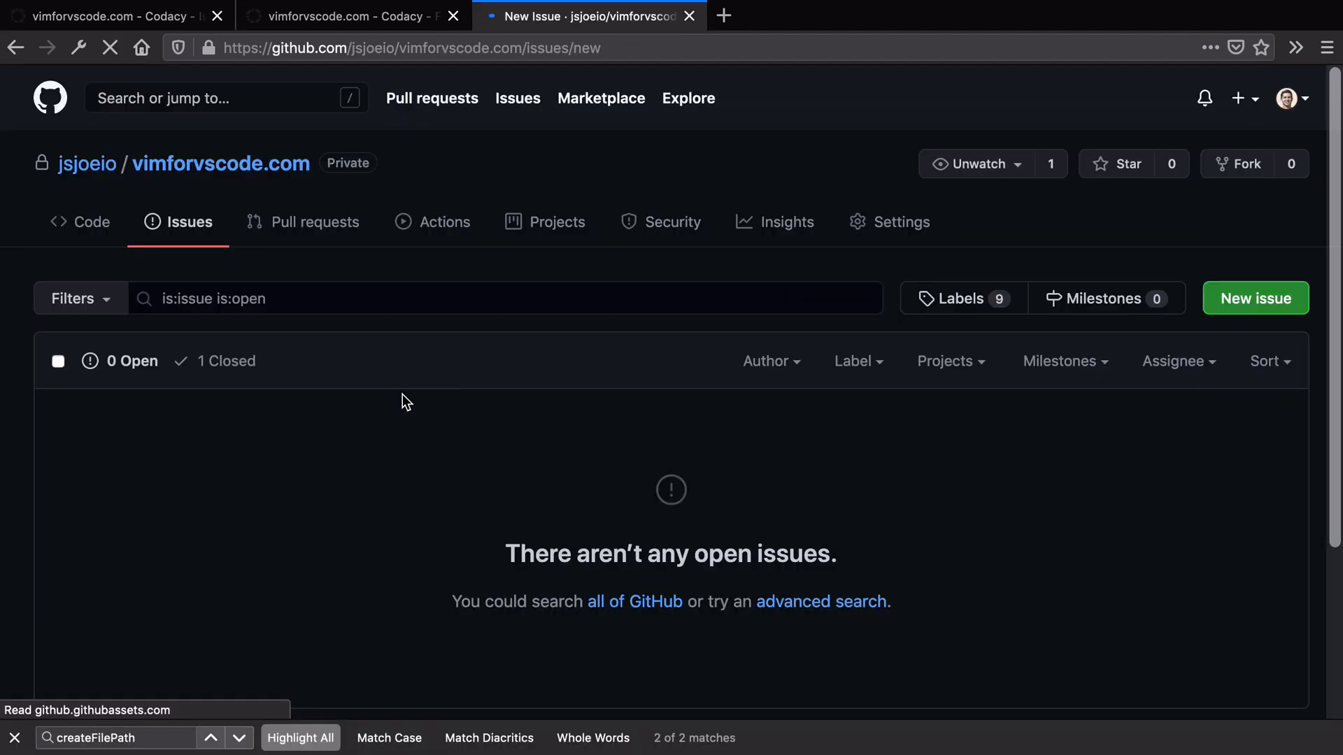
Submit a GitHub issue titled 'Test issue' in vimforvscode.com
type("Test iss")
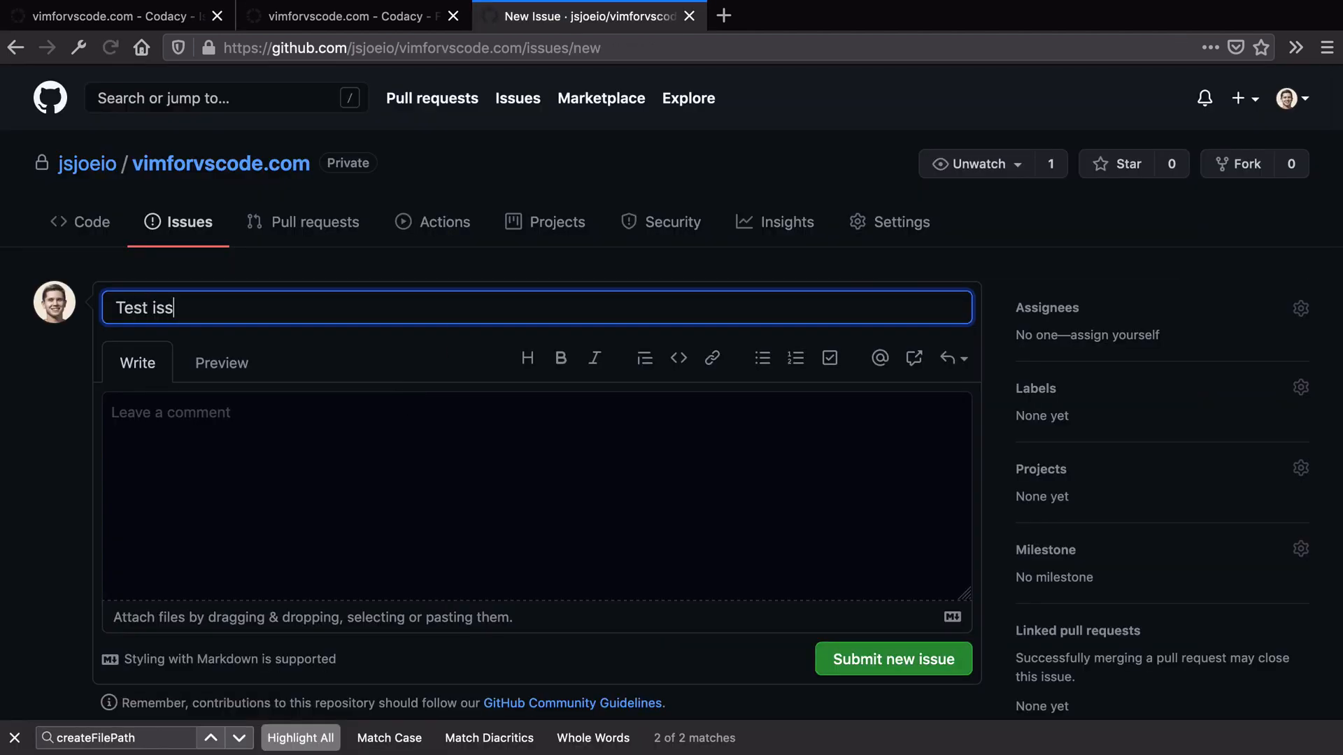
left_click(893, 659)
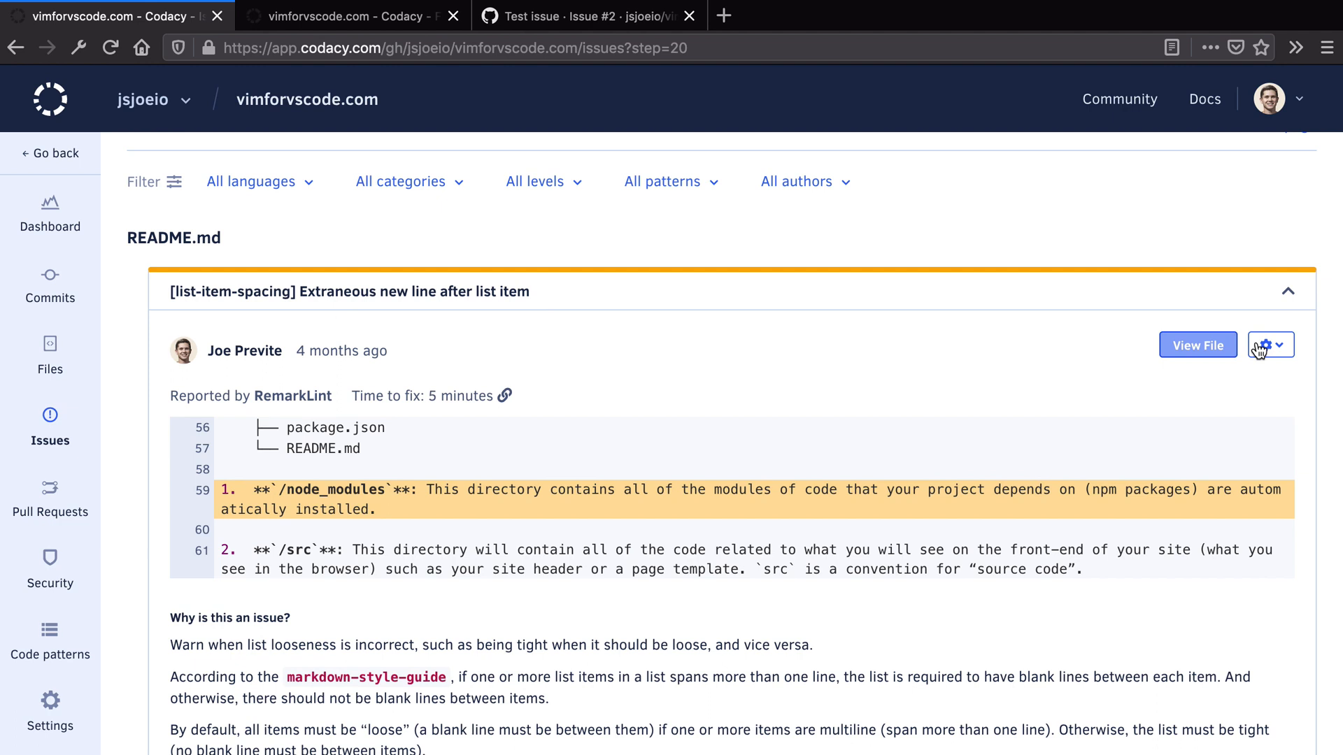
Raise the README.md list-item-spacing problem as a GitHub issue from Codacy's actions menu
left_click(1271, 344)
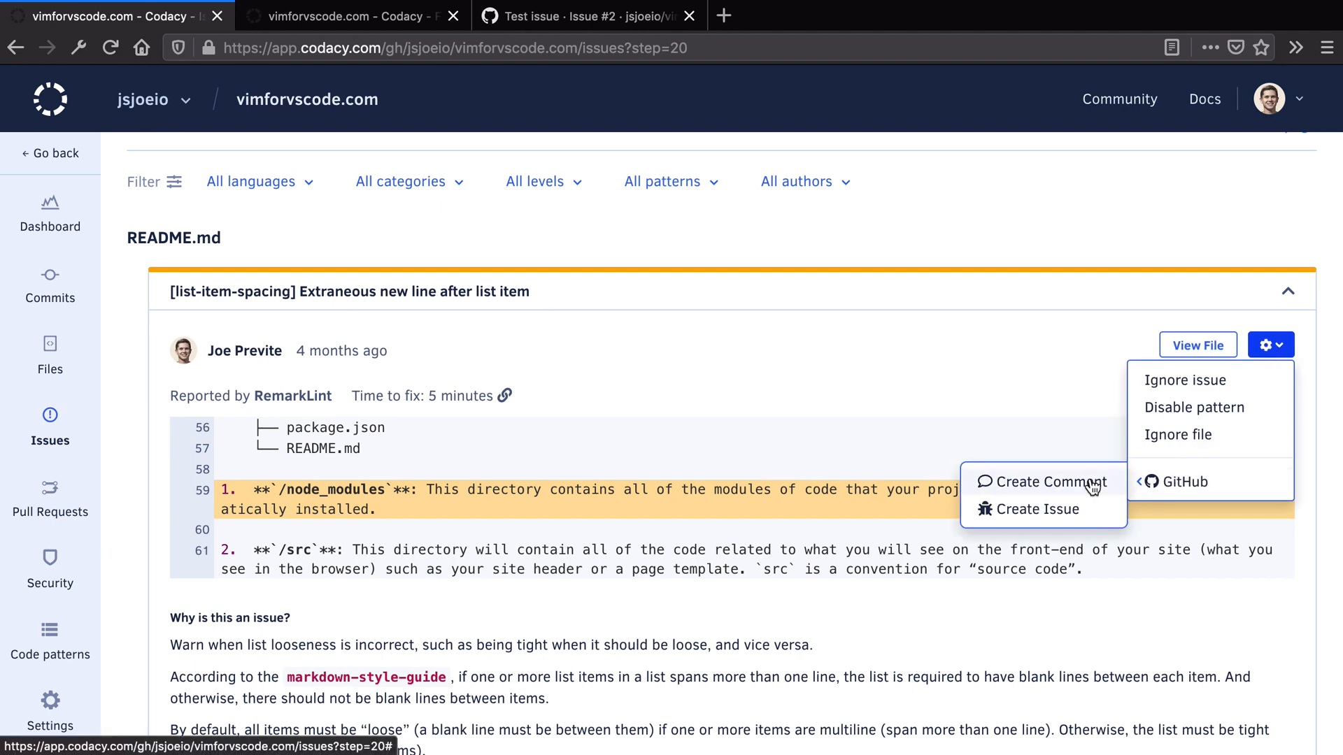
mouse_move(1040, 510)
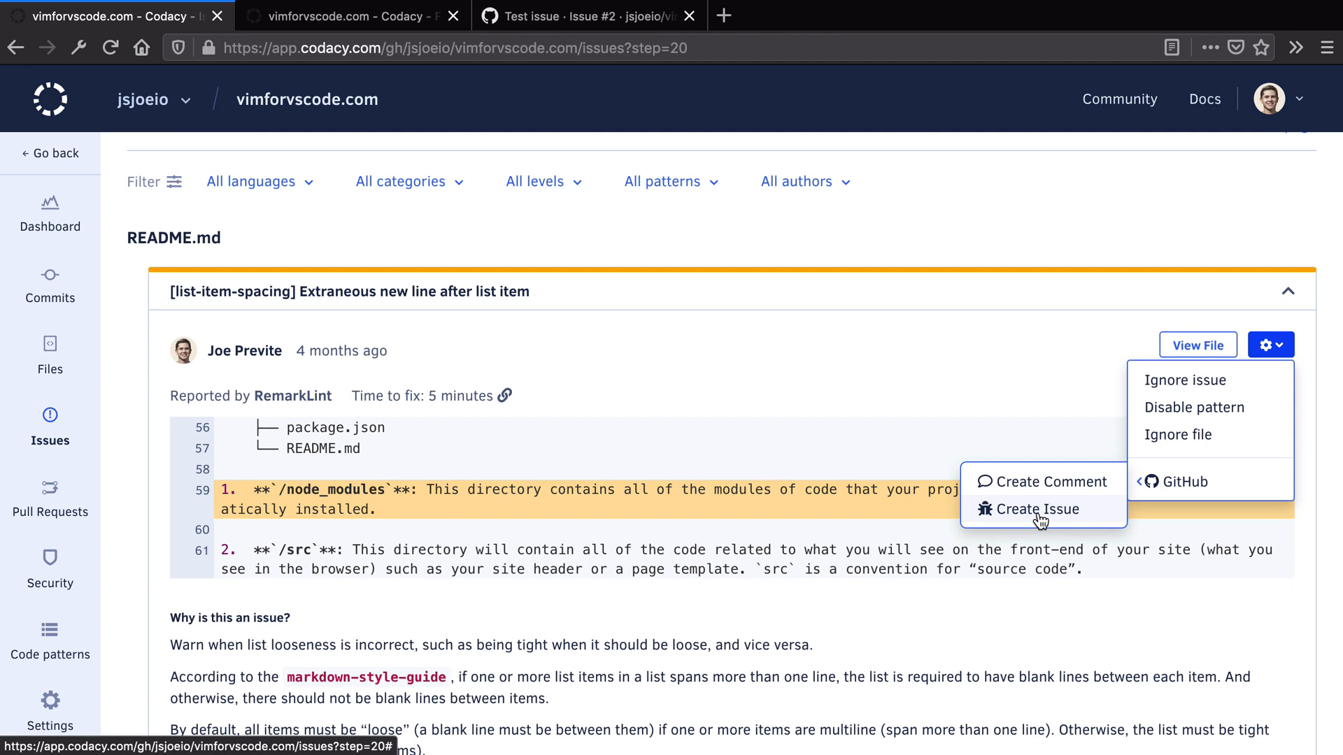
left_click(1037, 508)
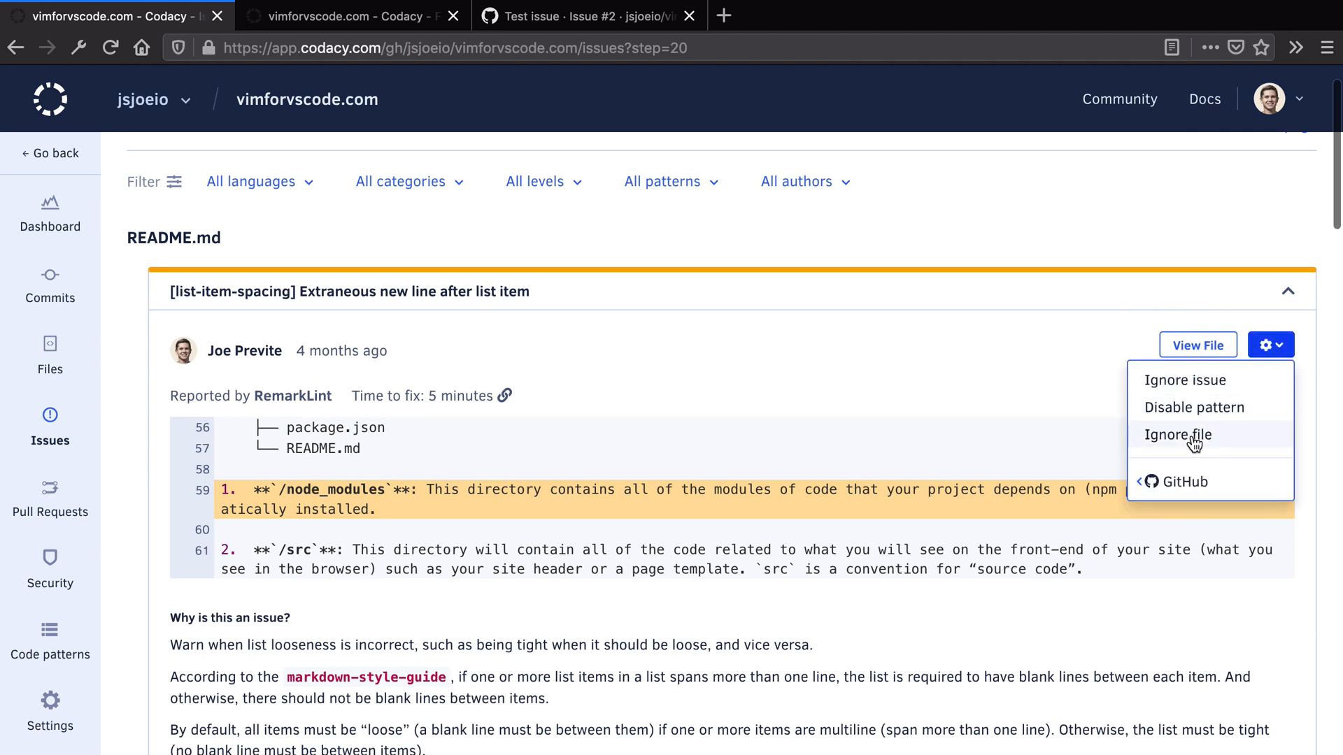
left_click(1271, 344)
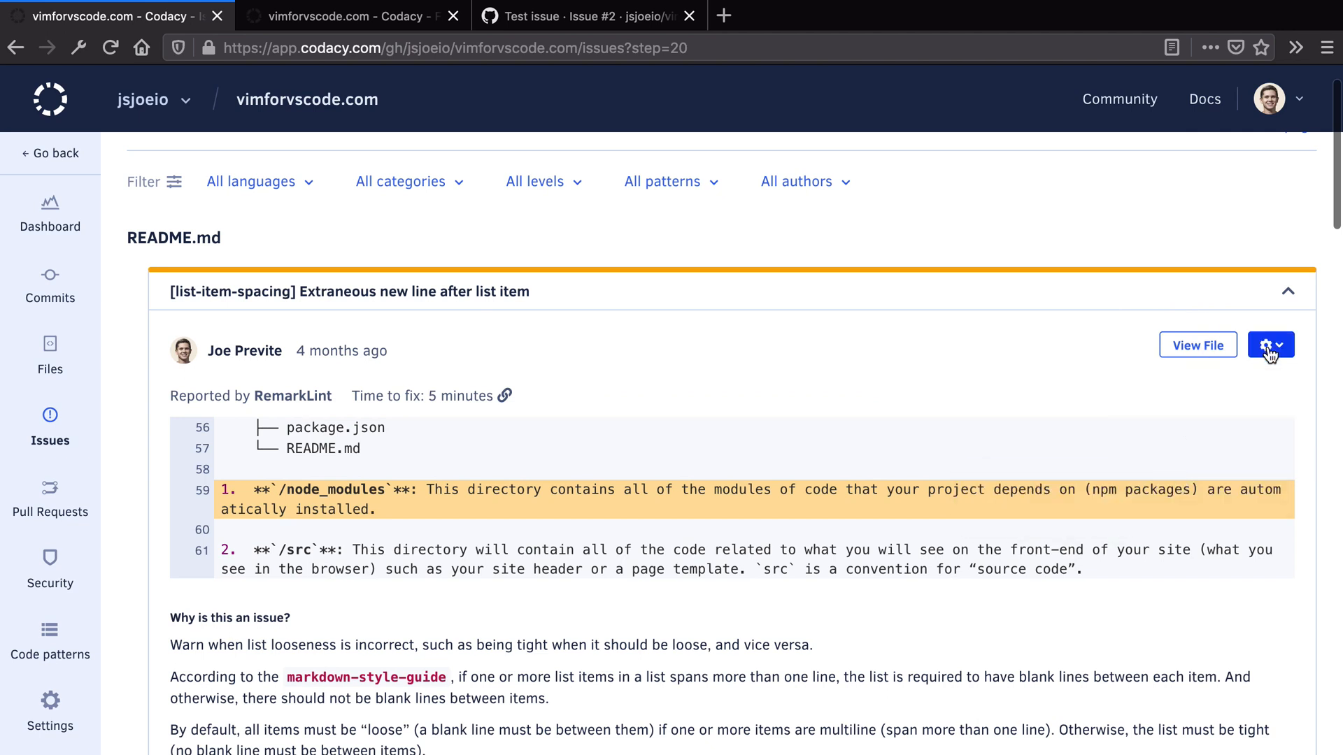
left_click(1270, 344)
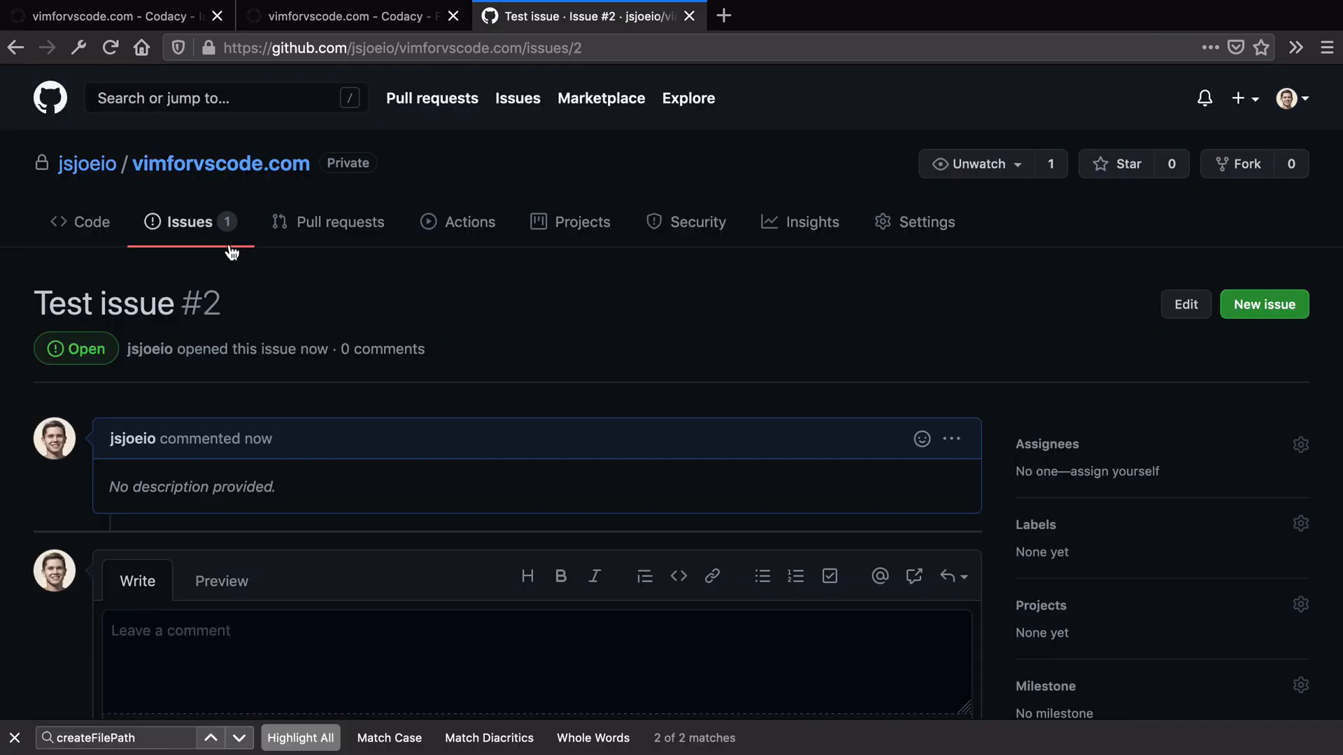
Open the repository's Issues list and review Codacy-created issue #3
left_click(190, 222)
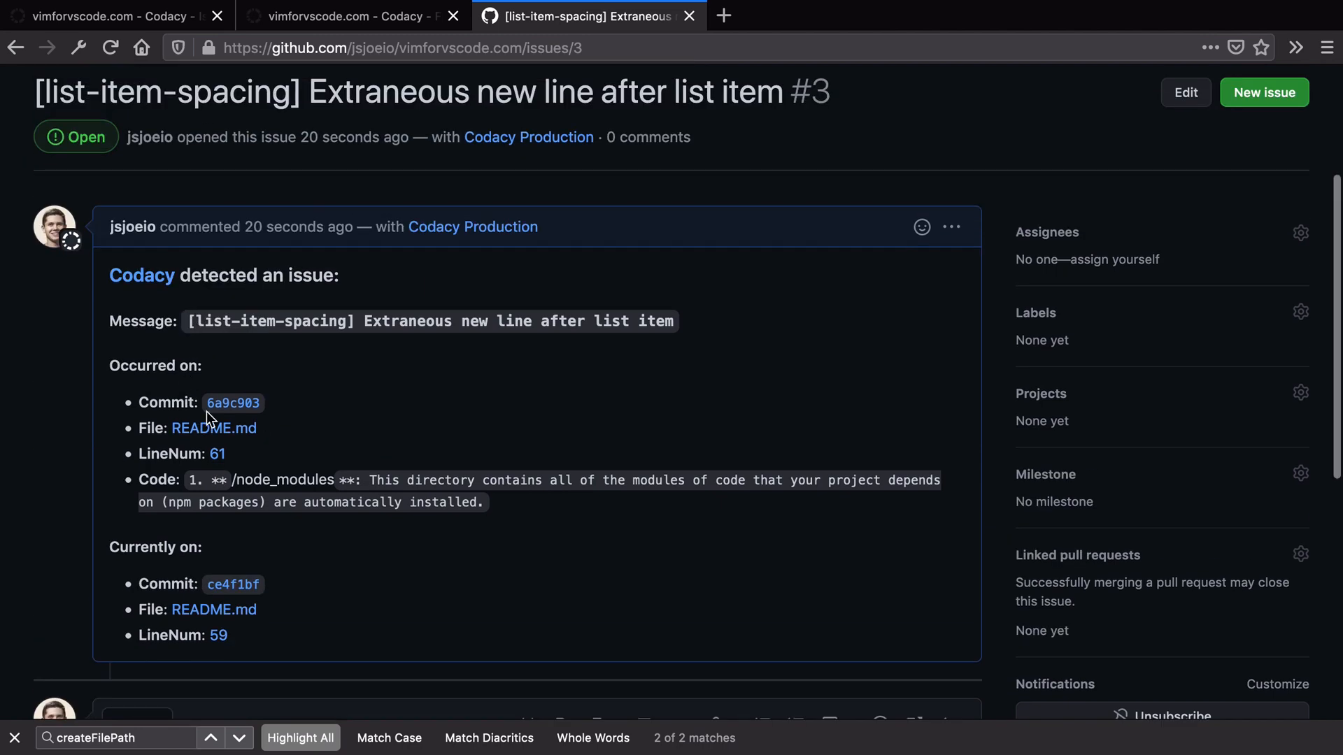
scroll("down", 3)
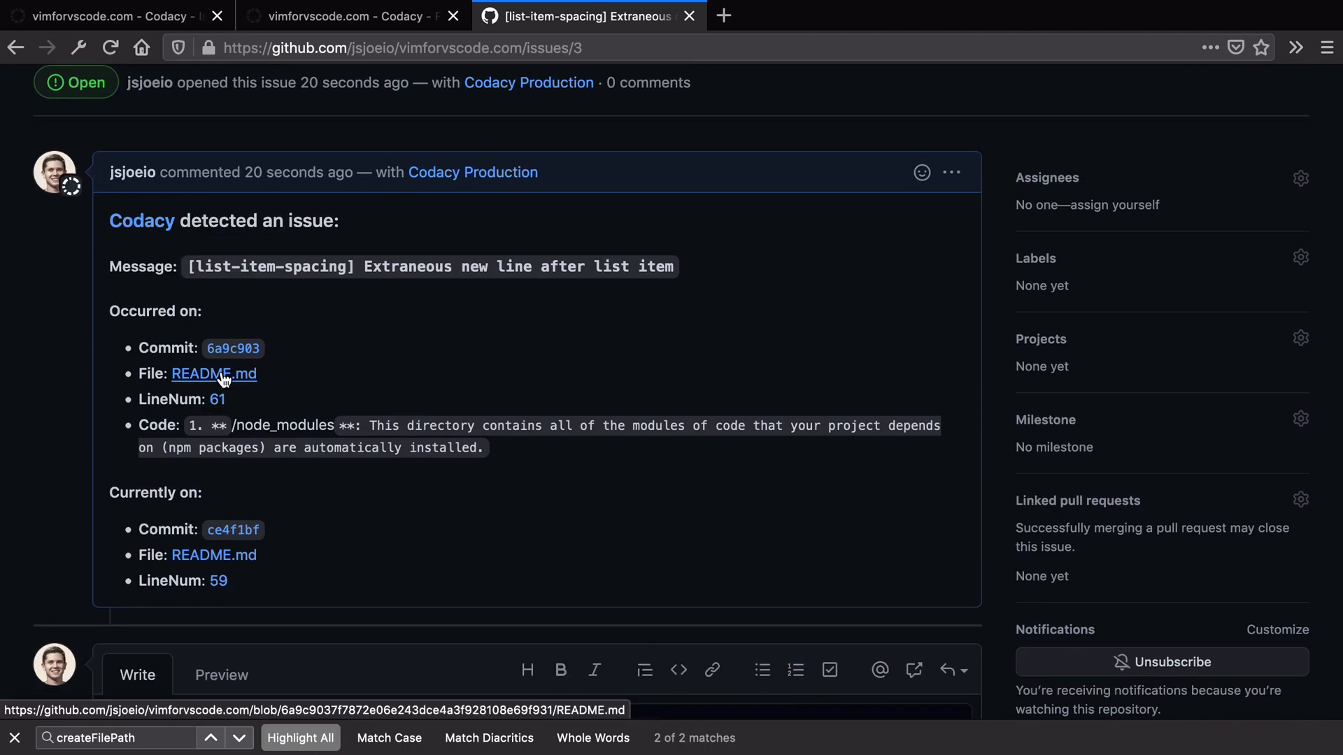
mouse_move(233, 349)
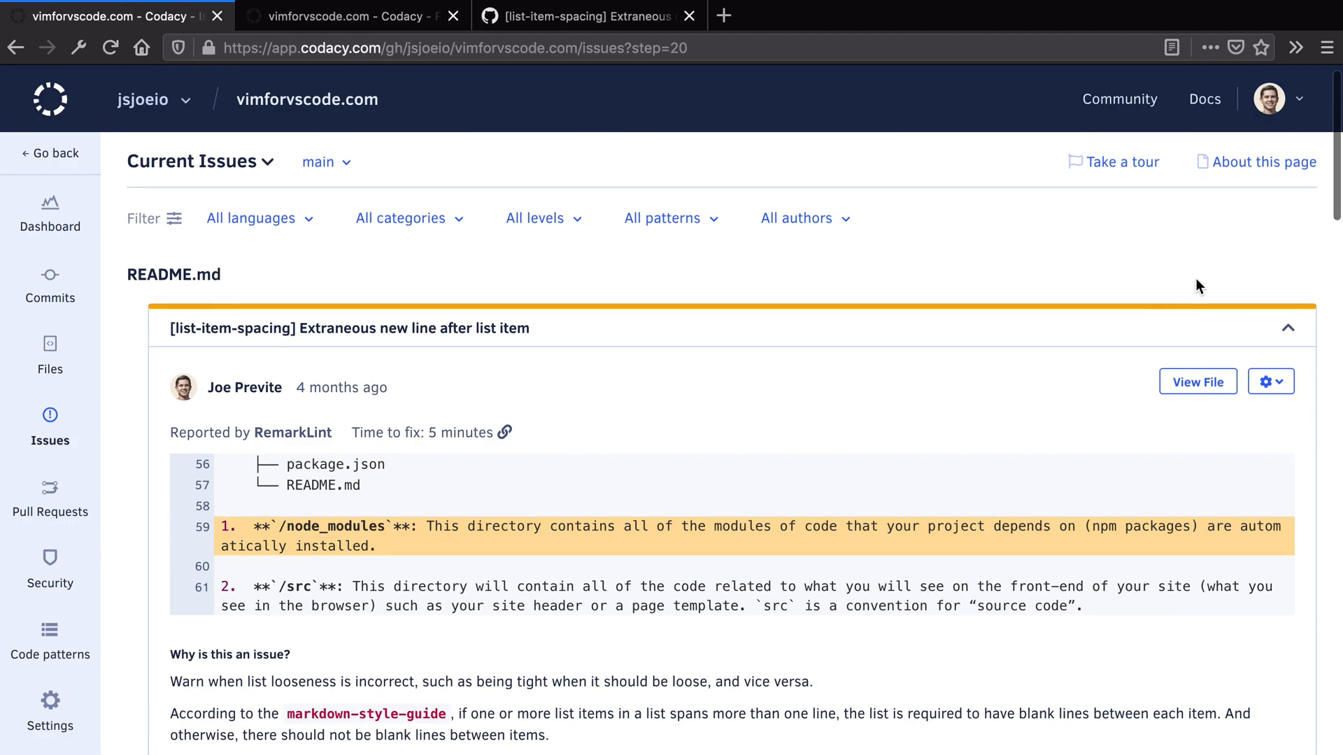
Scroll the Current Issues list and page forward to the third page
scroll("down", 3)
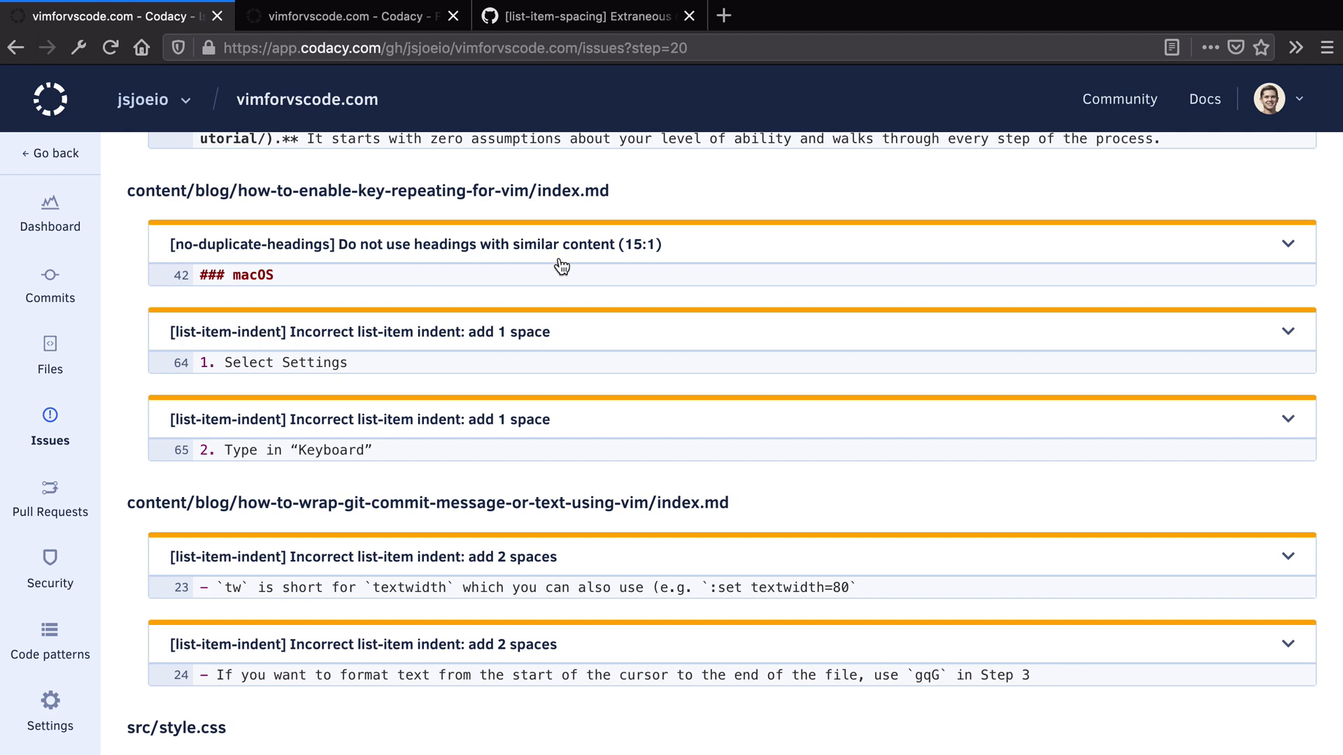
scroll("down", 3)
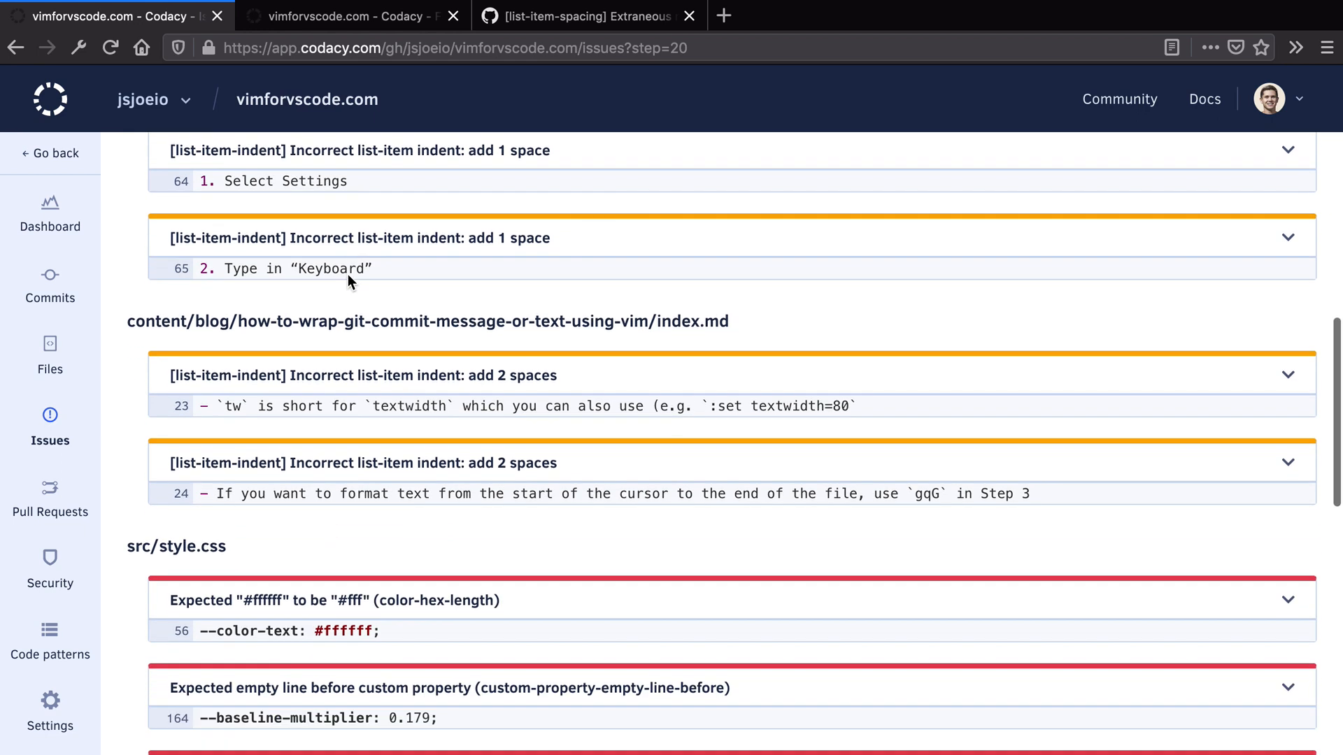
scroll("down", 3)
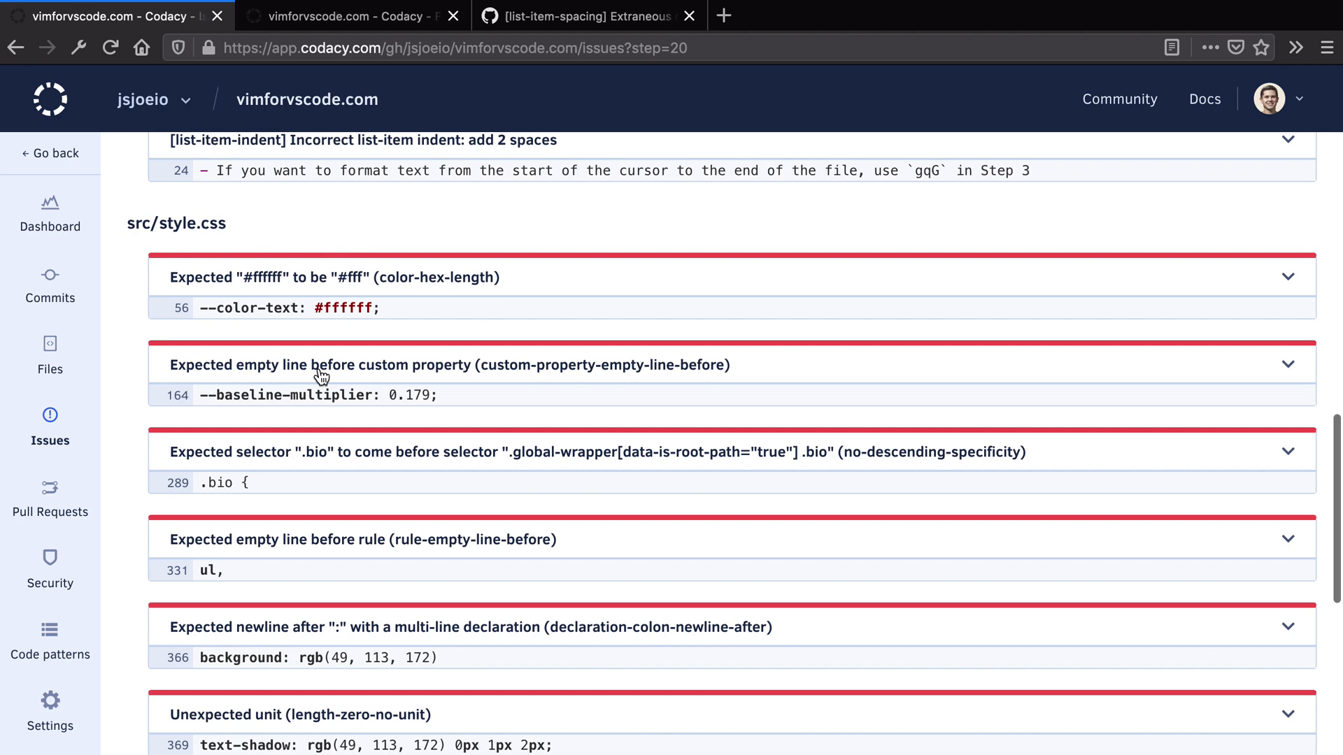
scroll("down", 3)
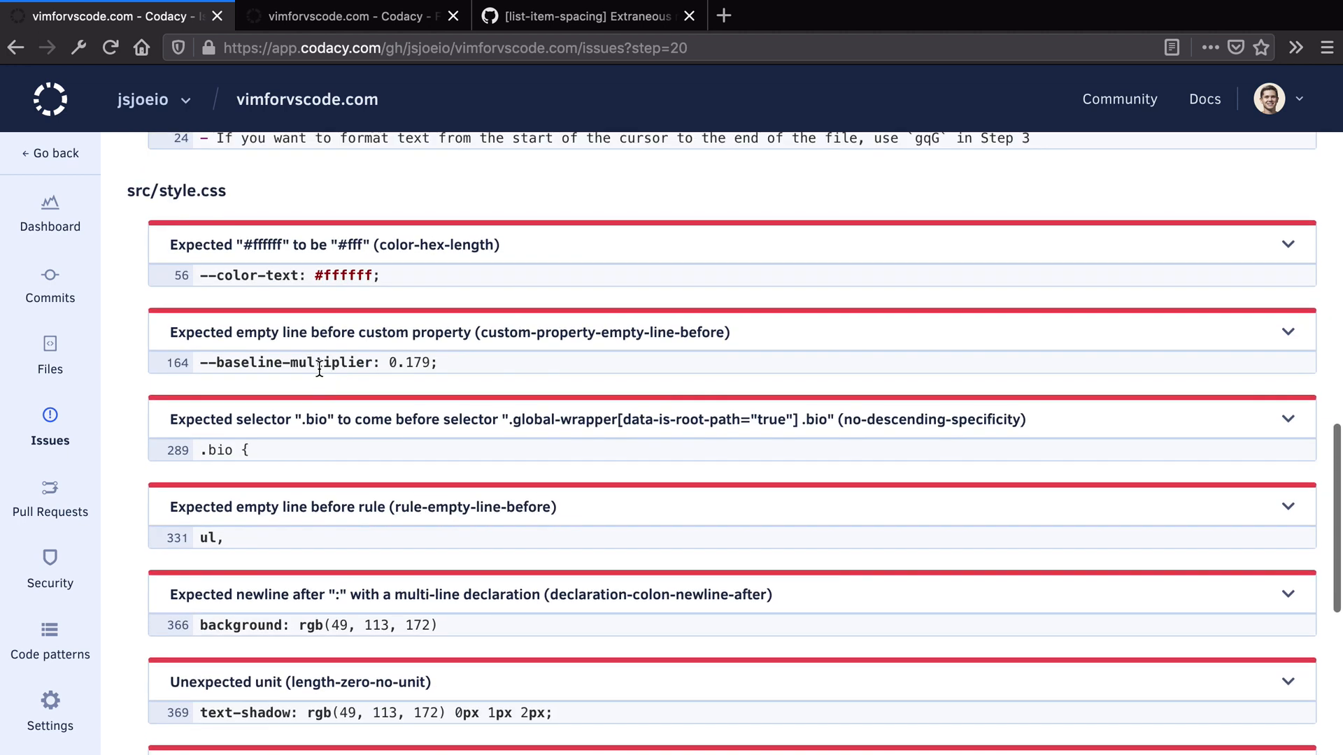
scroll("down", 3)
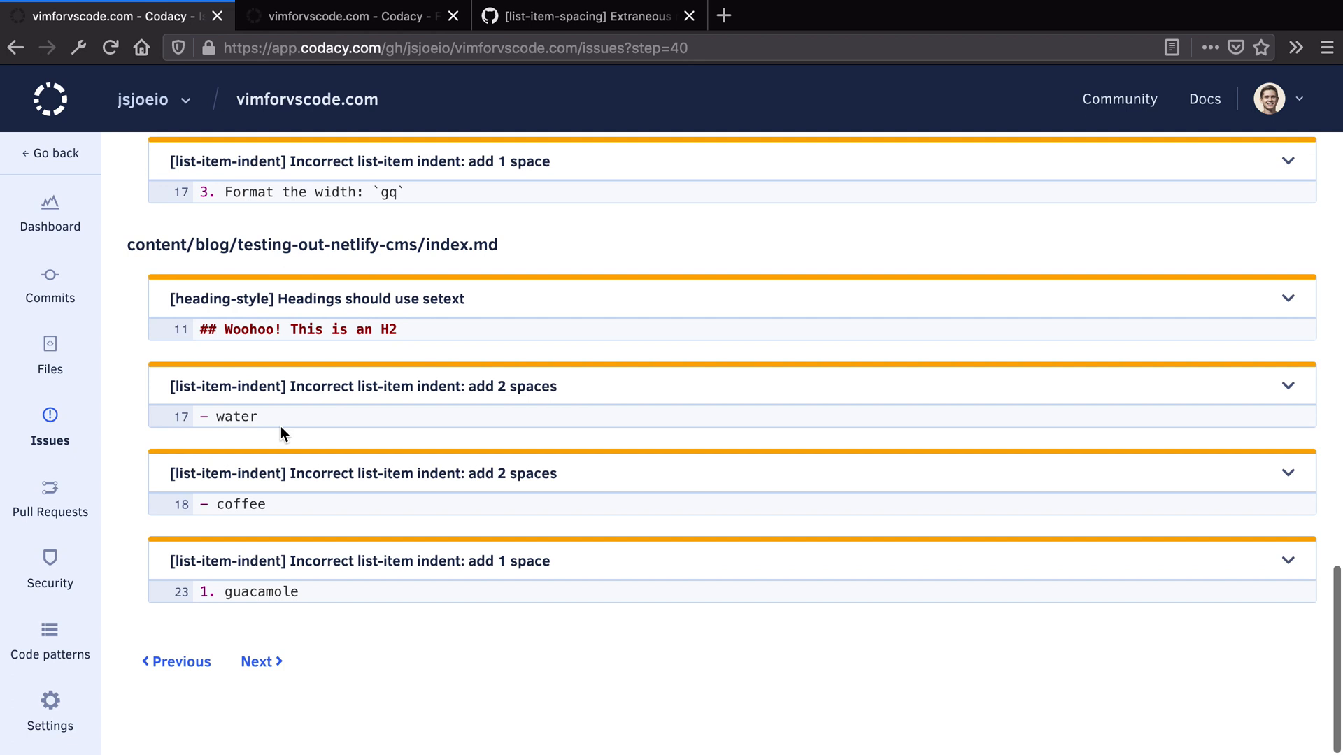
left_click(256, 661)
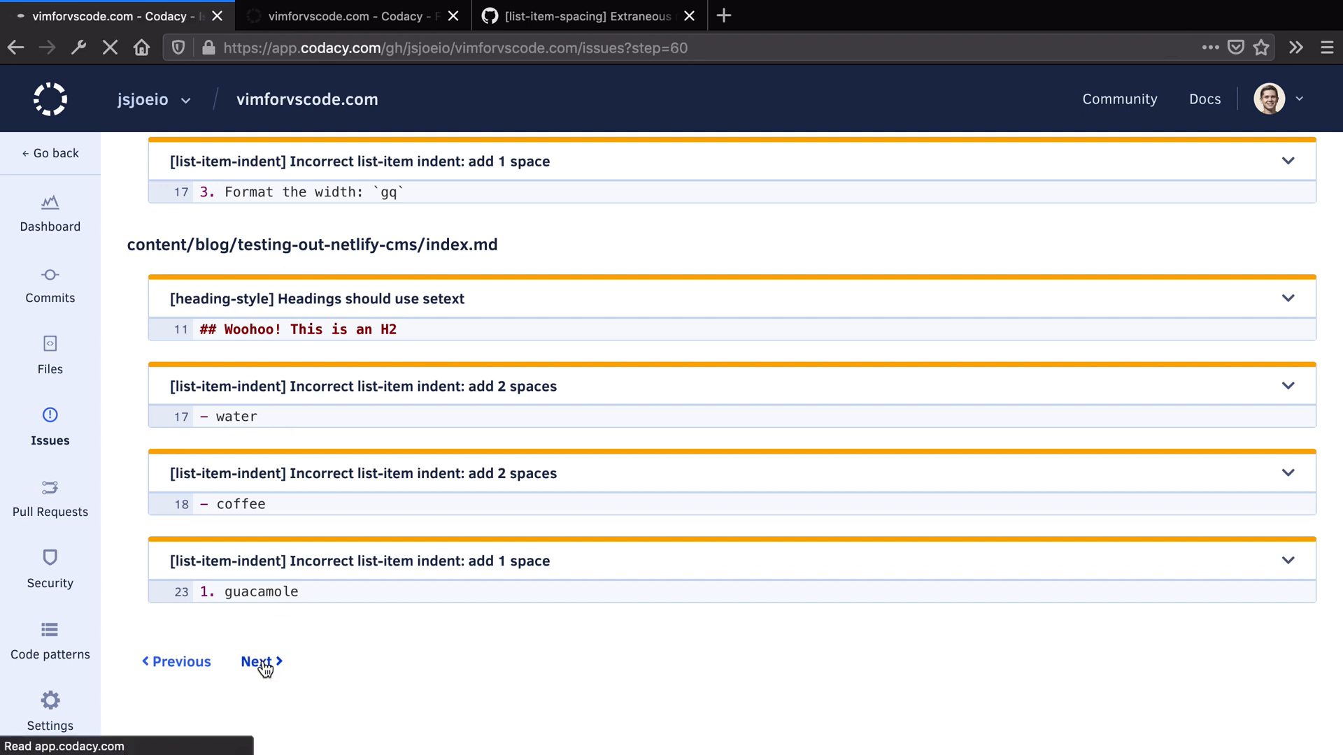
left_click(256, 661)
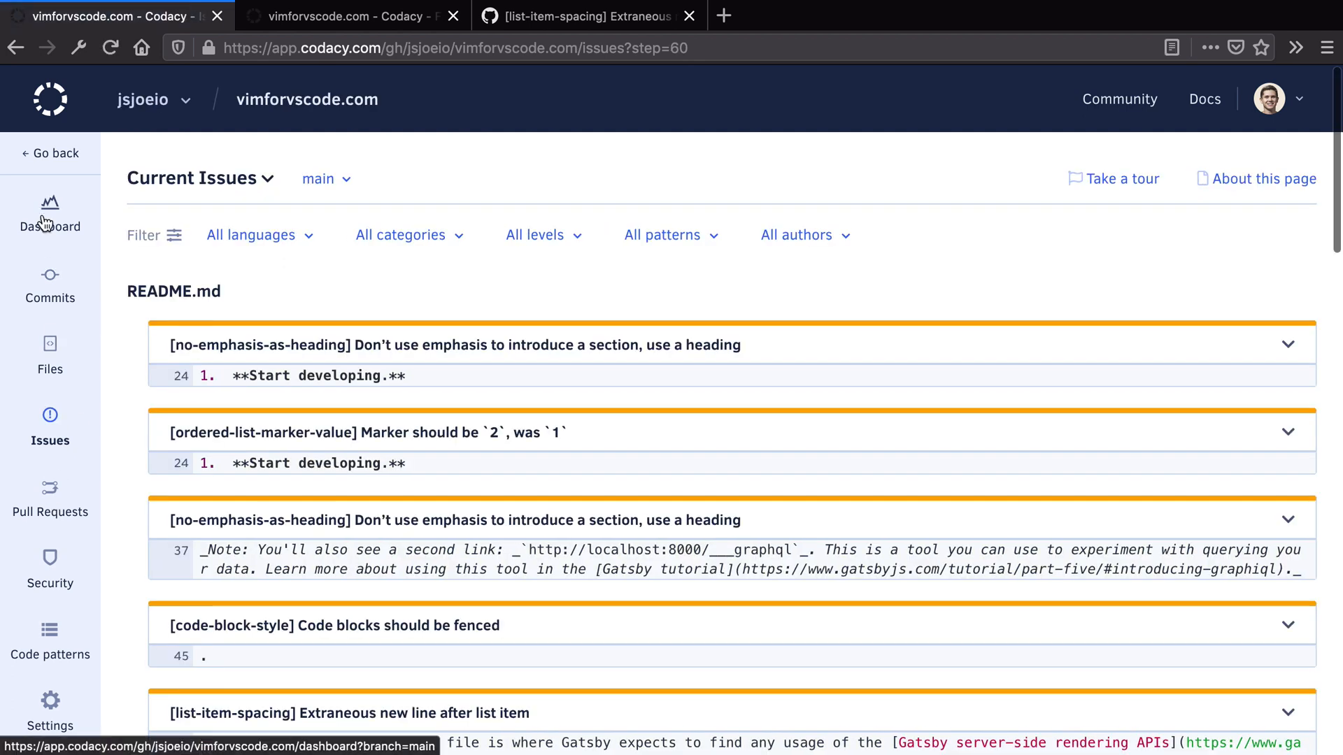
Review the repository dashboard (51% issues, 128 total) and go to the Commits list
left_click(49, 216)
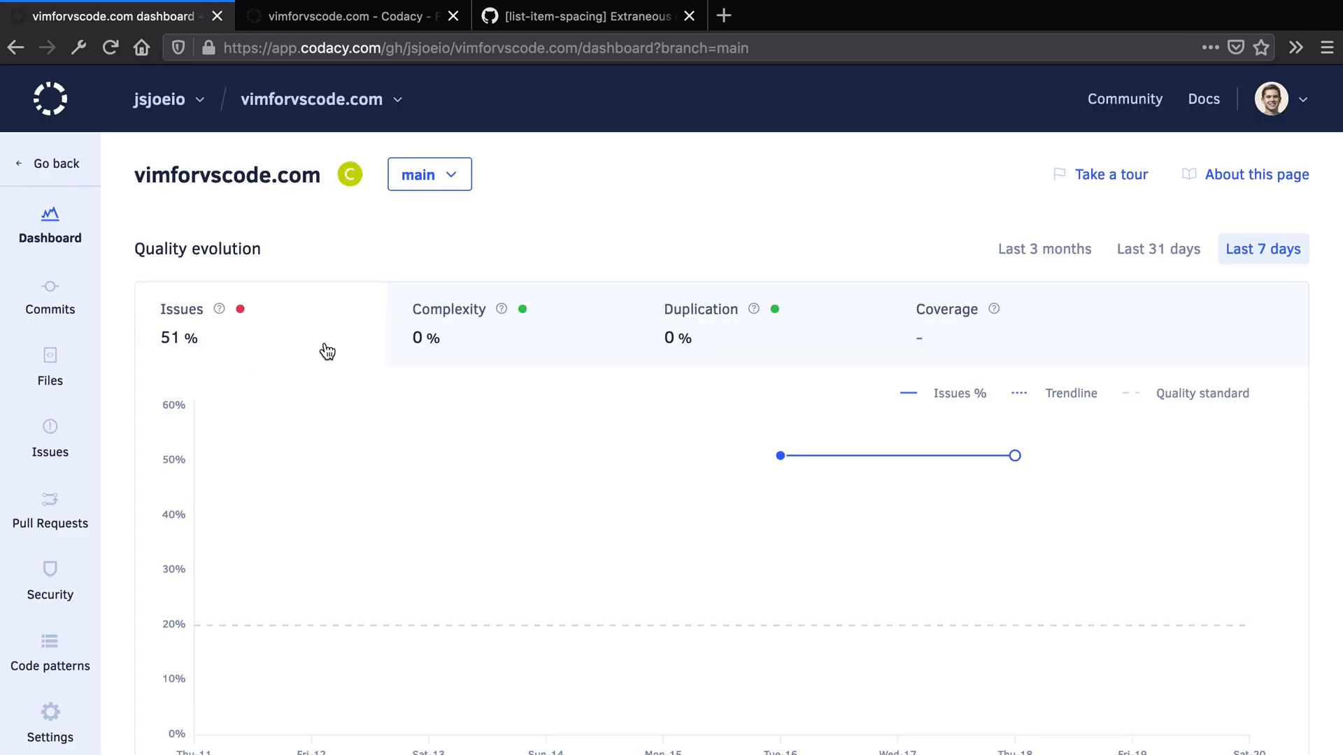
scroll("down", 3)
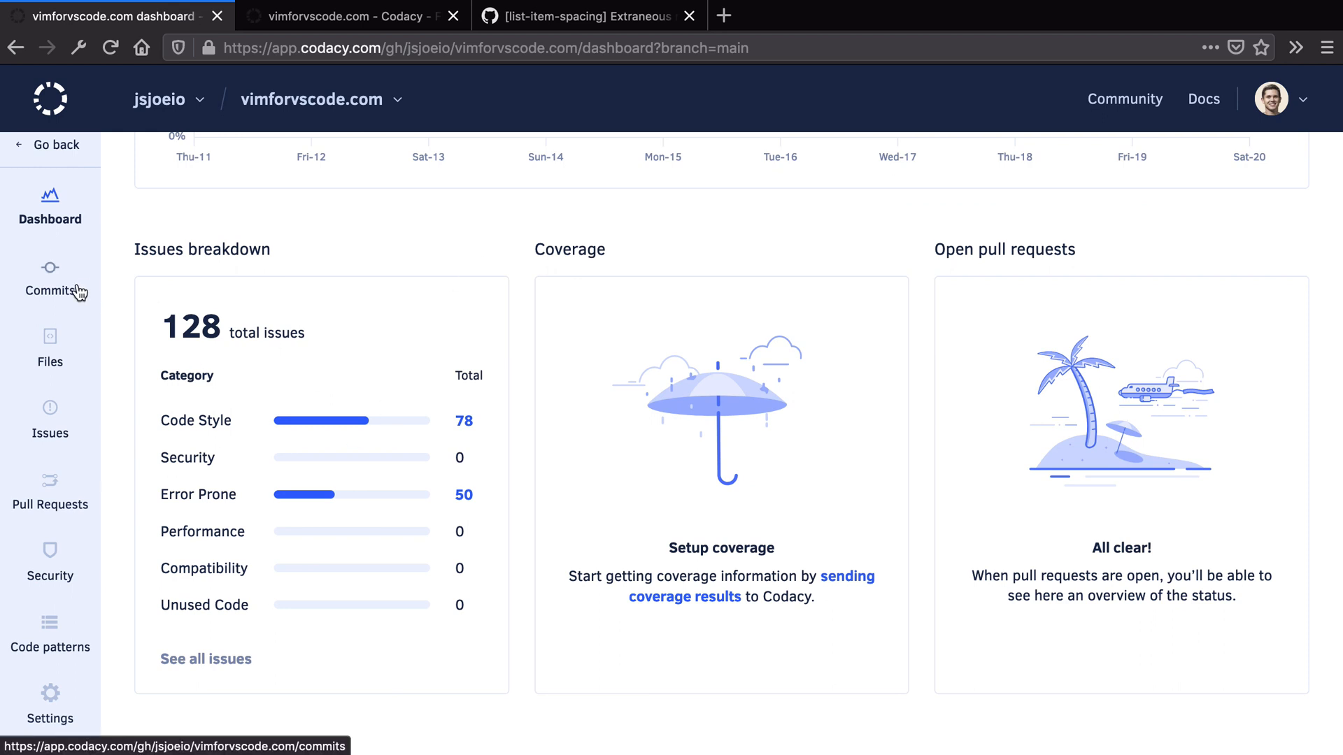
left_click(50, 290)
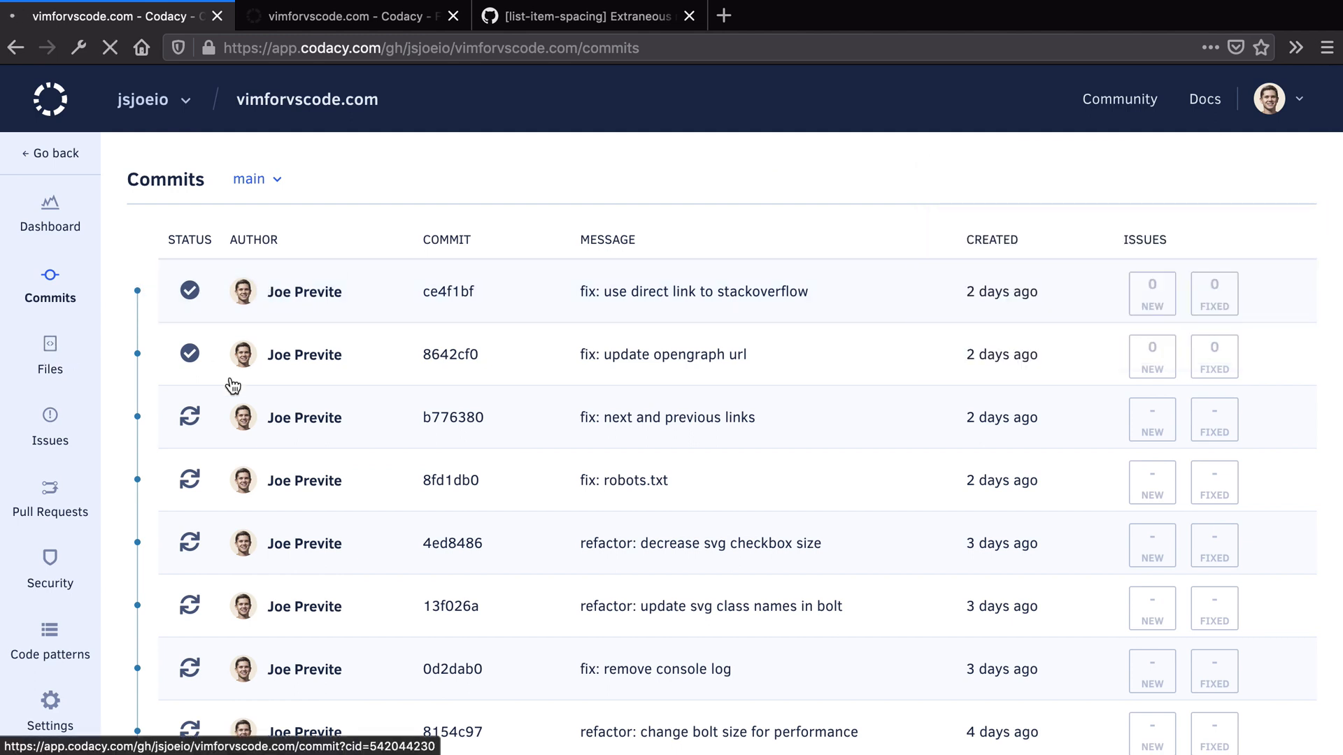
Browse the Files and Issues pages, then check Pull Requests, which shows none open
left_click(50, 355)
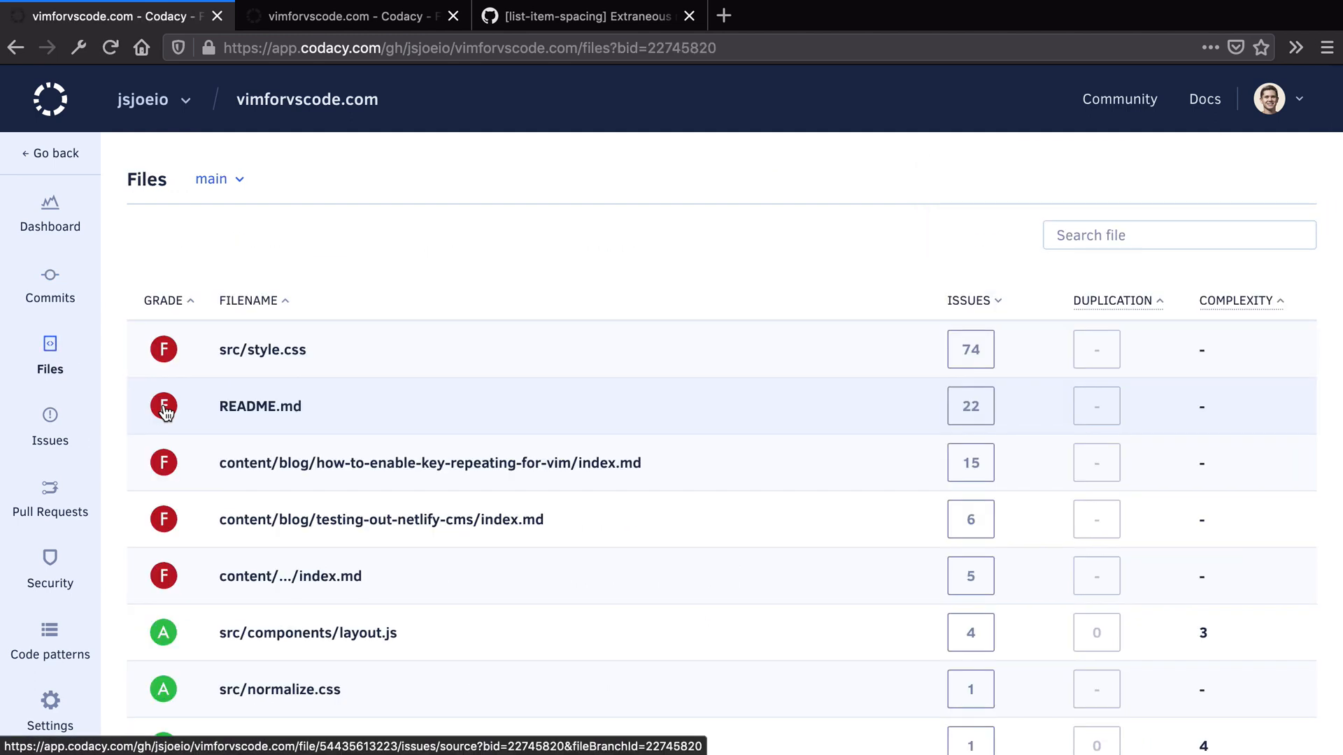
scroll("down", 3)
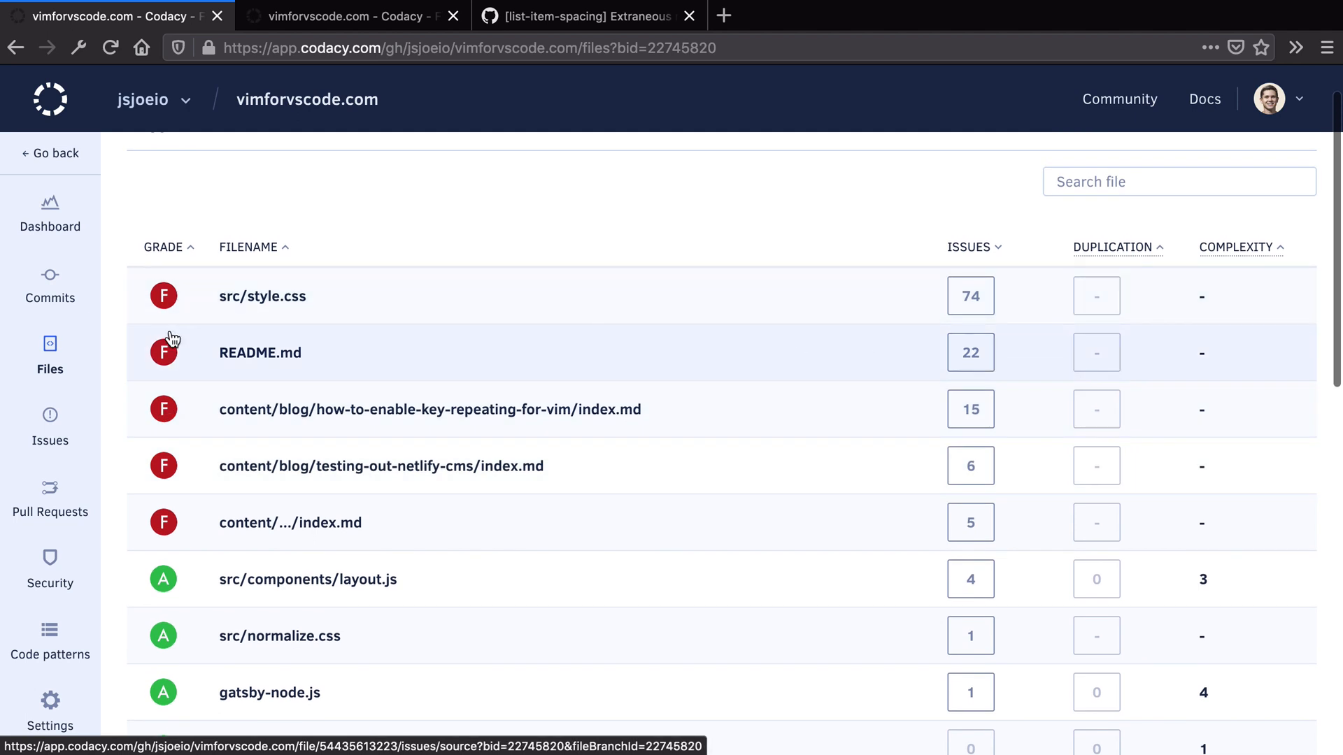
scroll("down", 3)
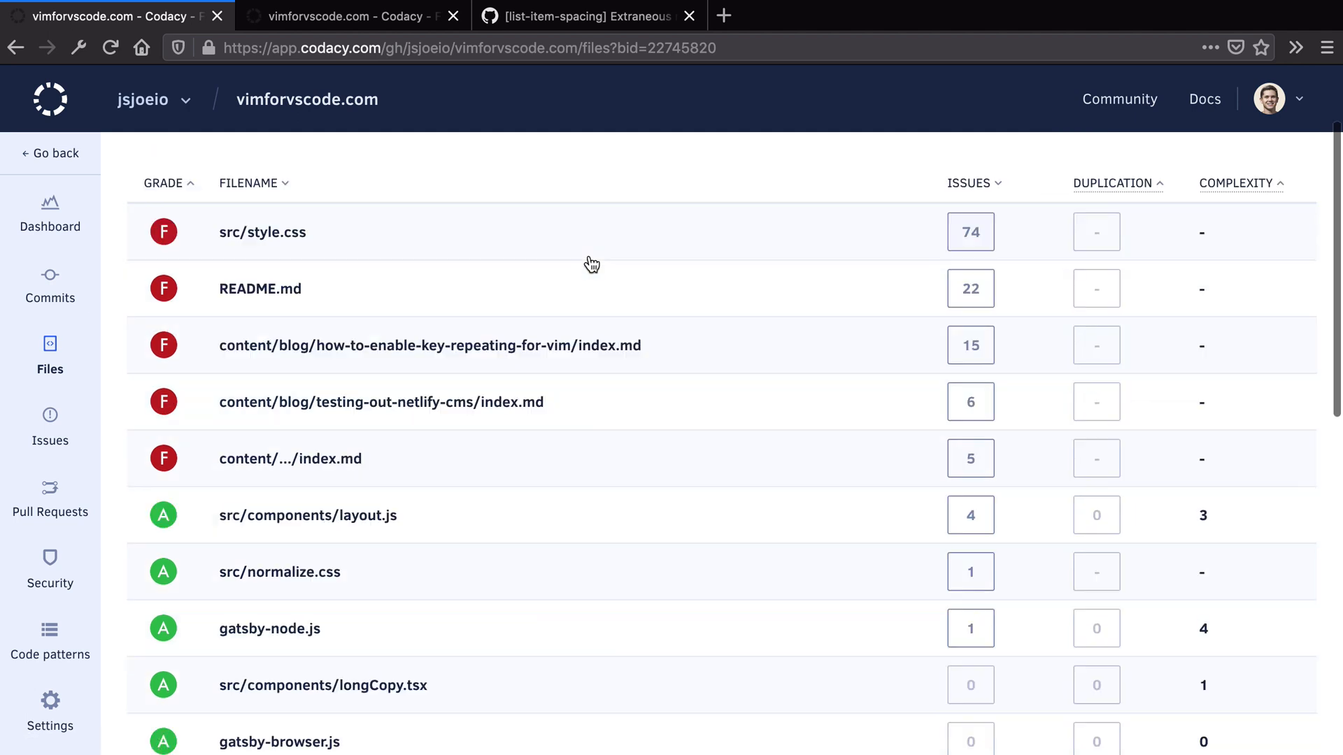
scroll("down", 3)
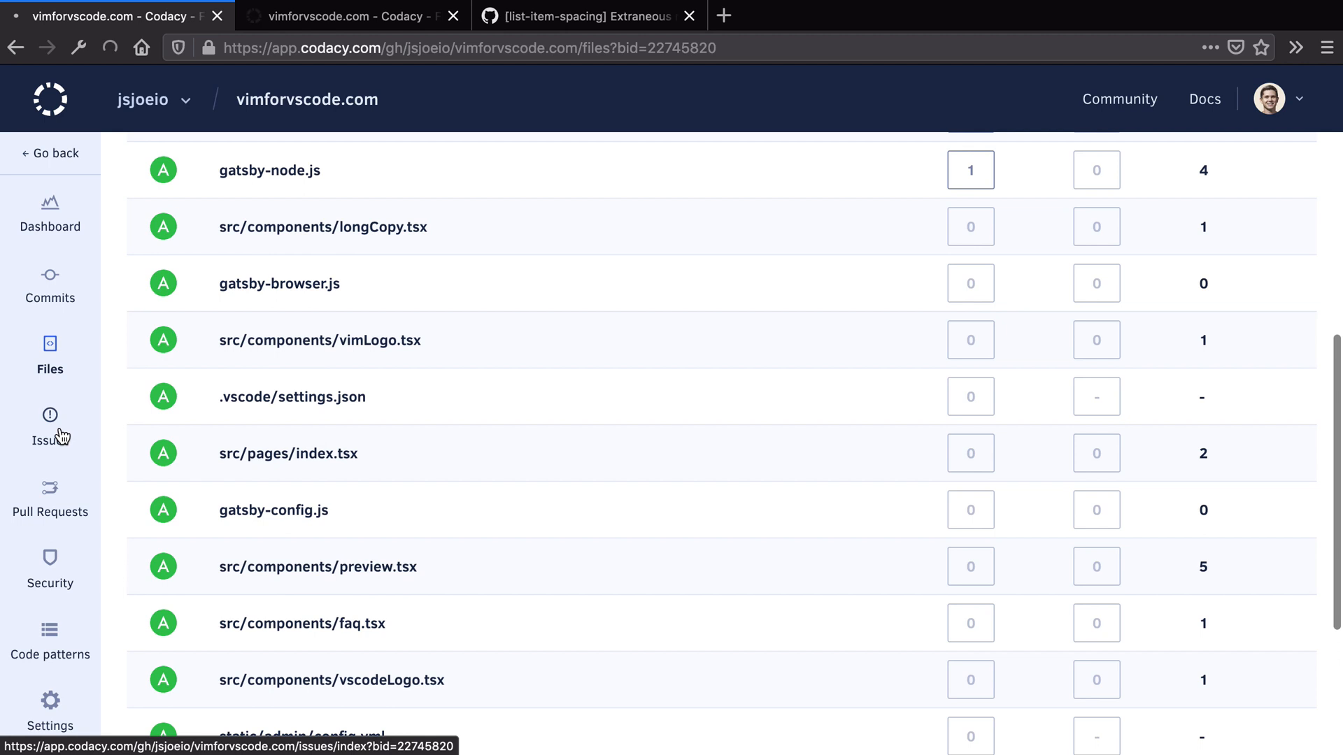
left_click(49, 427)
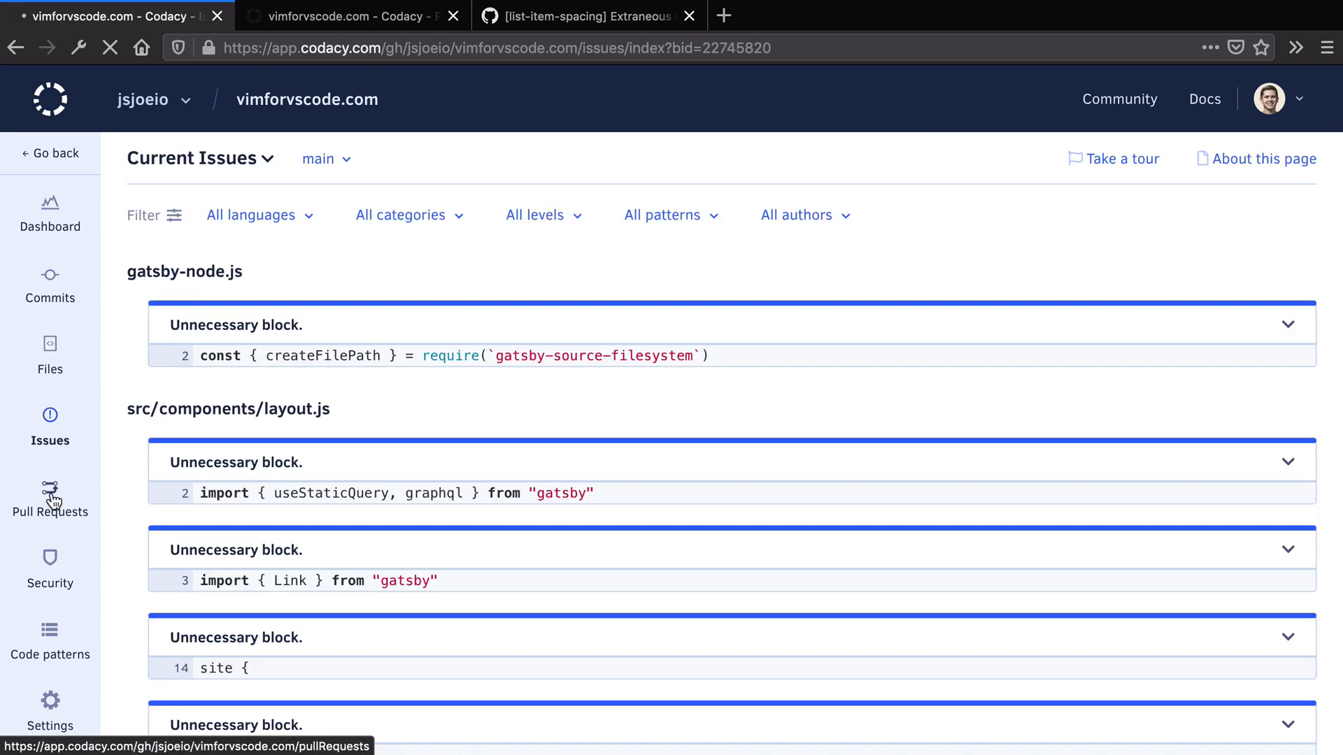
left_click(50, 497)
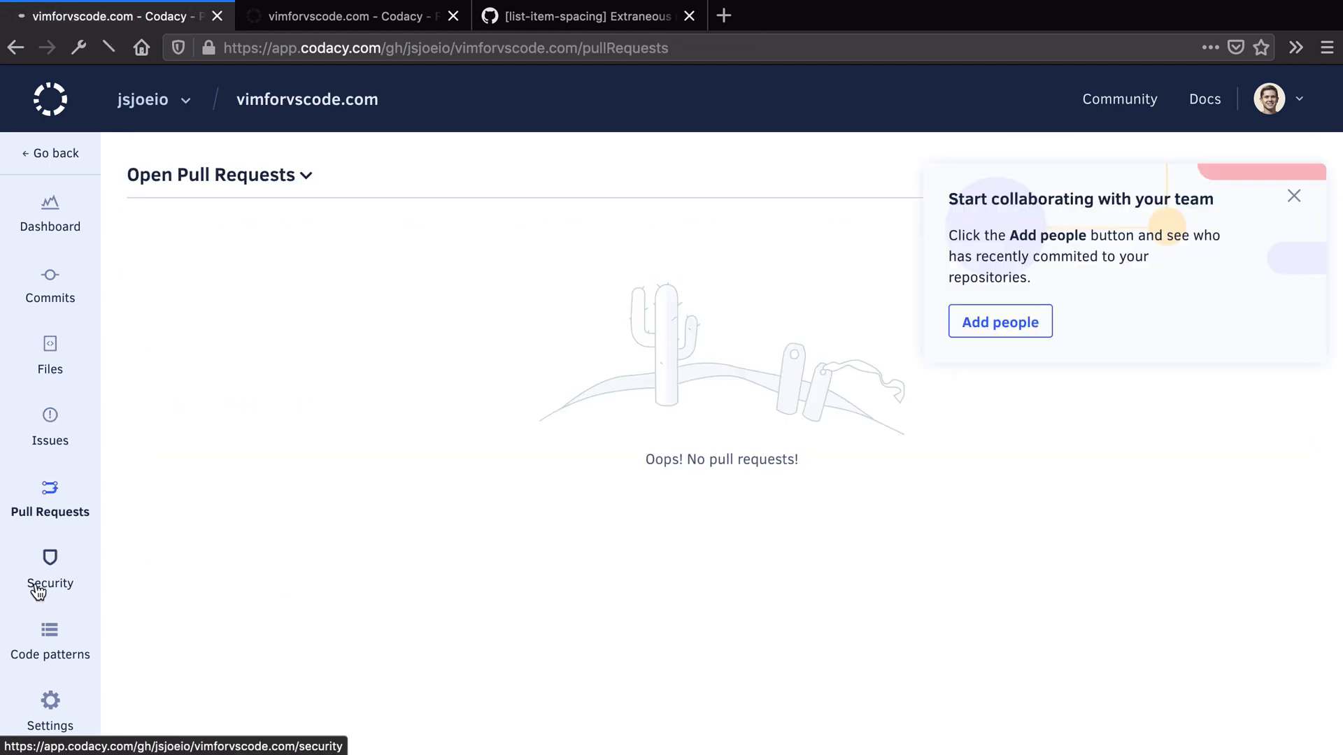
Review the CommandInjection and InsecureStorage security warnings with their ESLint scanjs rules
left_click(50, 570)
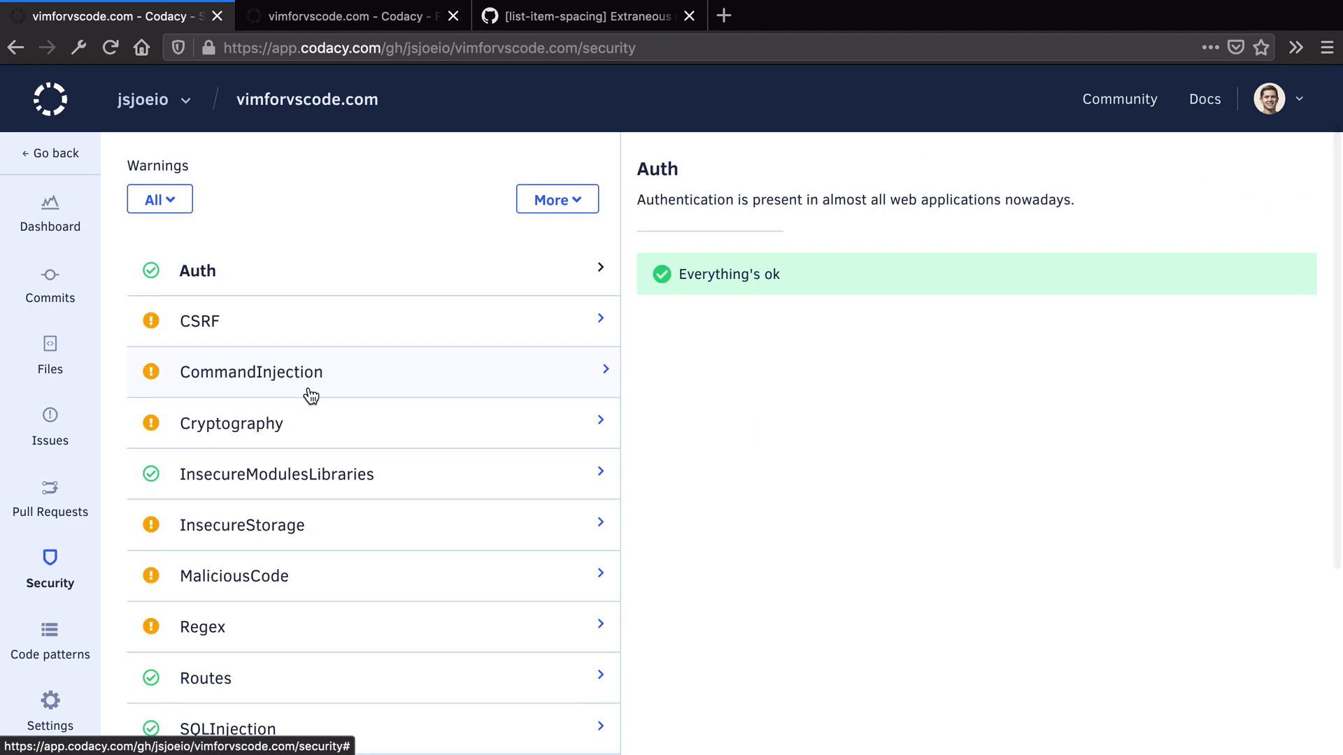
left_click(251, 372)
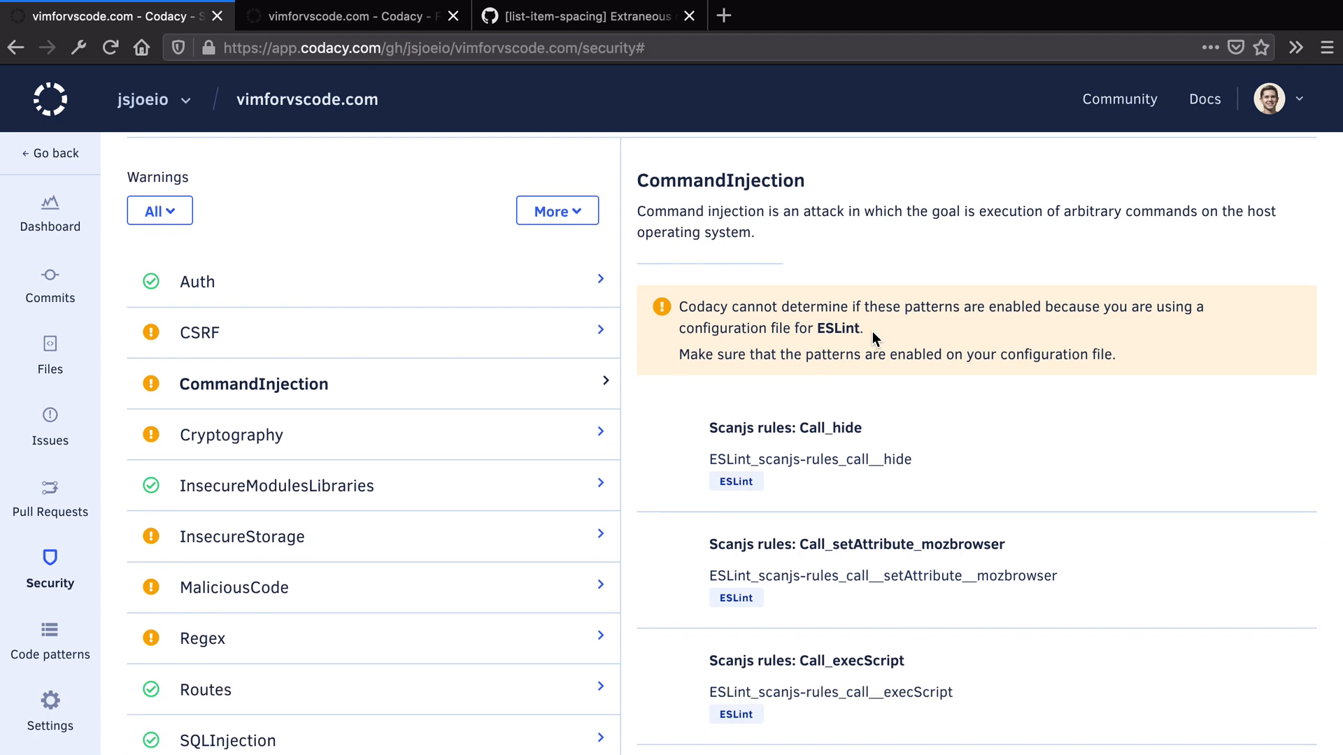
scroll("down", 3)
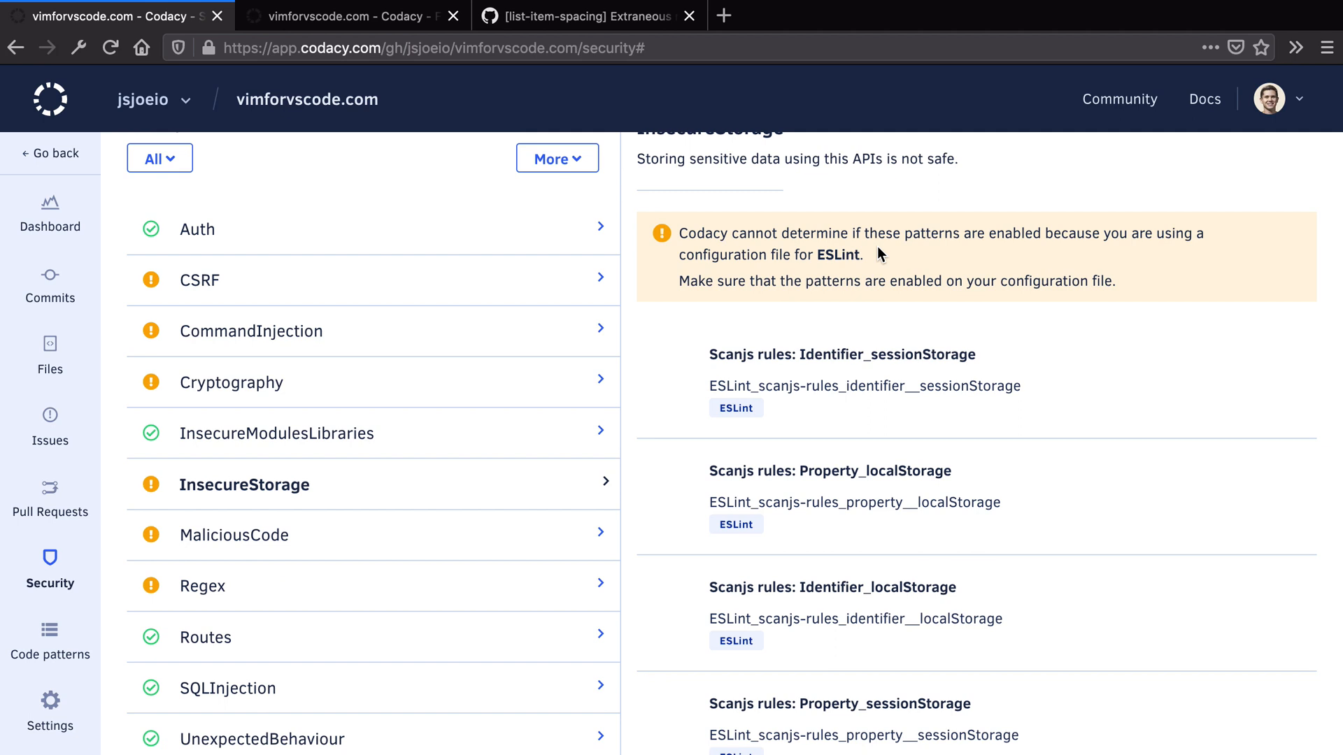
scroll("down", 3)
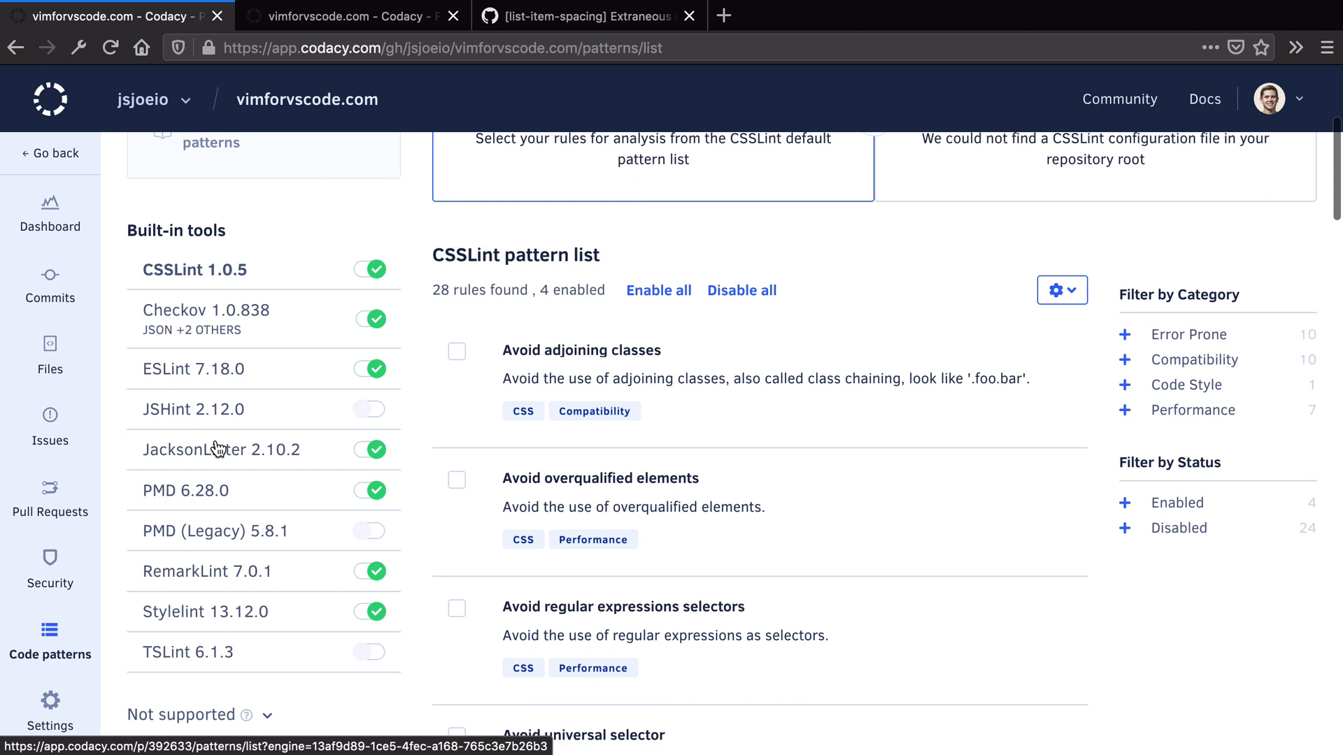
Enable the CSSLint pattern 'Enforce fallback colors' in Code patterns
scroll("down", 3)
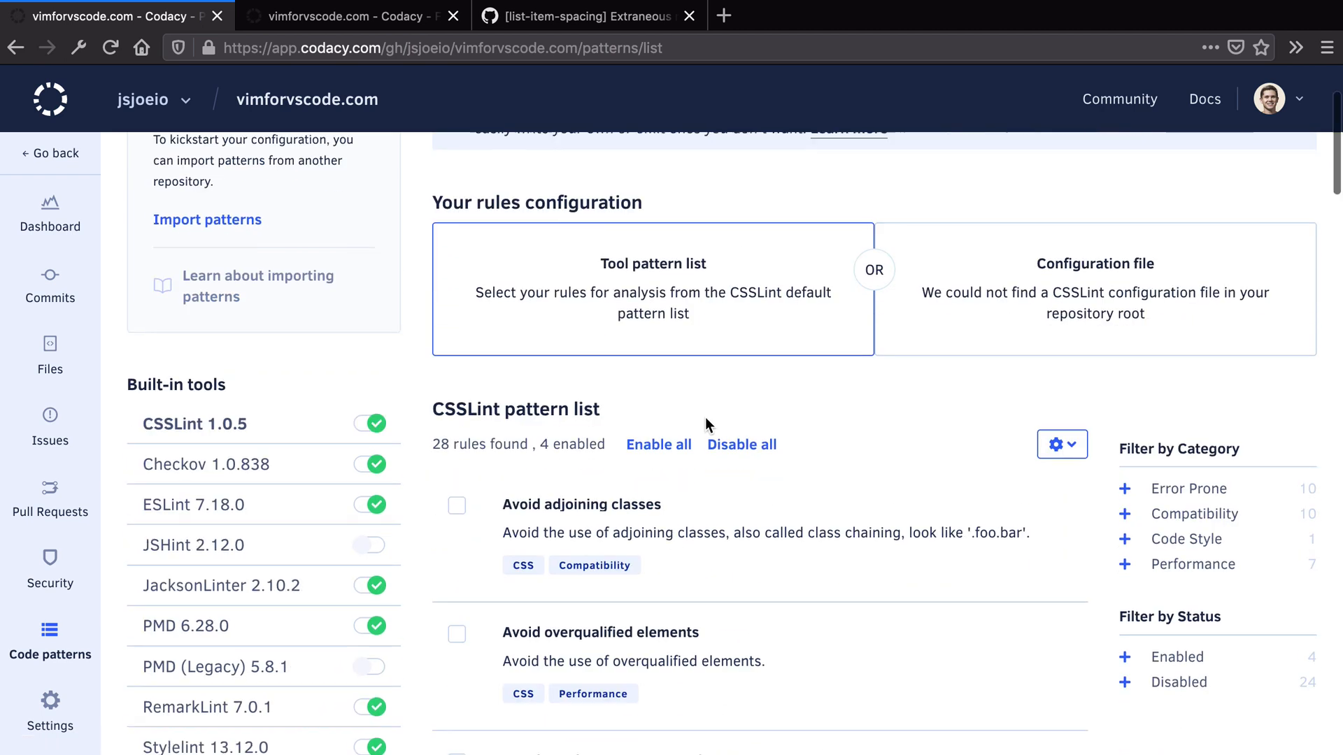
scroll("down", 3)
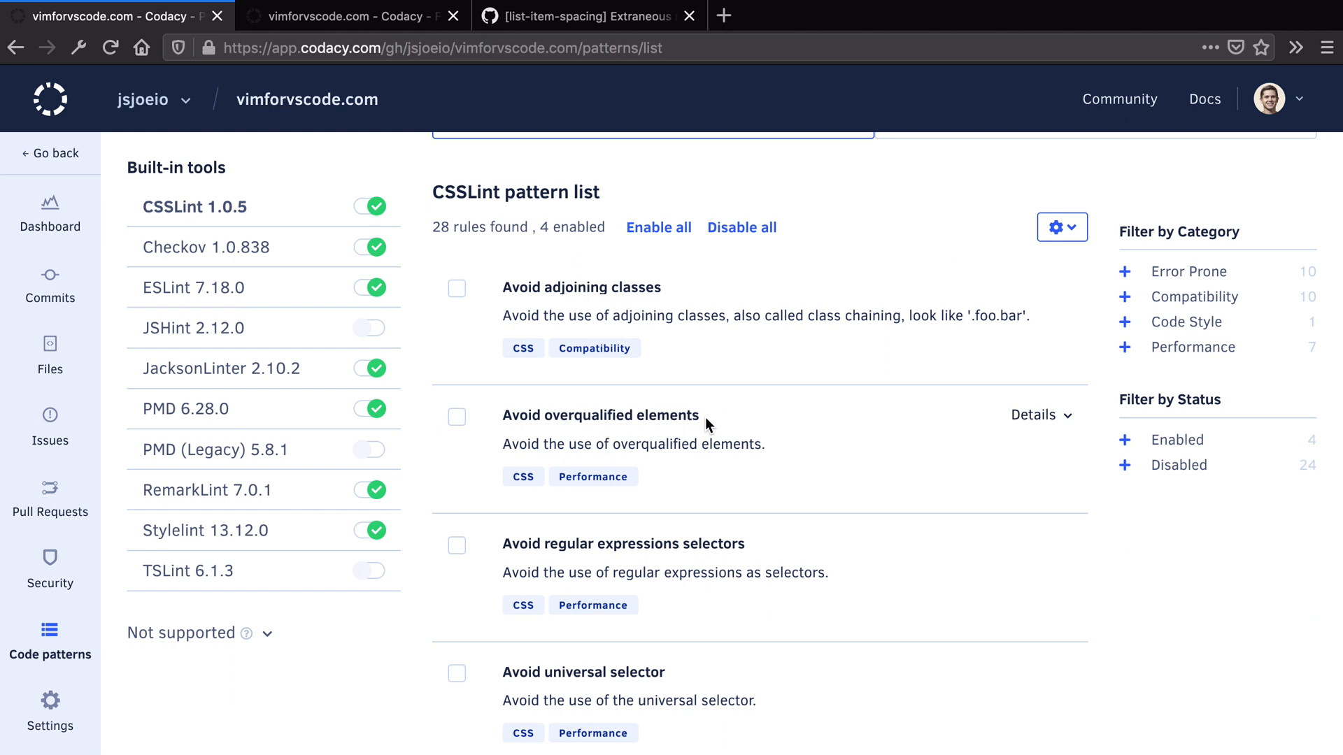
scroll("down", 3)
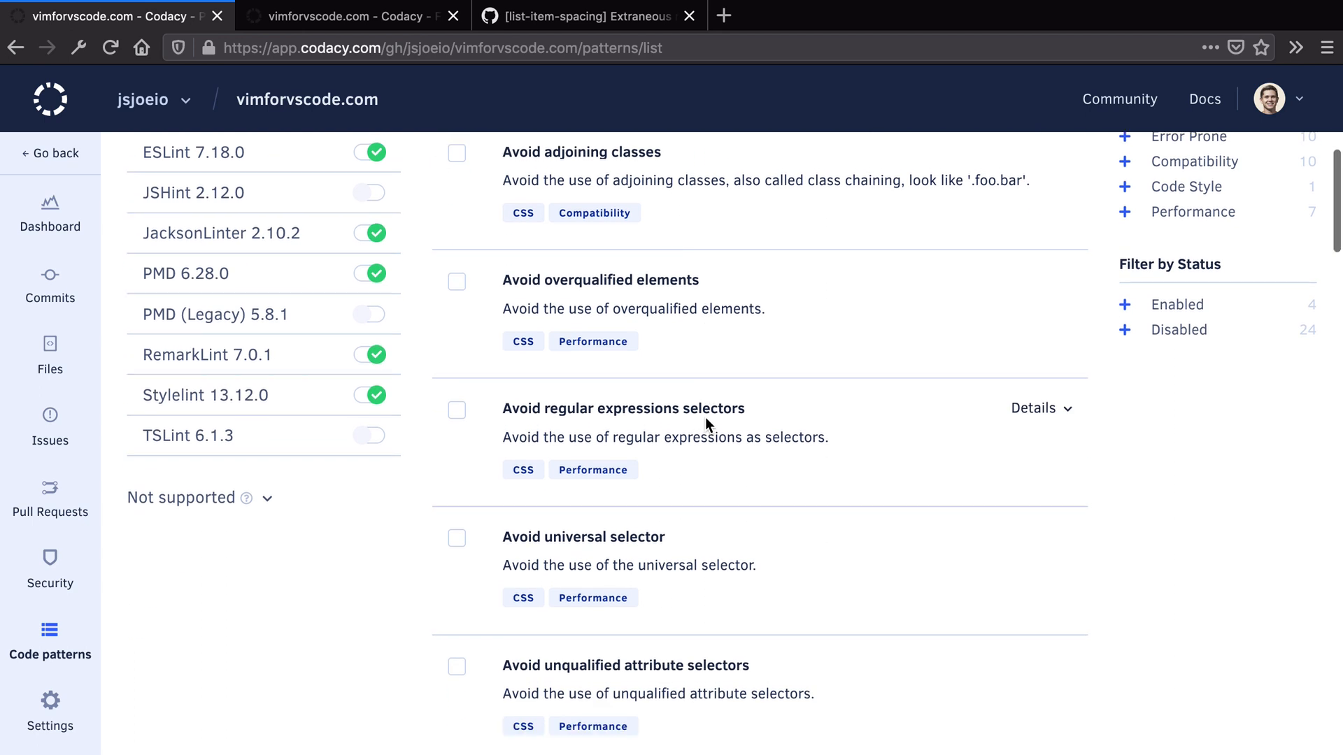
scroll("down", 3)
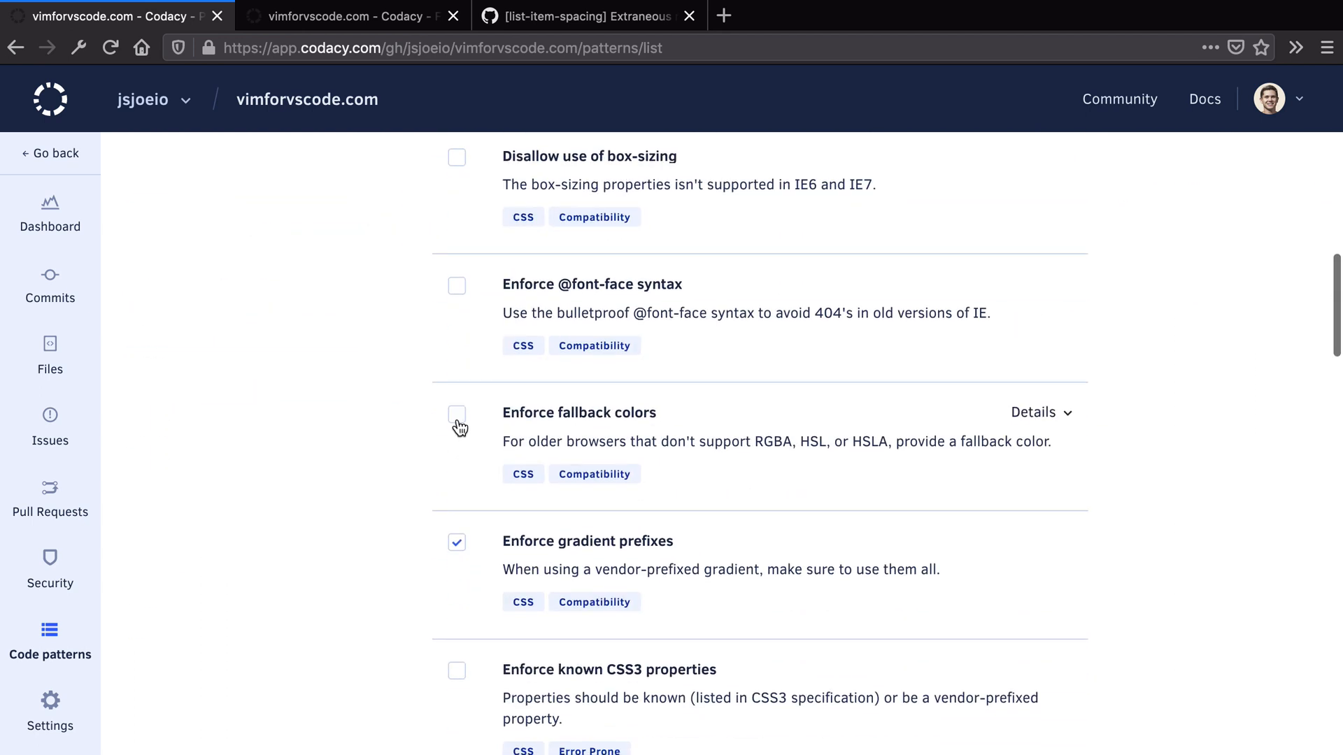
left_click(457, 416)
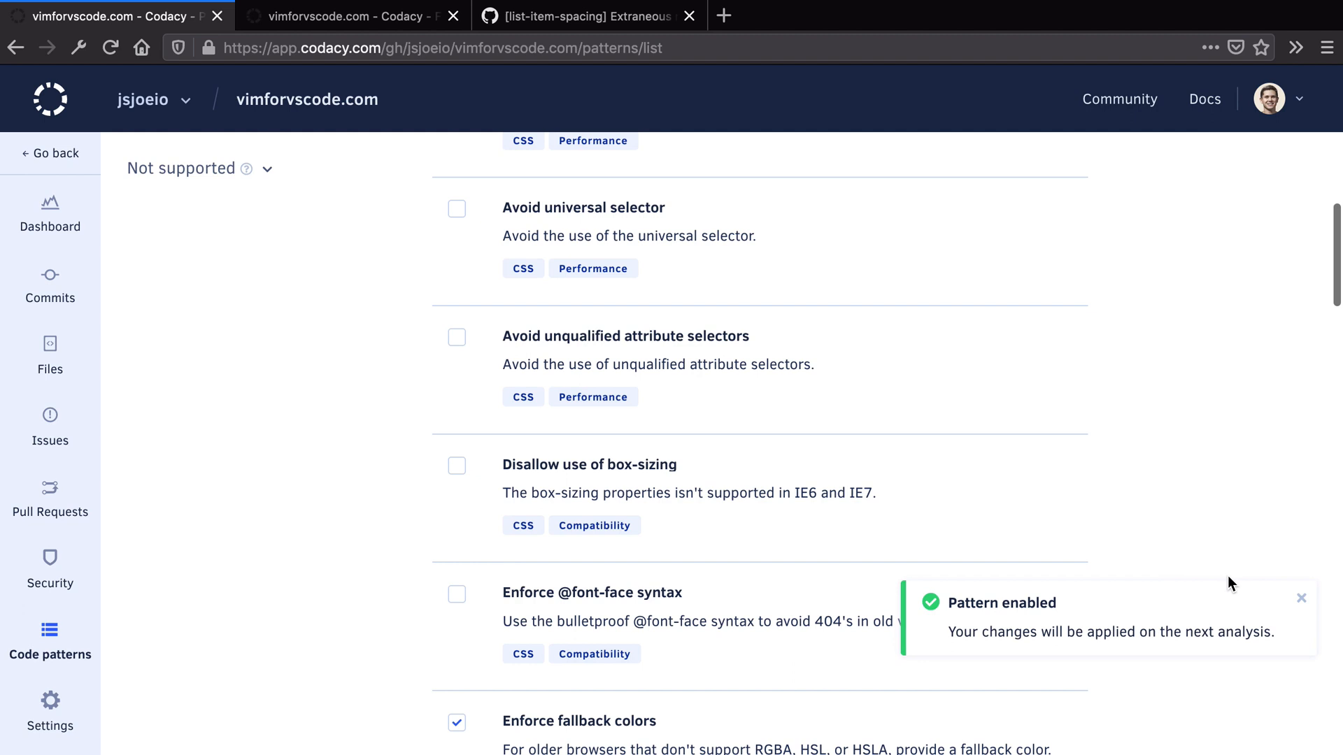
scroll("down", 3)
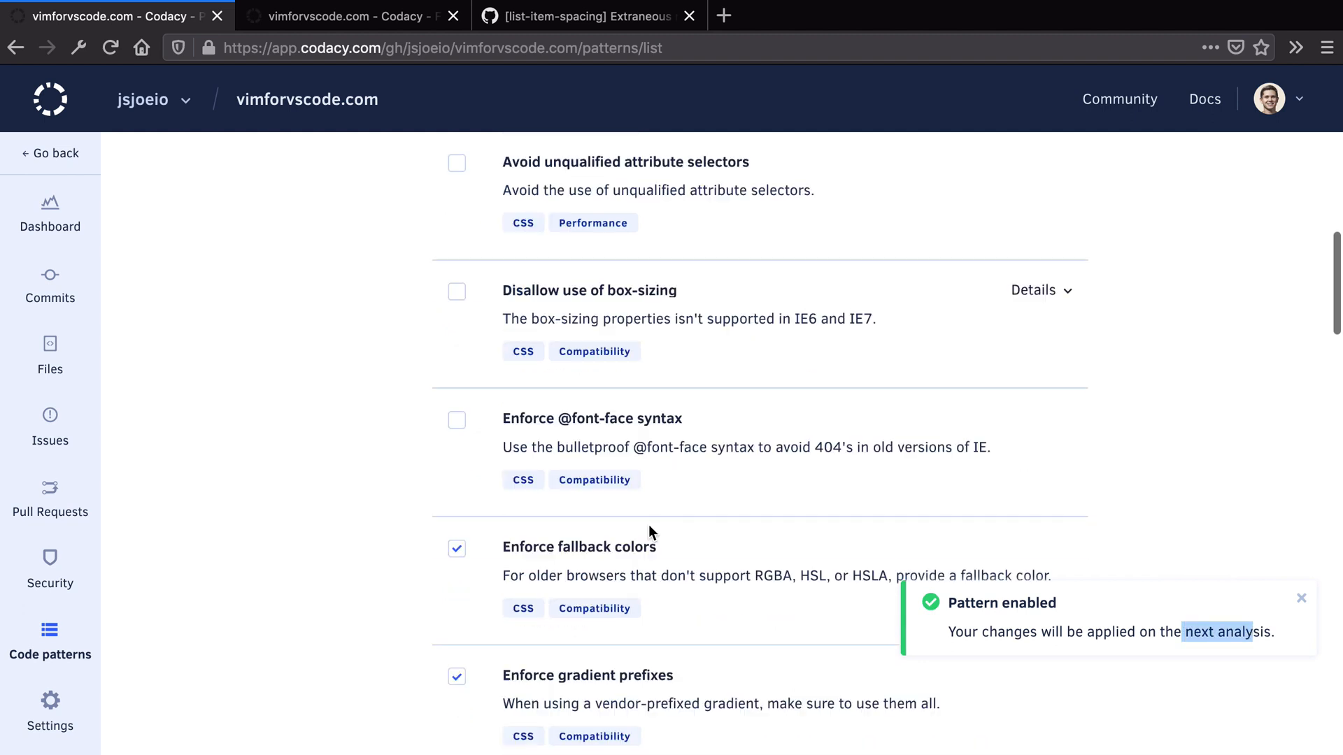
scroll("down", 3)
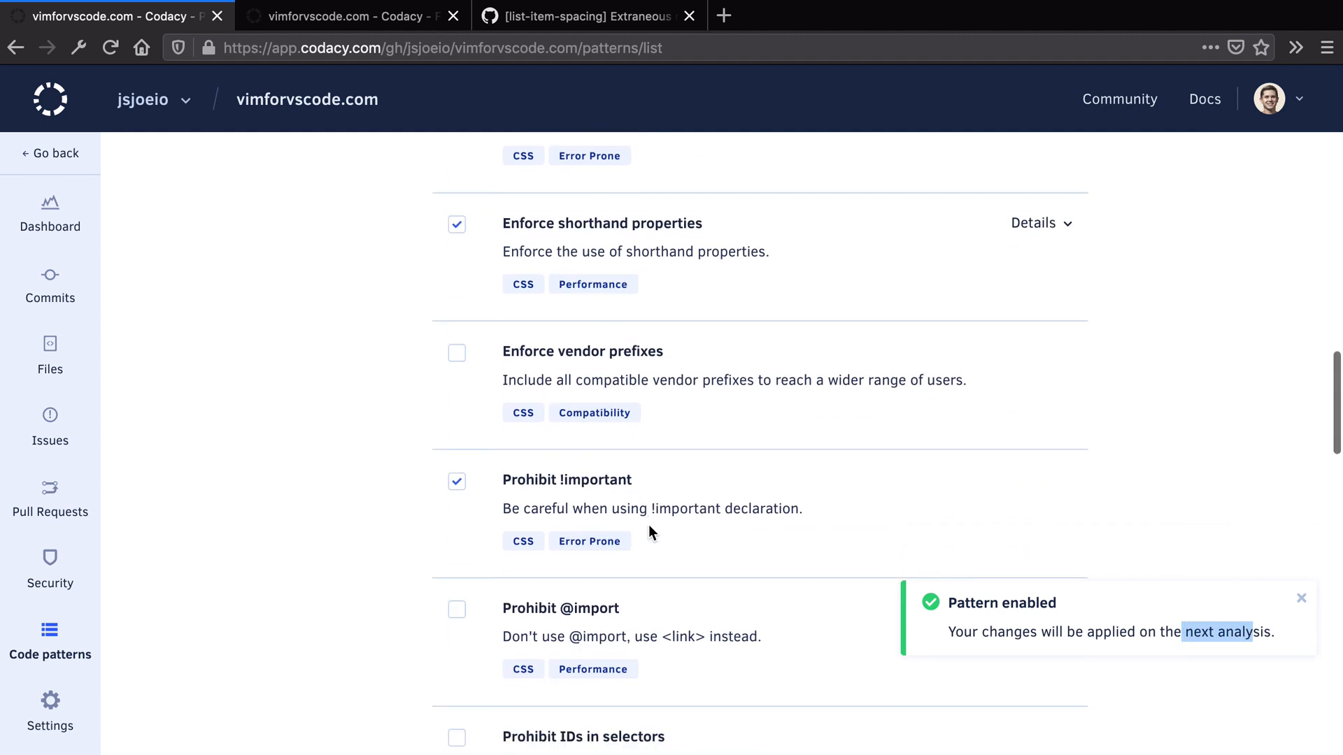
scroll("down", 3)
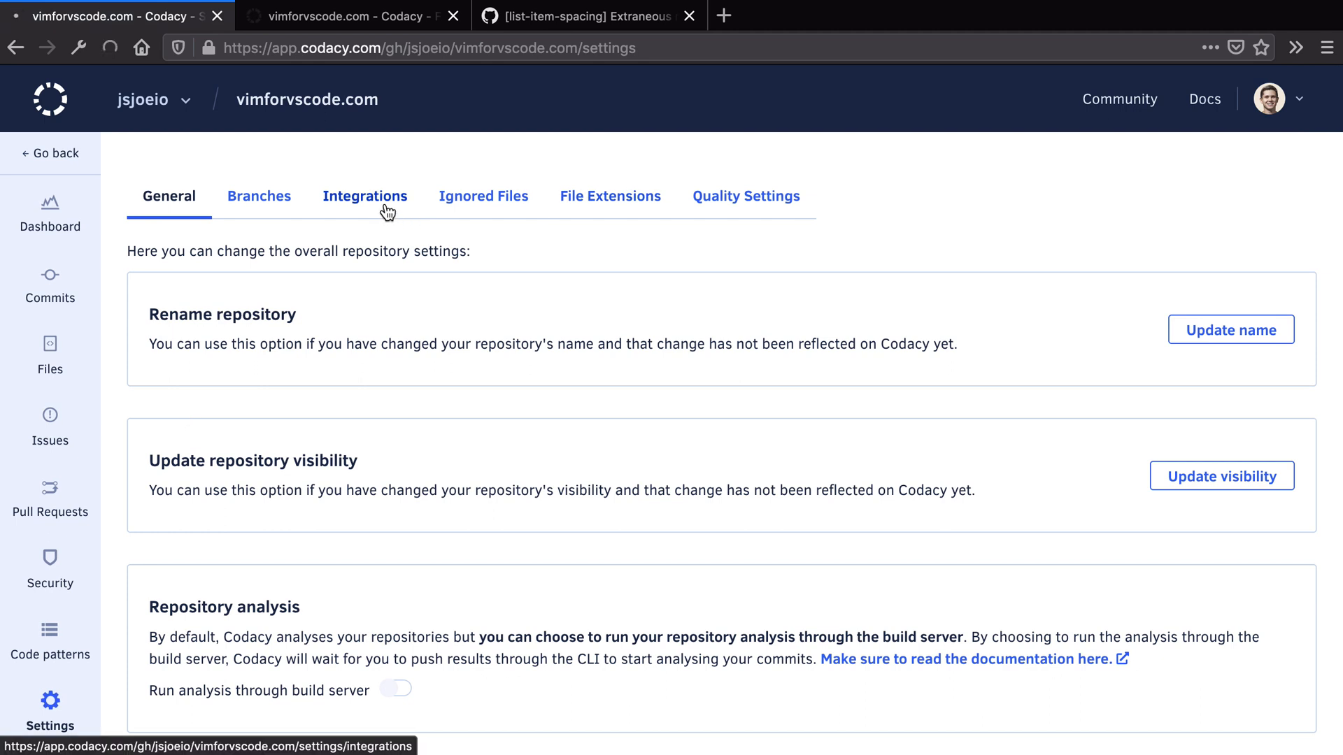
Turn on GitHub Annotations in the Integrations settings, then return to the dashboard
left_click(365, 196)
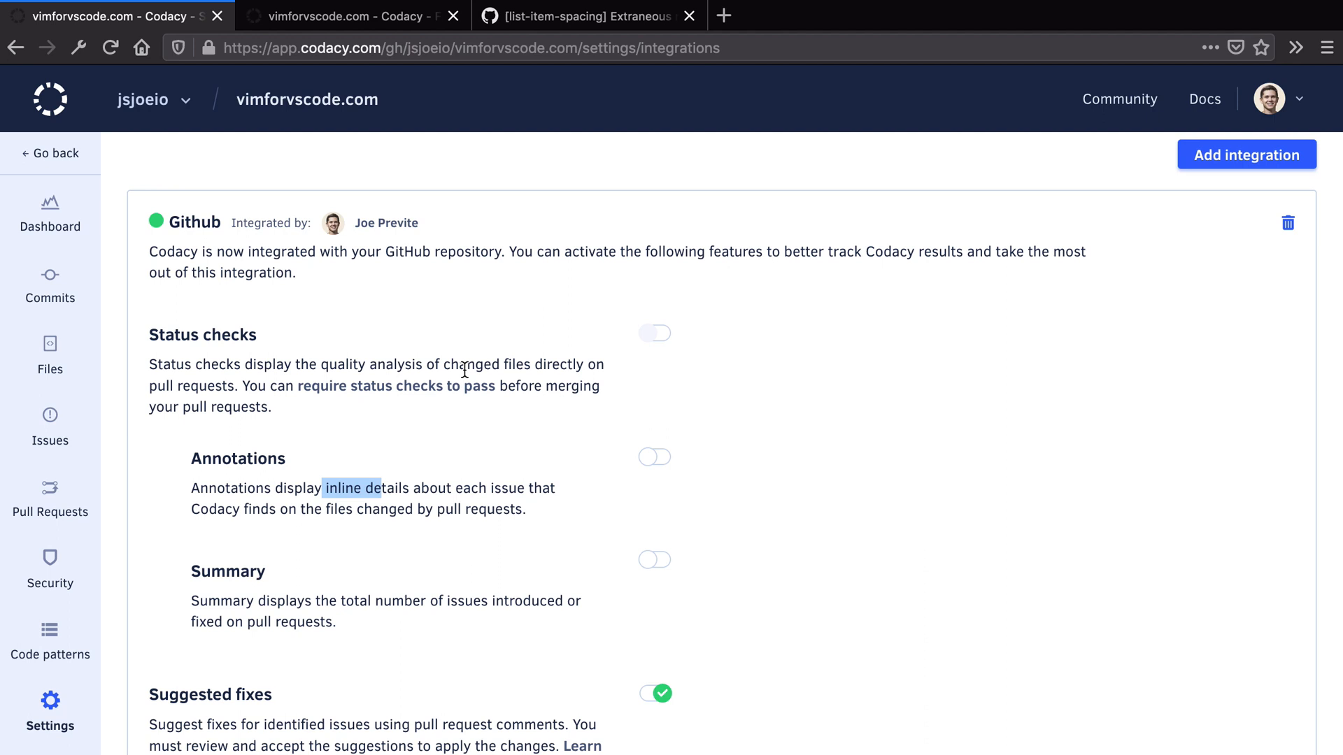
mouse_move(624, 337)
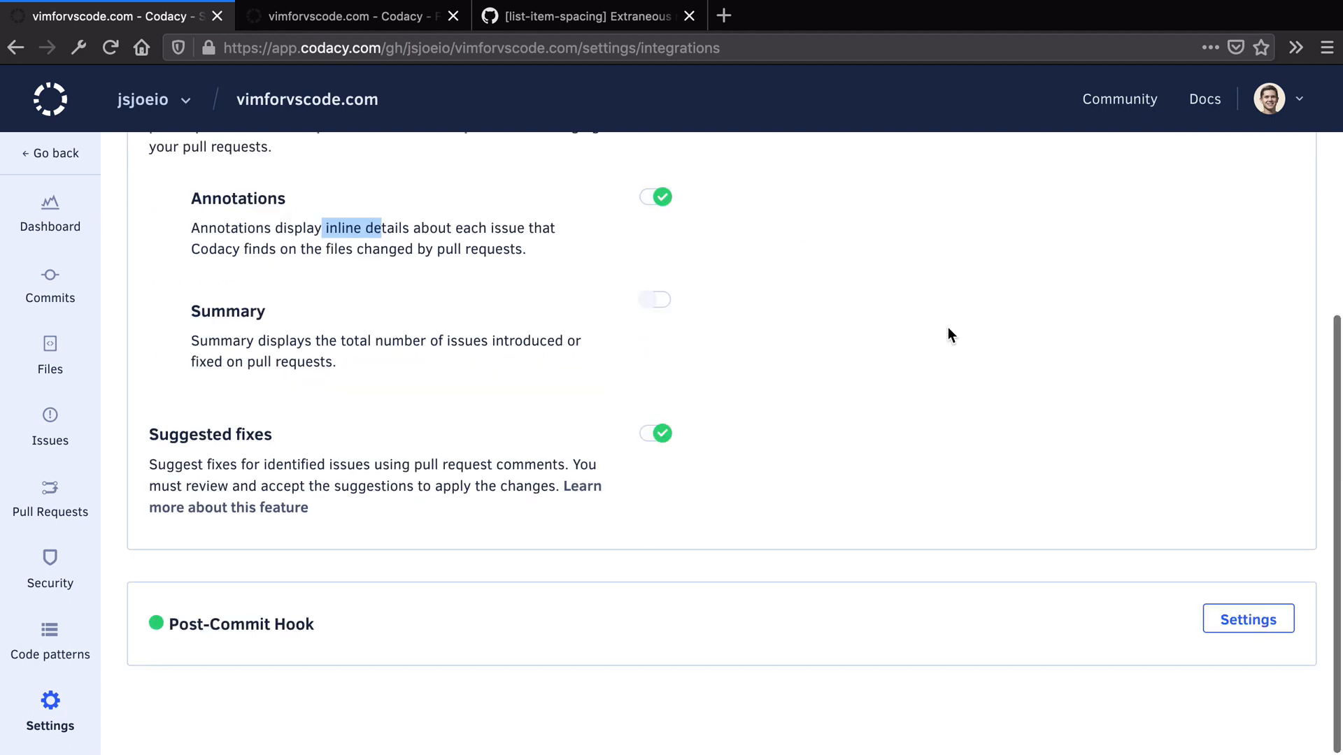
left_click(50, 214)
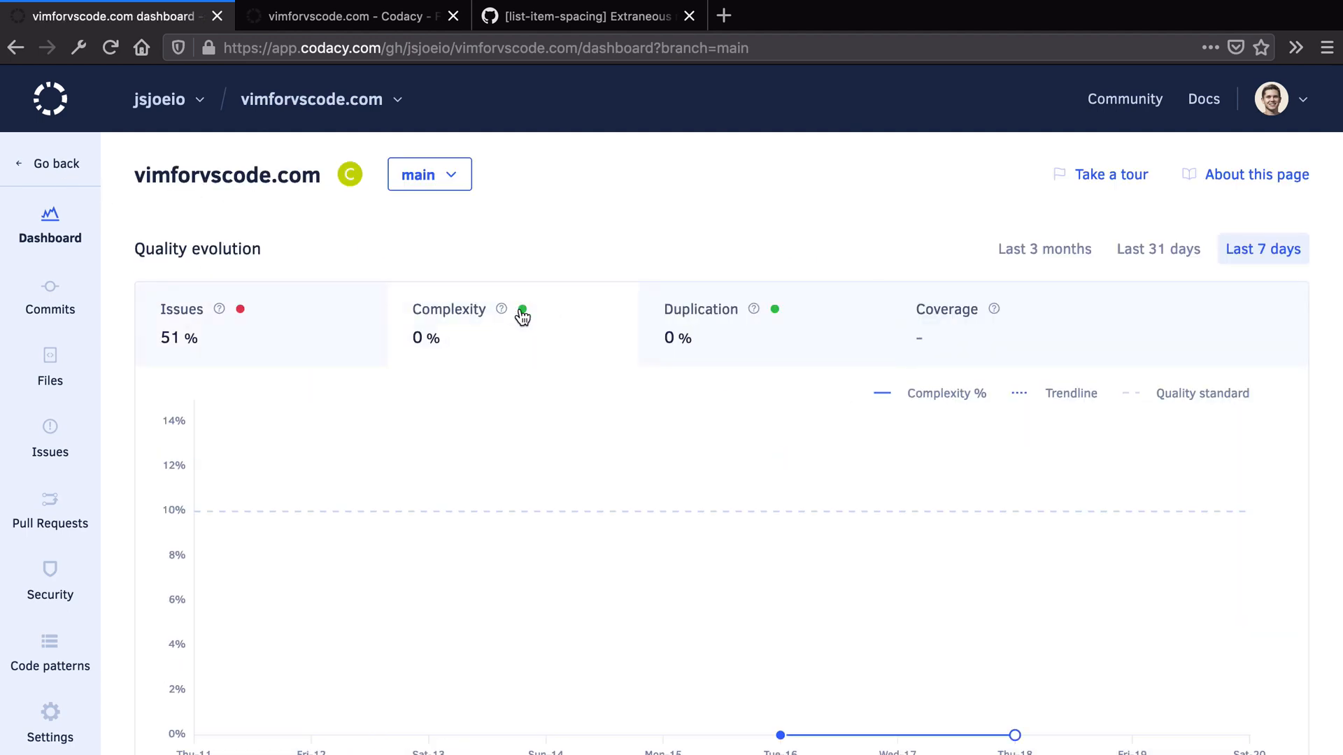
Open the test coverage setup page via the Coverage card's 'sending coverage results' link
scroll("down", 3)
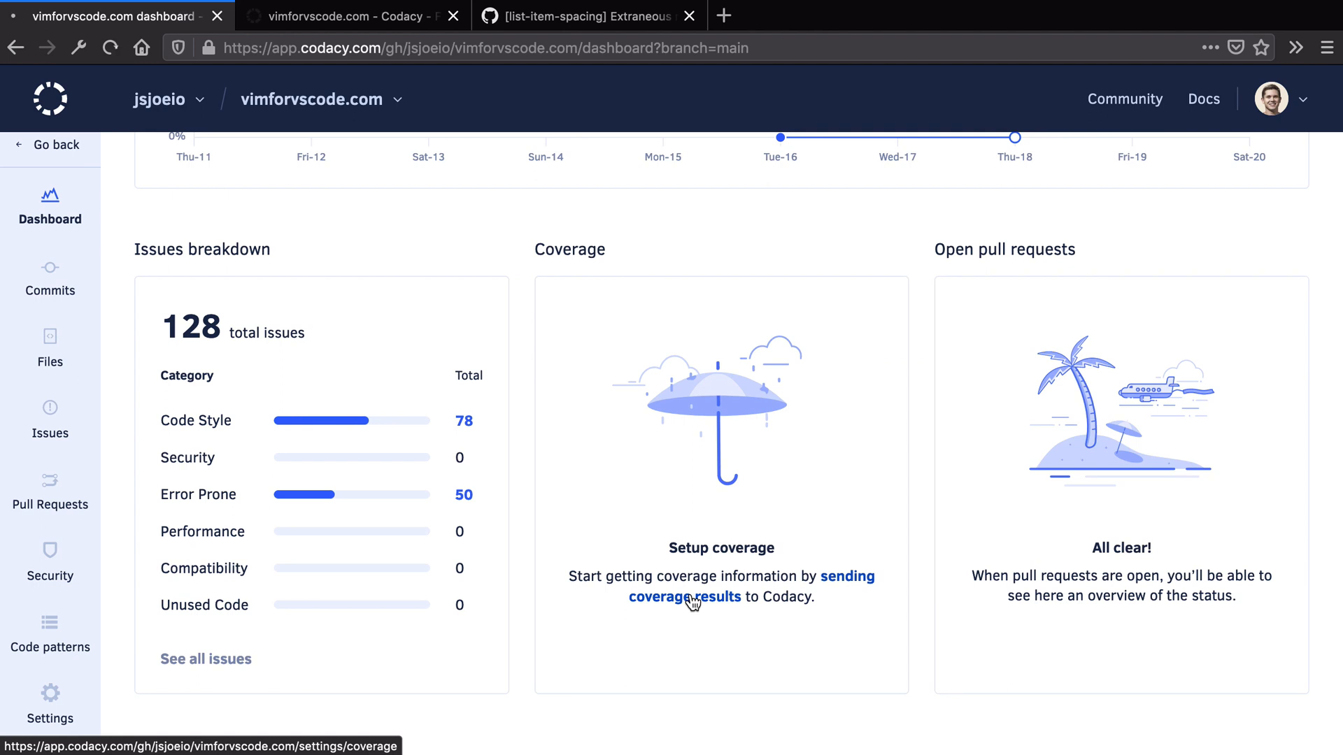
left_click(684, 596)
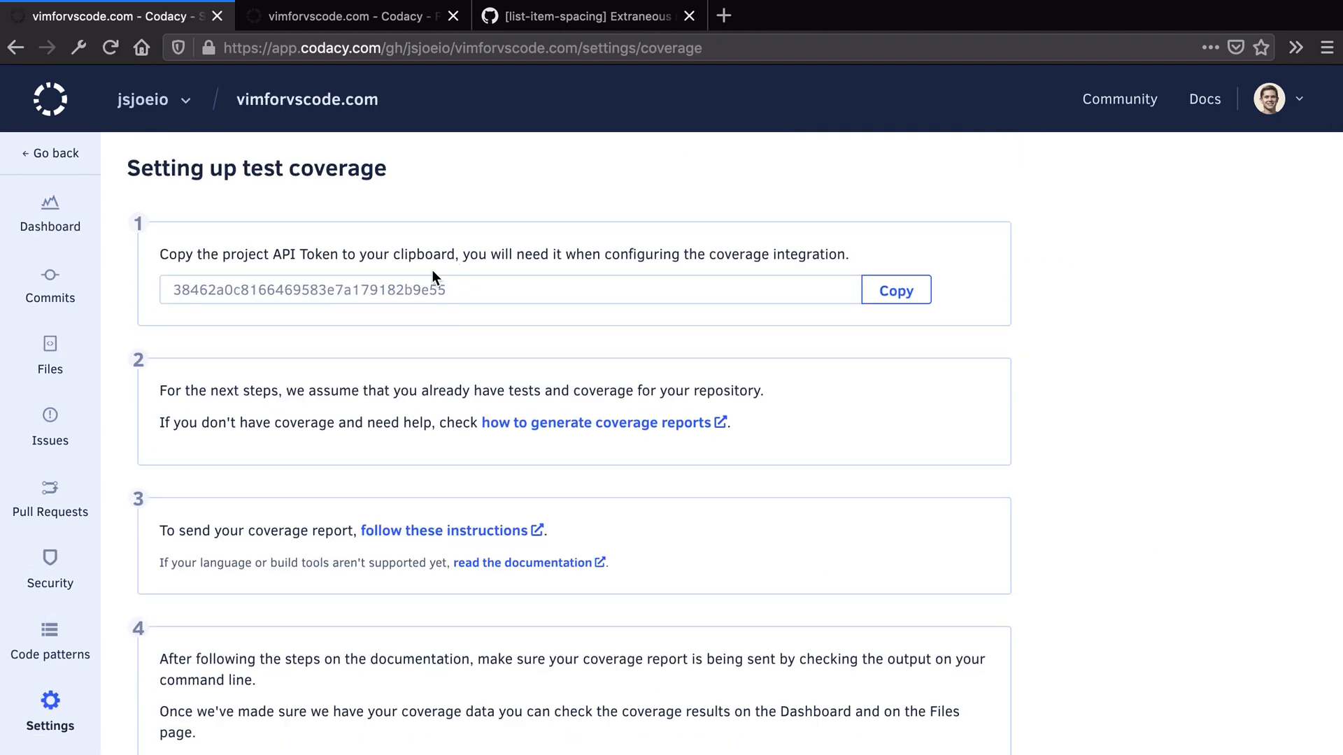
scroll("down", 3)
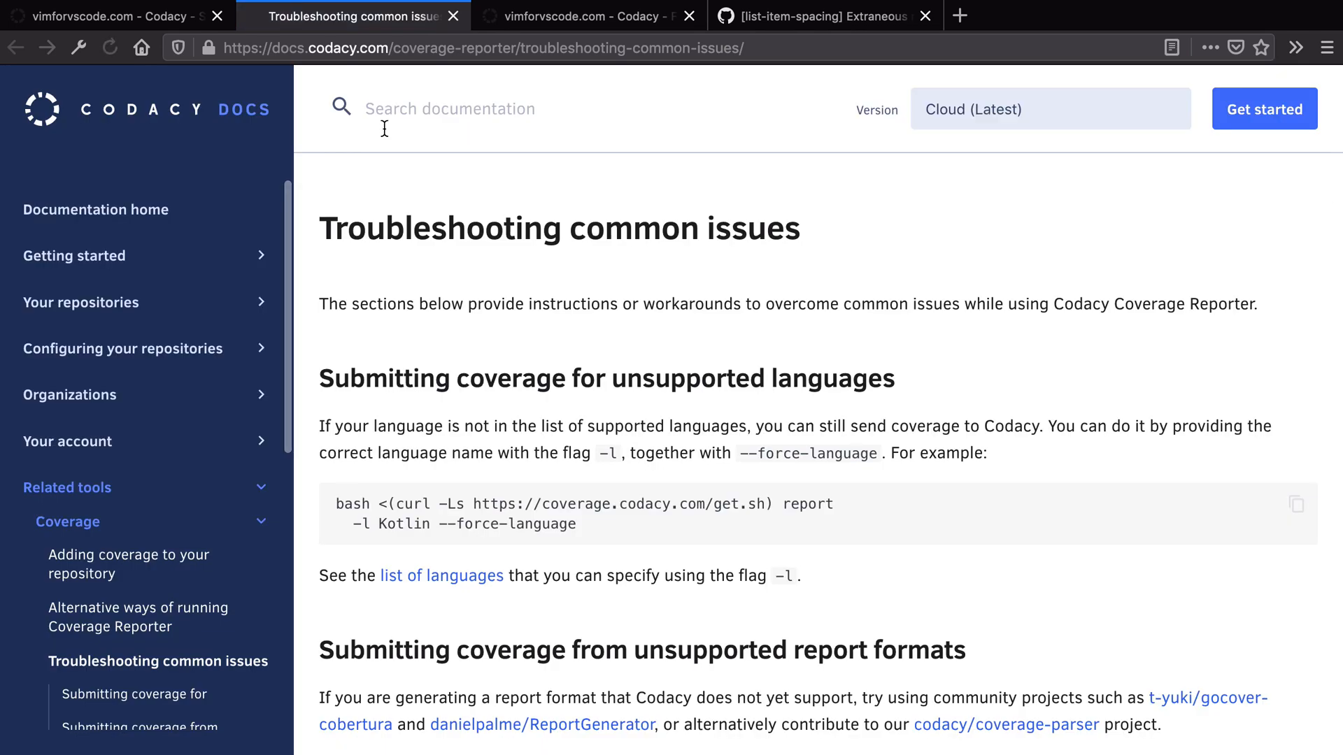
Search the documentation for 'jest' and scroll the coverage troubleshooting page
type("jest")
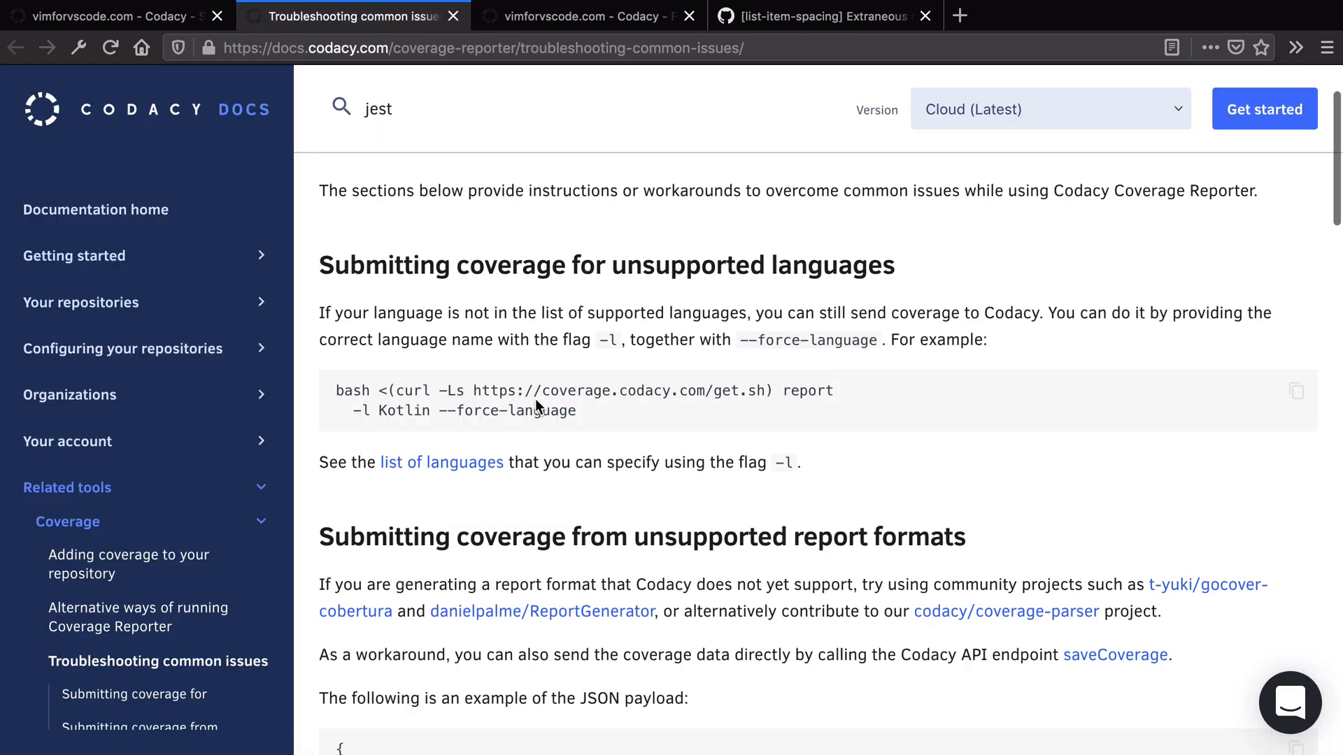
scroll("down", 3)
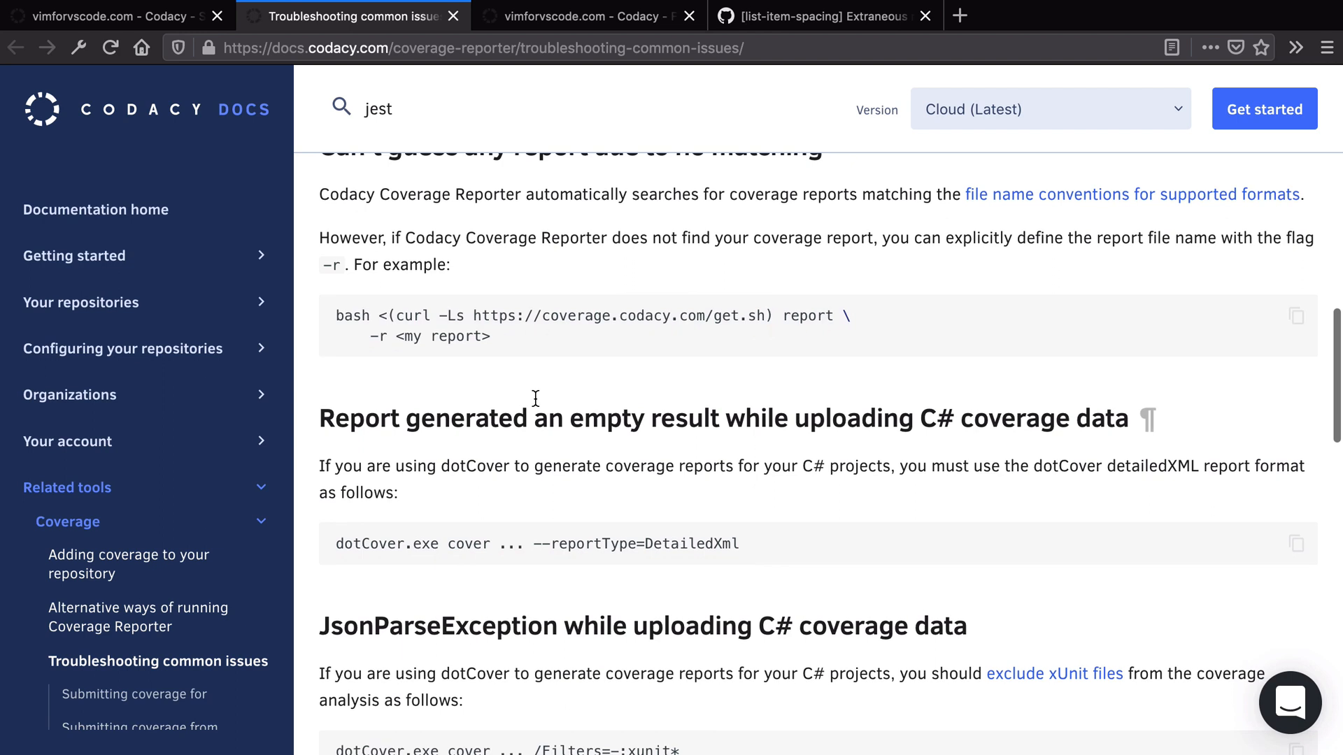
scroll("down", 3)
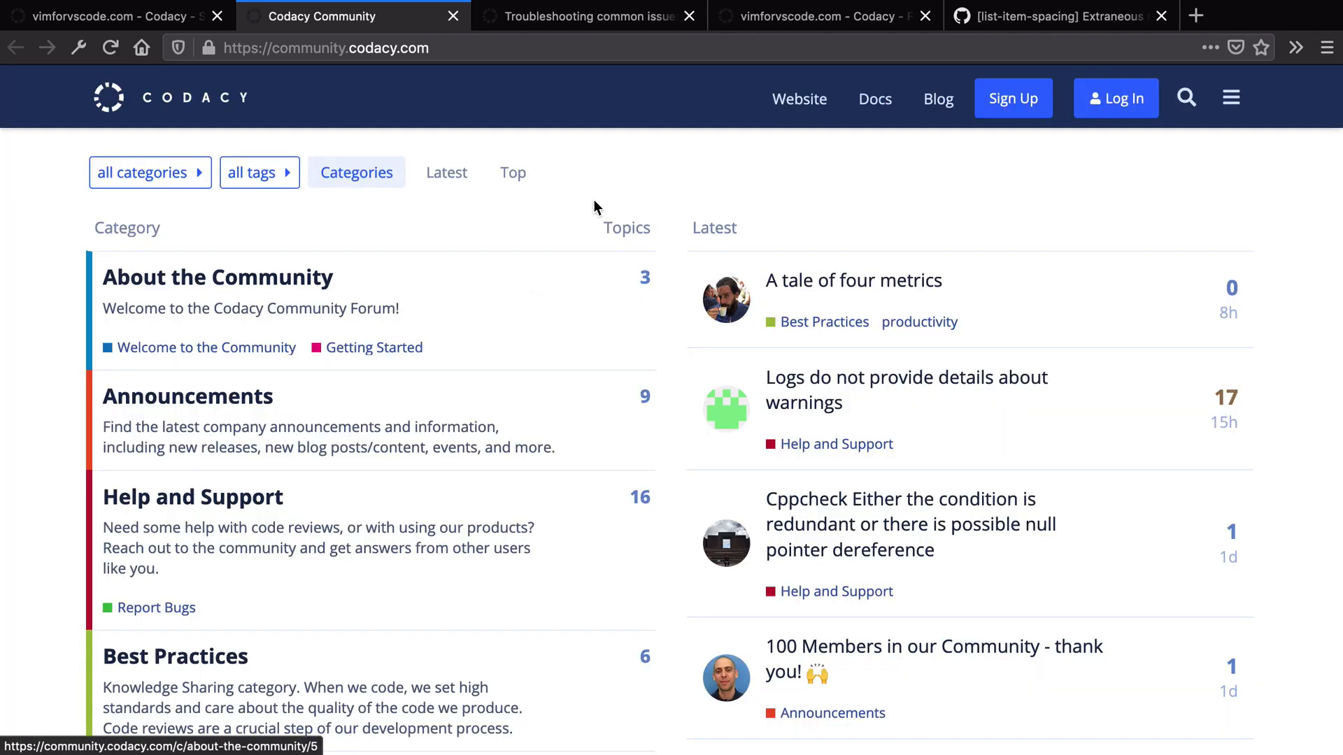
Scroll the Community forum and open the Public Product Roadmap topic
scroll("down", 3)
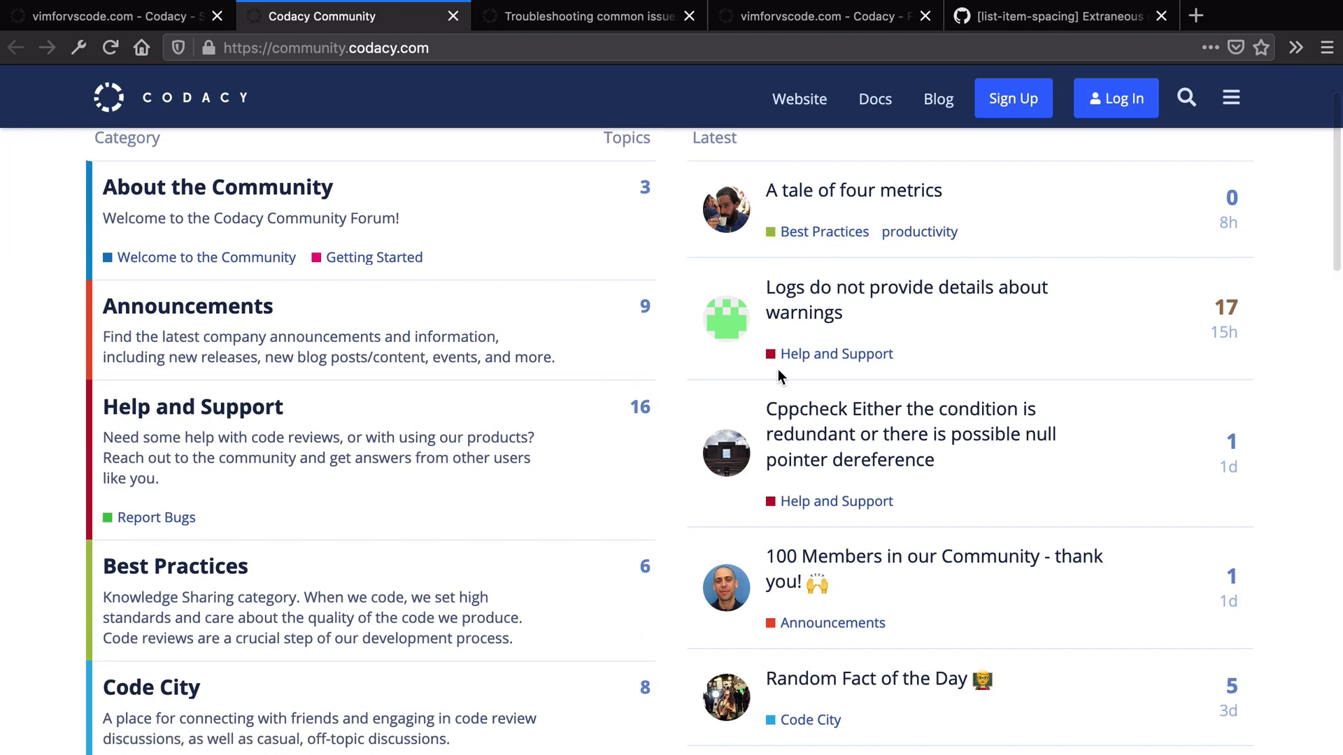
scroll("down", 3)
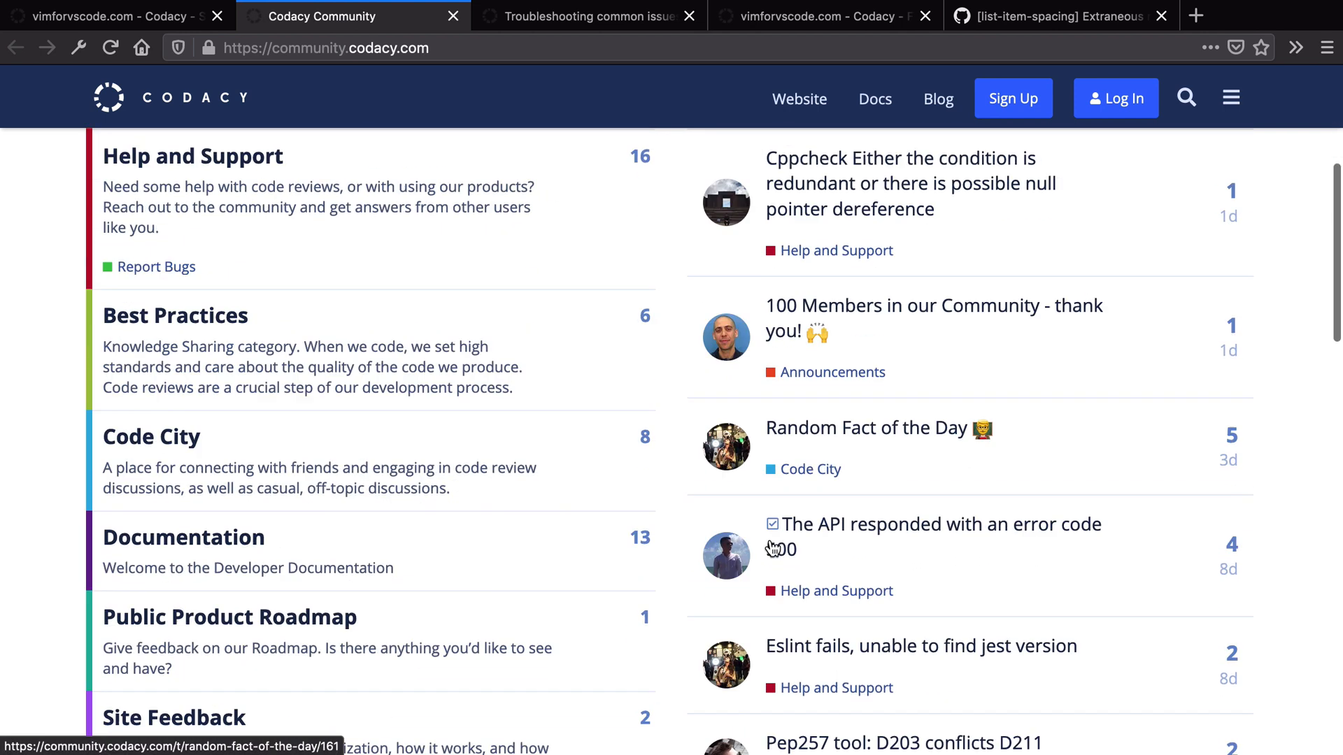
scroll("down", 3)
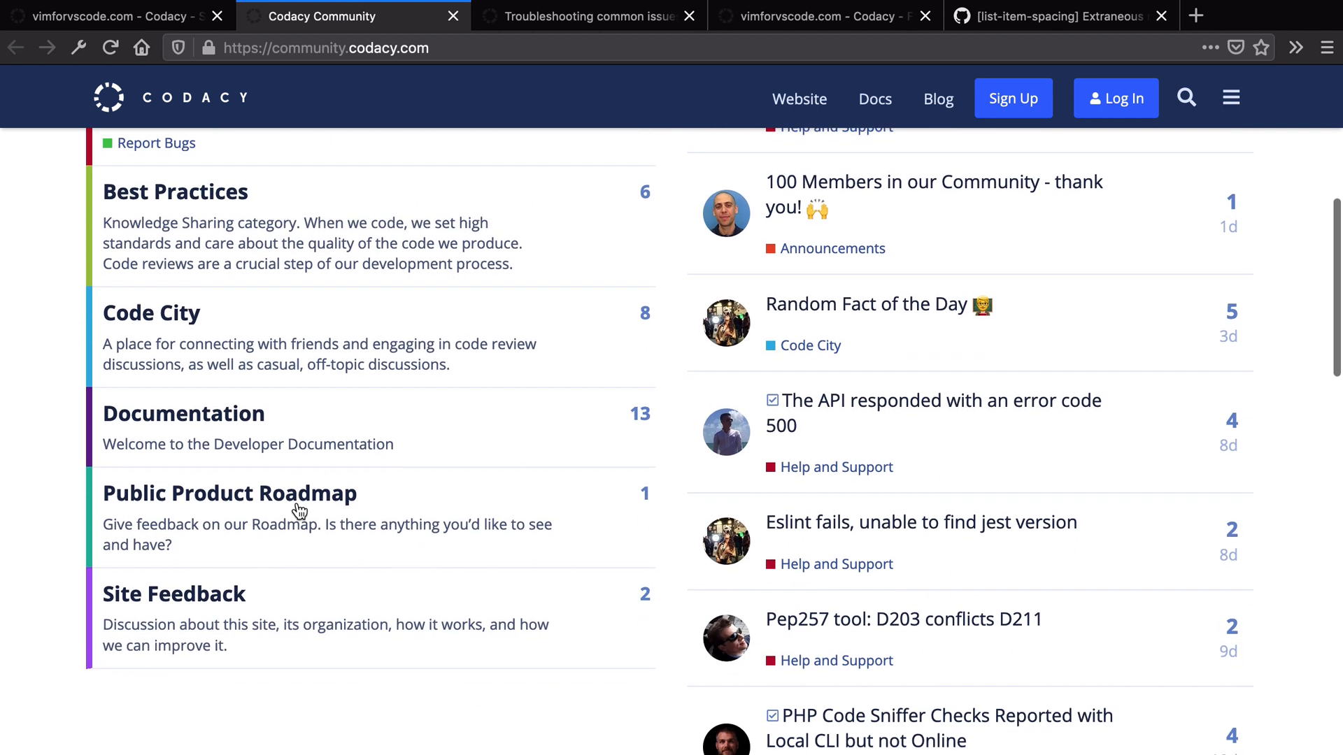
left_click(229, 493)
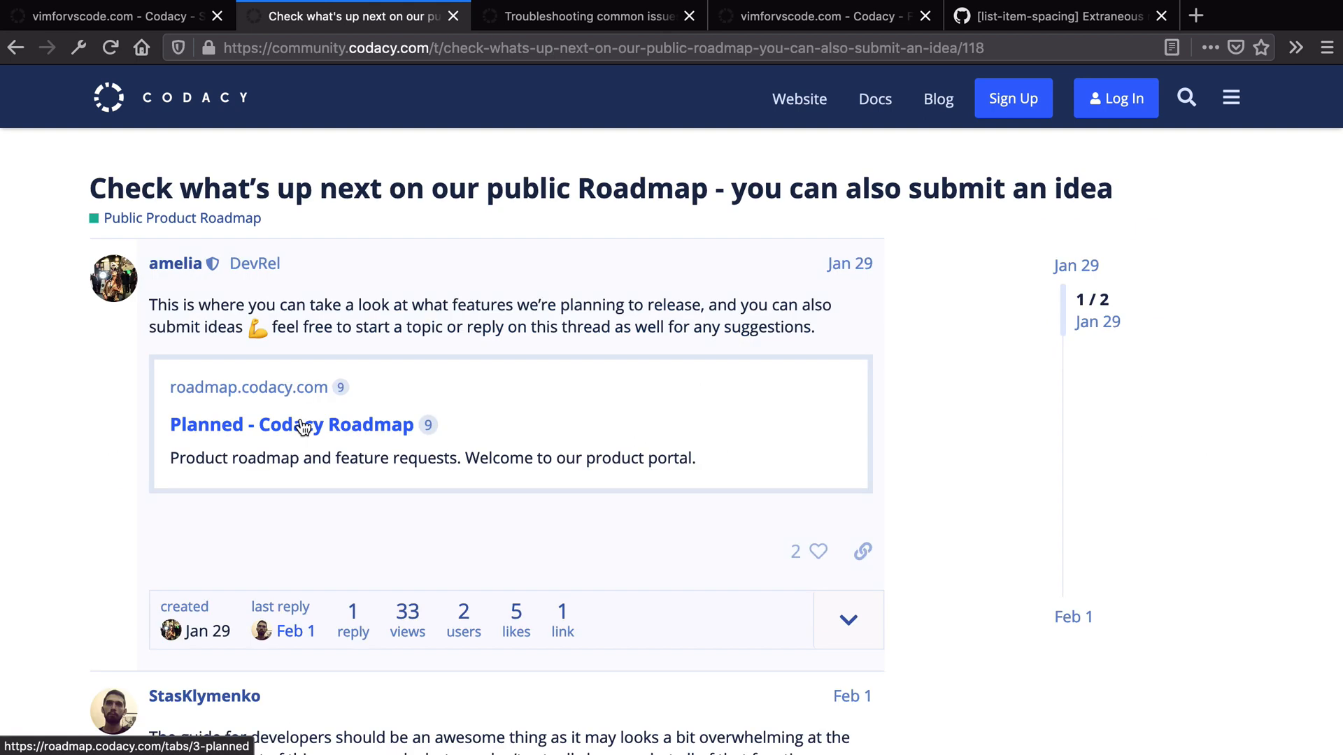
View Planned and In Progress roadmap items and open 'Add MarkdownLint with 1-click commit fixes'
left_click(291, 424)
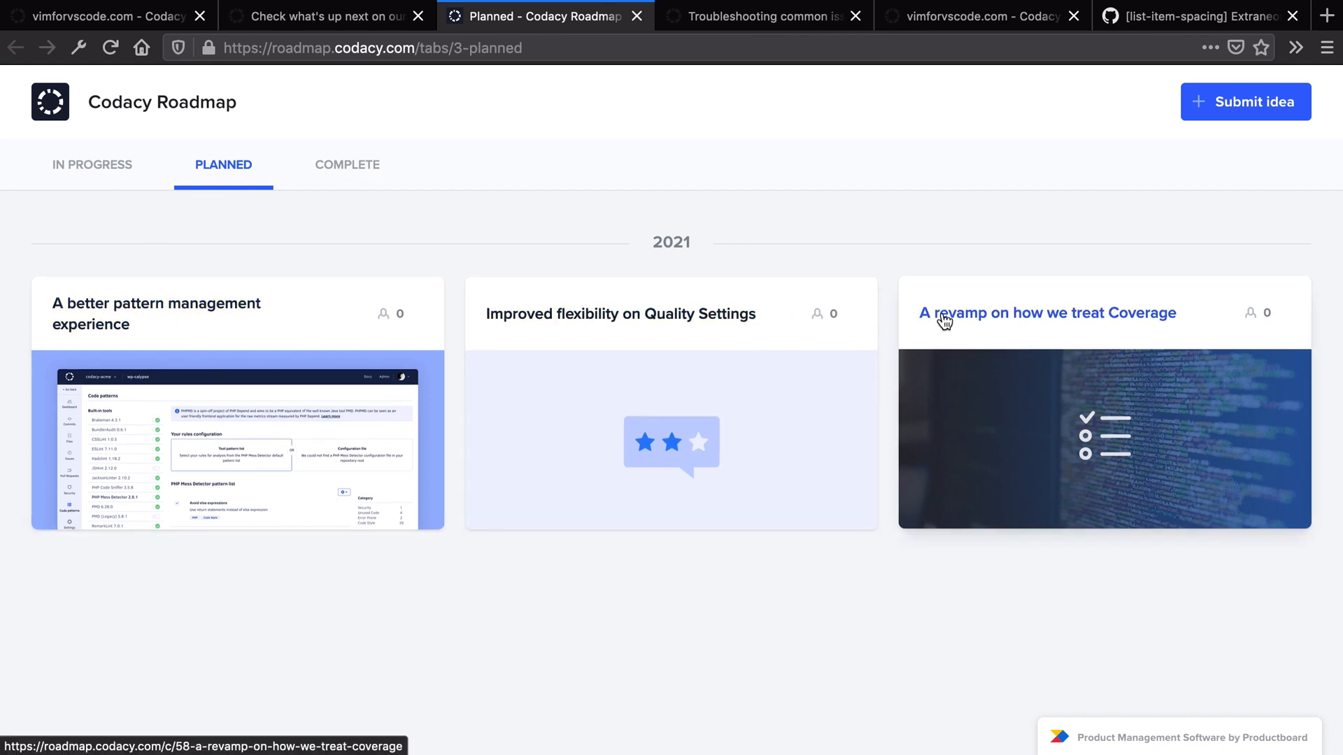
mouse_move(92, 165)
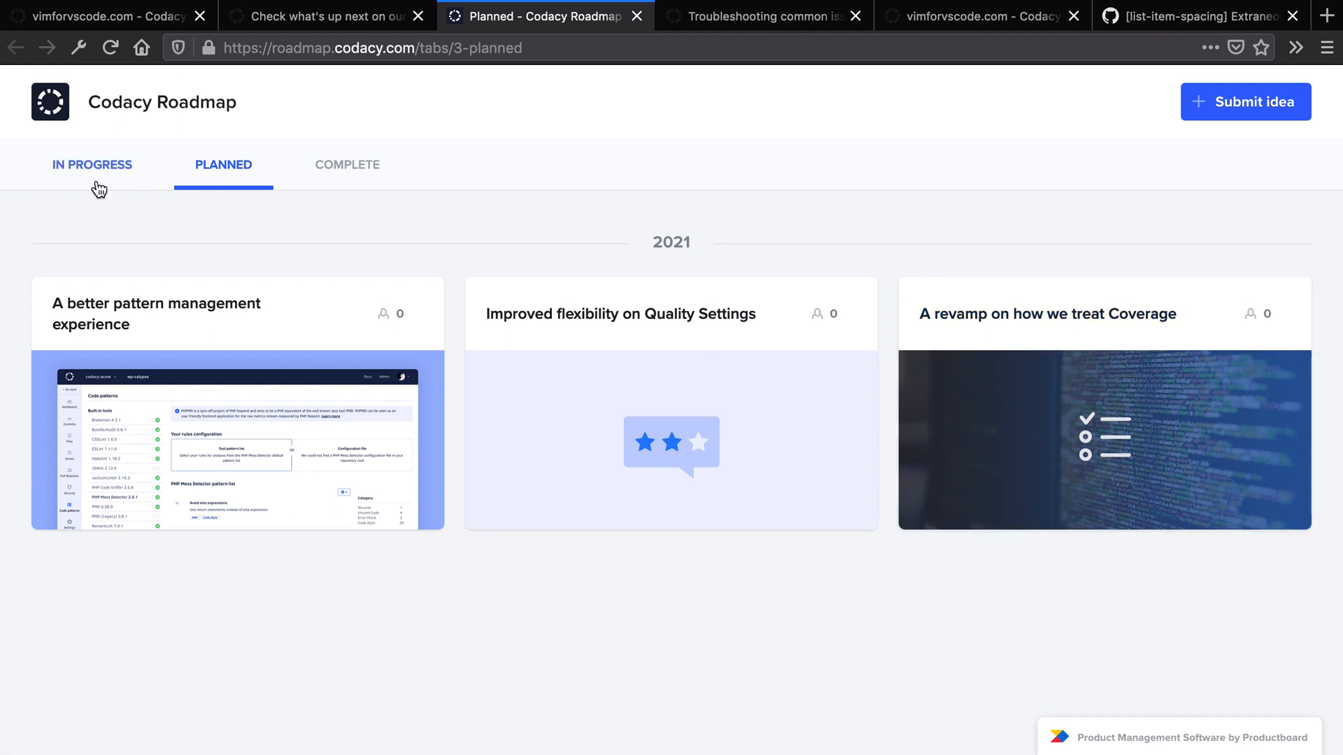
left_click(91, 164)
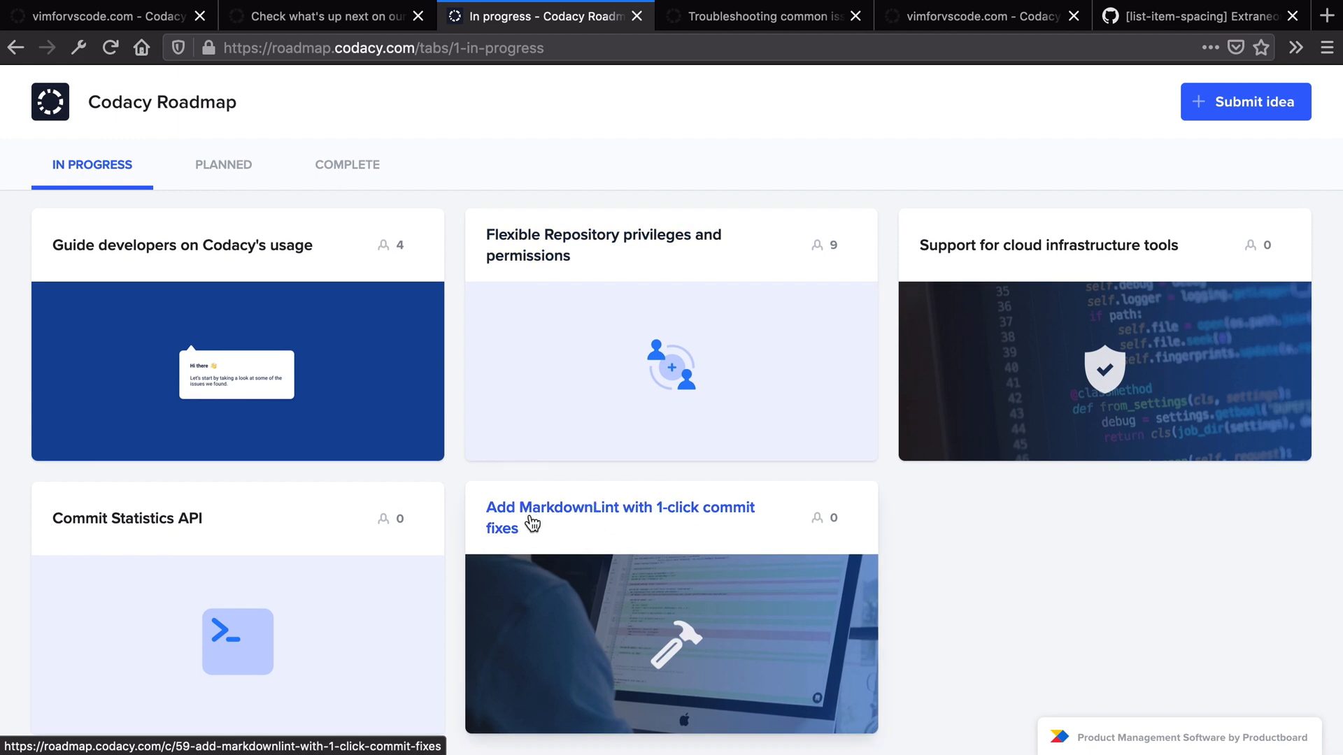
left_click(347, 164)
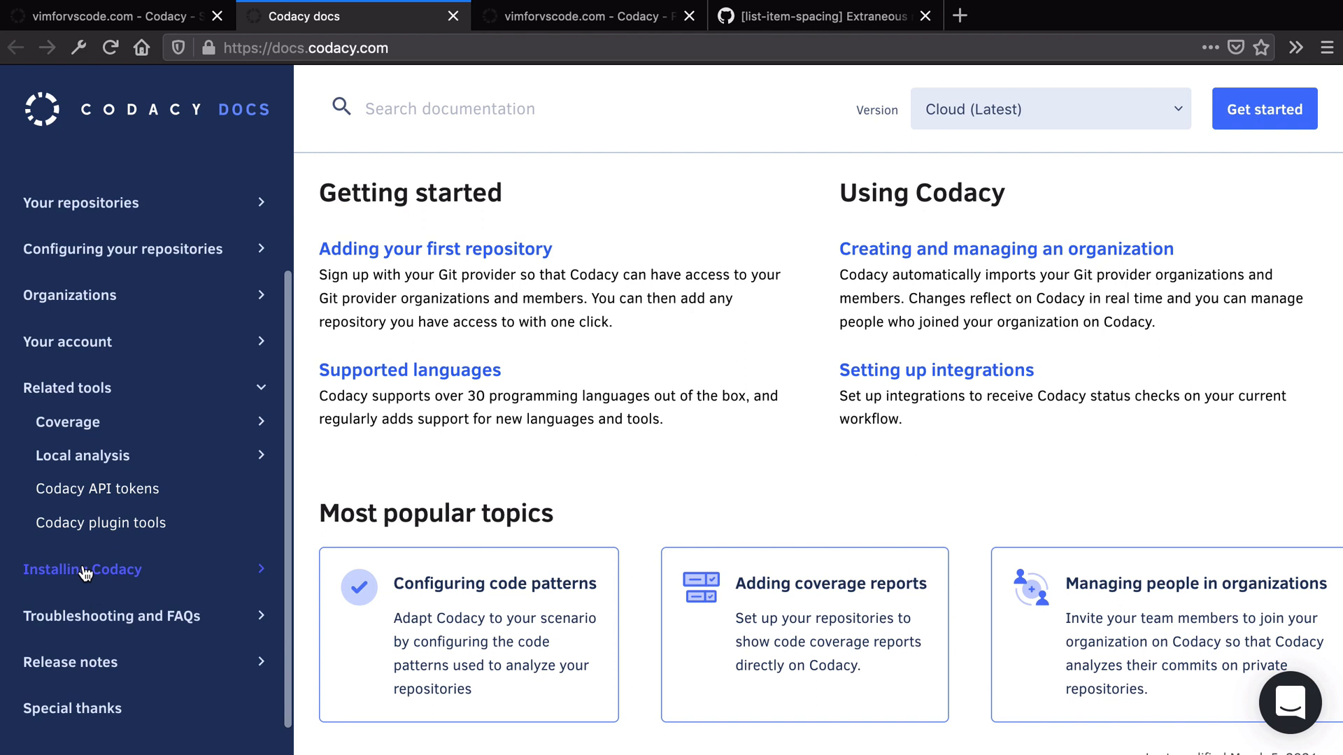
Expand the Installing Codacy and Troubleshooting and FAQs sections in the docs sidebar
left_click(83, 569)
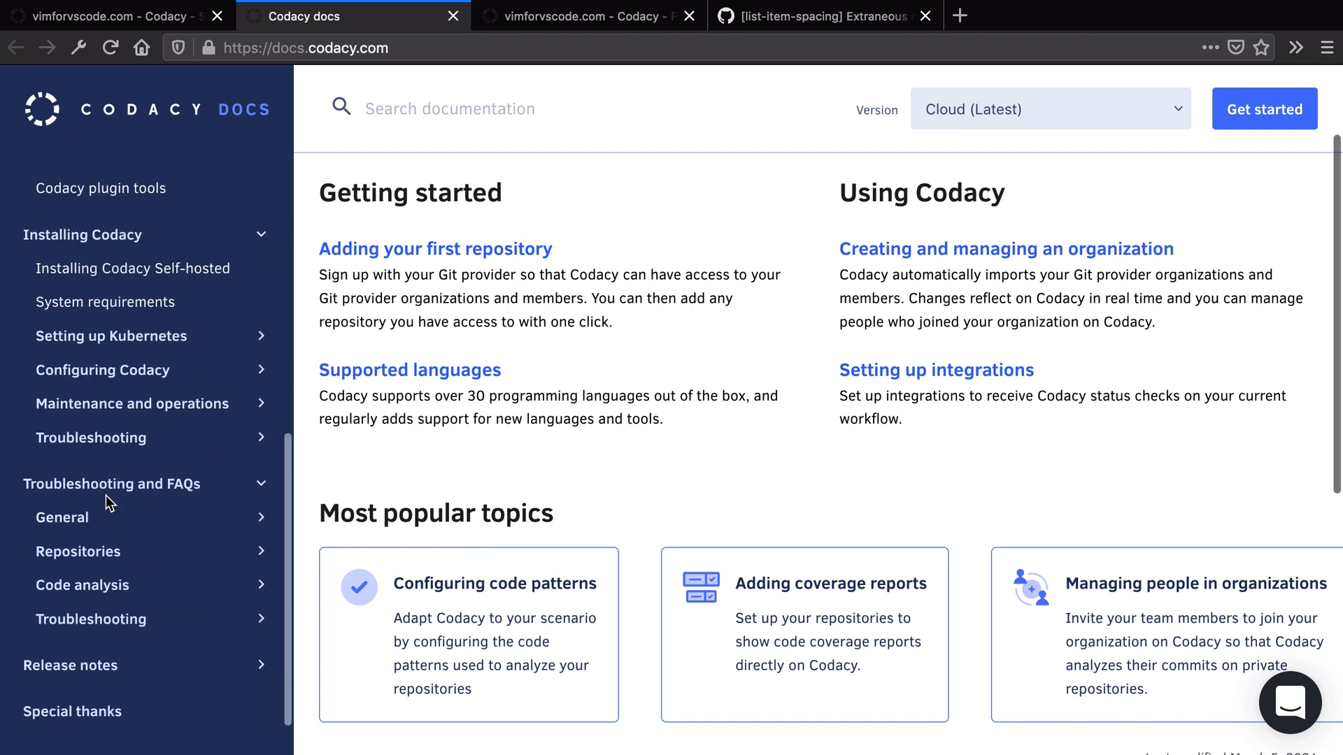
left_click(111, 16)
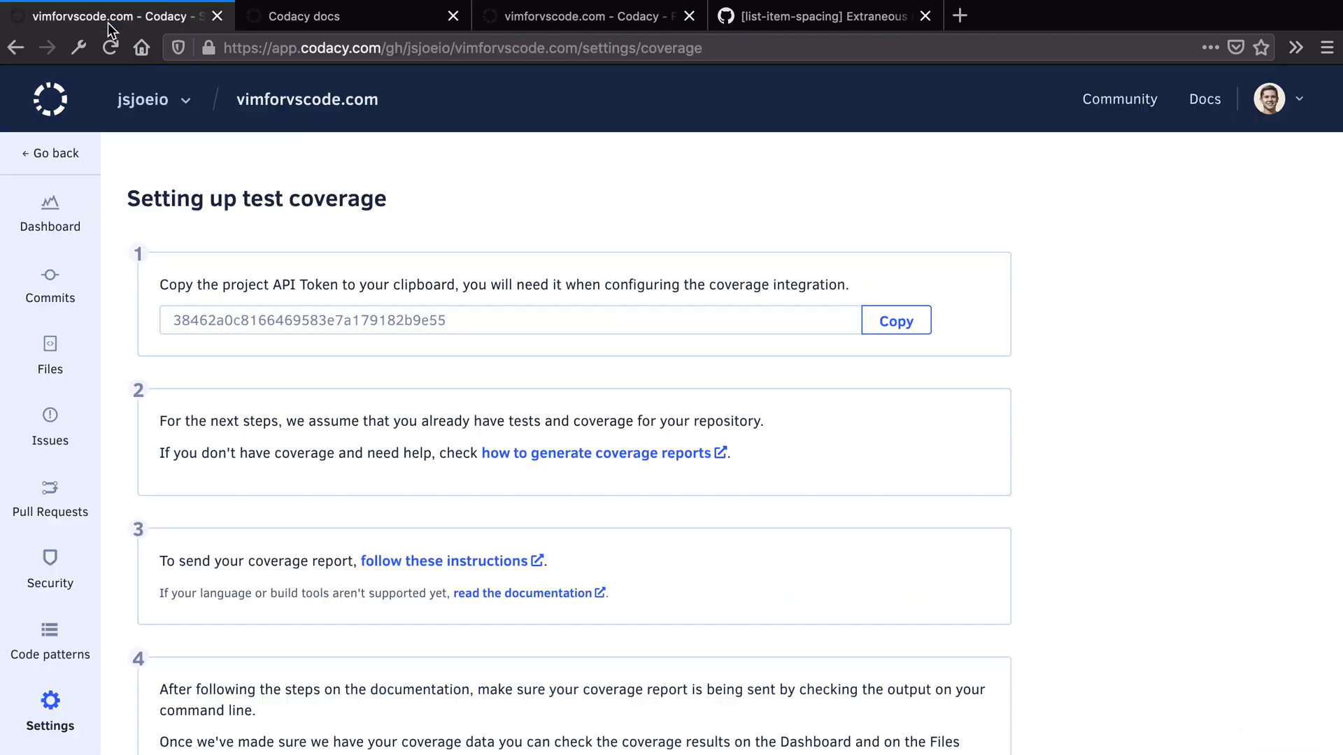
Open the vimforvscode.com dashboard and scroll to the 128-issue breakdown: 78 Code Style, 50 Error Prone
left_click(50, 225)
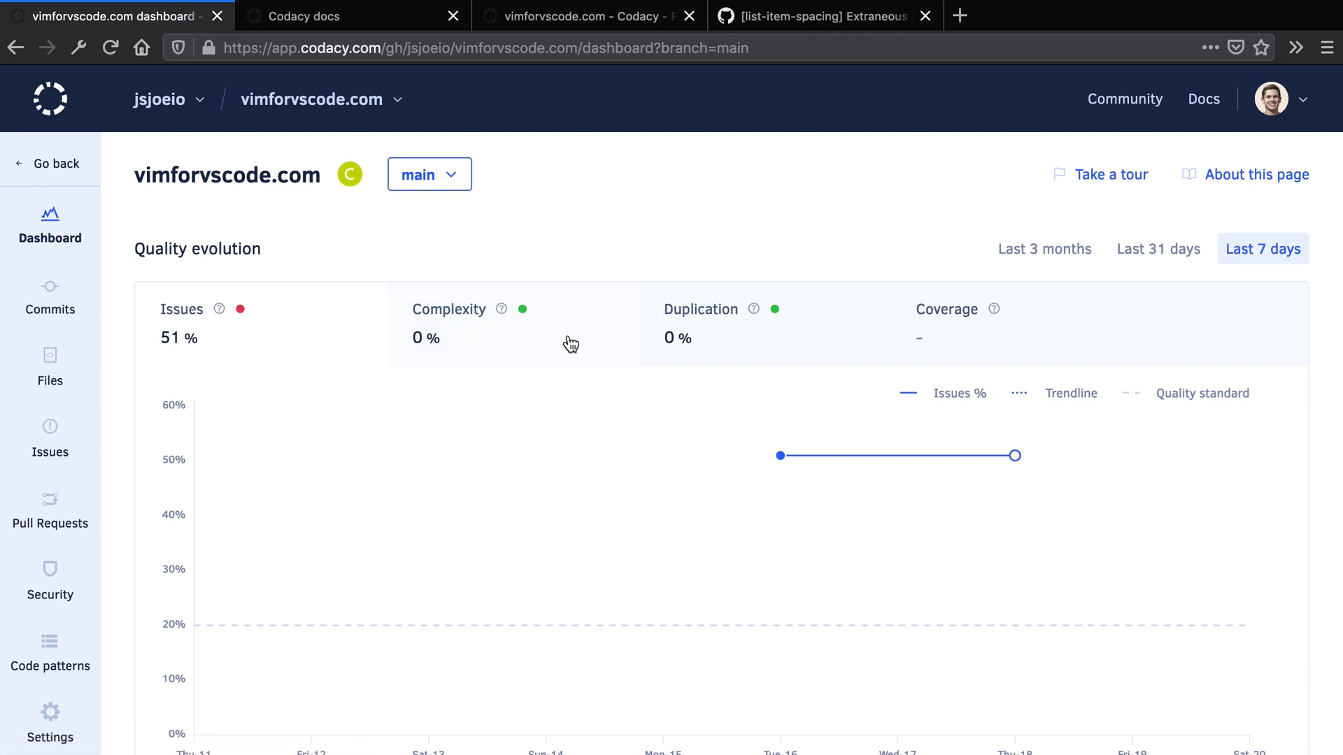
scroll("down", 3)
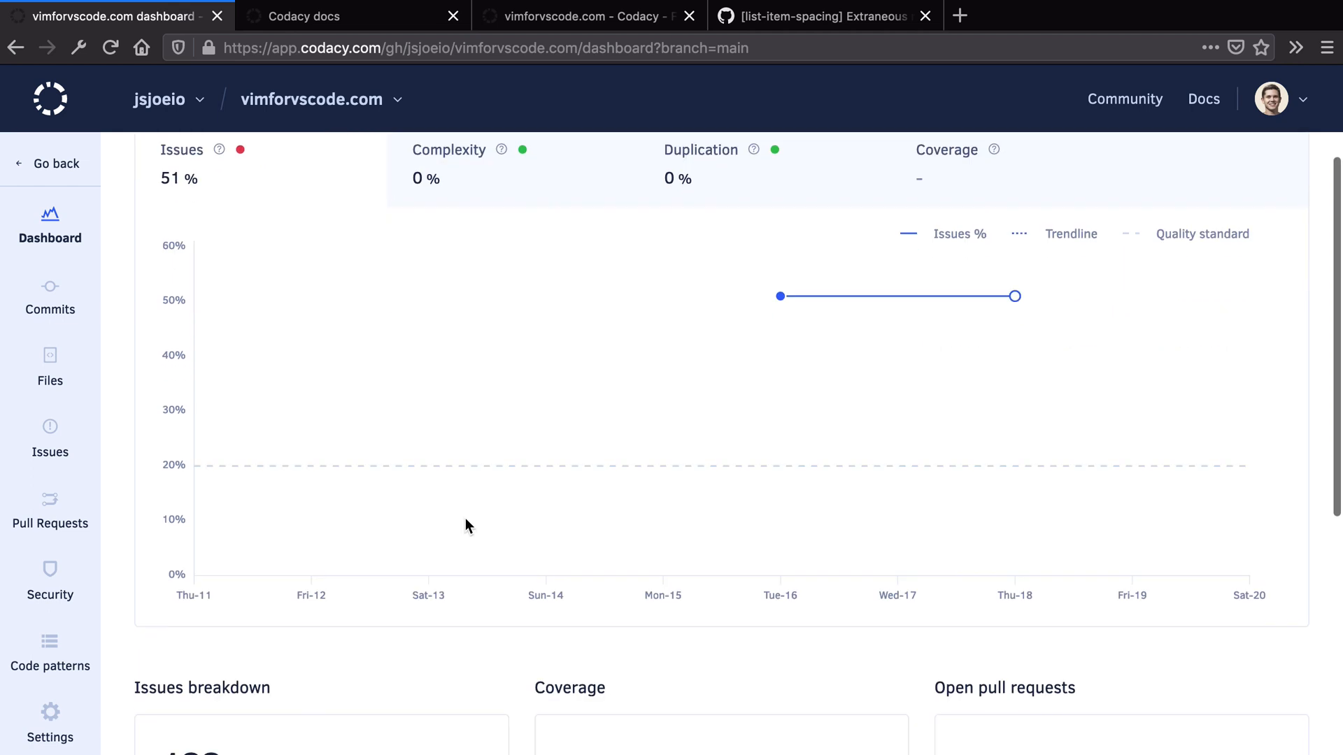
scroll("down", 3)
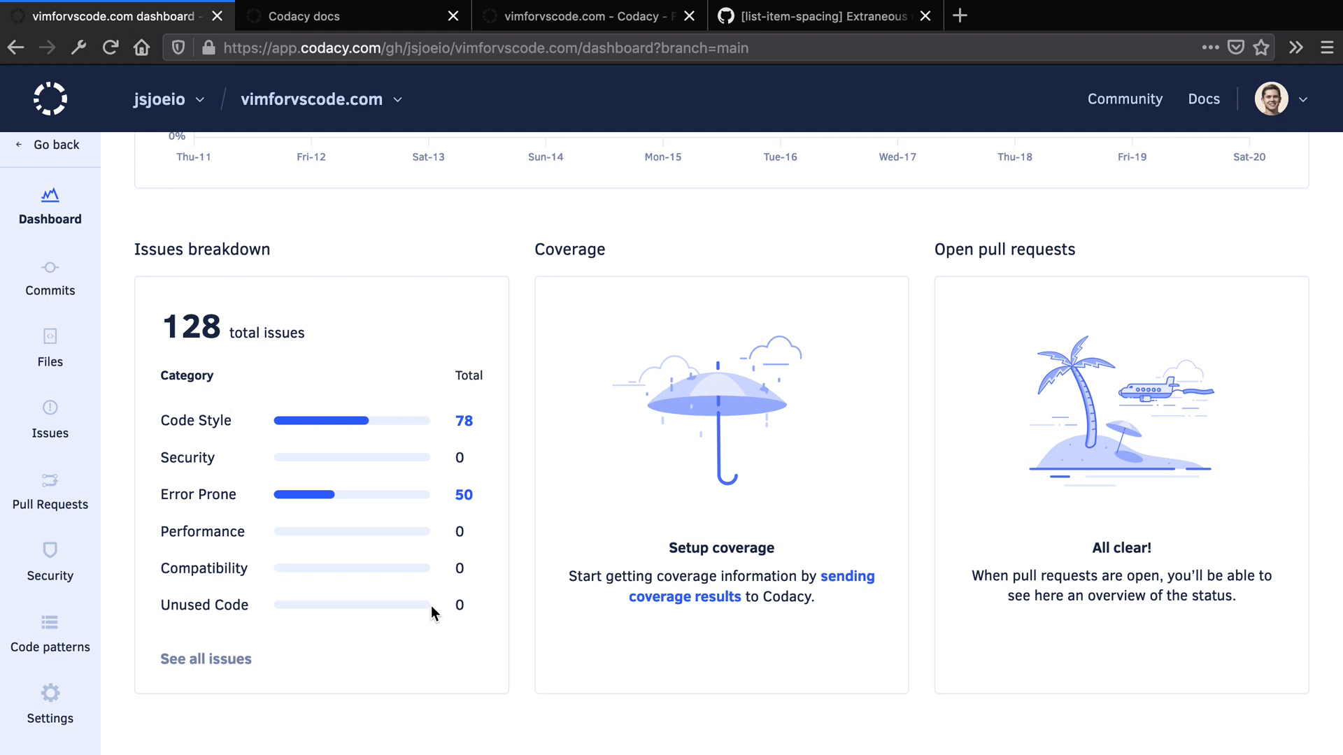
mouse_move(213, 557)
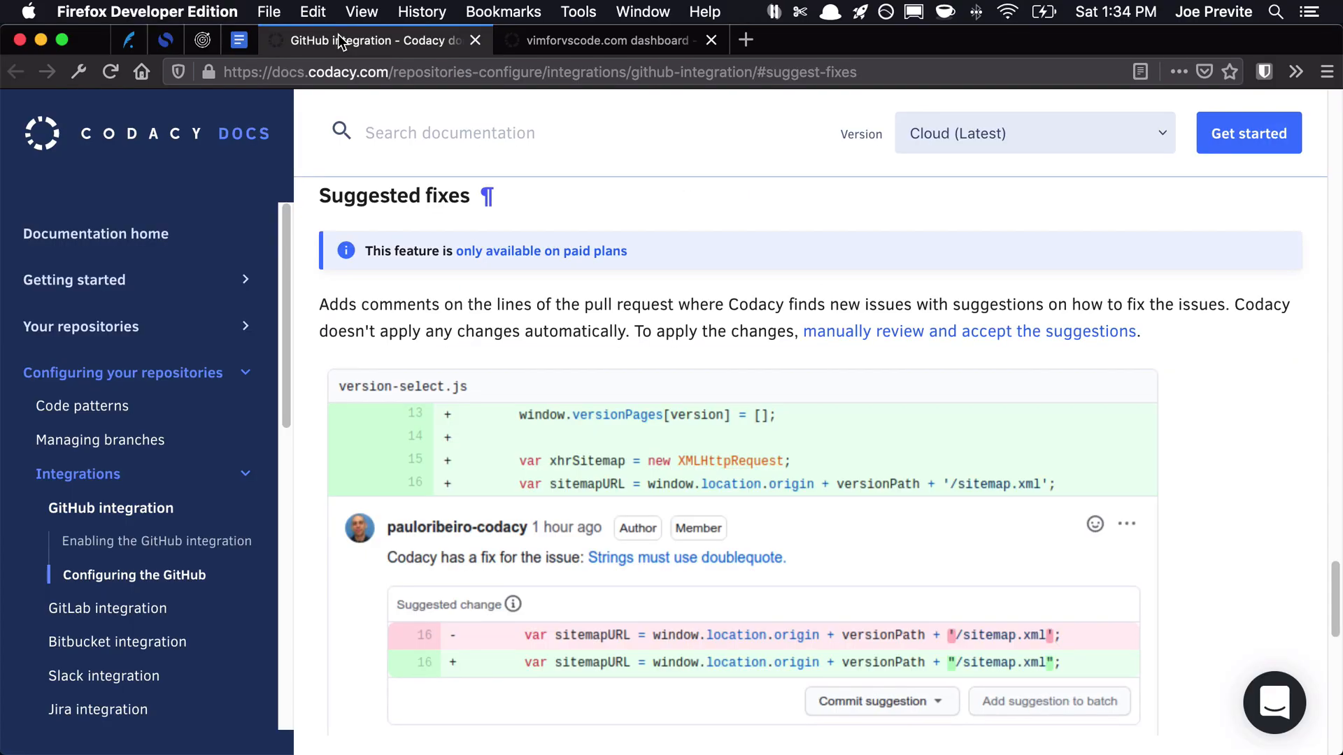
mouse_move(347, 245)
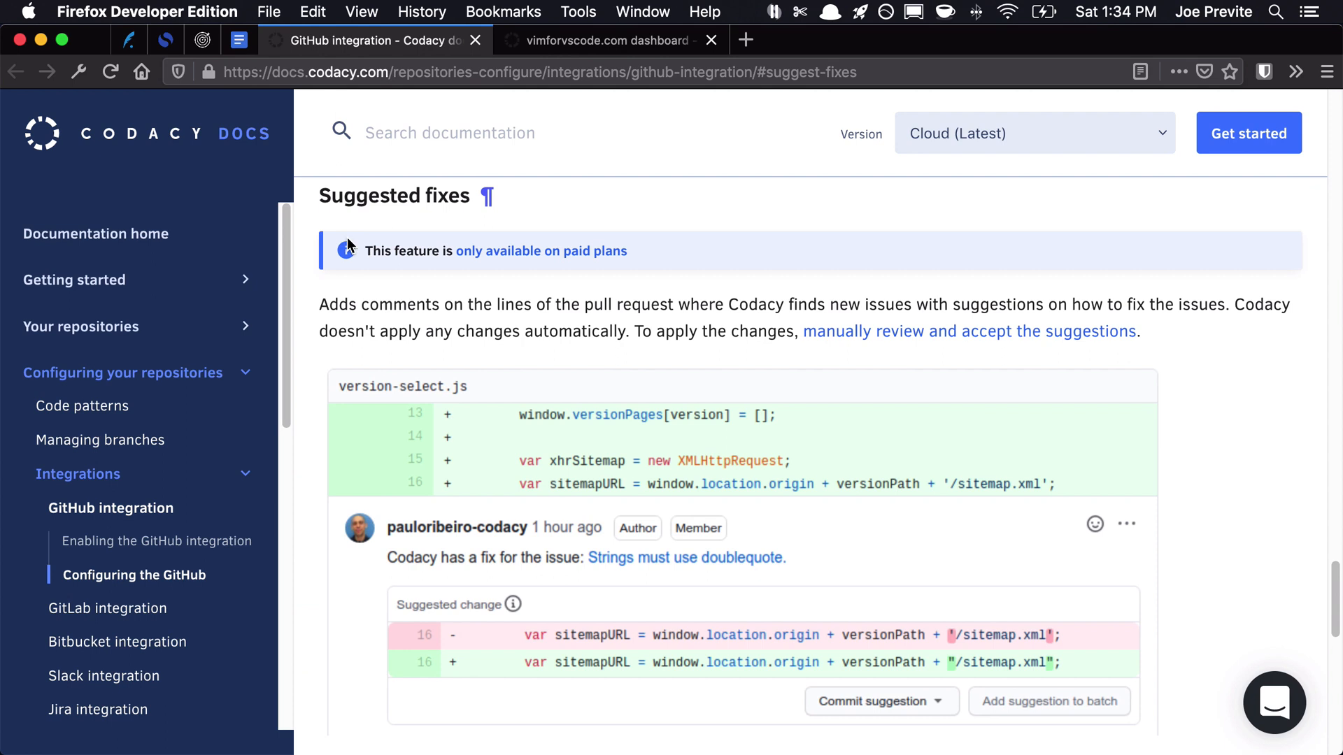
Read the paid-plan Suggested fixes docs, then return to the dashboard showing 52% issues
scroll("down", 3)
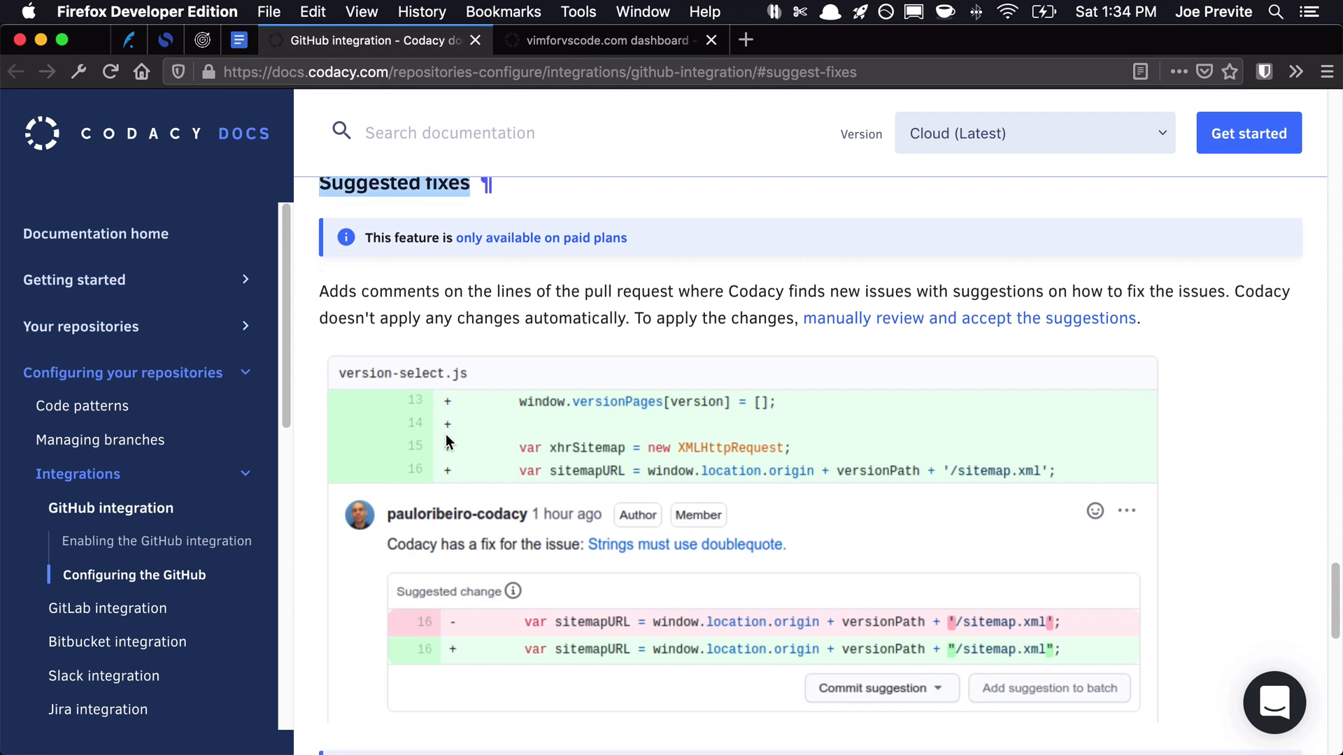
scroll("down", 3)
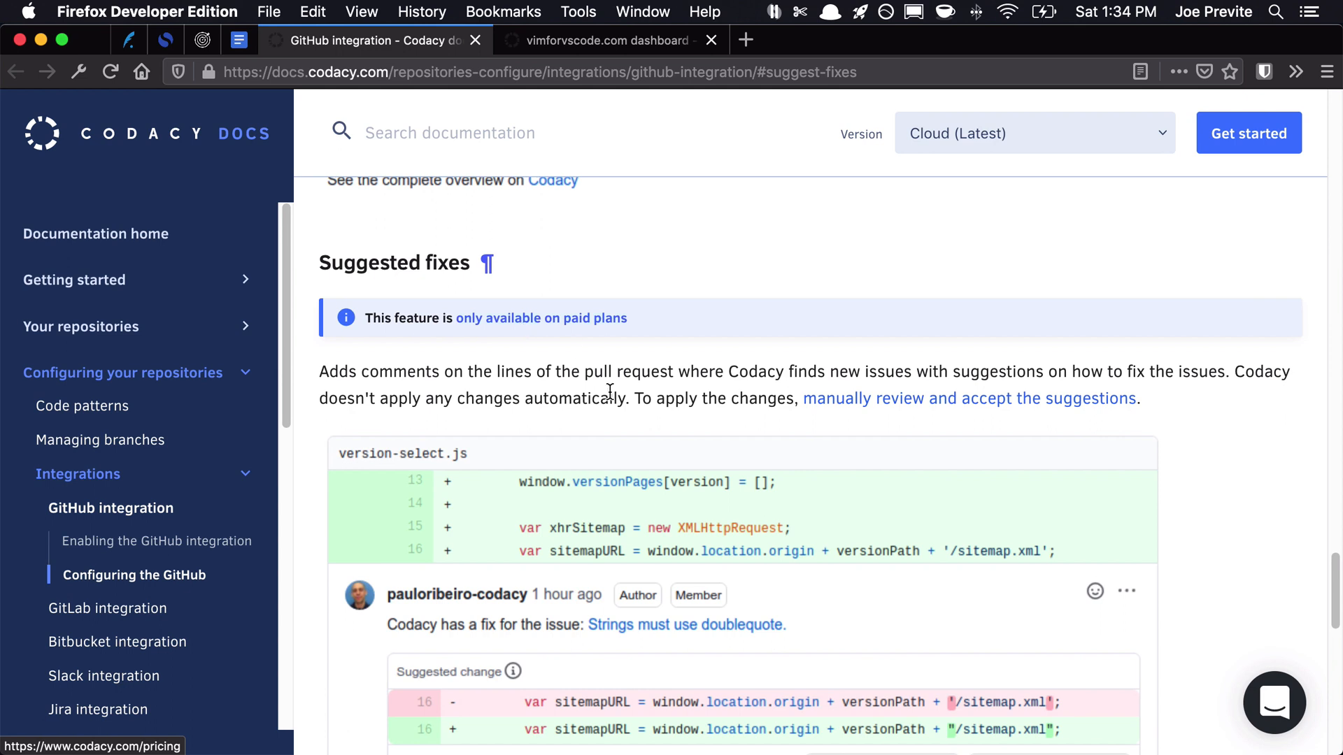
scroll("down", 3)
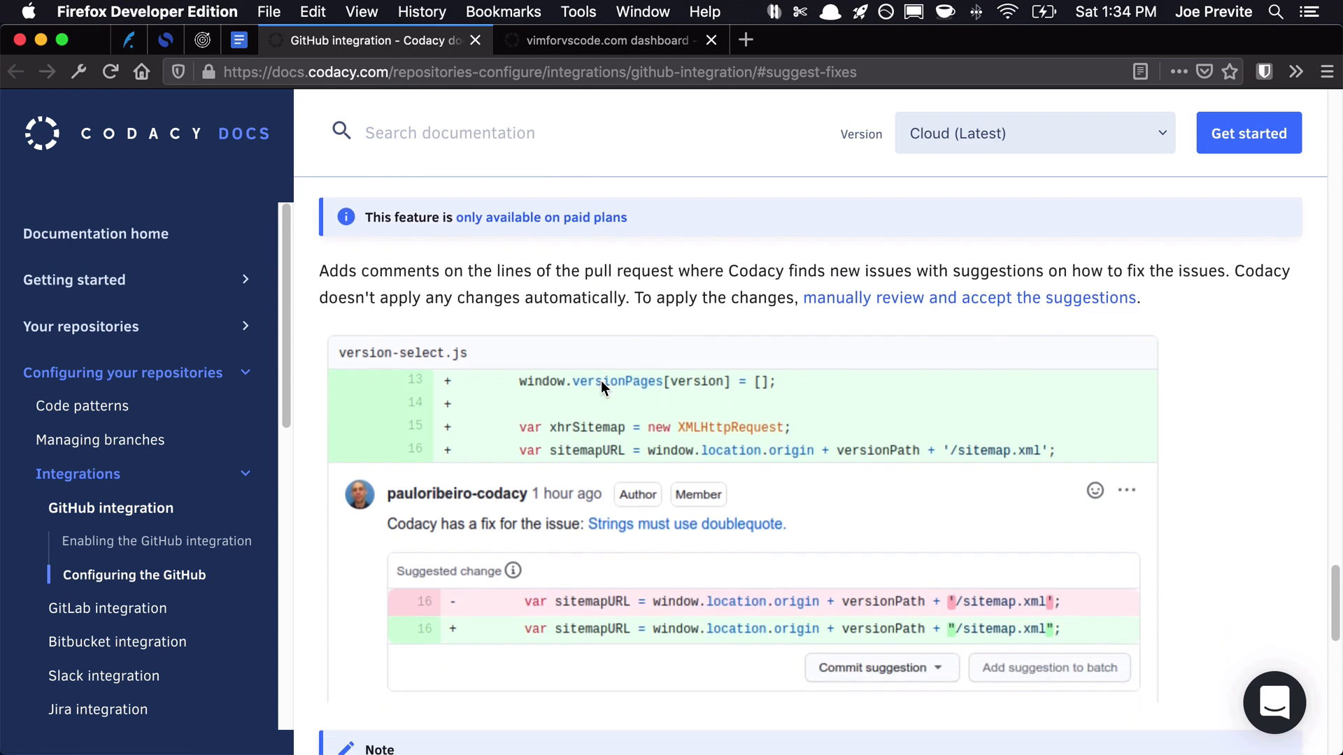
mouse_move(599, 622)
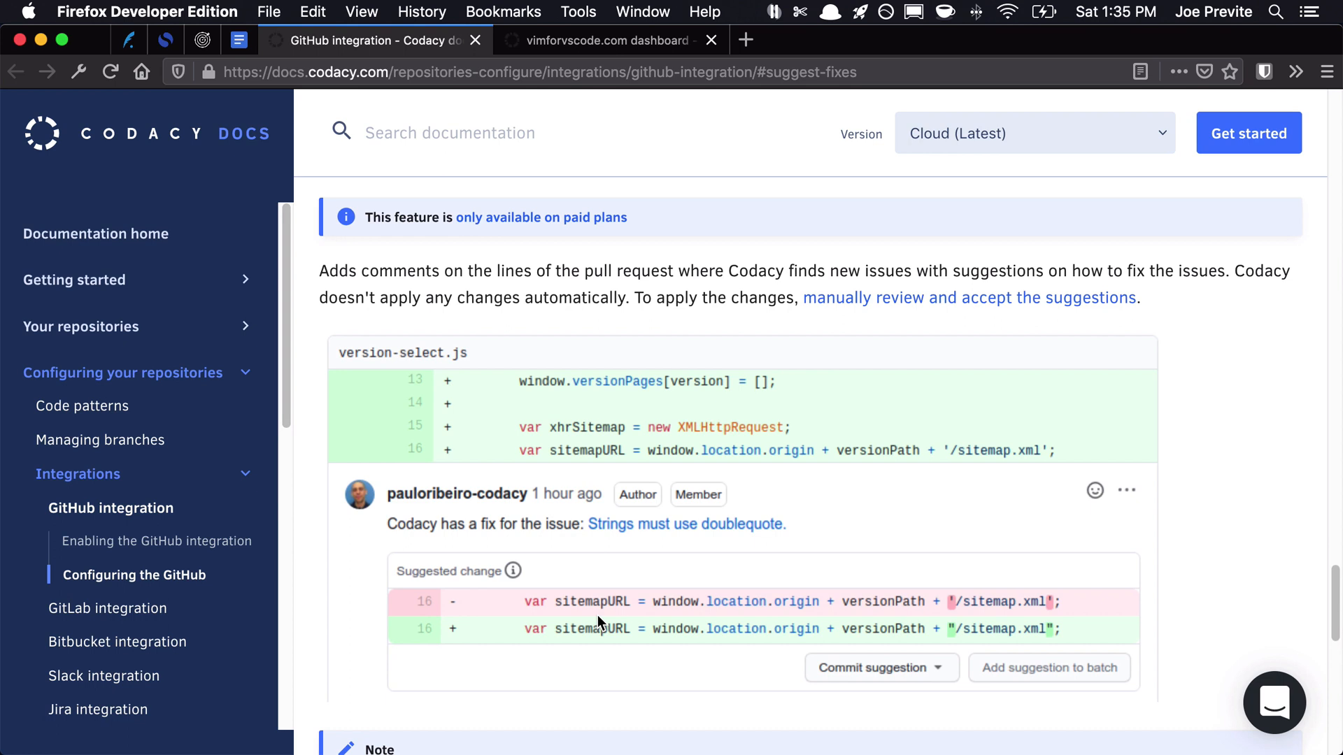
mouse_move(390, 552)
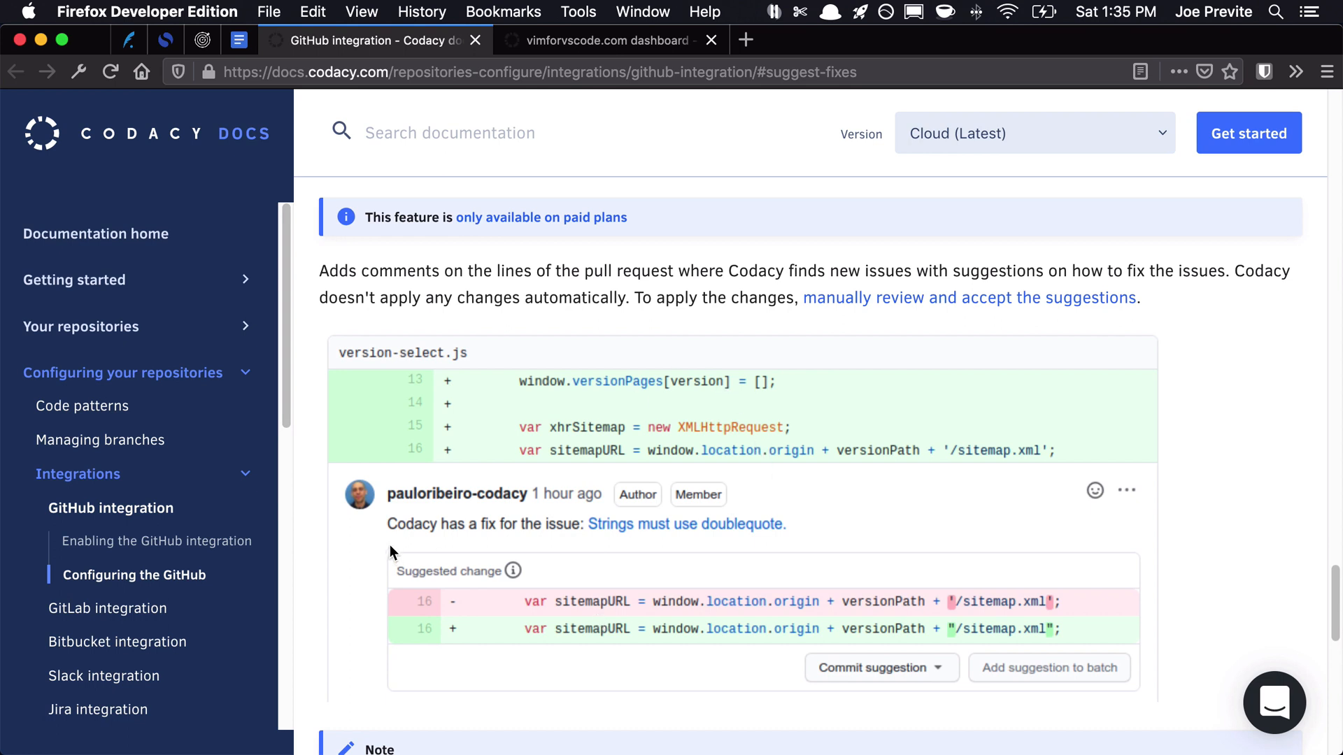
mouse_move(745, 539)
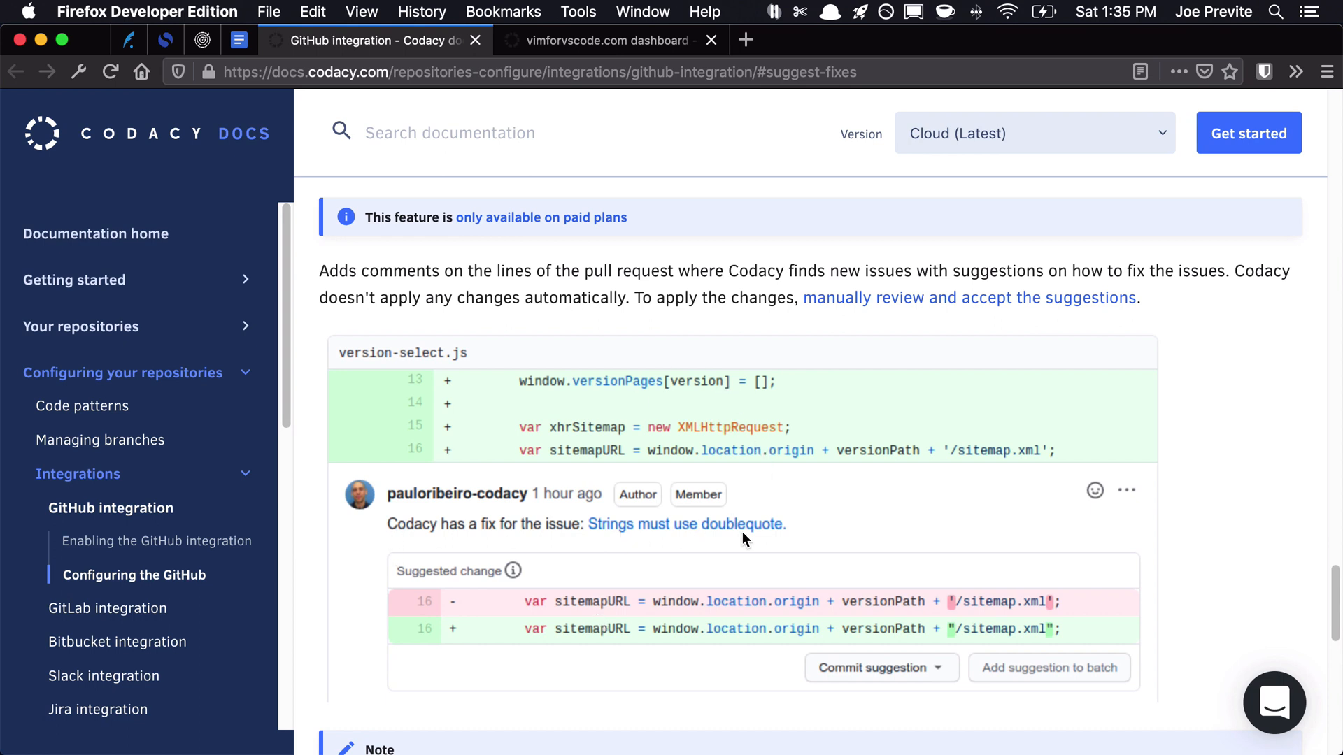
mouse_move(457, 584)
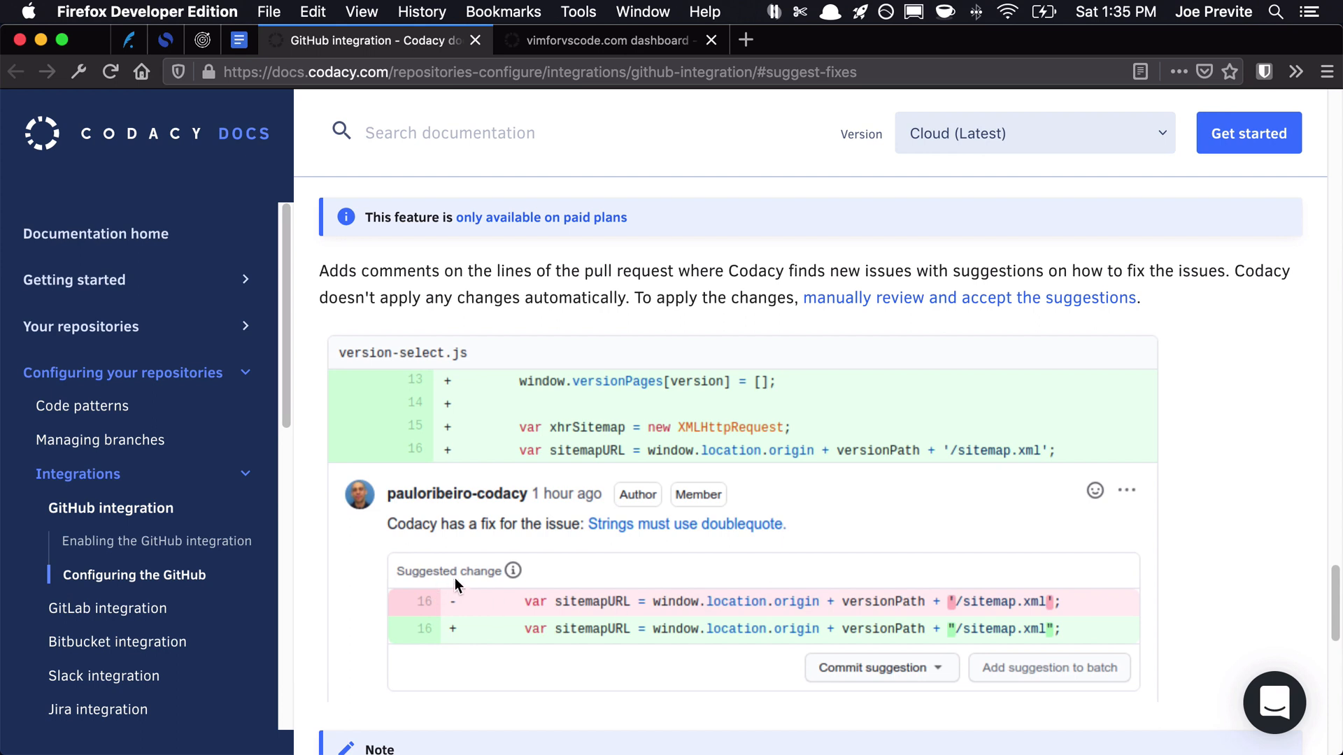
mouse_move(615, 591)
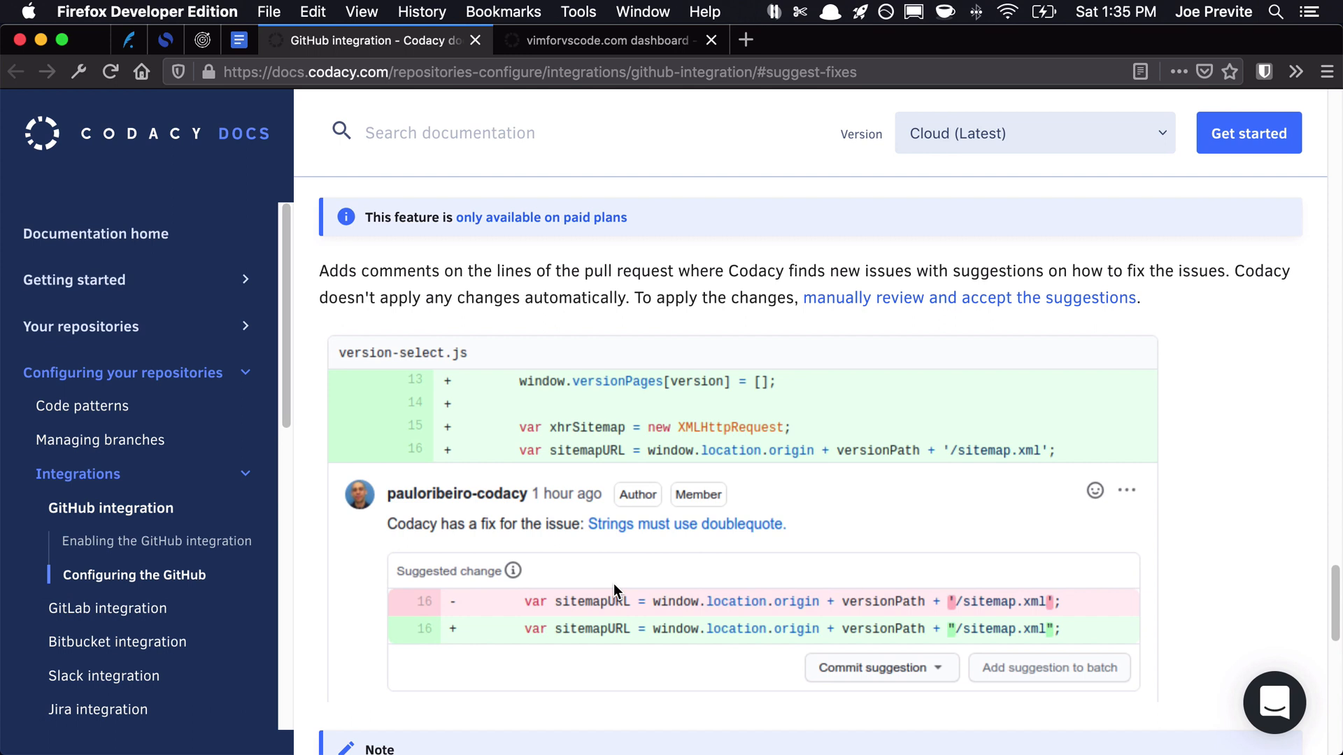
mouse_move(366, 722)
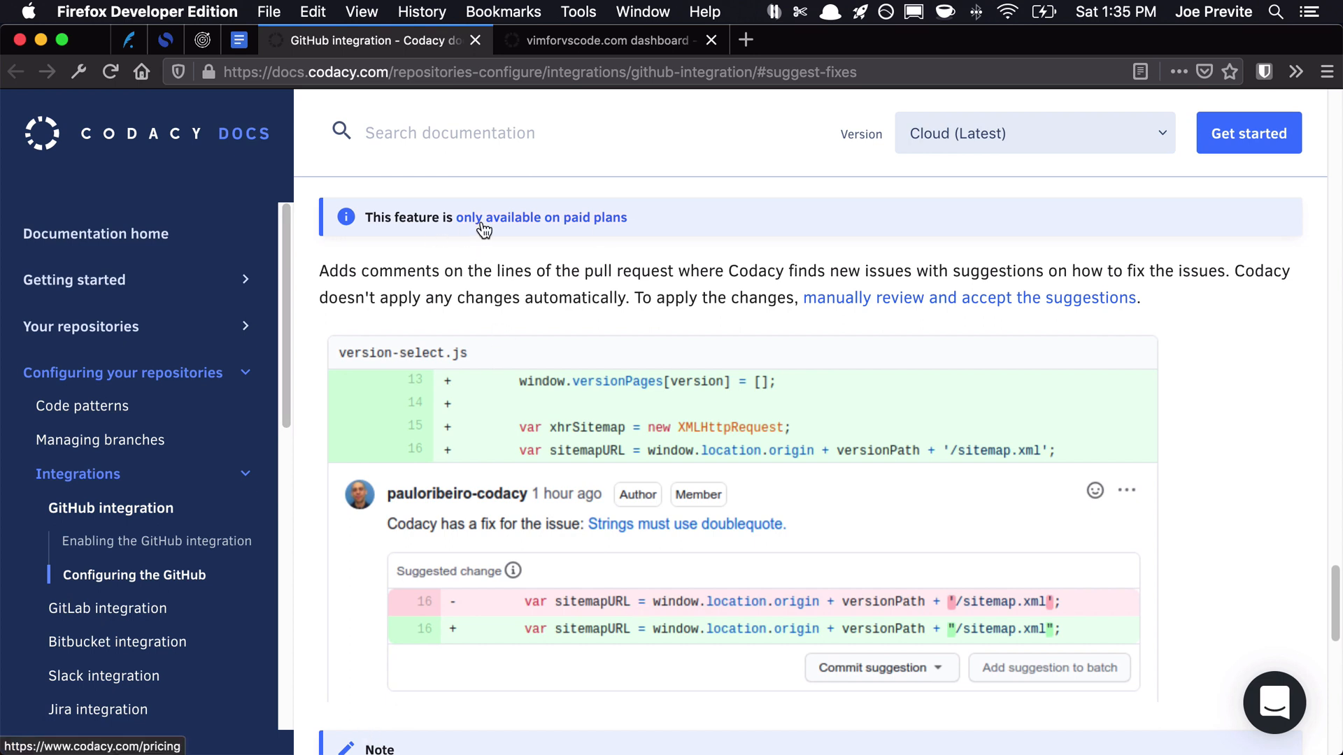
left_click(609, 41)
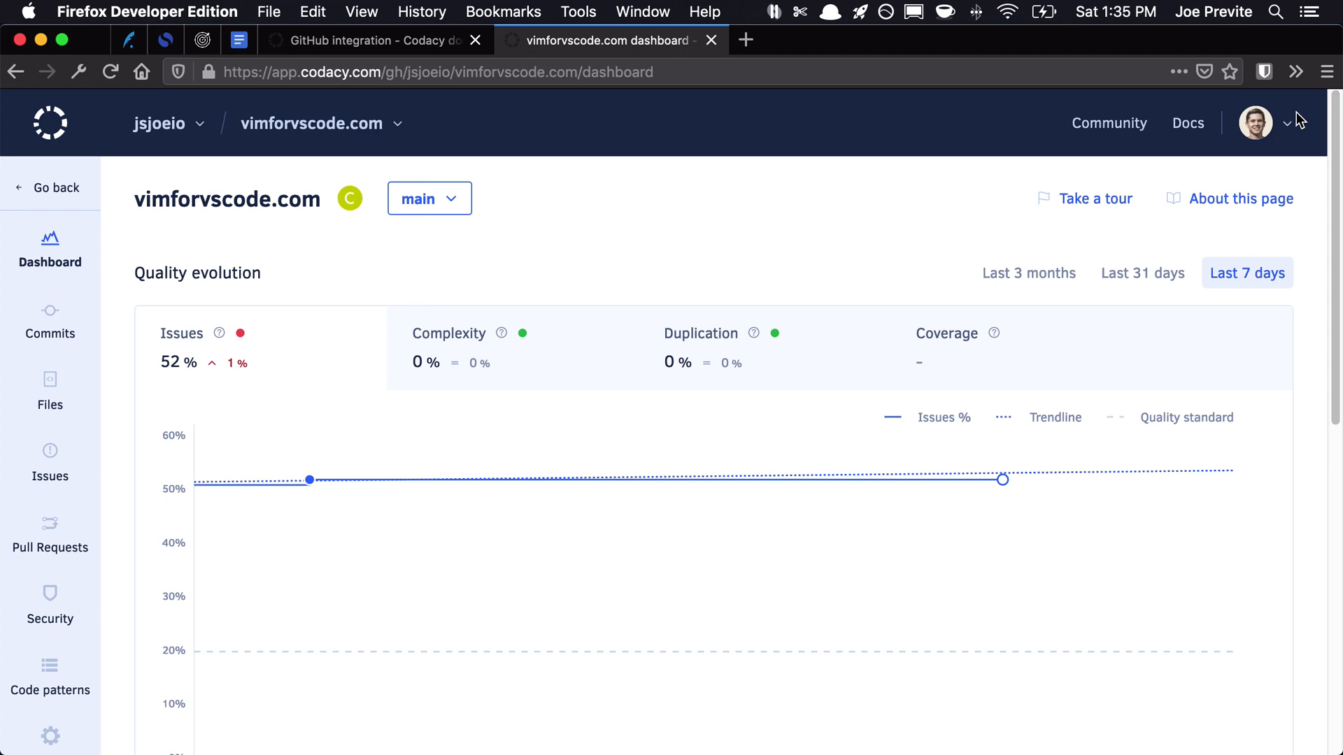
Reach the jsjoeio organization's Plan and billing page and highlight the 14-day full-access trial note
left_click(1286, 122)
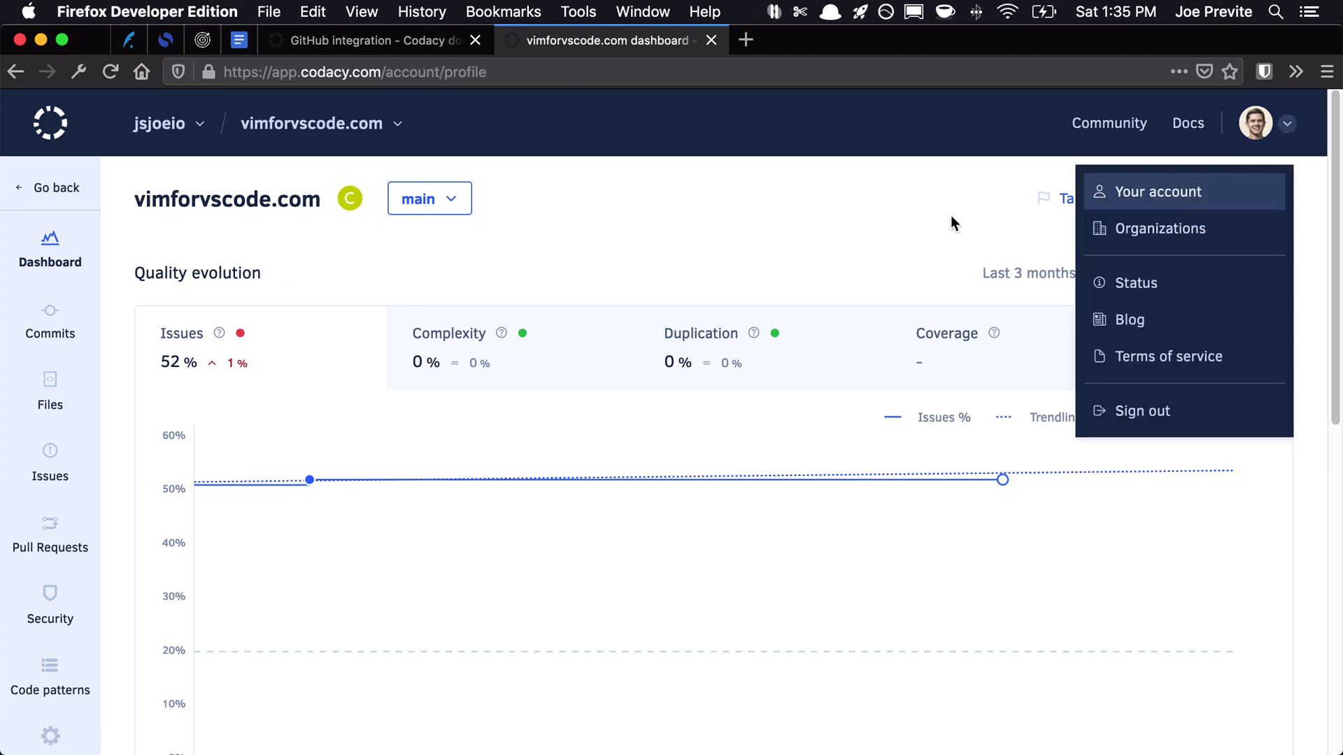
left_click(1158, 191)
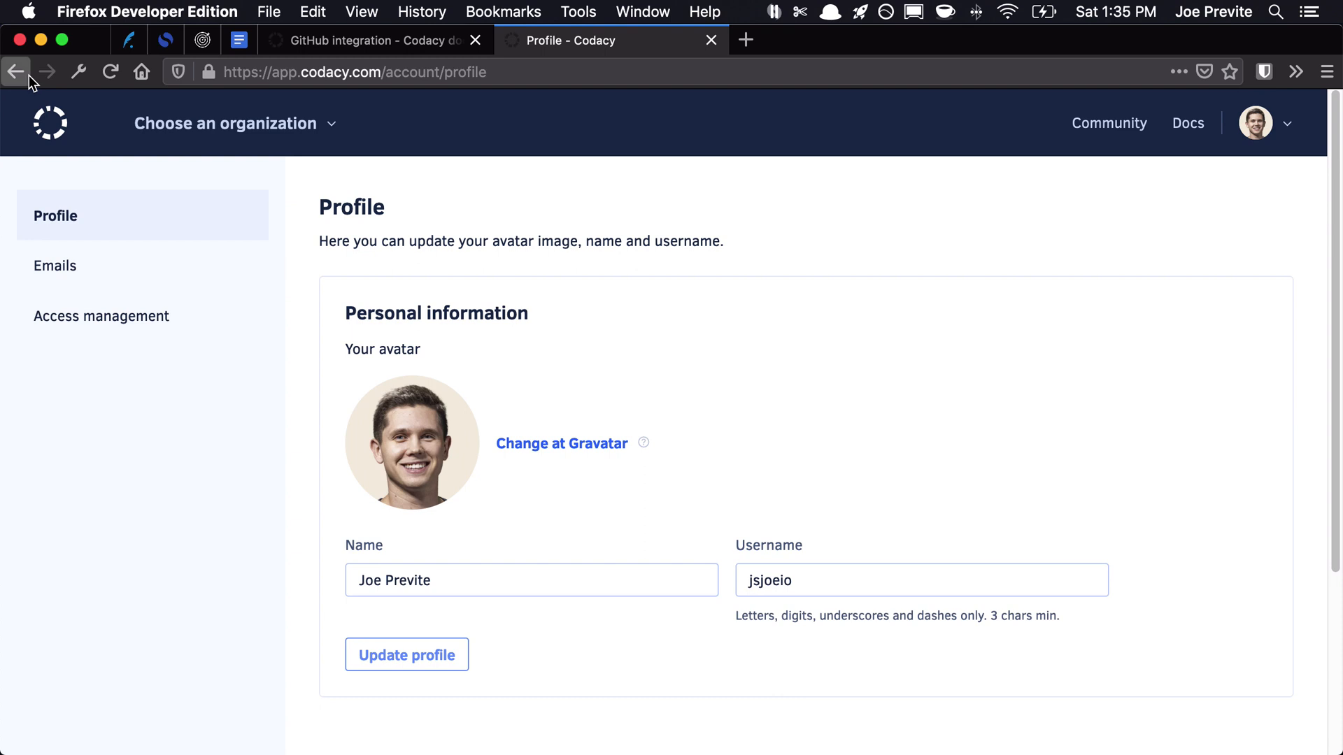
left_click(226, 122)
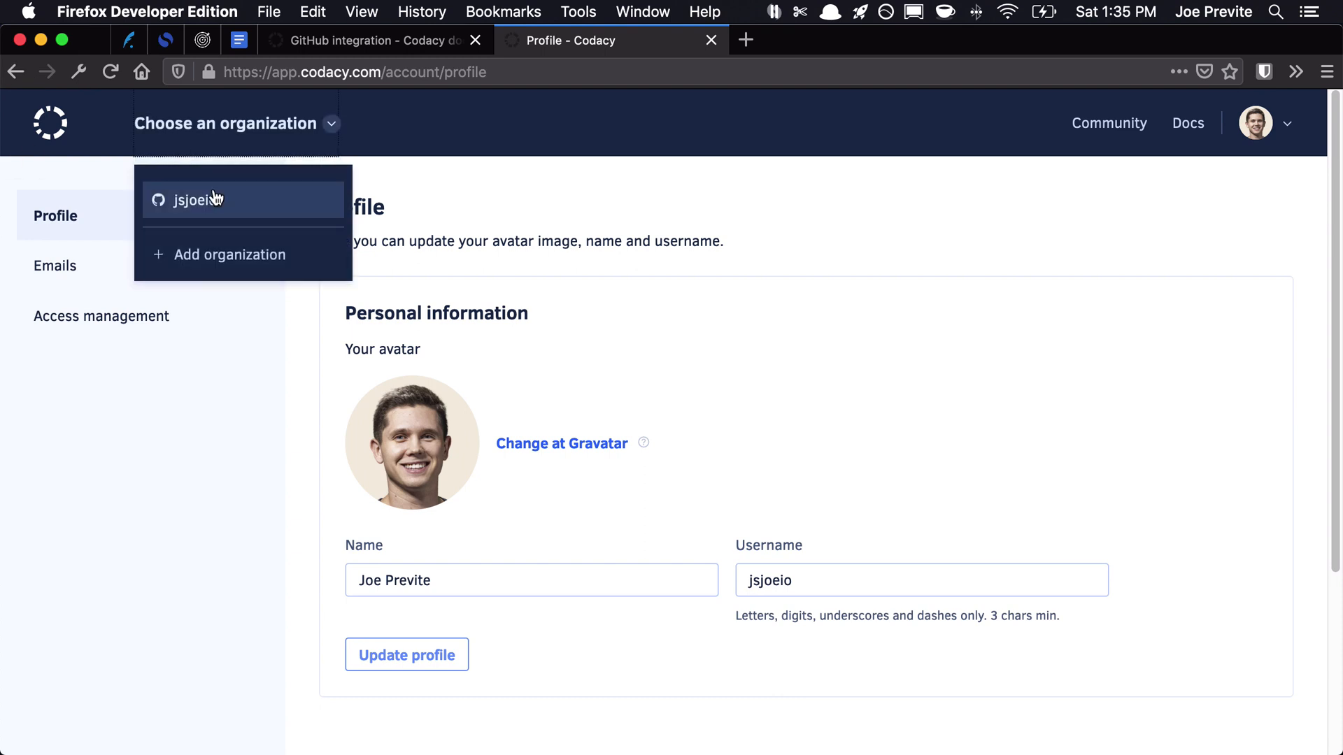
left_click(201, 199)
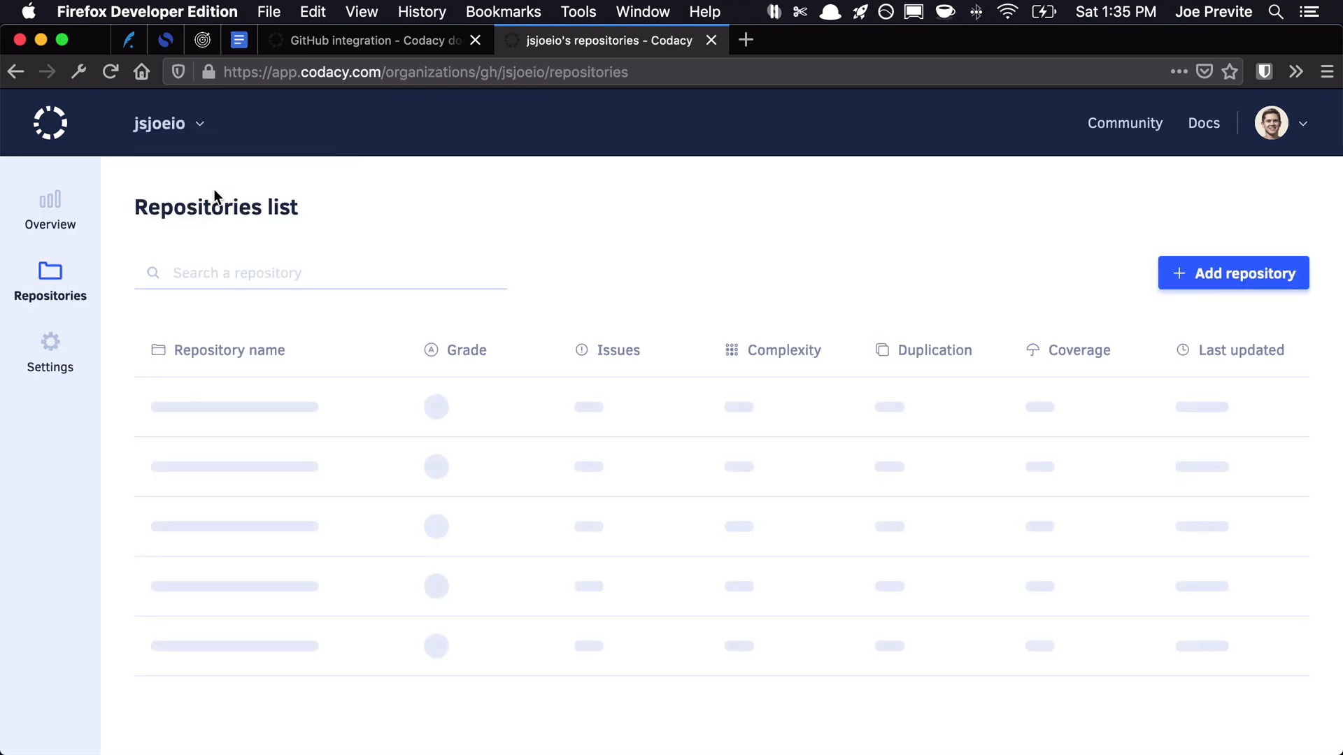
left_click(50, 351)
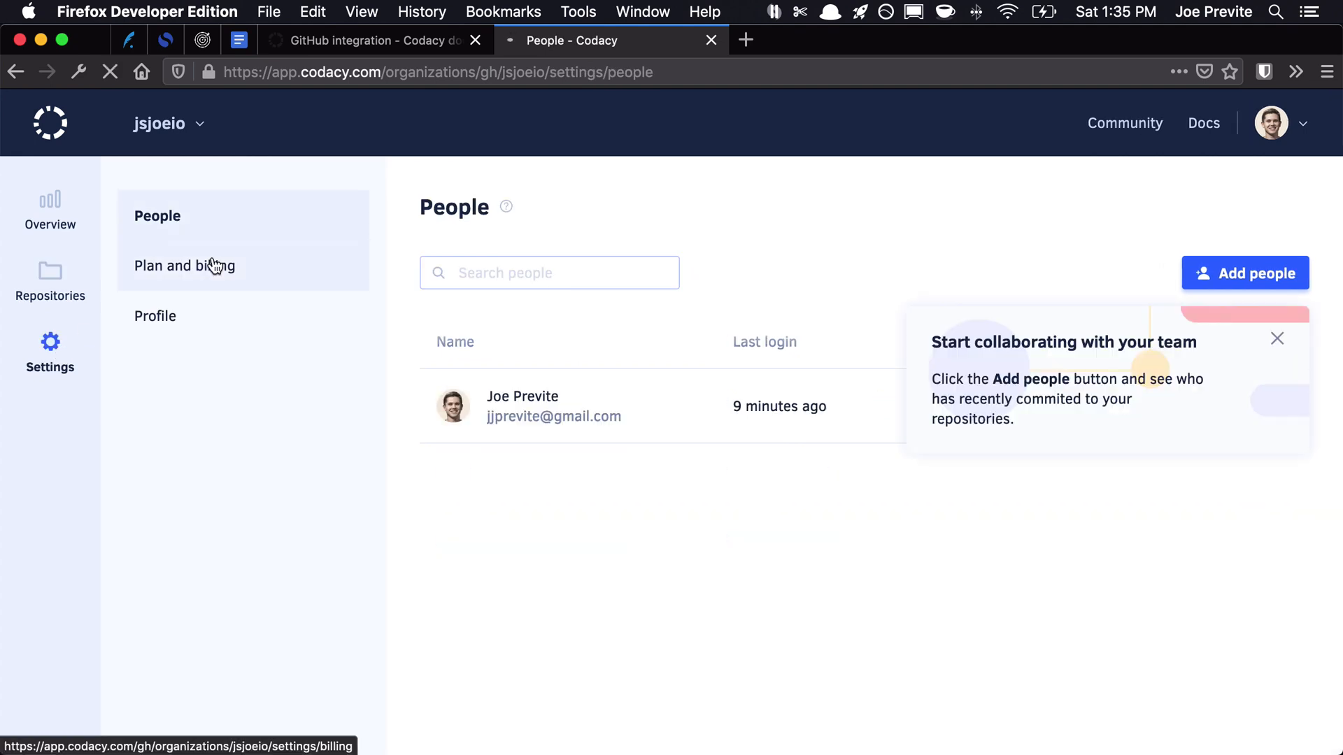
left_click(185, 266)
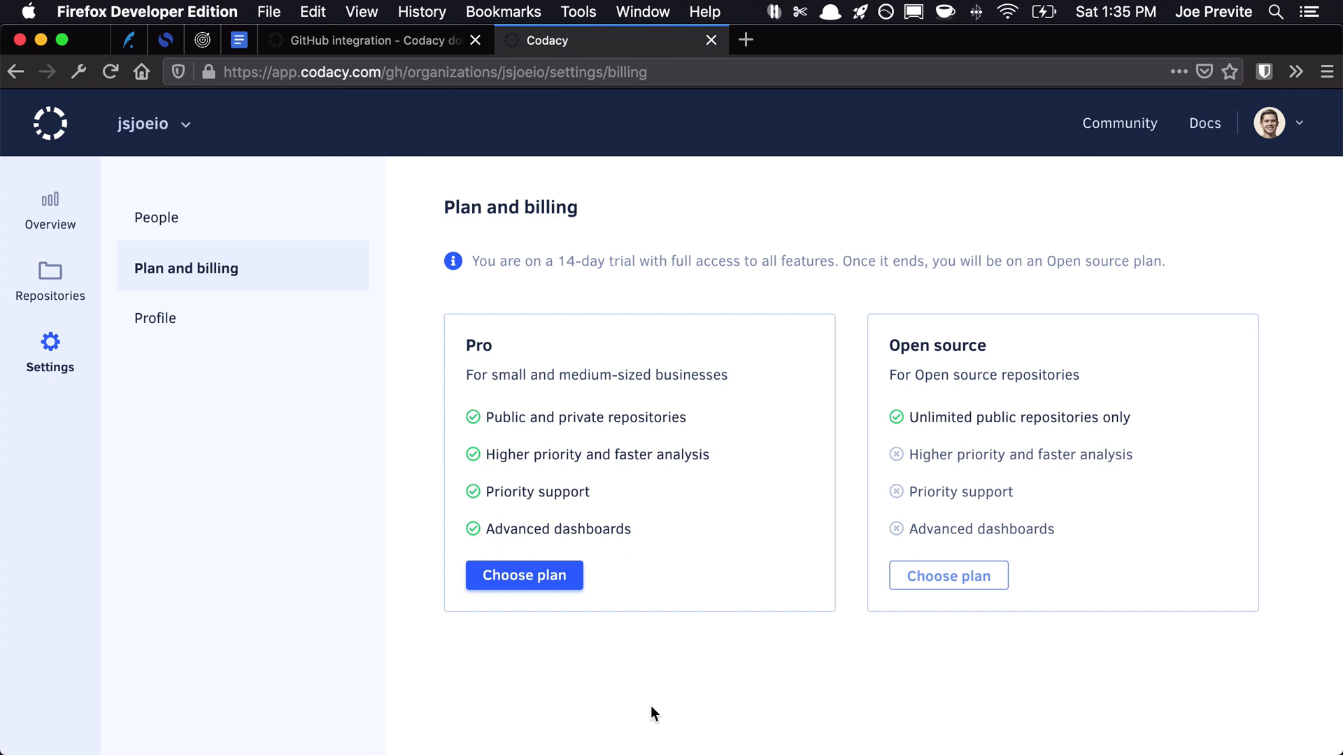
left_click_drag(470, 261, 625, 261)
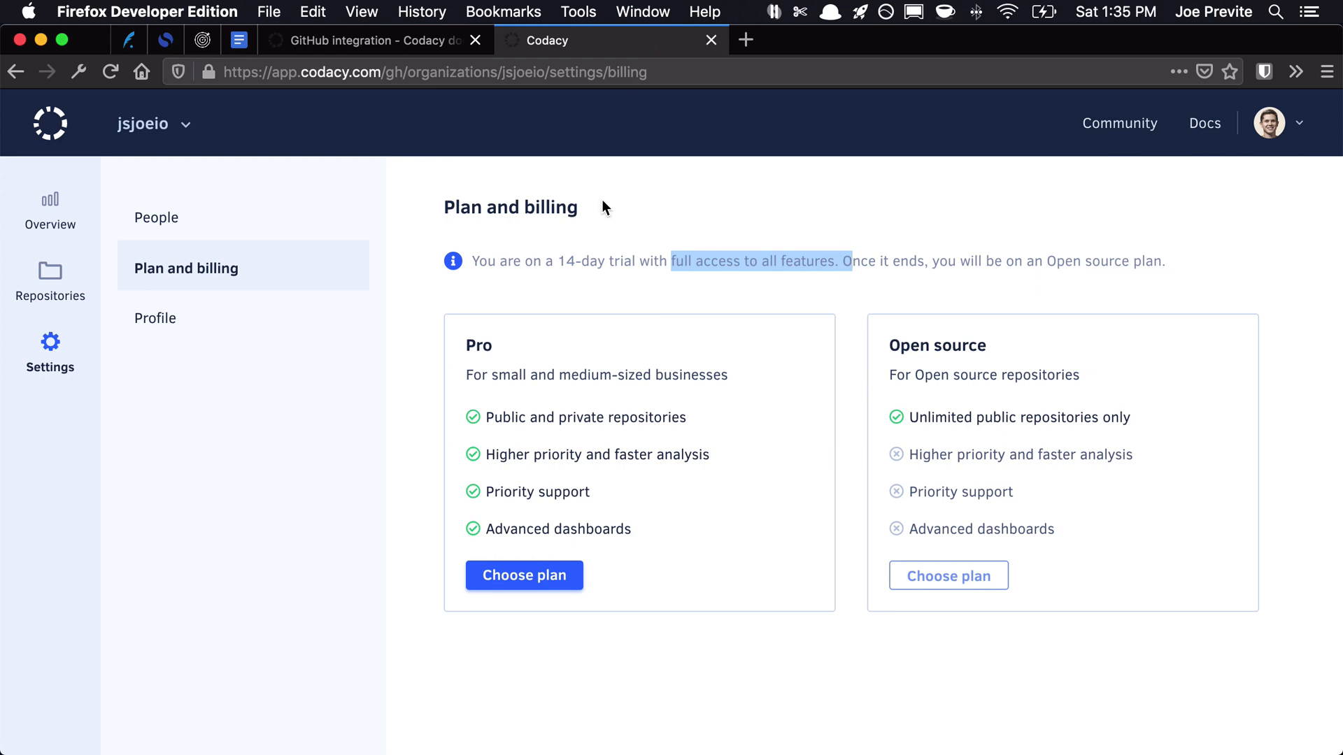
Read the suggested-fixes early-access note, then jump to Configuring the GitHub integration
left_click(373, 40)
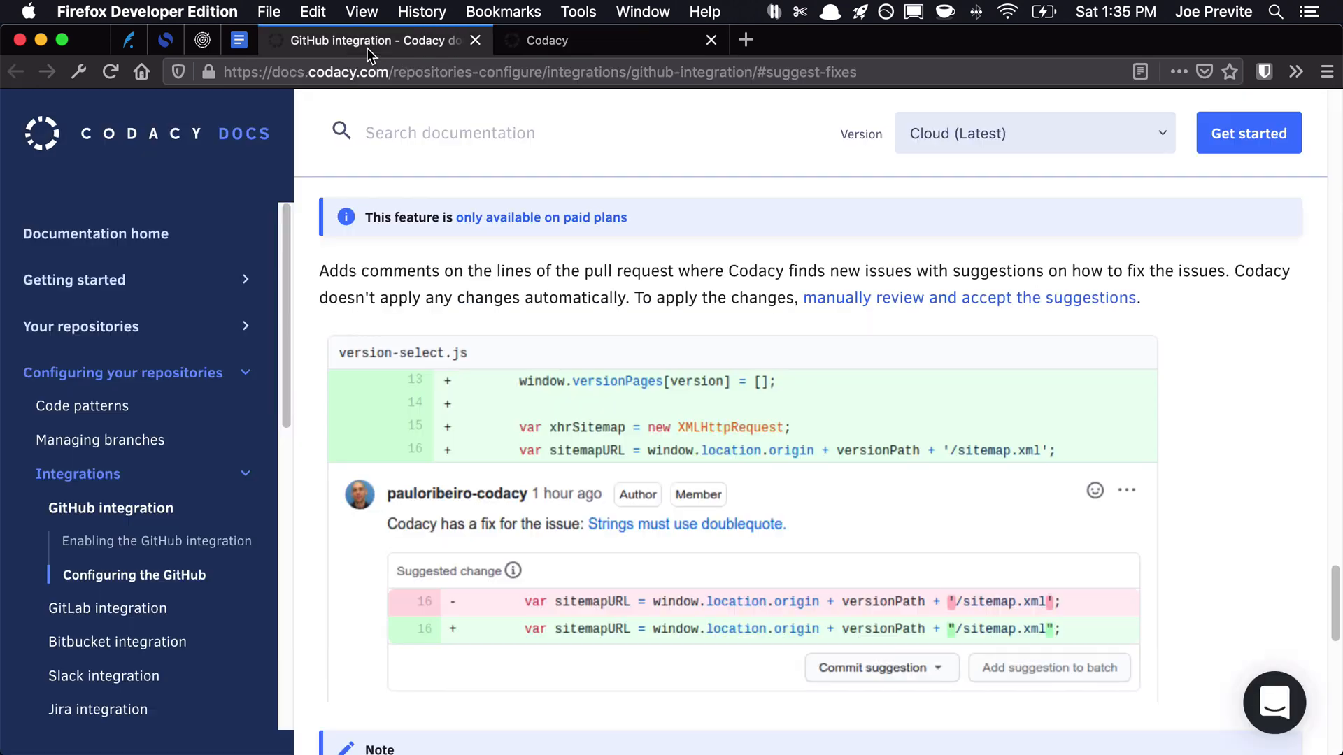
scroll("down", 3)
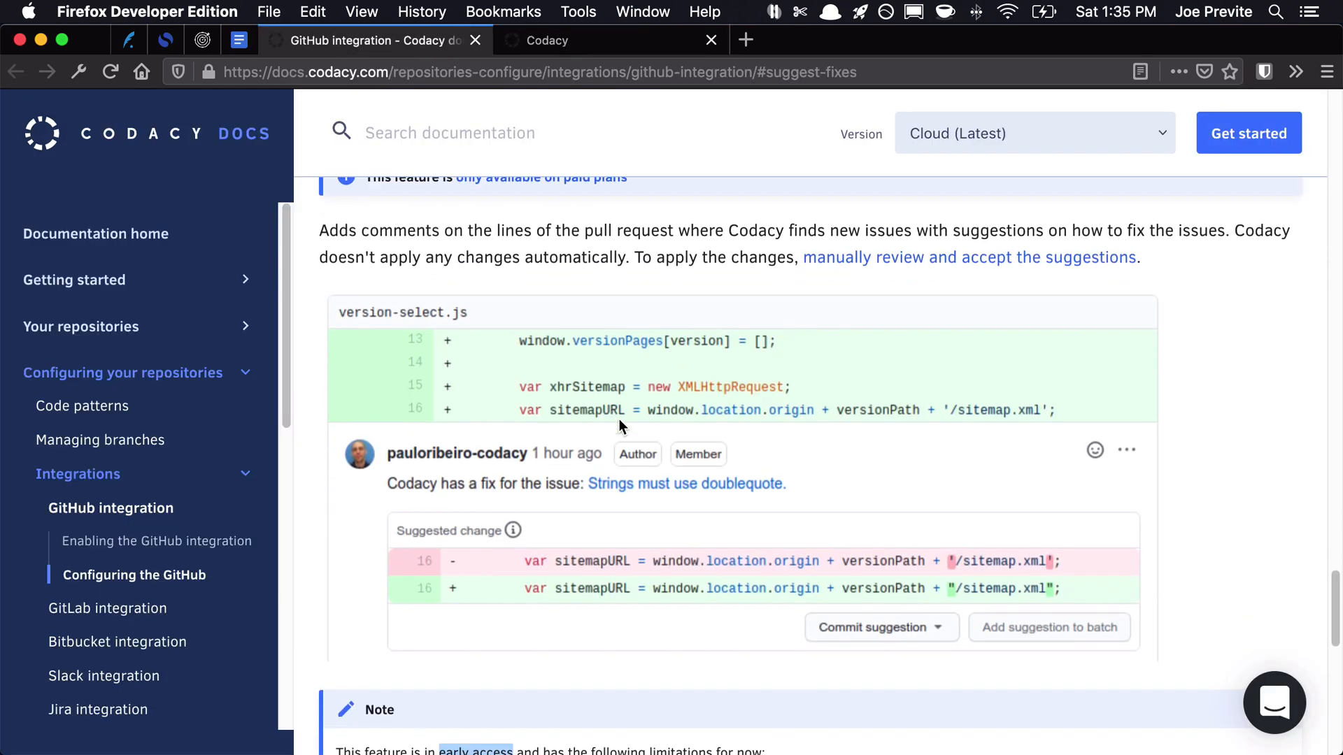
scroll("down", 3)
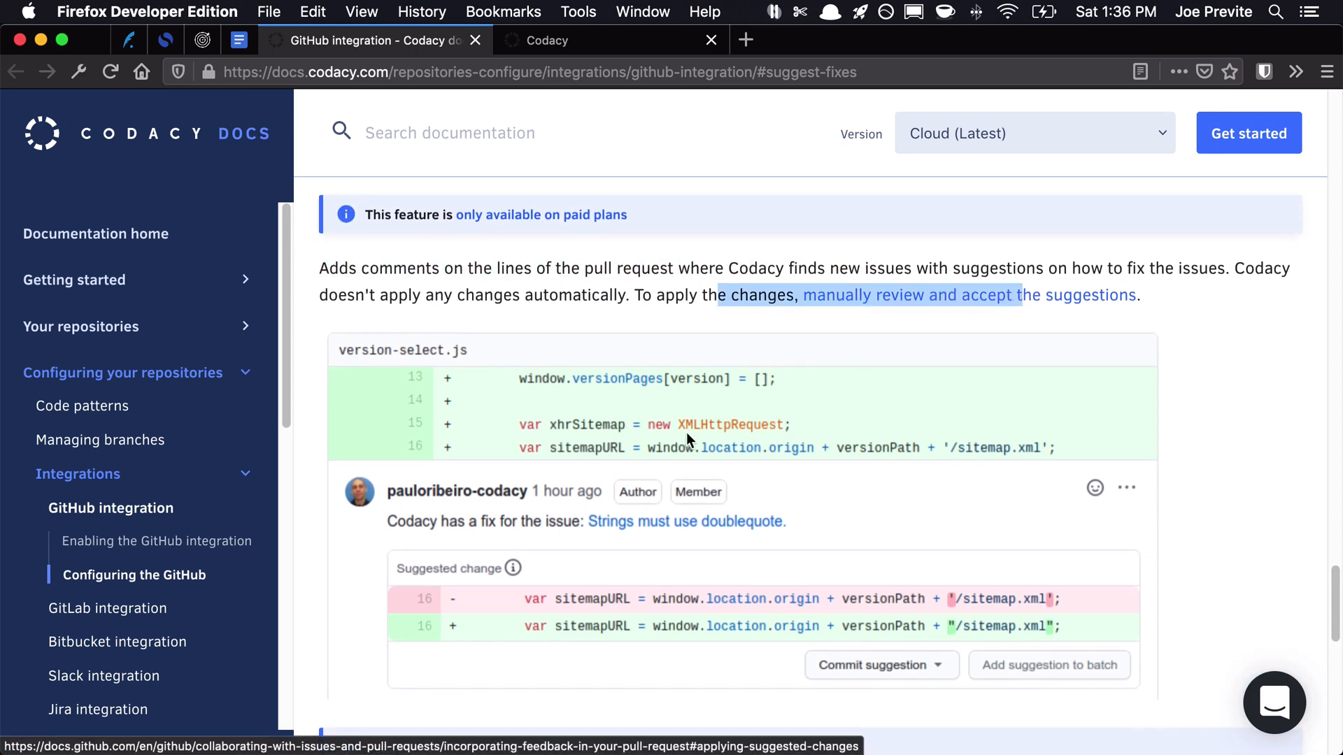
scroll("down", 3)
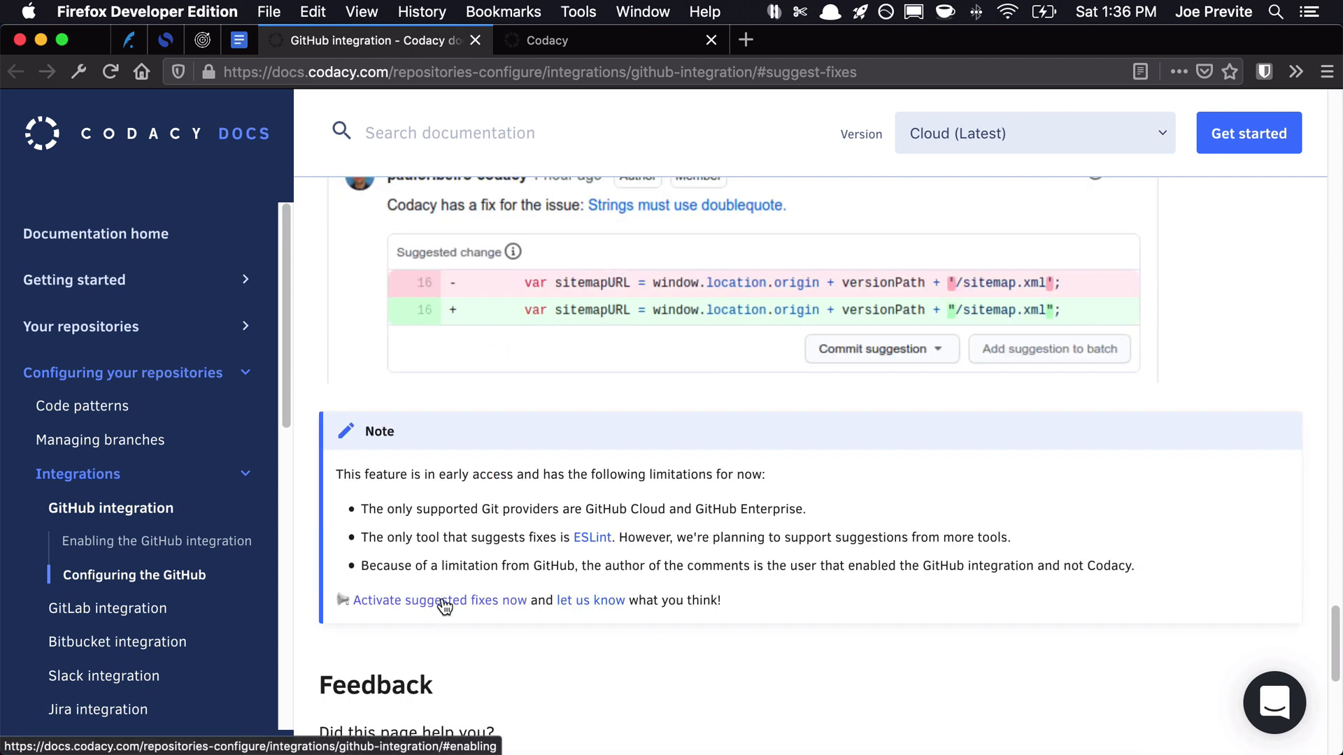
left_click(157, 540)
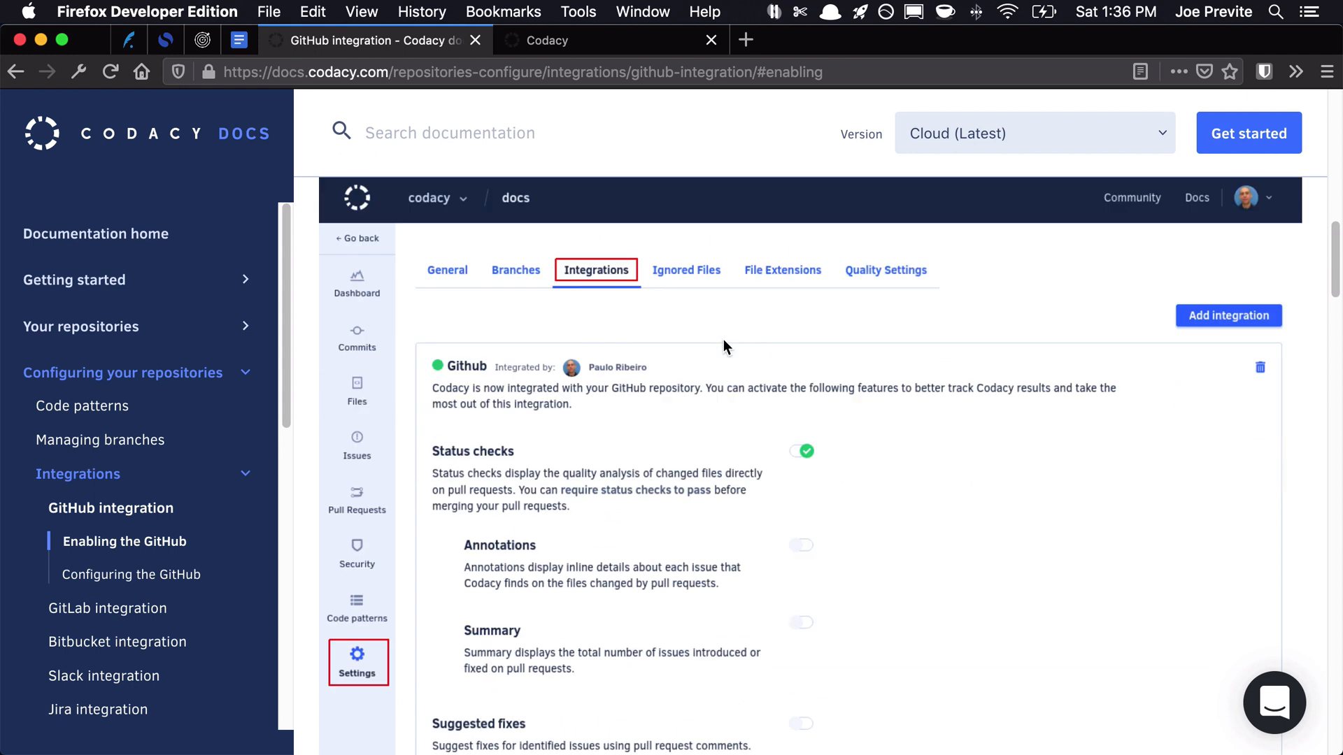
scroll("down", 3)
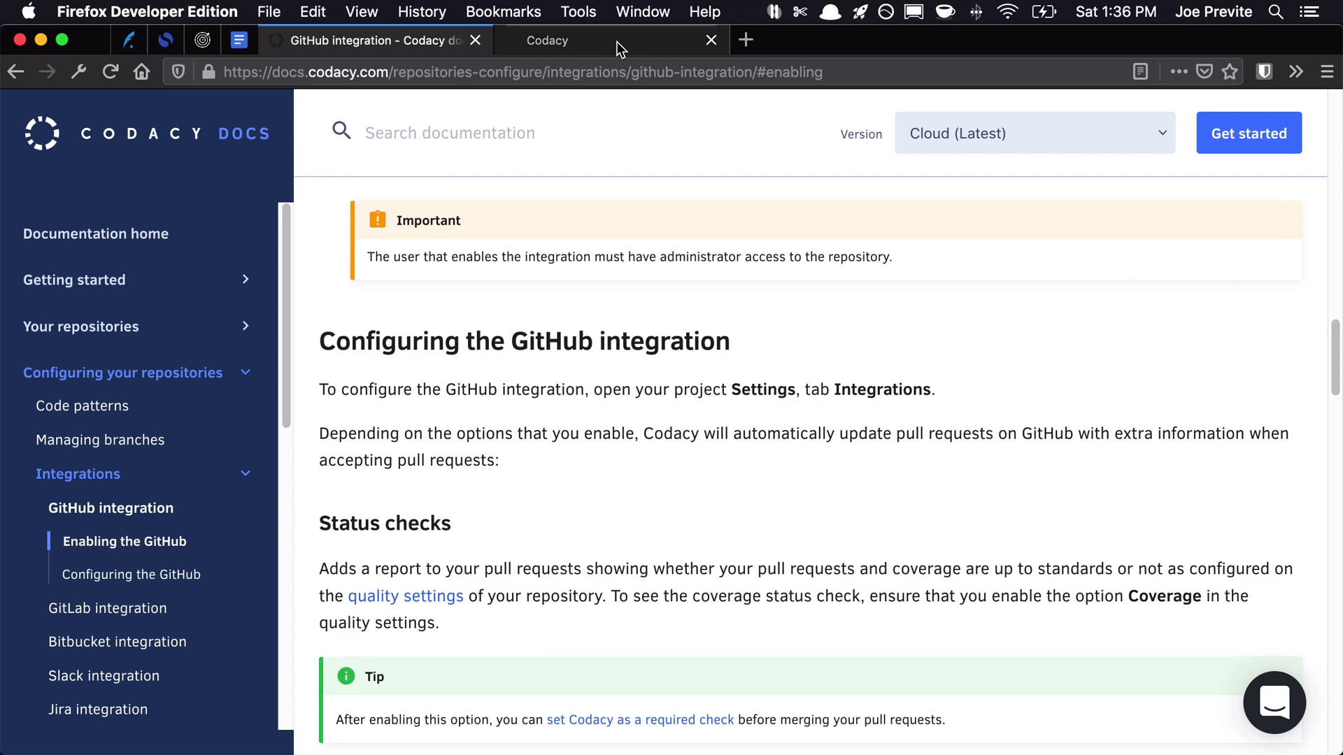
Open vimforvscode.com Integrations settings and highlight the enabled Suggested fixes toggle
left_click(610, 40)
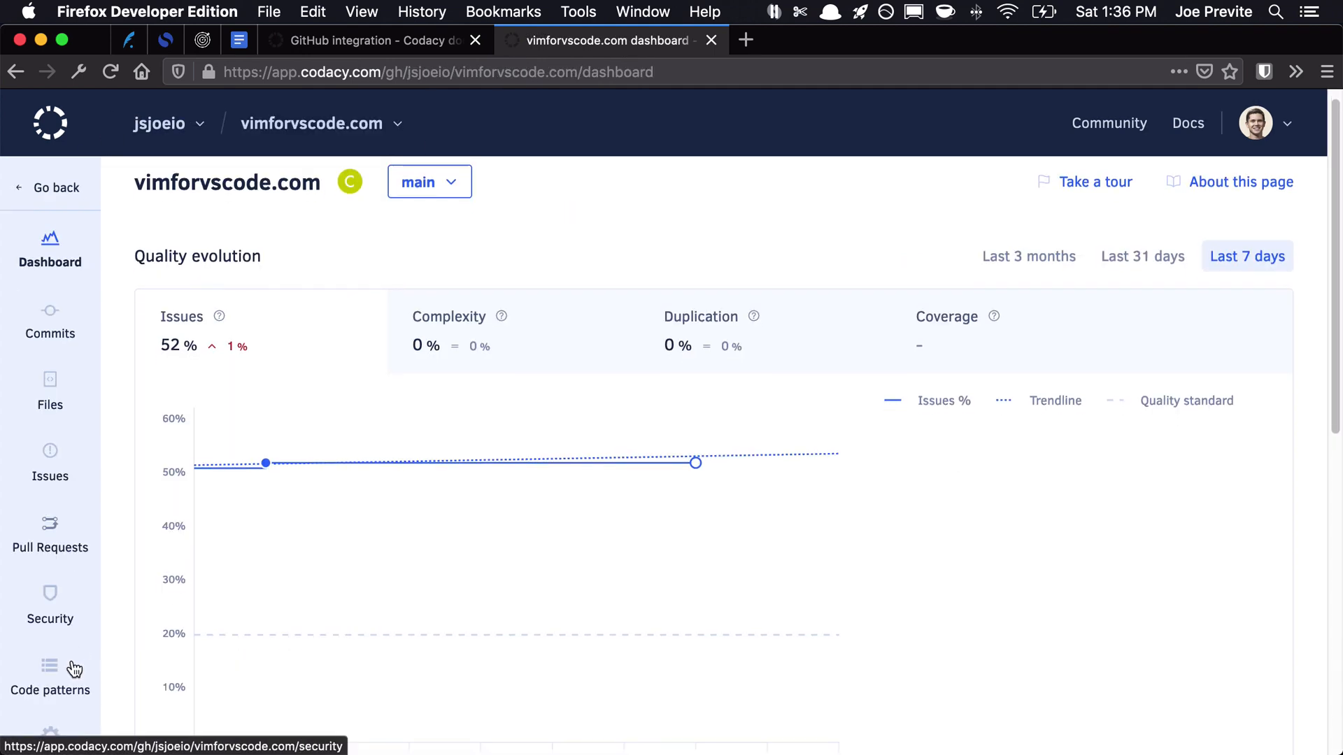
left_click(50, 729)
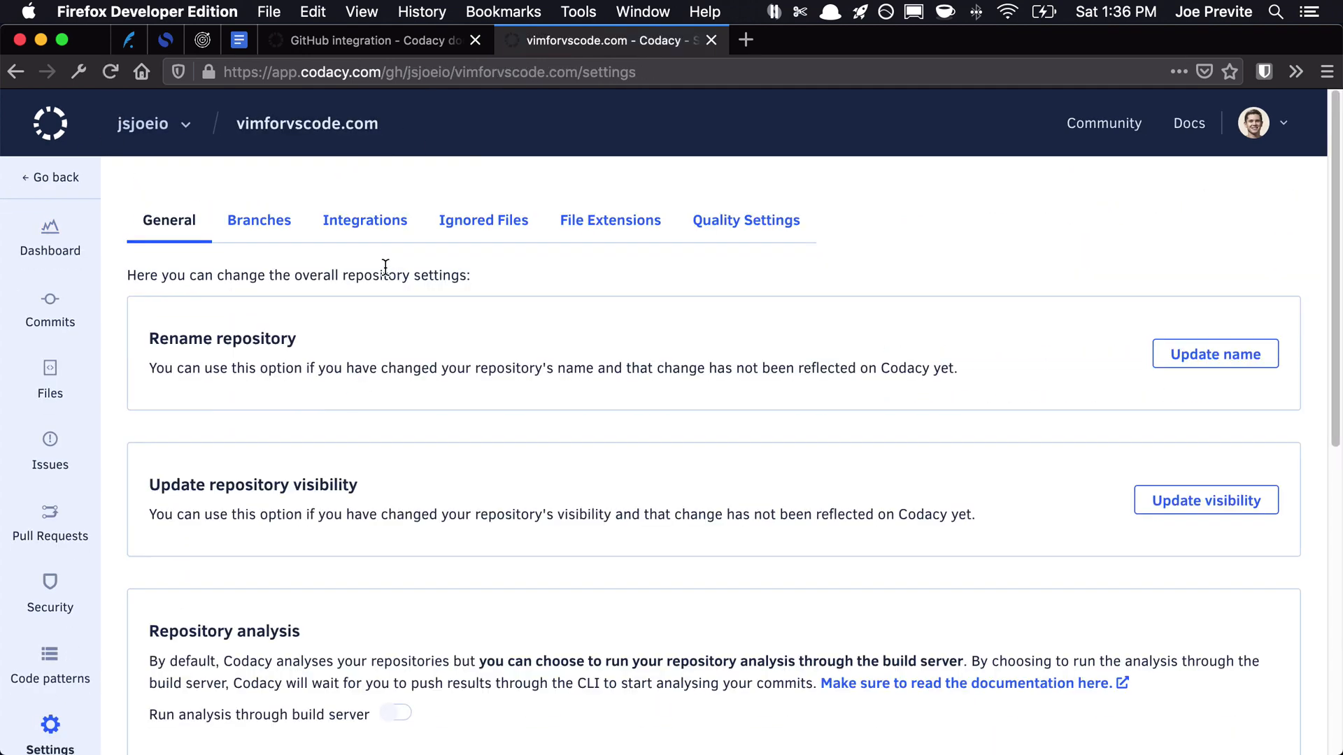
left_click(364, 221)
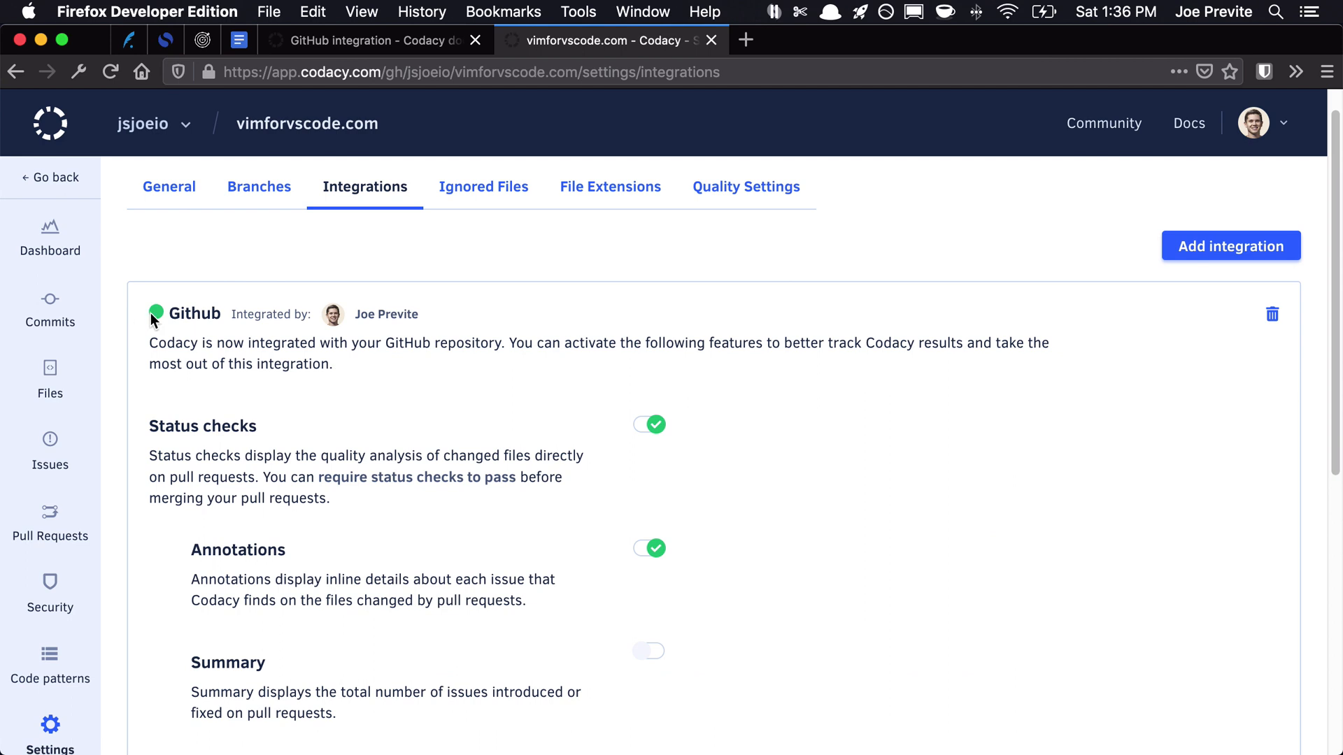
scroll("down", 3)
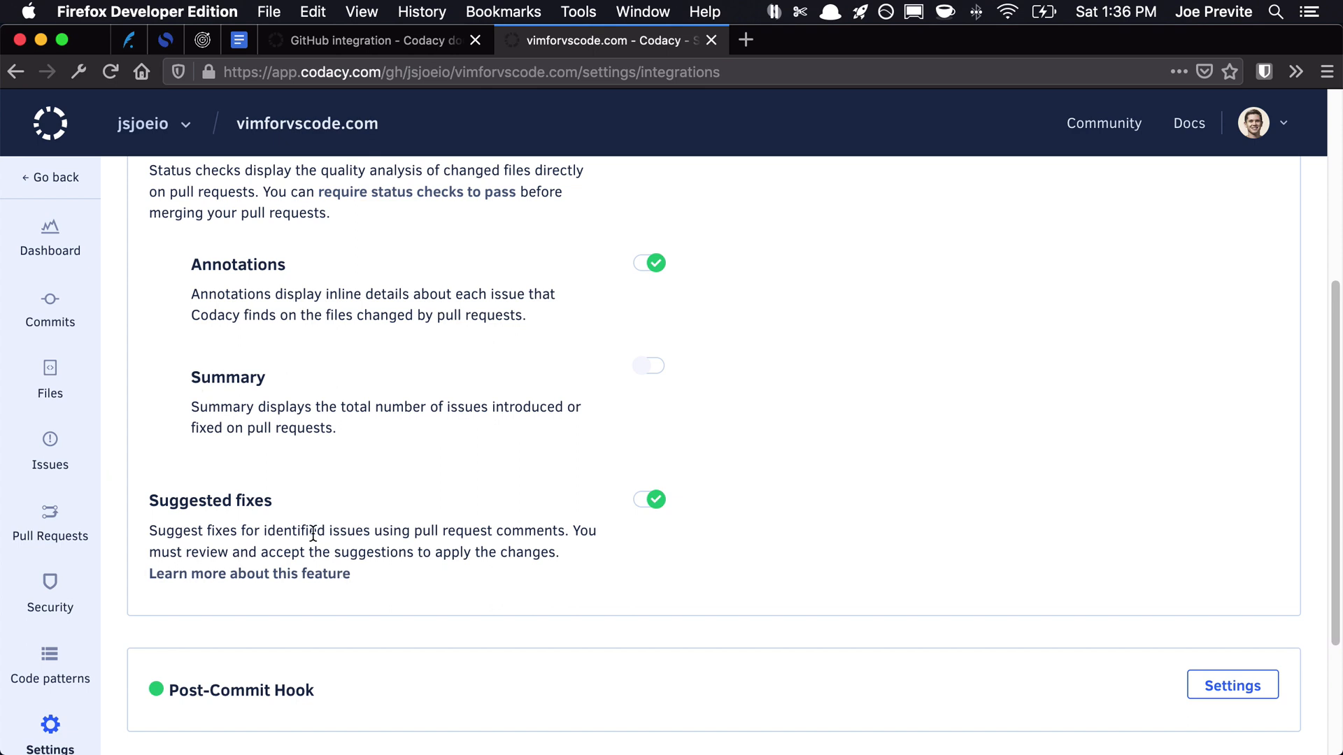
double_click(192, 531)
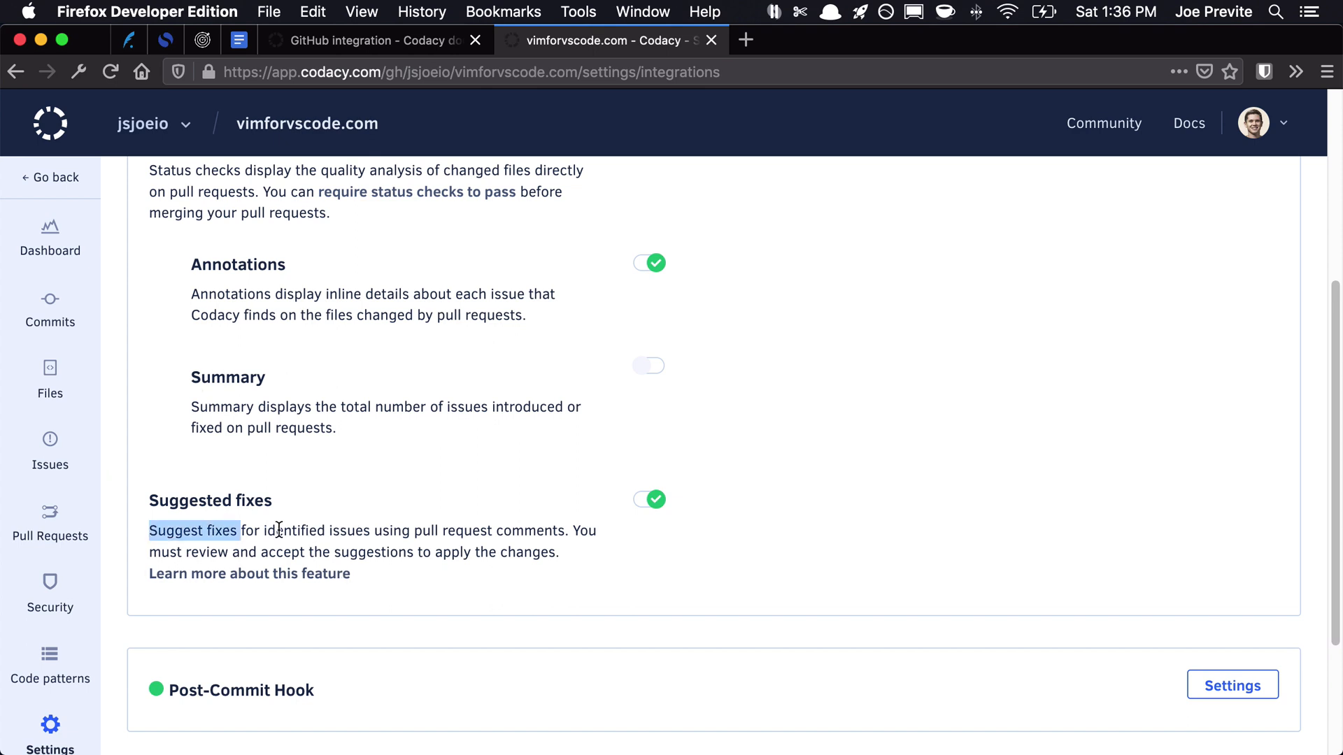
left_click_drag(240, 530, 545, 530)
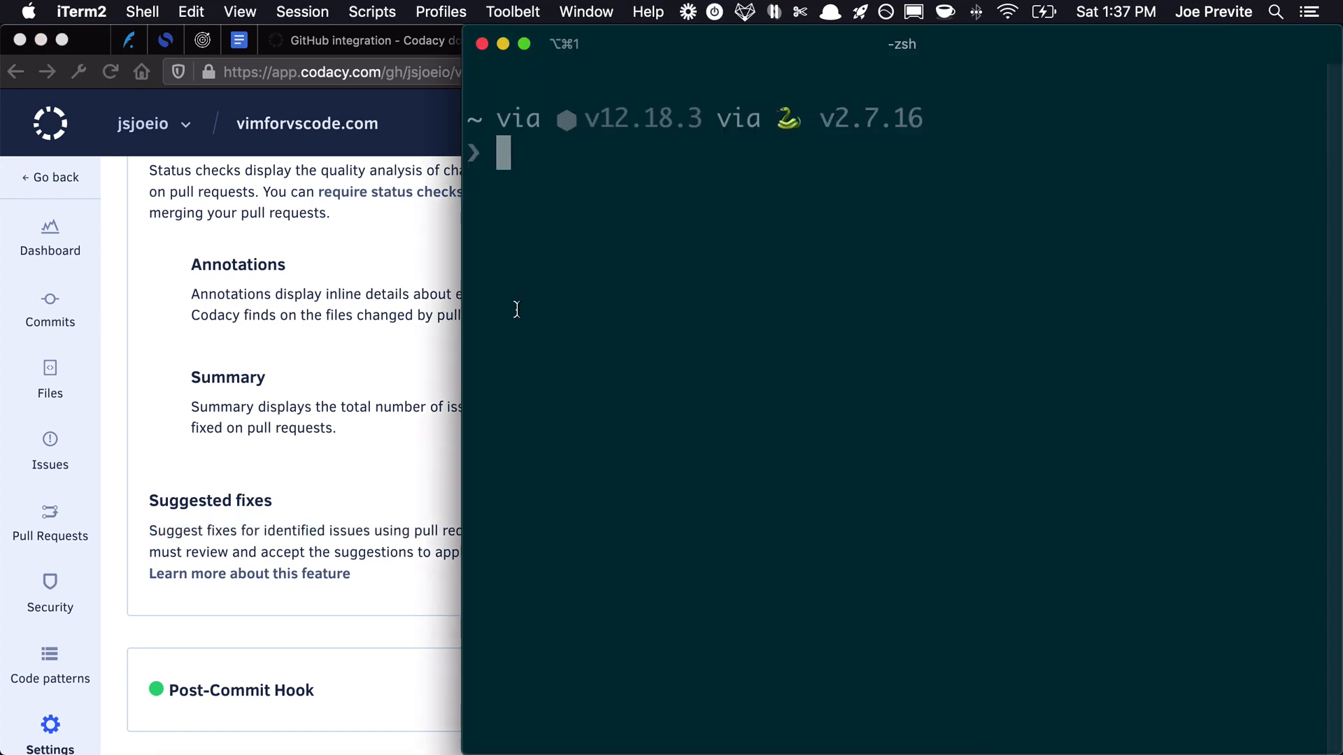
Create branch test-codacy in vimforvscode.com, edit README.md in vim, commit and push
type("cd vimf")
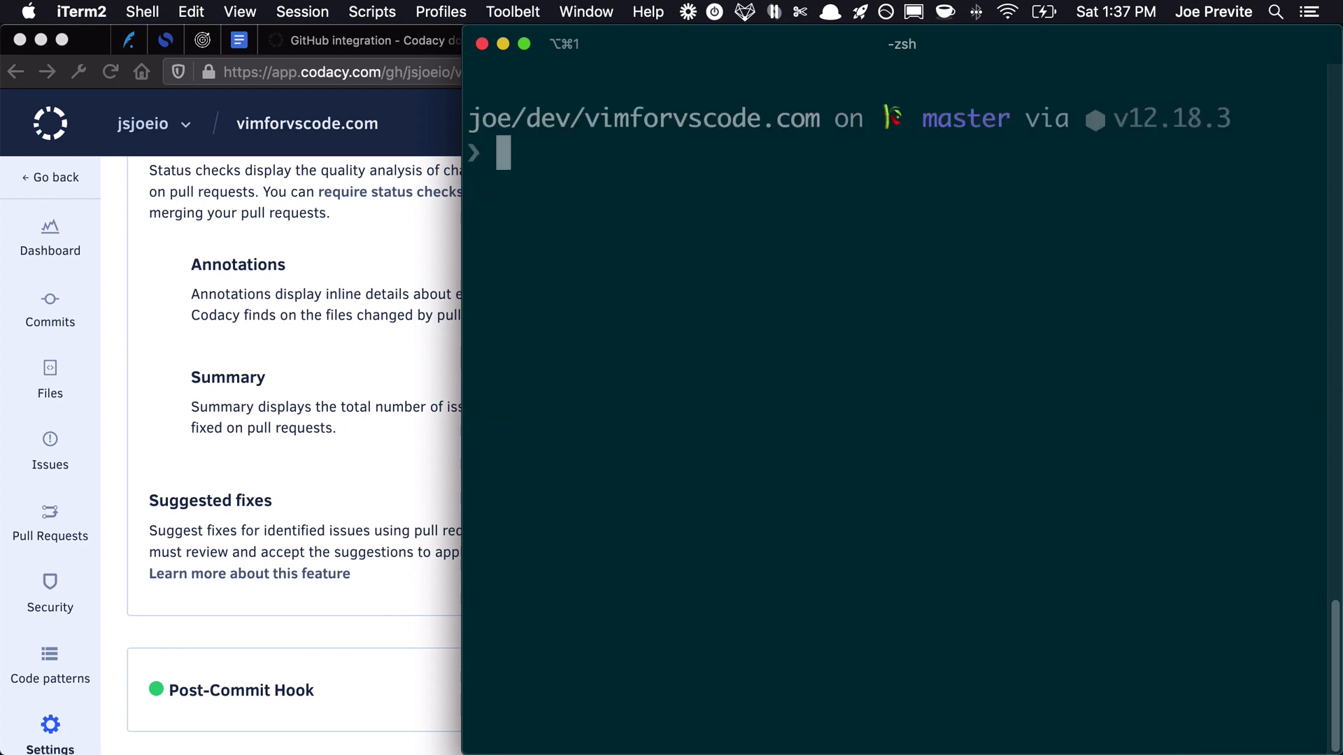
type("gcb")
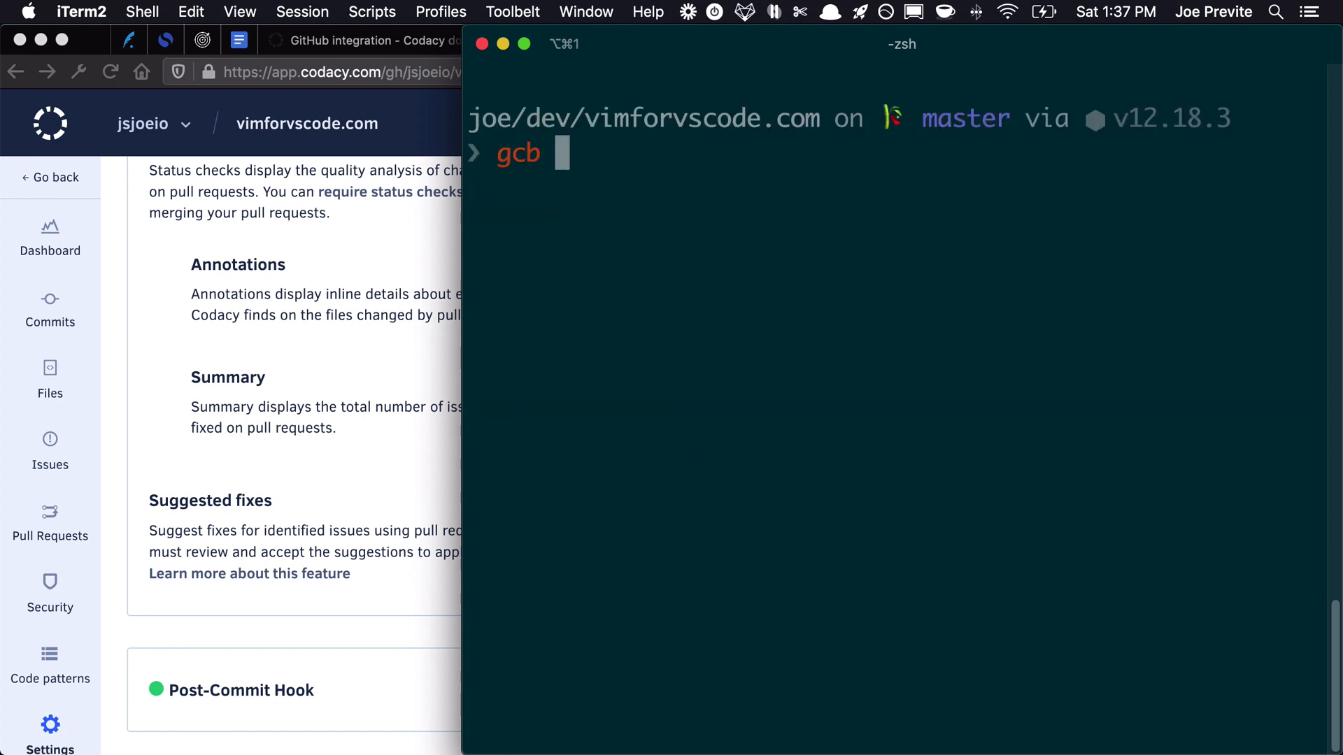
type("git checkout -b")
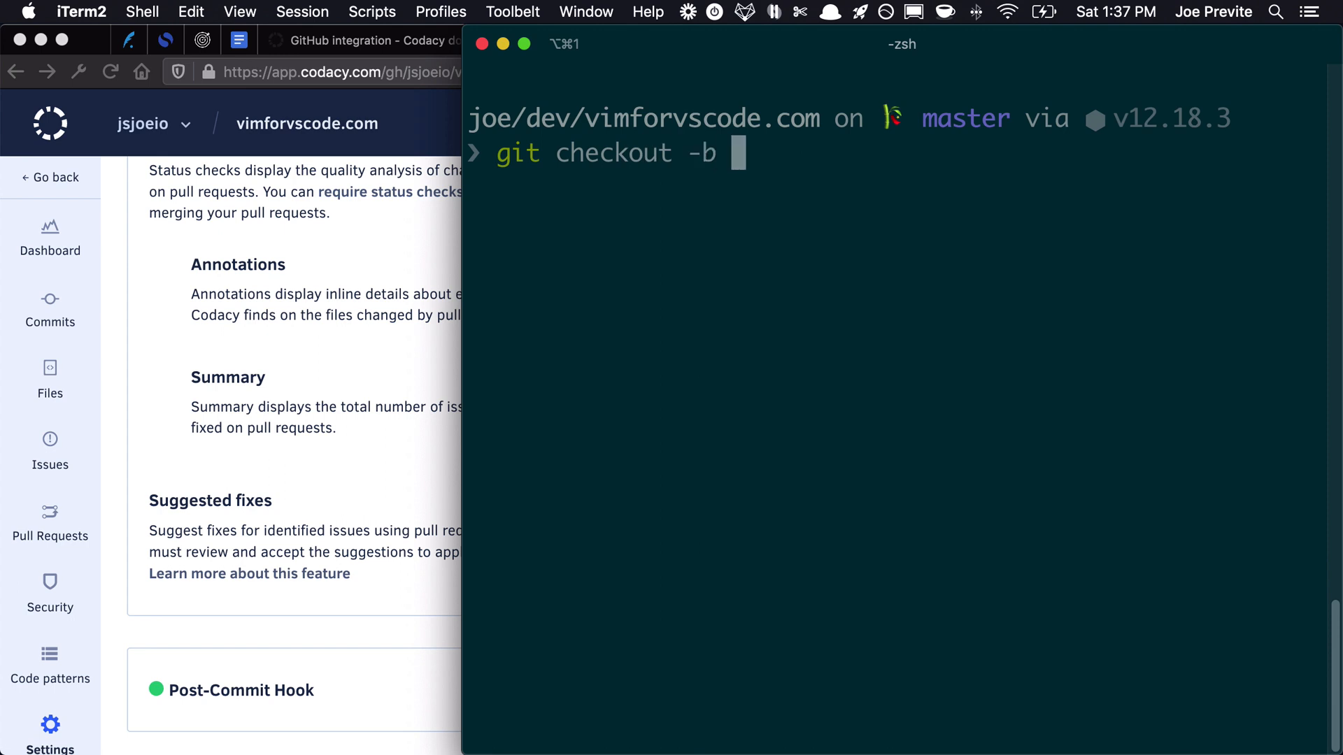
type("test-cod")
type("ls")
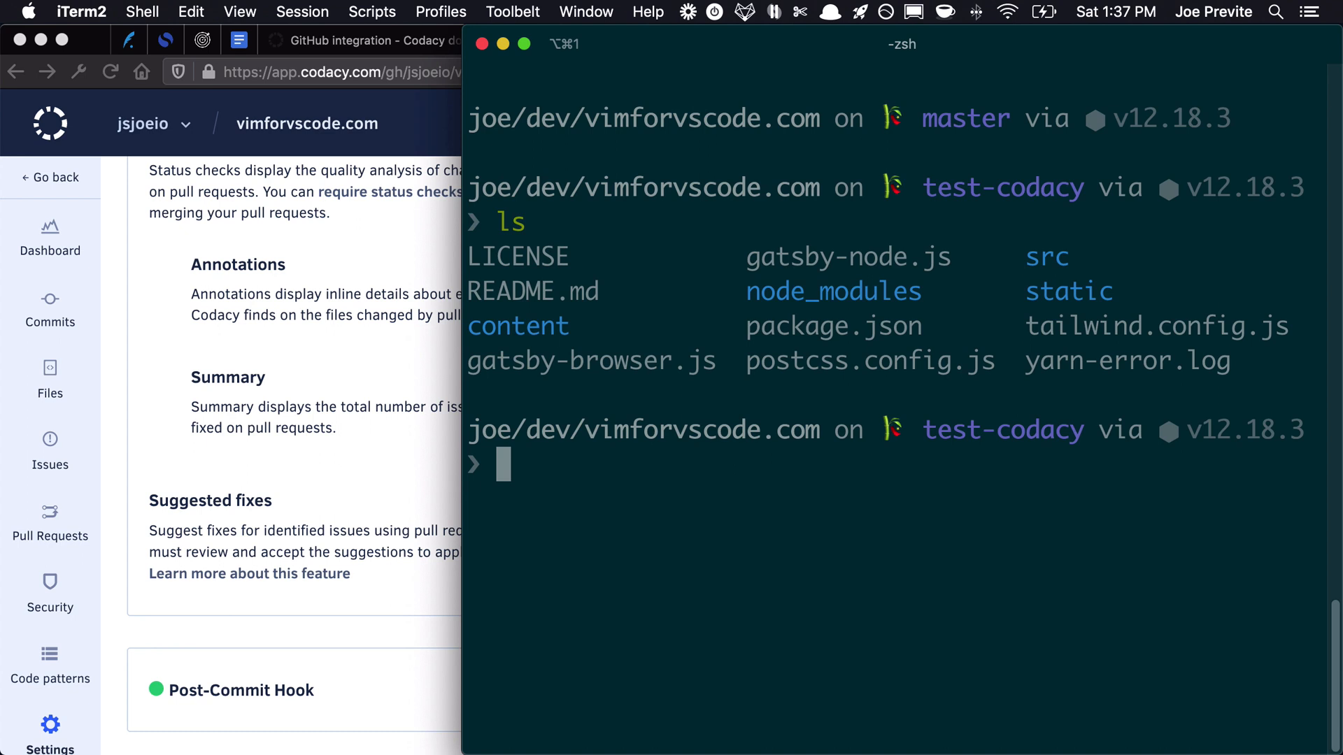
type("vim README.md")
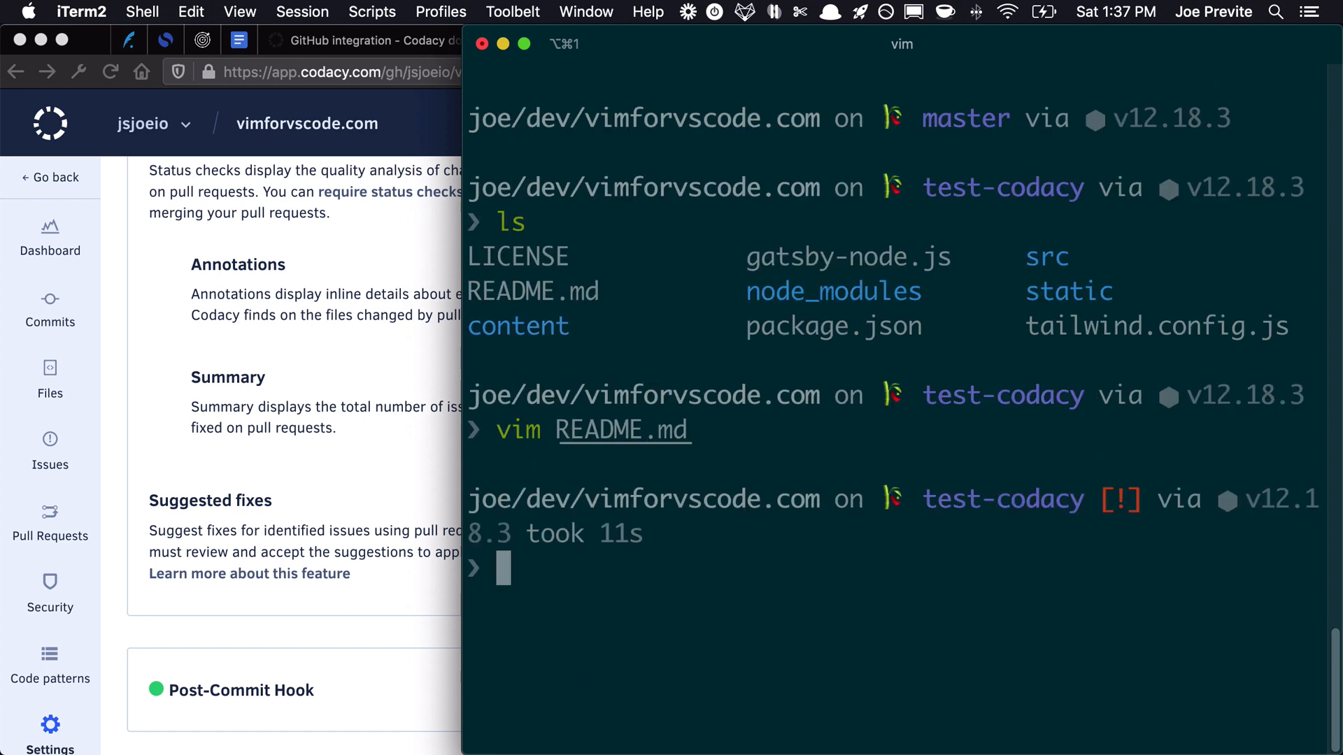
type("git com")
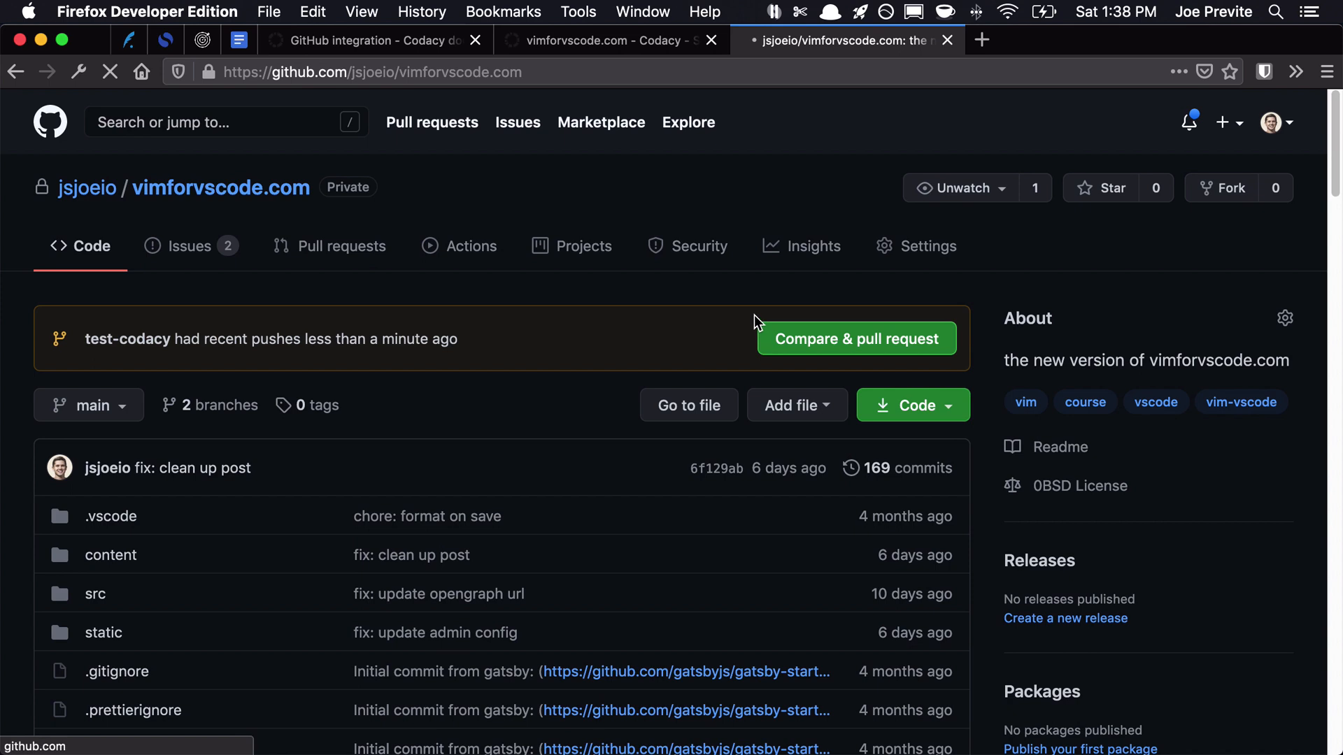
Create pull request #4 'update readme' from test-codacy into main
left_click(855, 338)
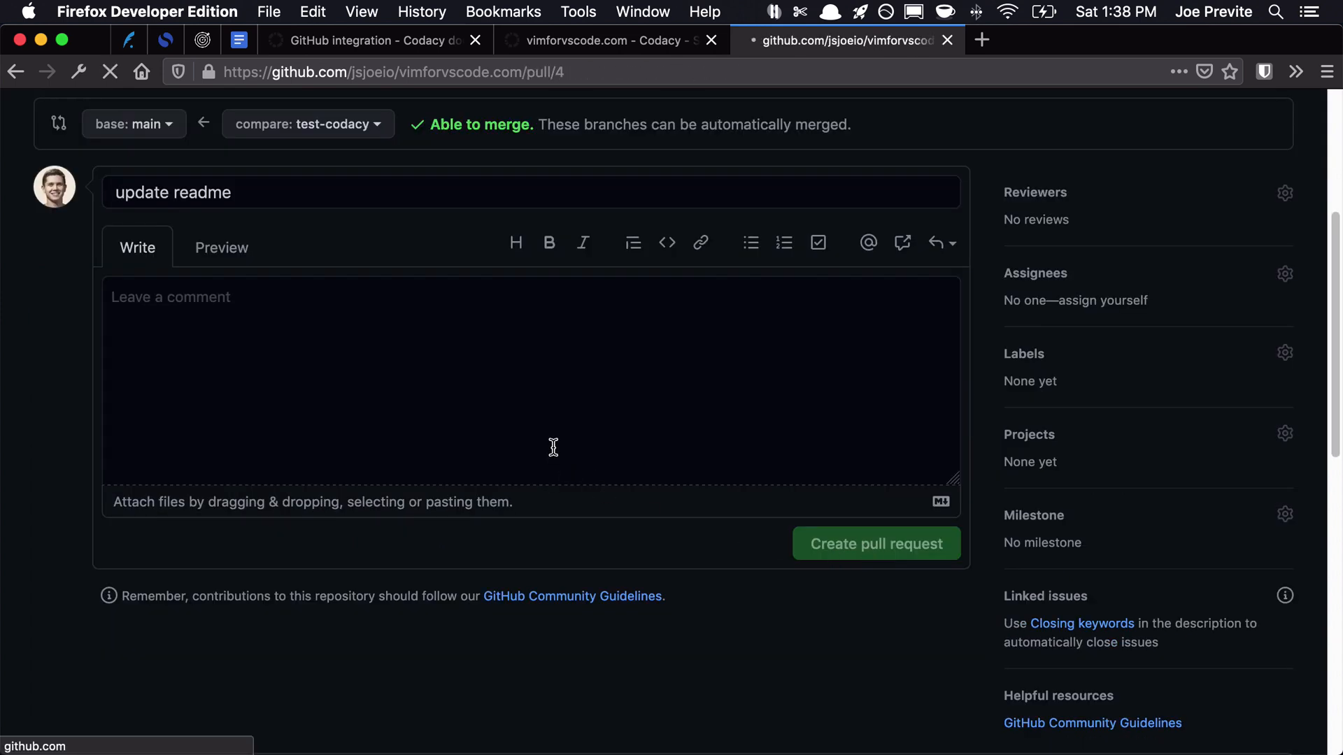
left_click(875, 542)
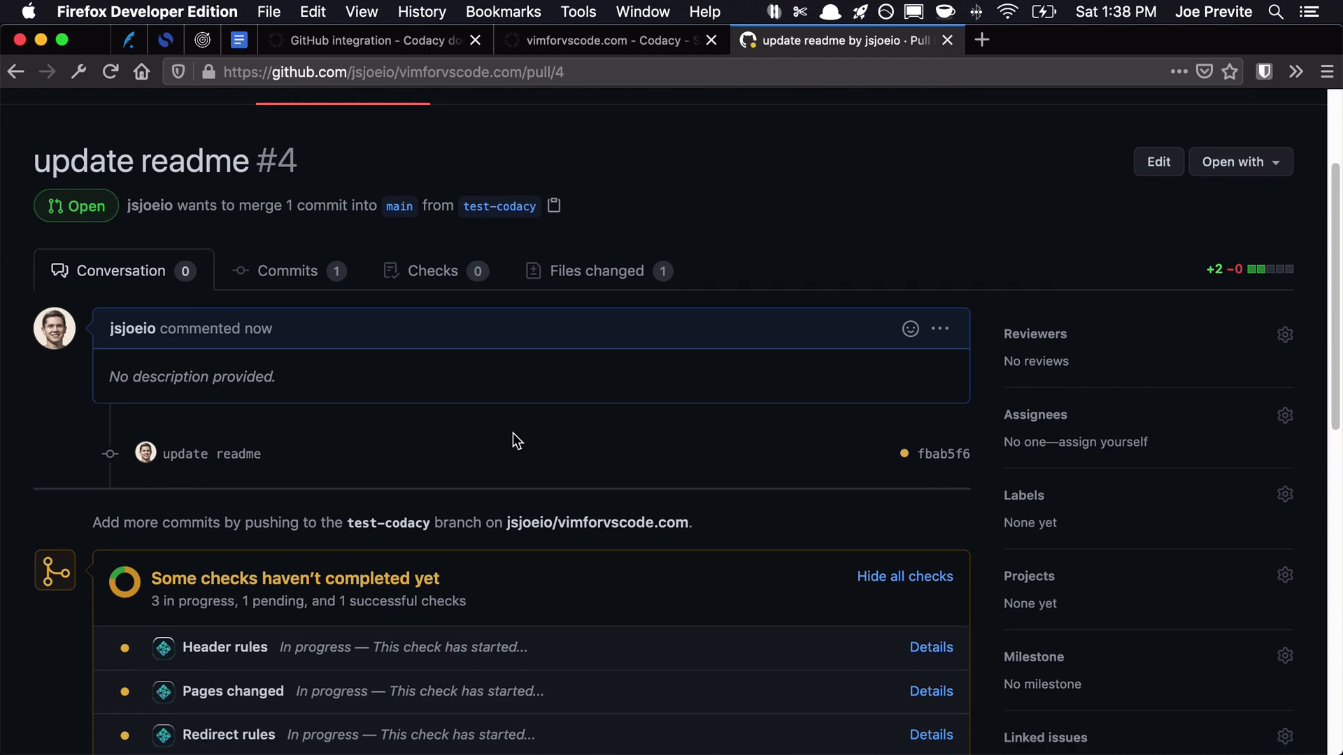
scroll("down", 3)
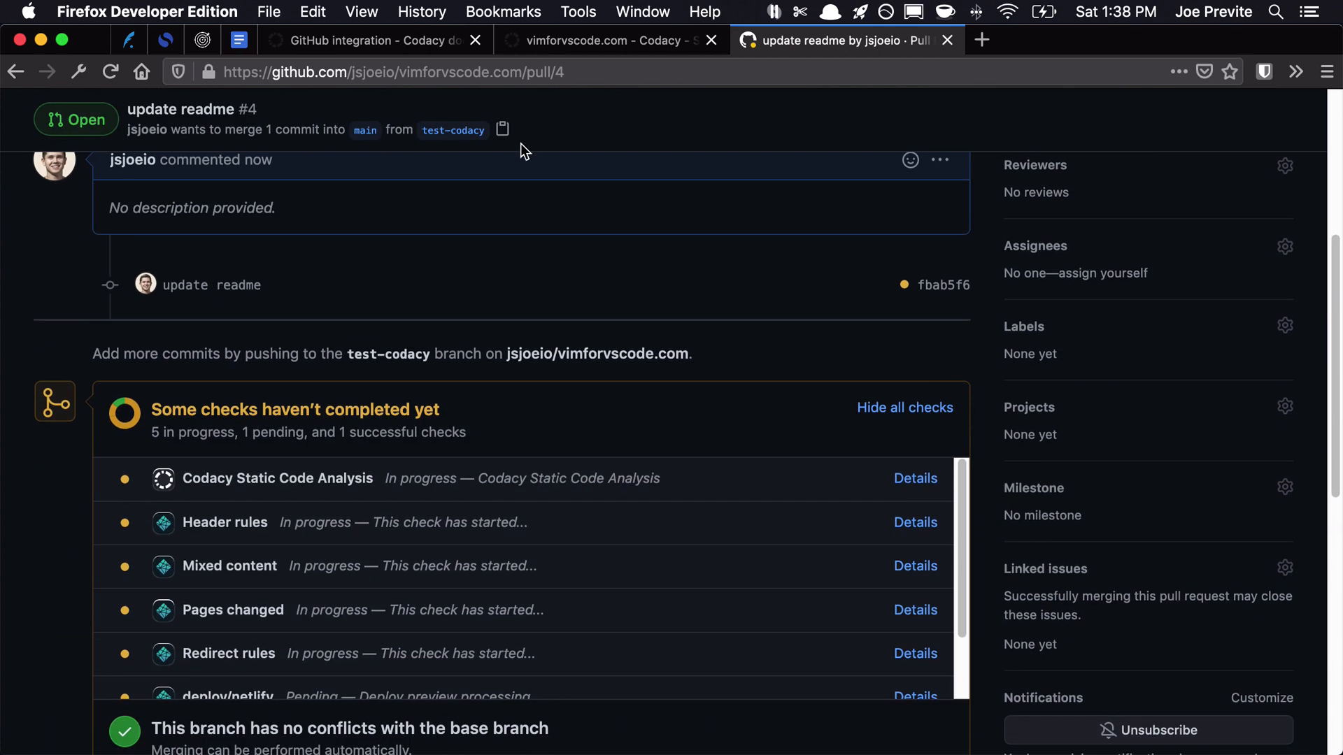
Revisit the Codacy docs, then browse the vimforvscode.com current issues list
left_click(372, 40)
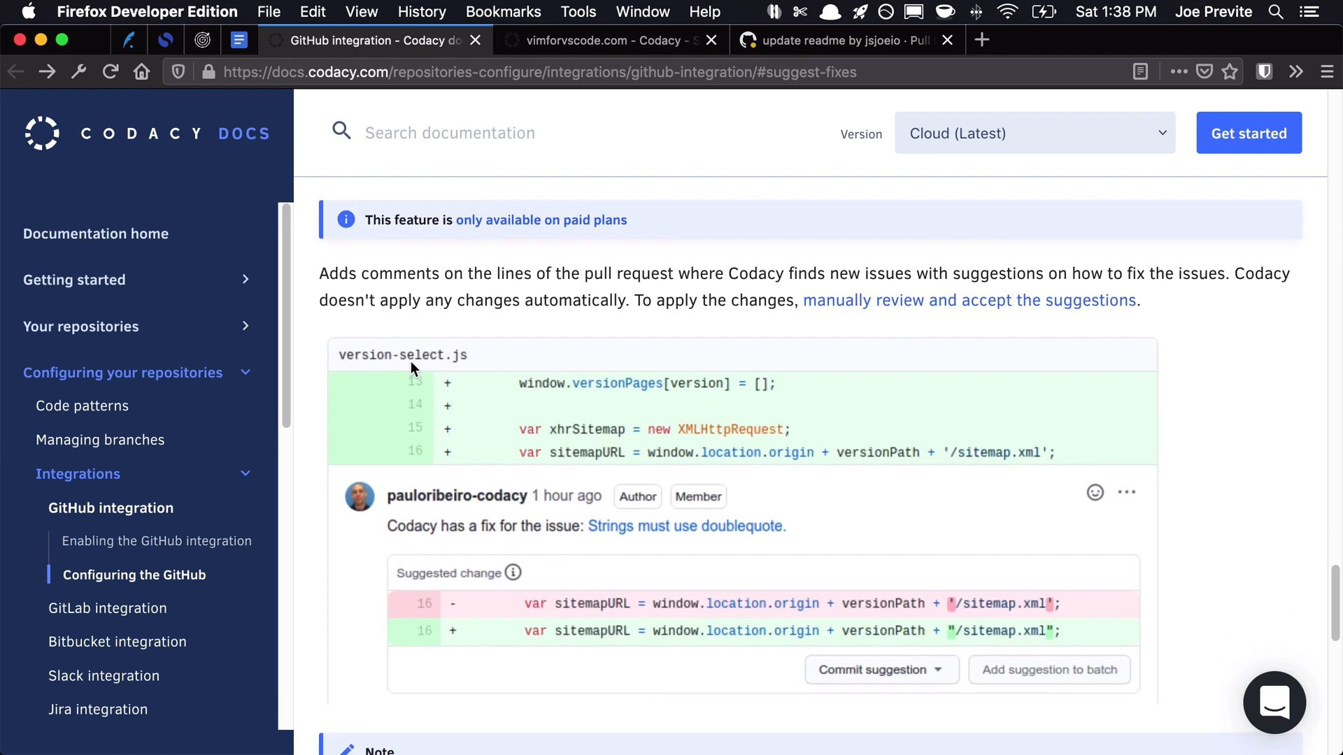
mouse_move(389, 379)
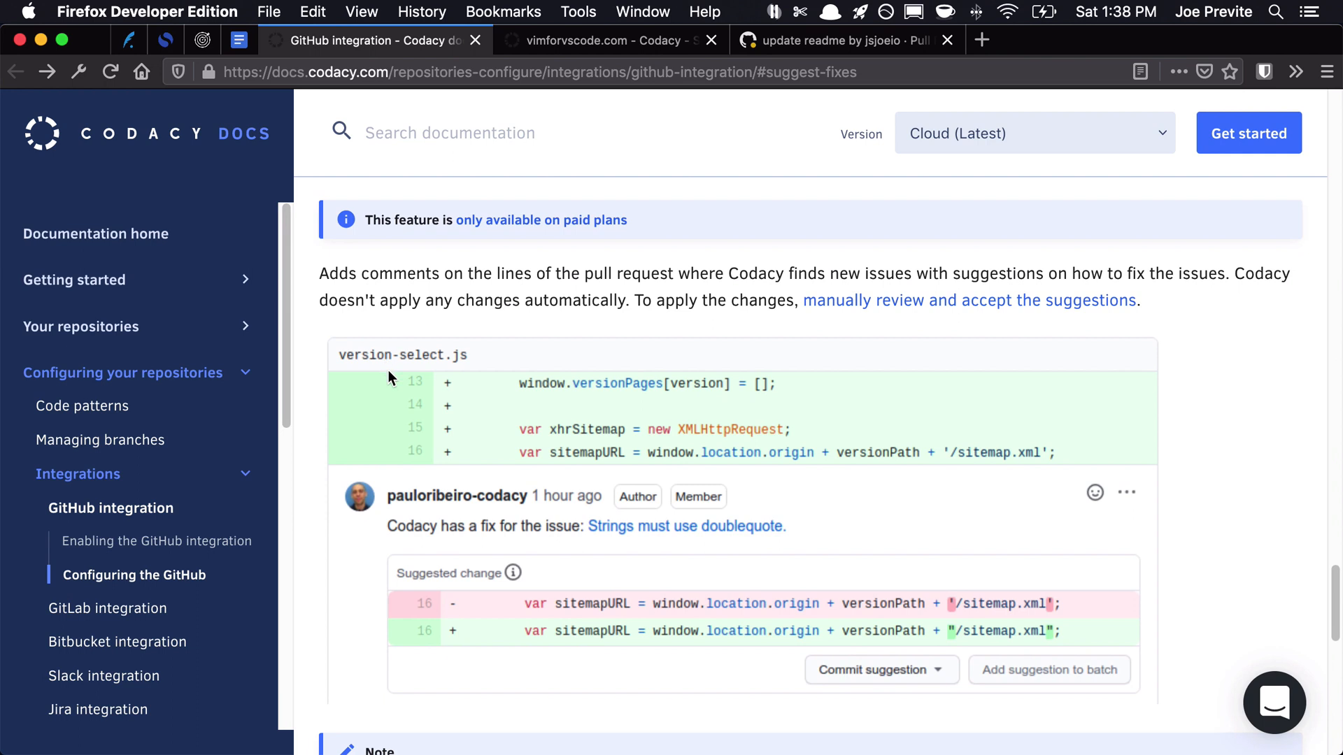
left_click(608, 41)
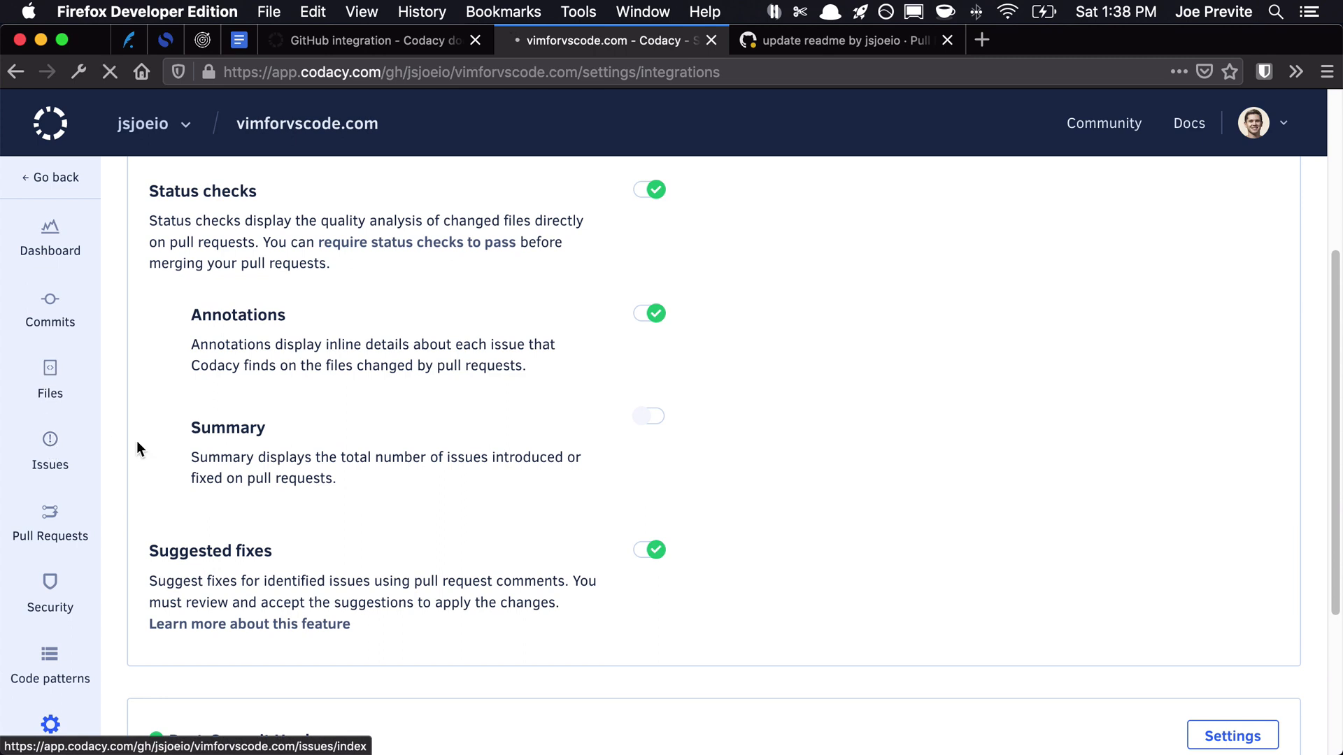
left_click(49, 450)
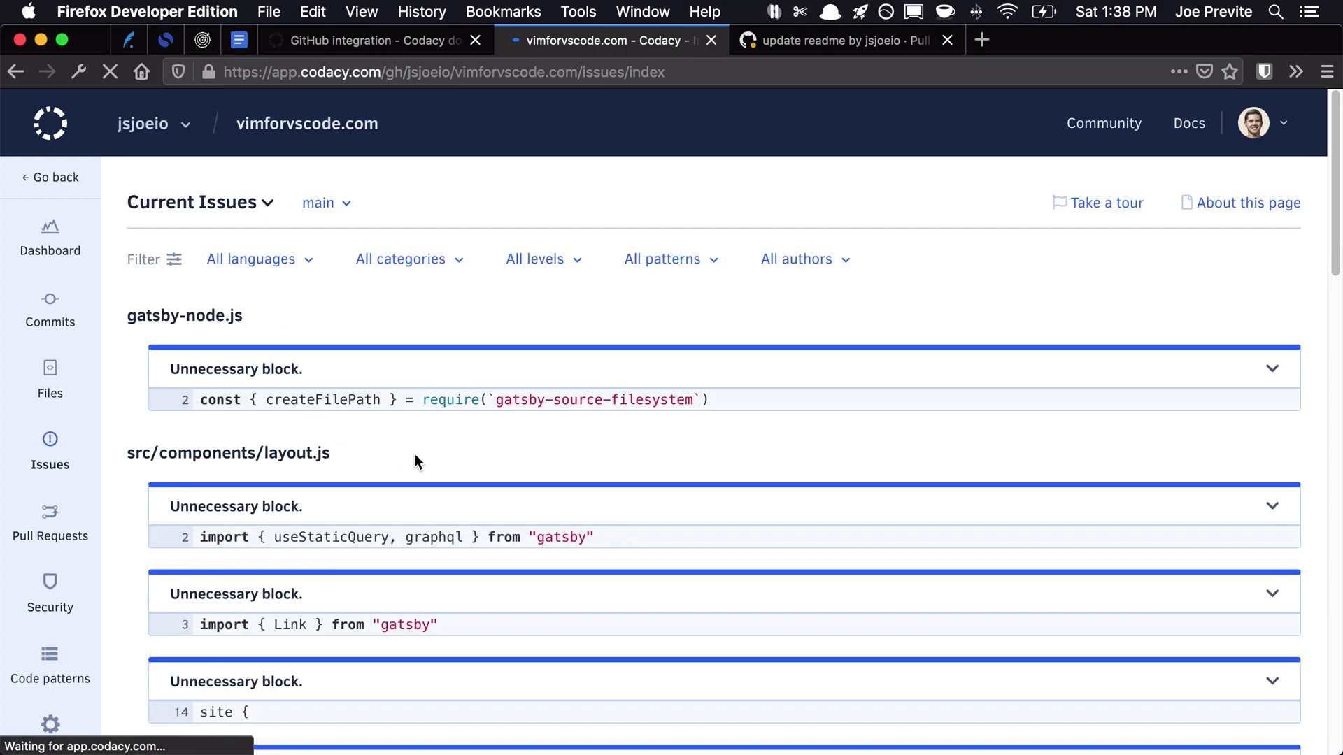
scroll("down", 3)
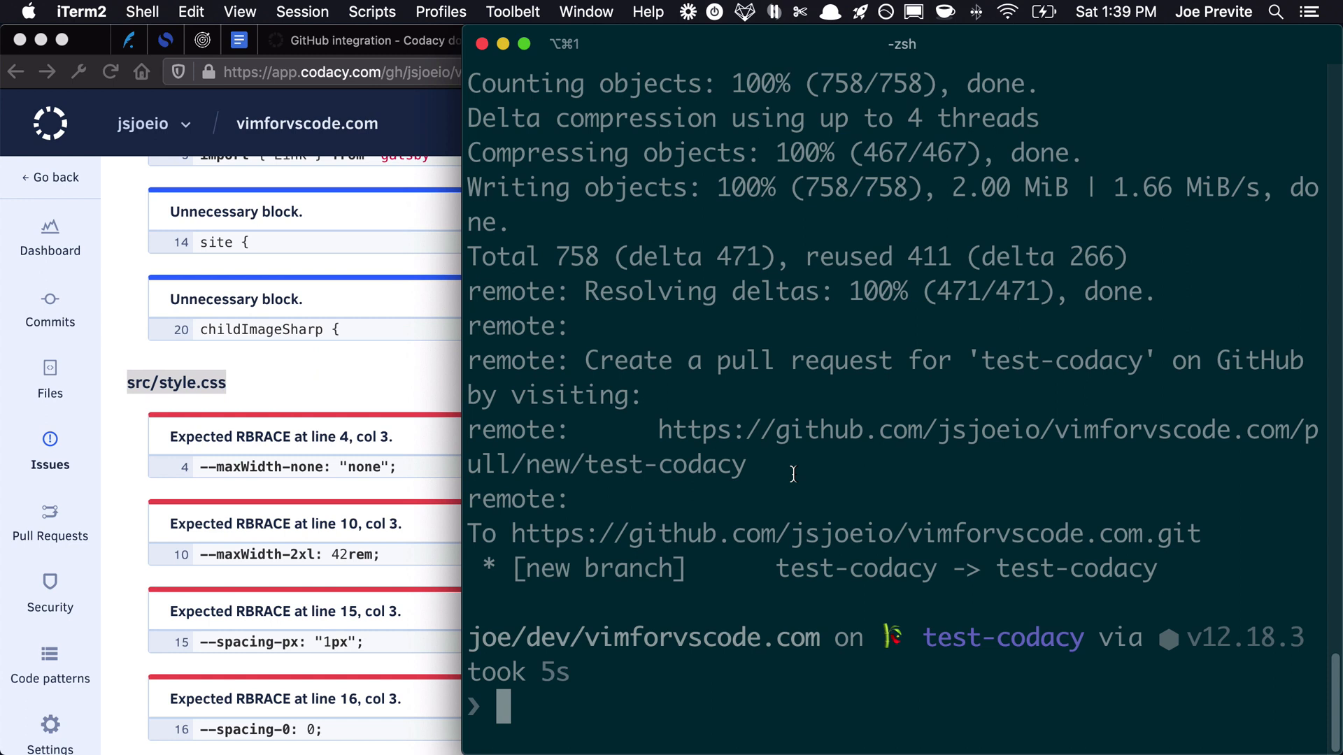
Fix the issue in src/style.css with vim and push it as 'fix issue in style.css'
type("cd src")
type("vim")
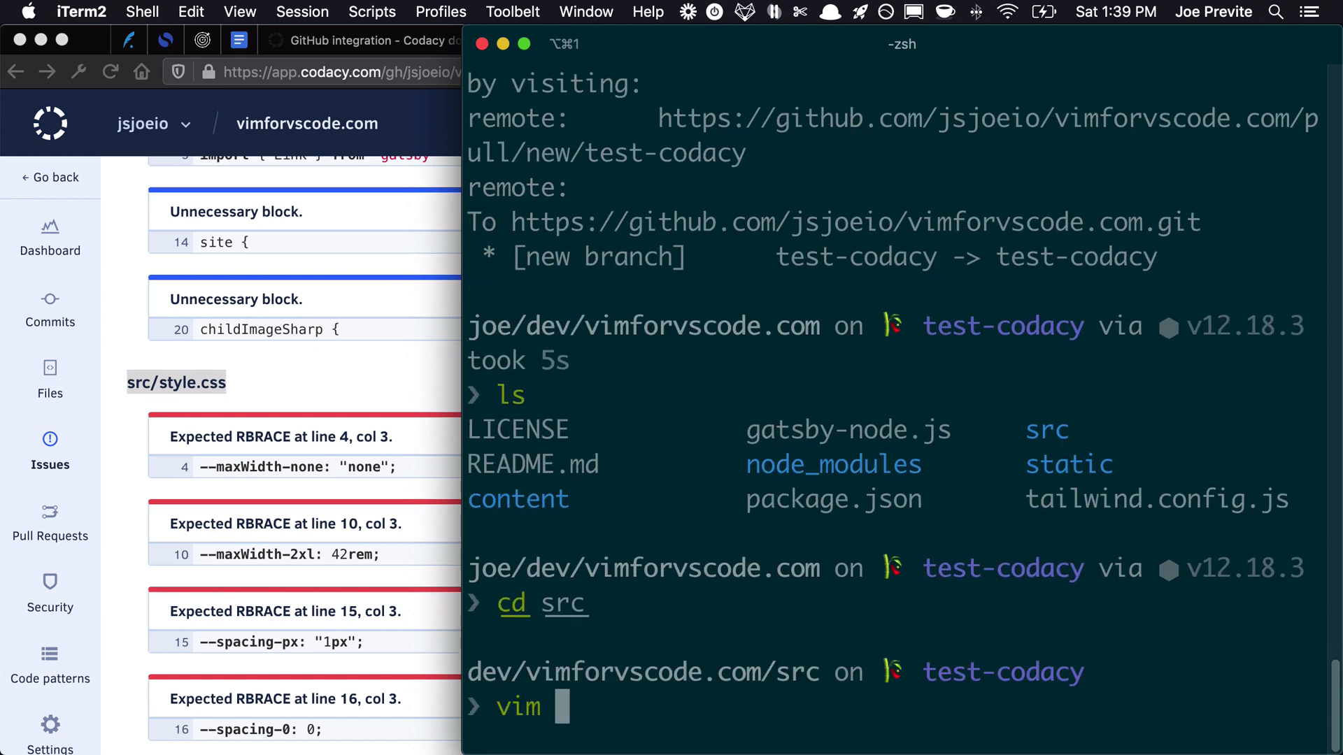
key("enter")
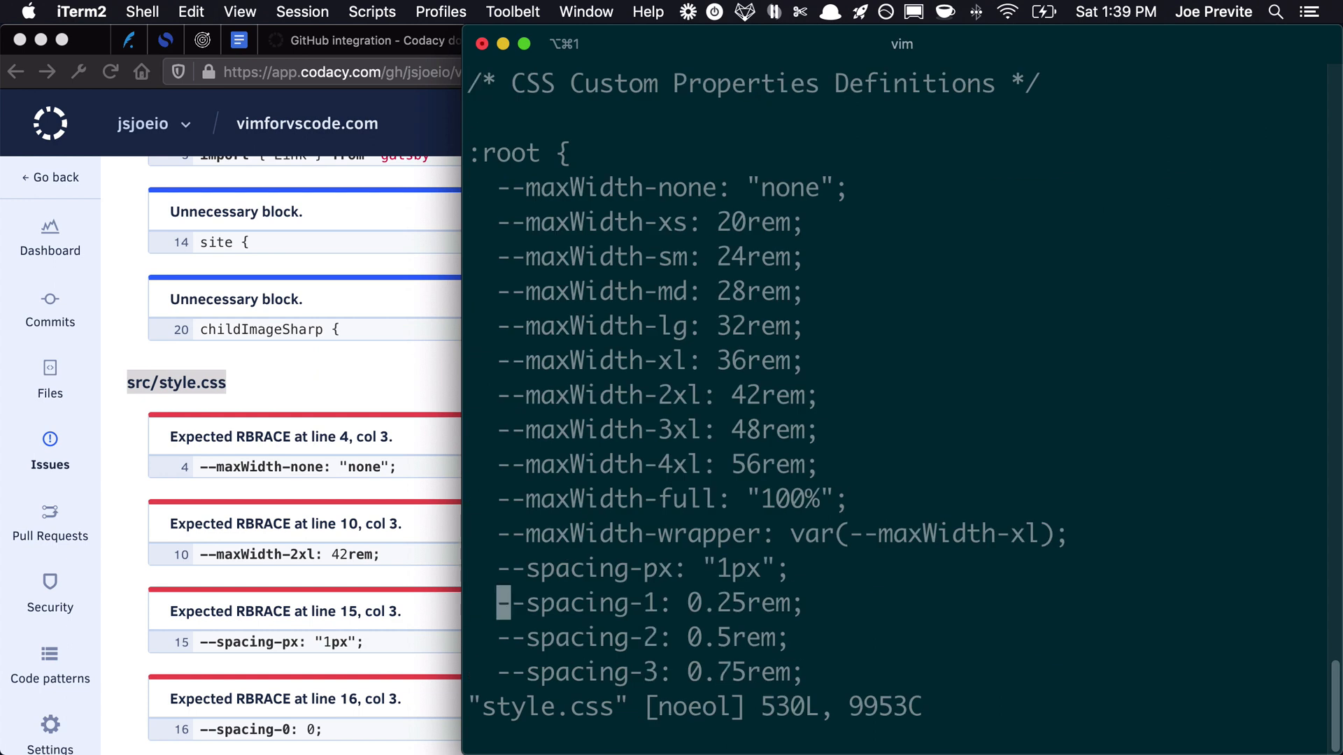
type(":wq")
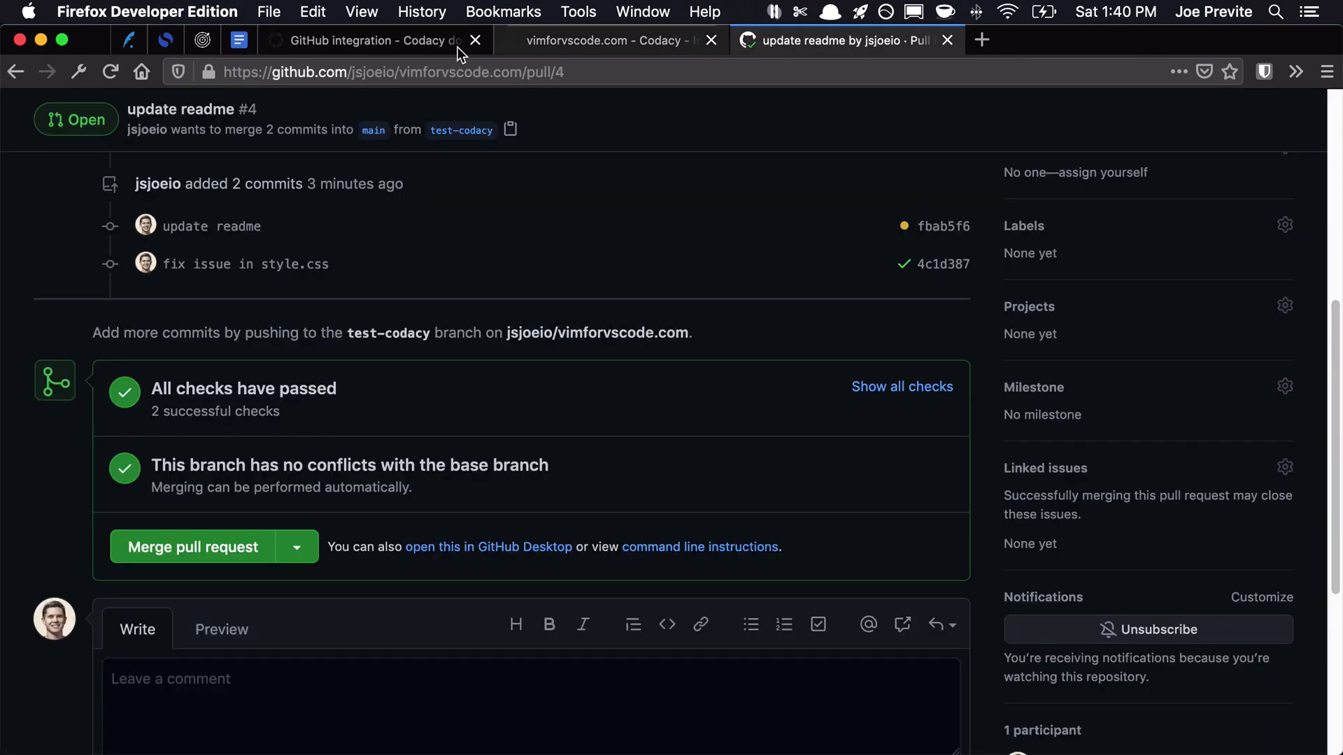
Revisit the suggested-fixes docs, then return to the src/style.css Current Issues list
left_click(370, 41)
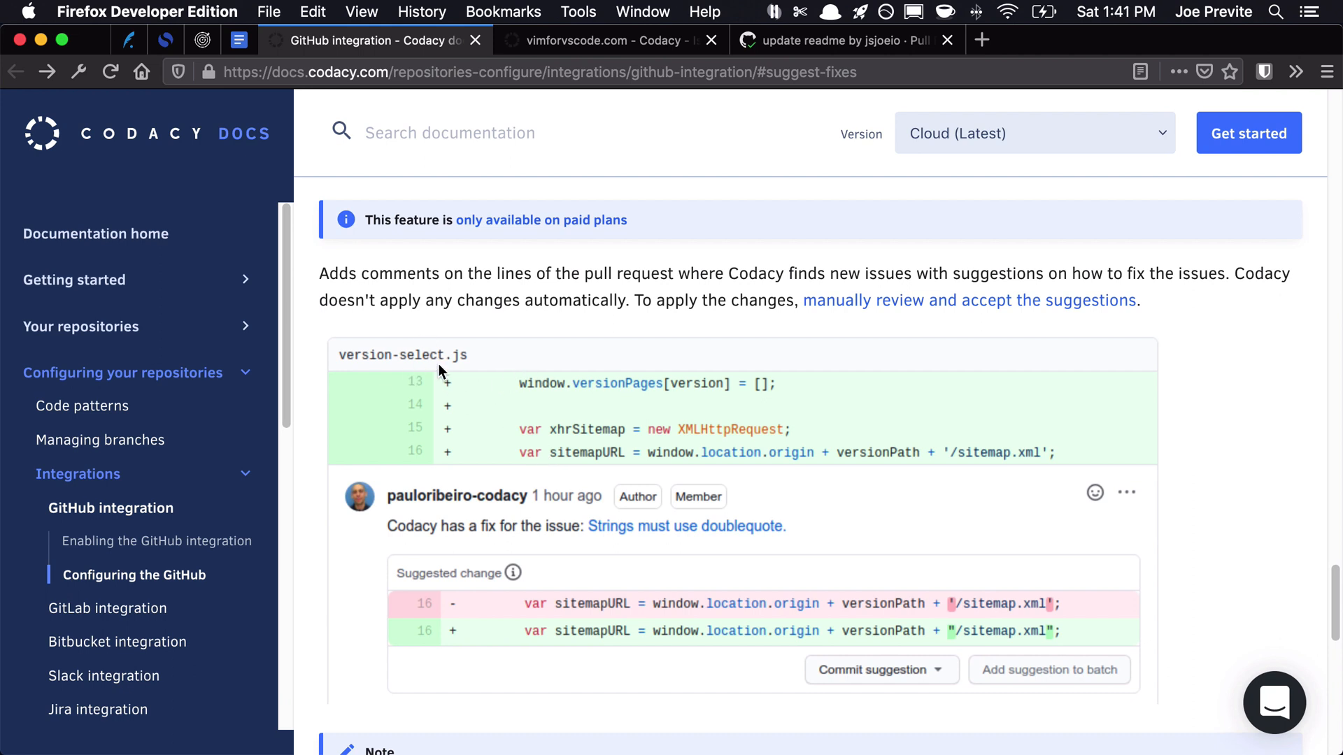
left_click(843, 41)
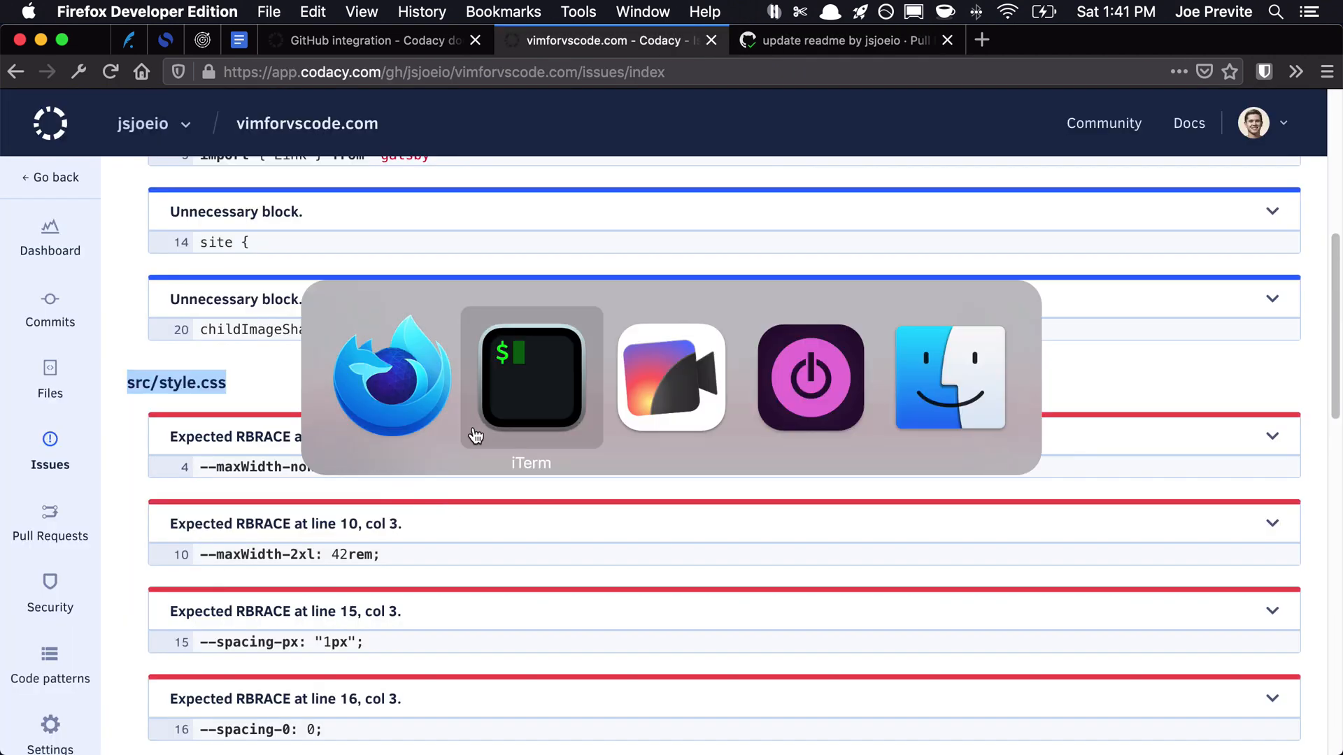
Copy style.css to test.css, commit as 'add file for testing', push, and view pull request #4
left_click(530, 378)
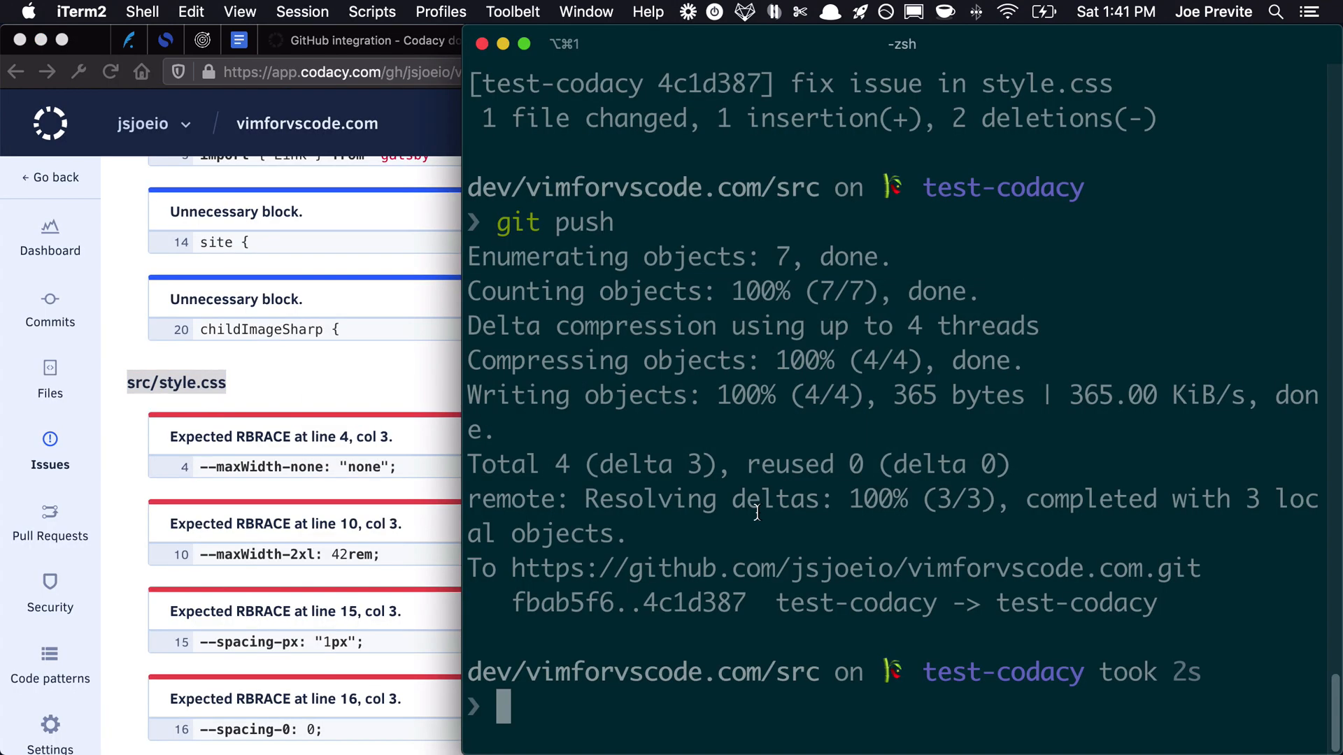
type("cp style.css")
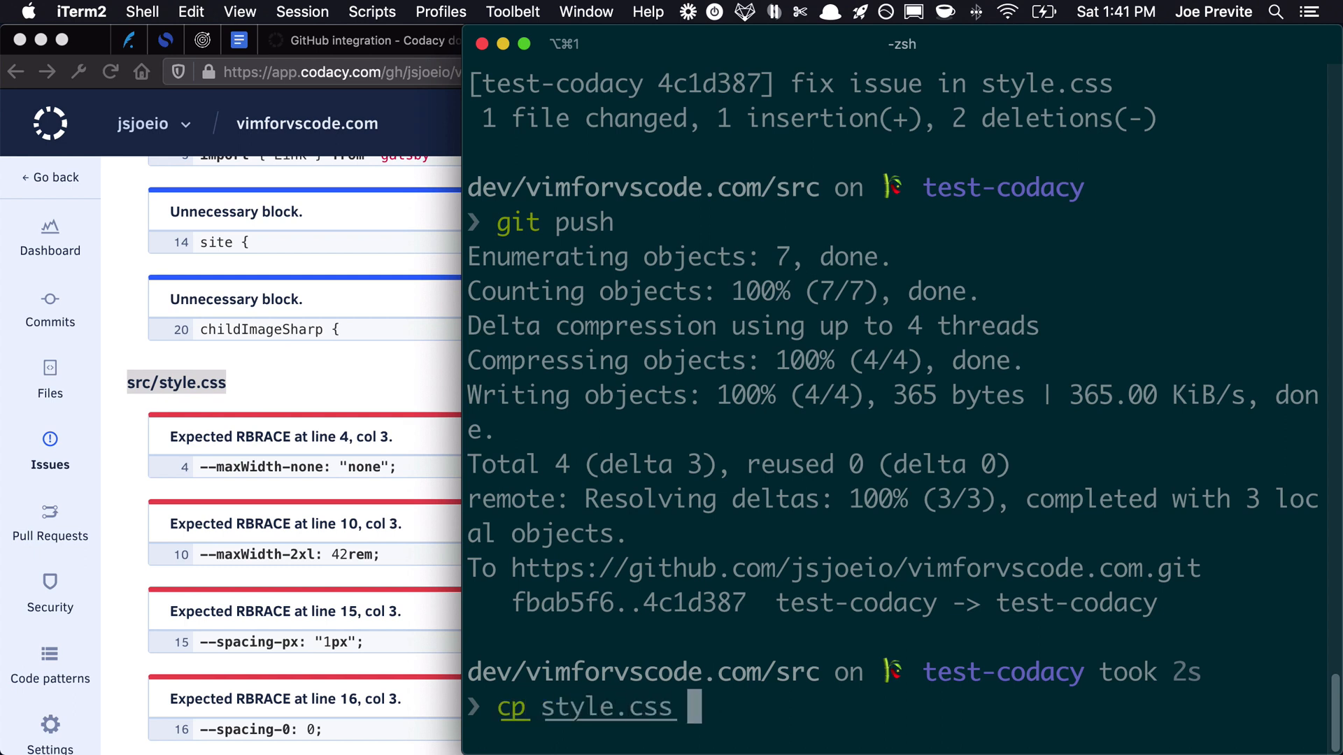
type("g")
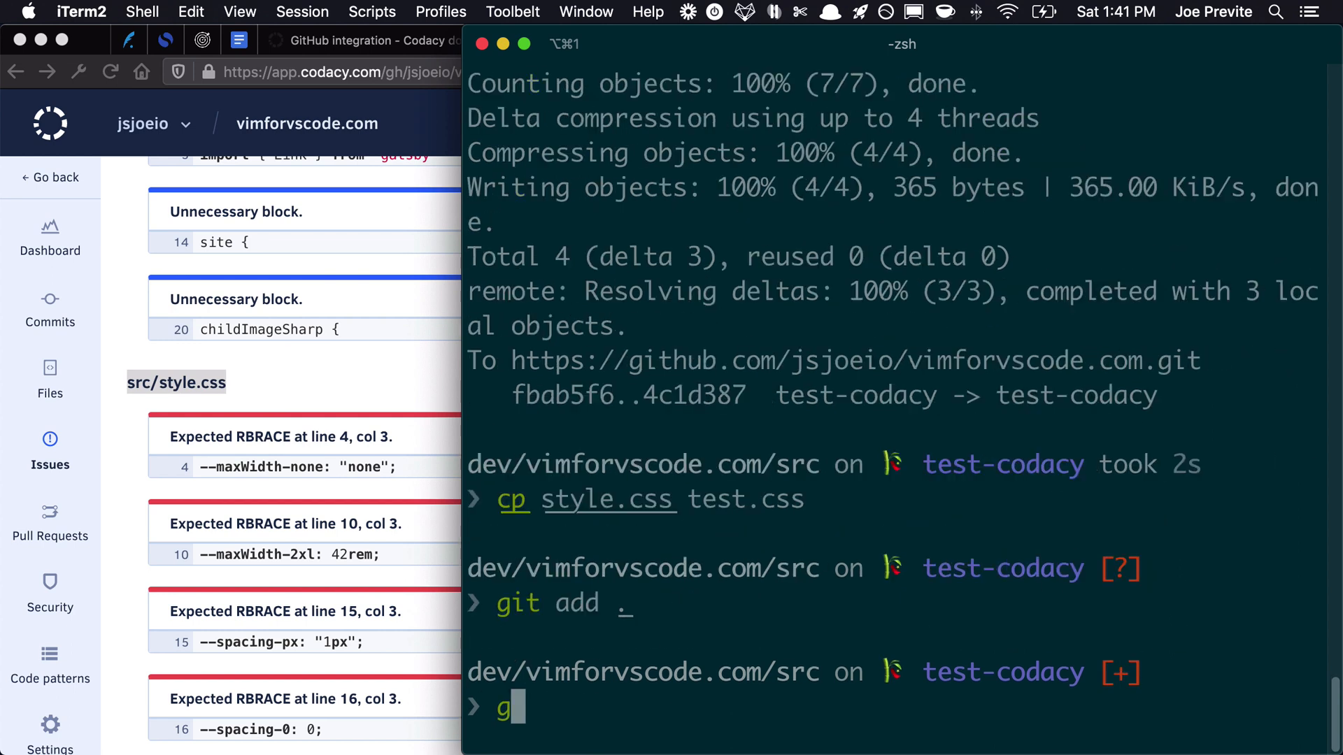
type("it commit -m \"")
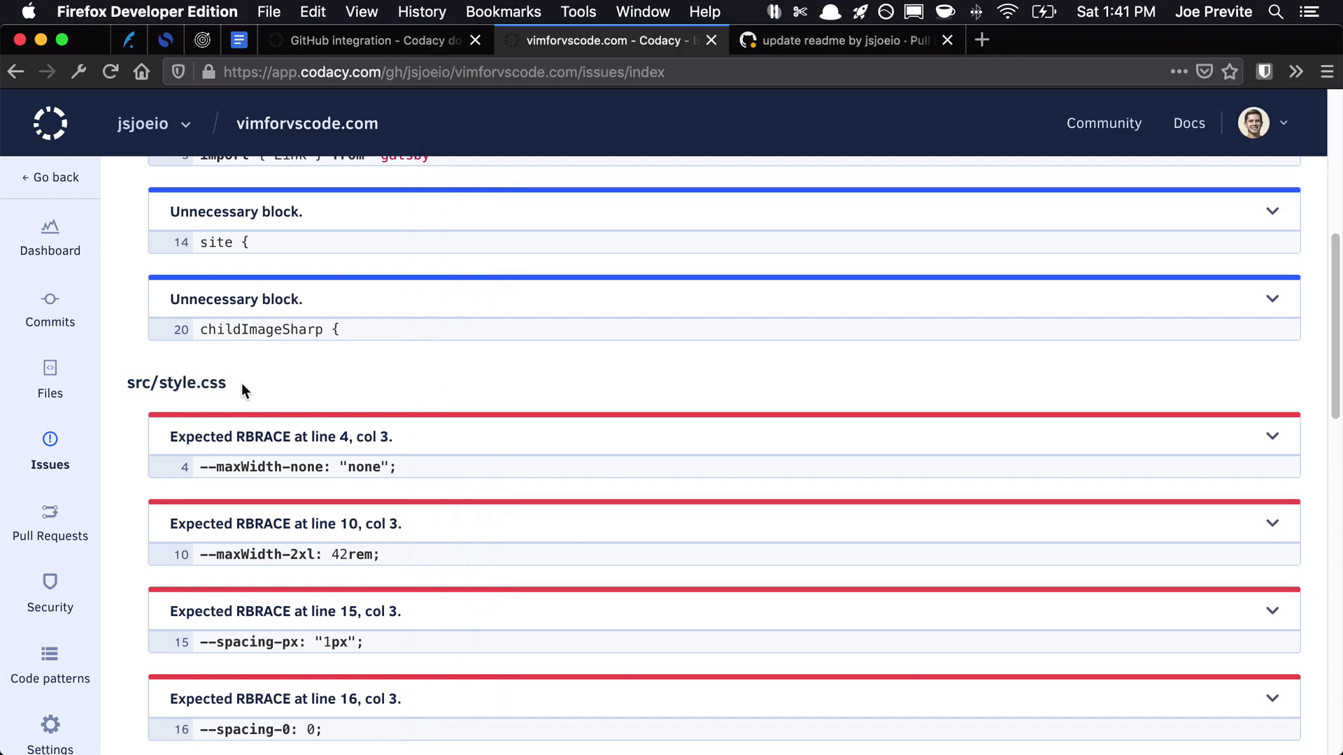
double_click(176, 383)
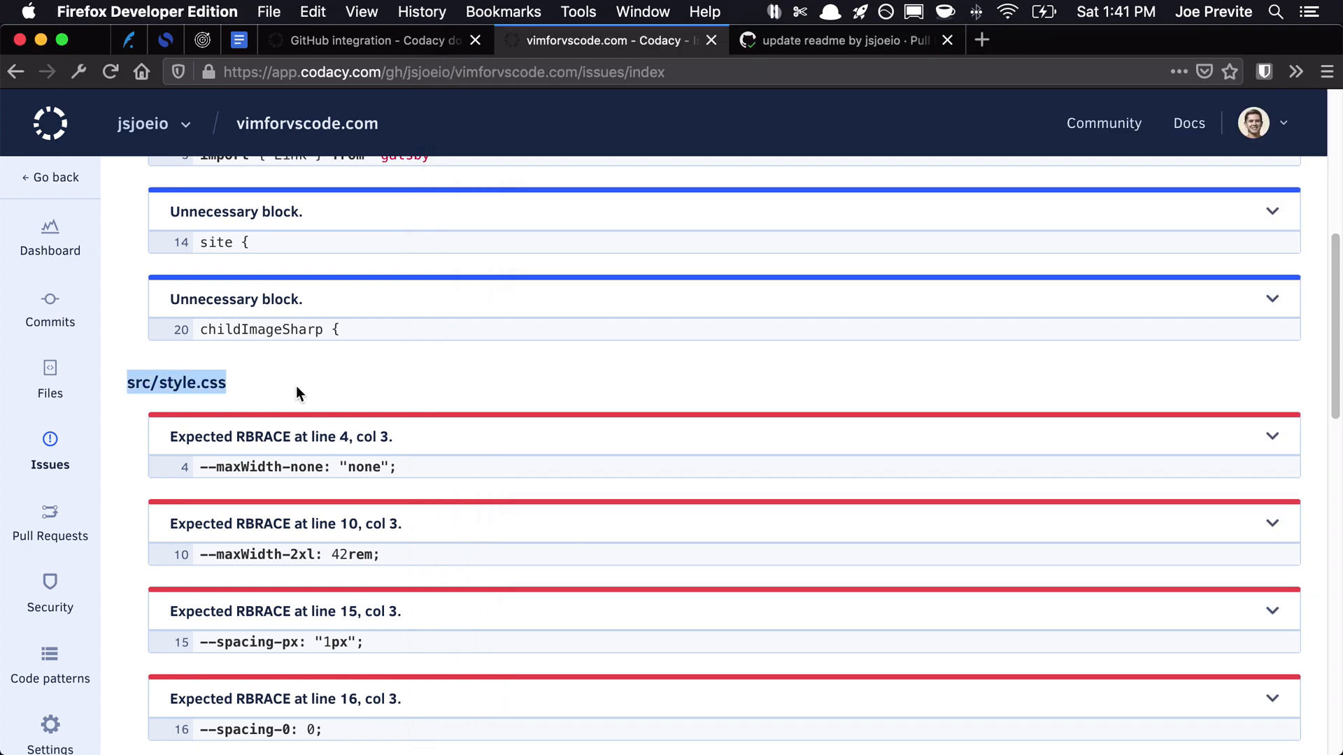
scroll("down", 3)
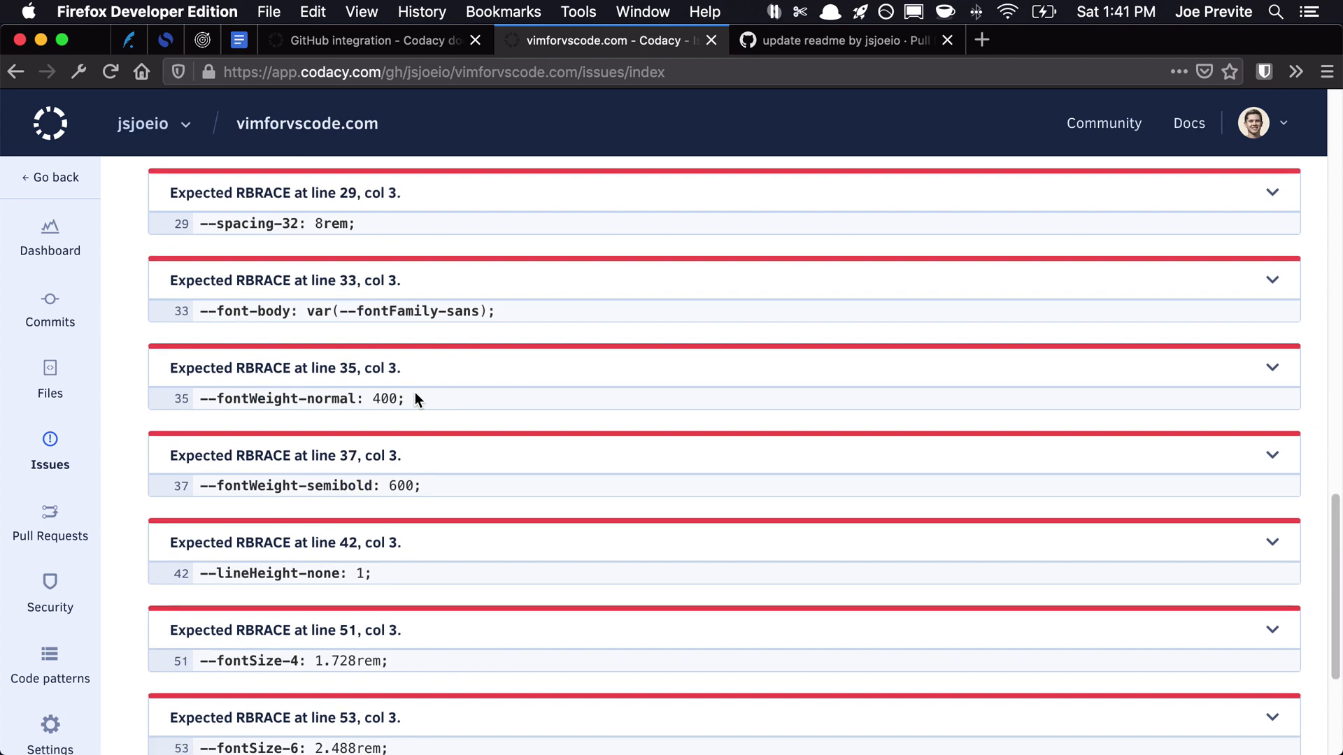
left_click(842, 40)
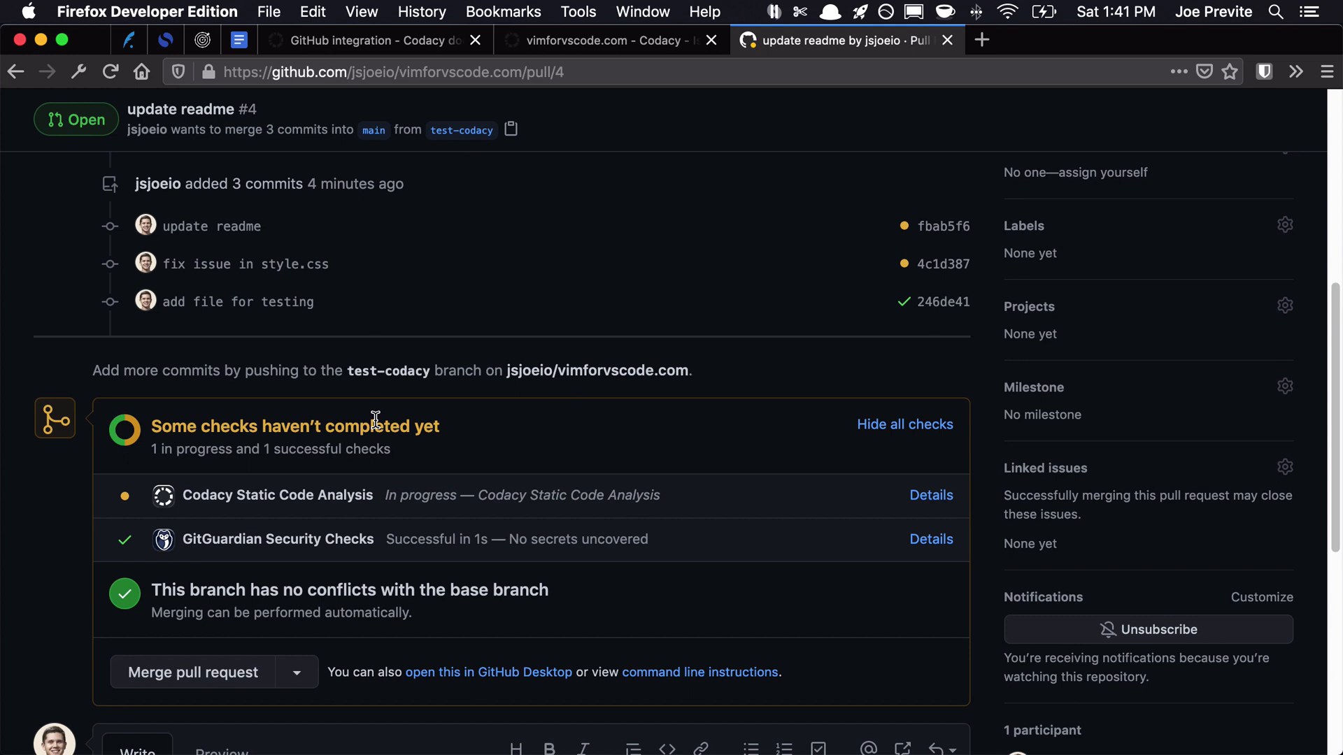
Check Codacy's analysis status for pull request #4 and view its changed files
left_click(930, 496)
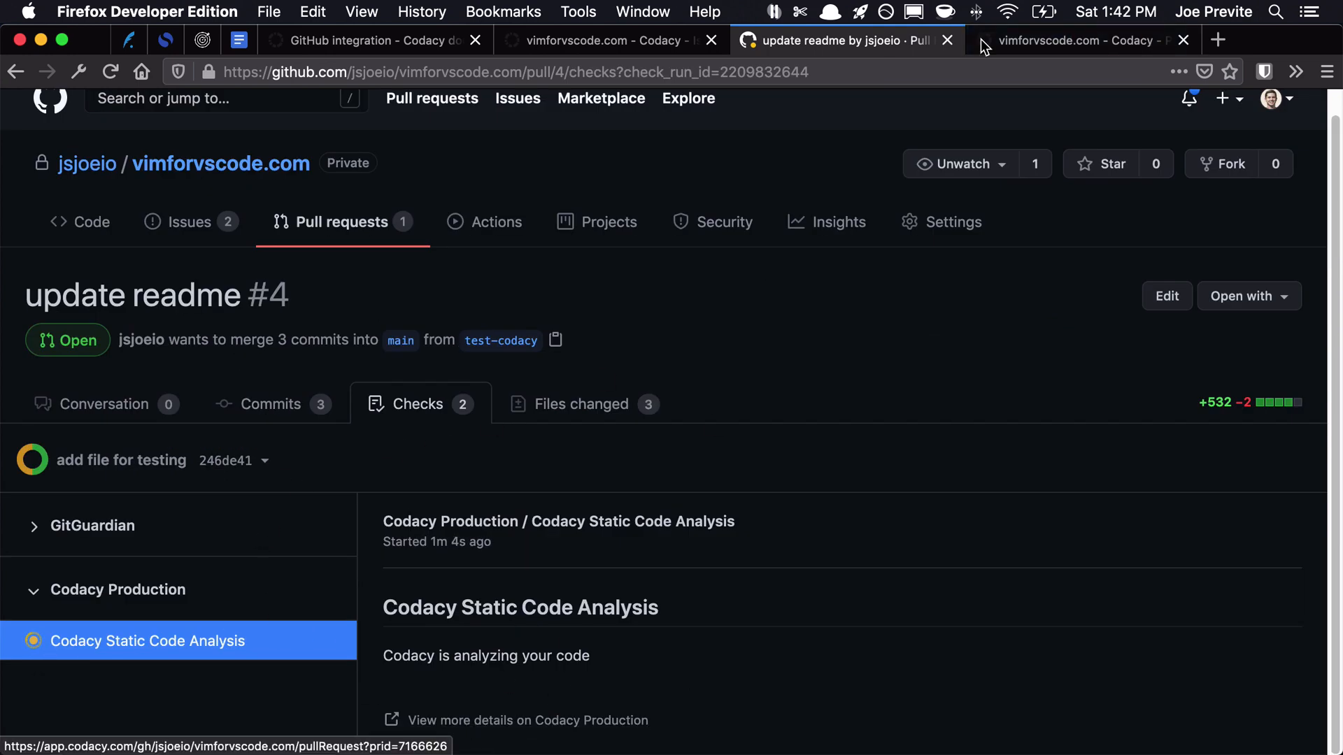
left_click(1079, 41)
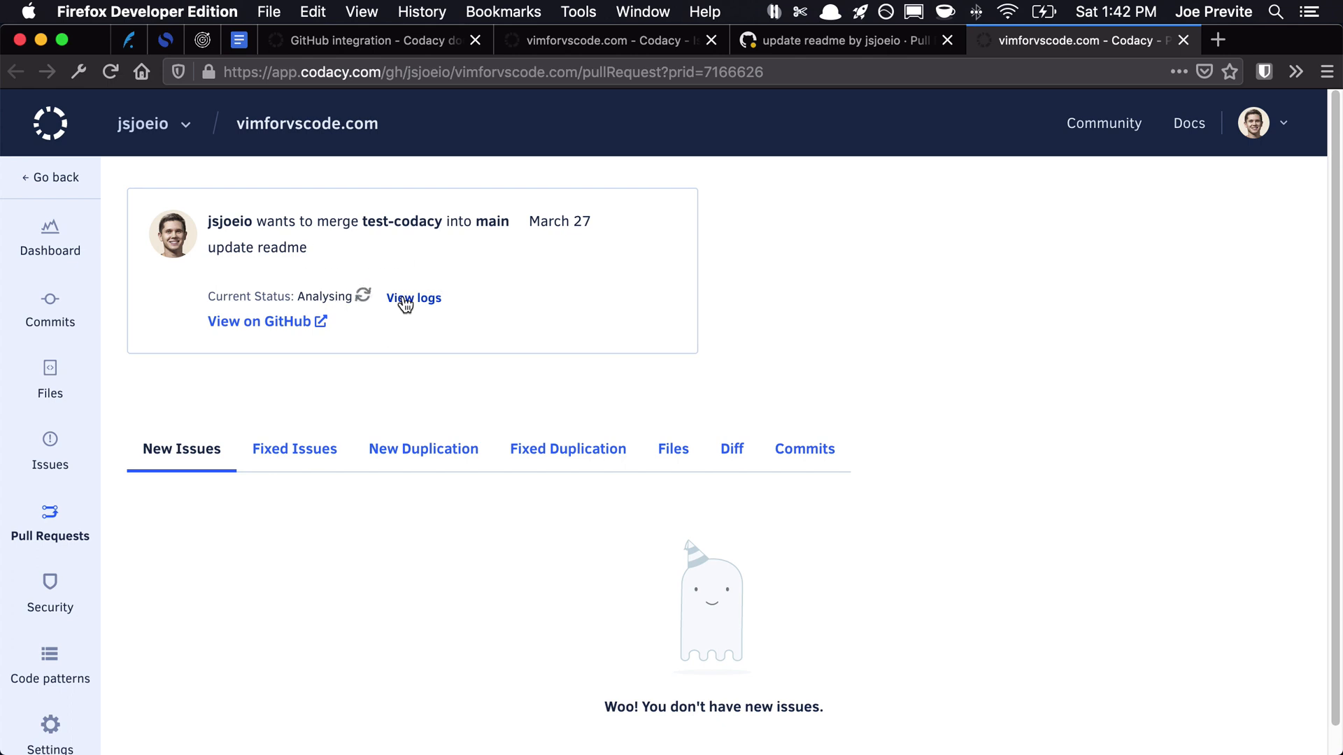
left_click(413, 298)
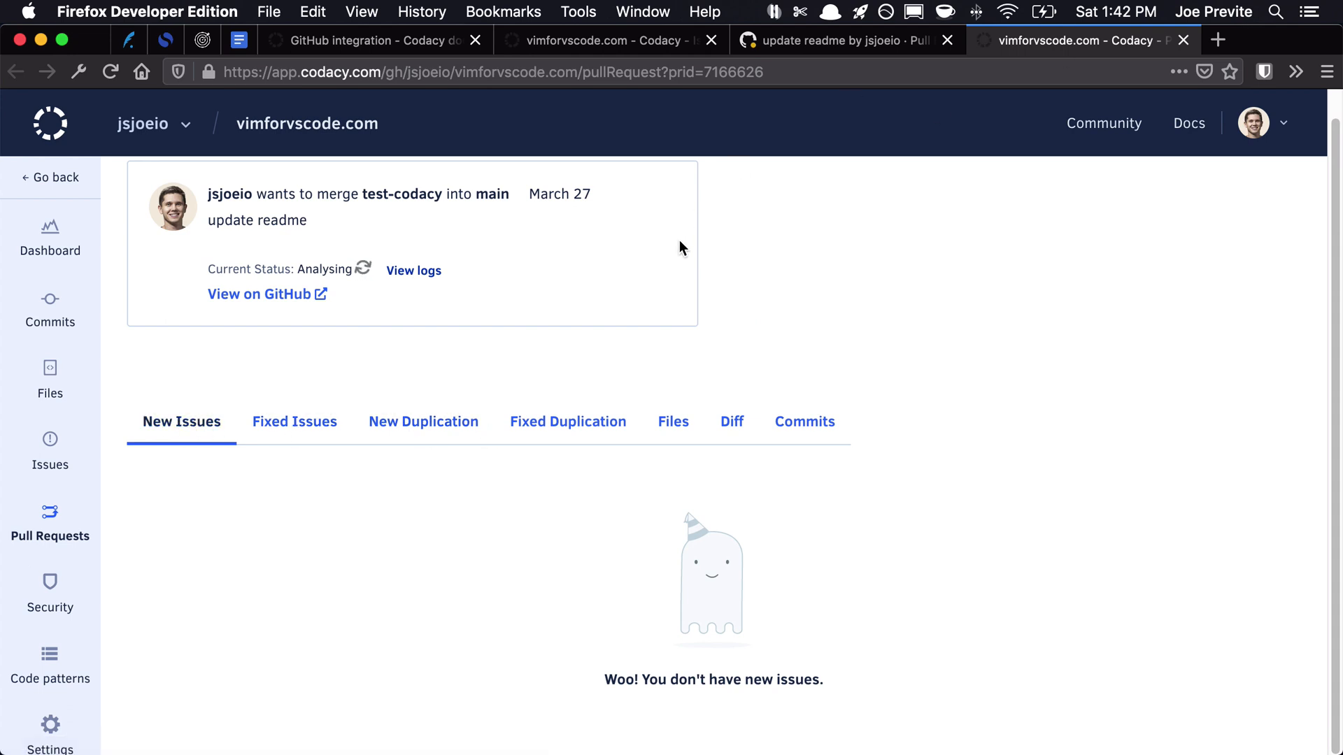
left_click(839, 40)
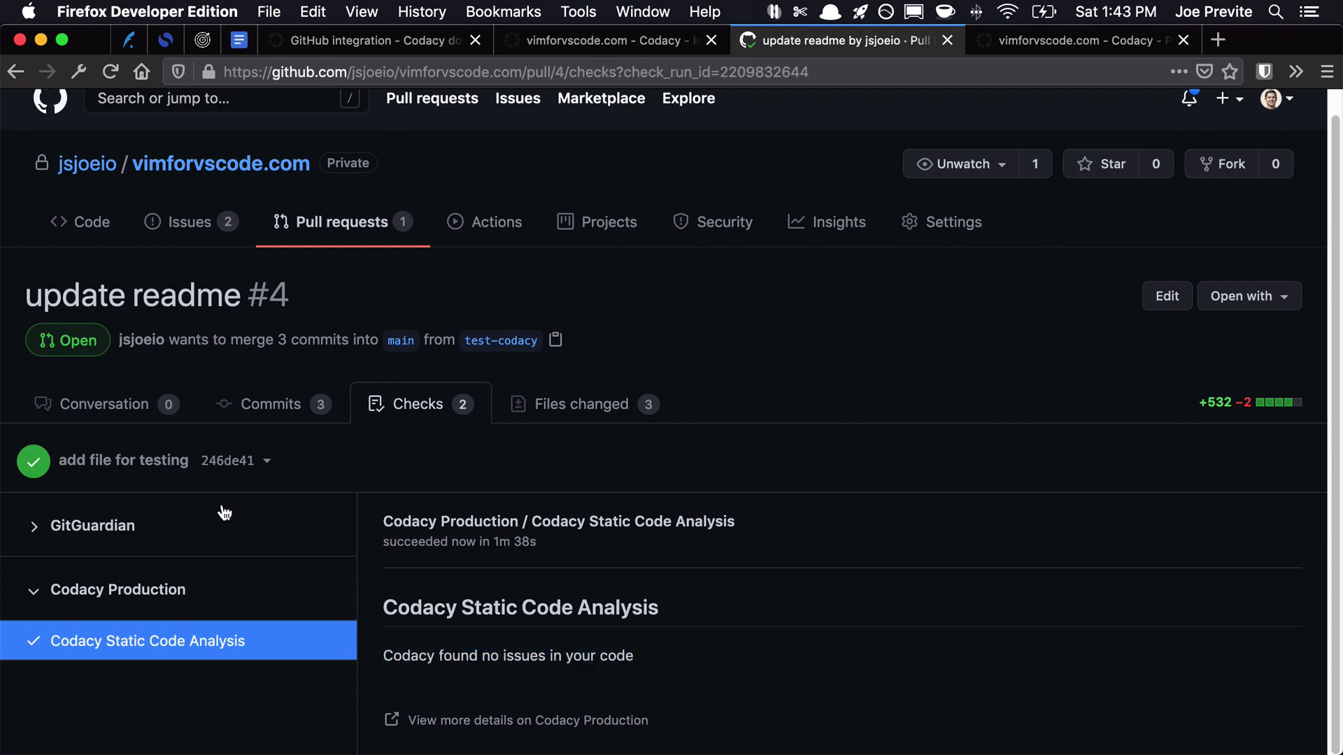
left_click(581, 403)
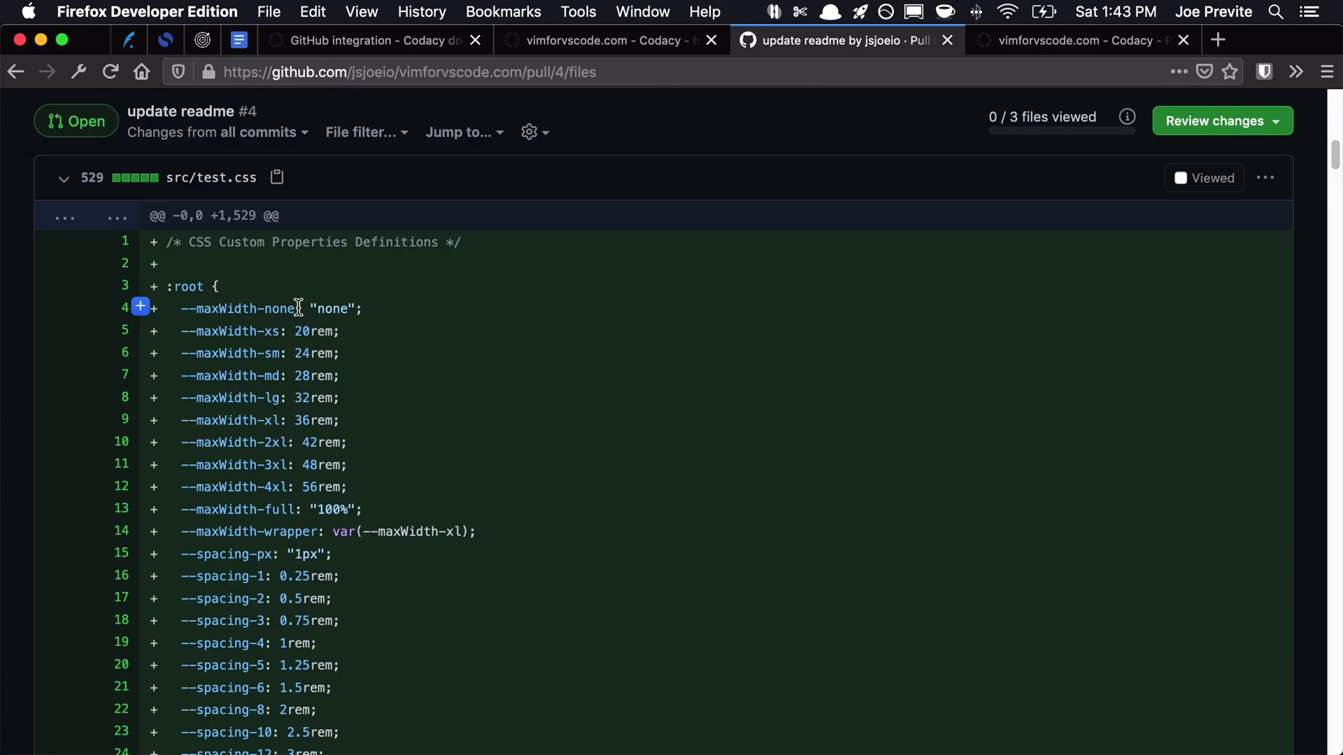
List the pull request's two fixed src/style.css issues in Codacy, returning to GitHub's changed files
left_click(599, 41)
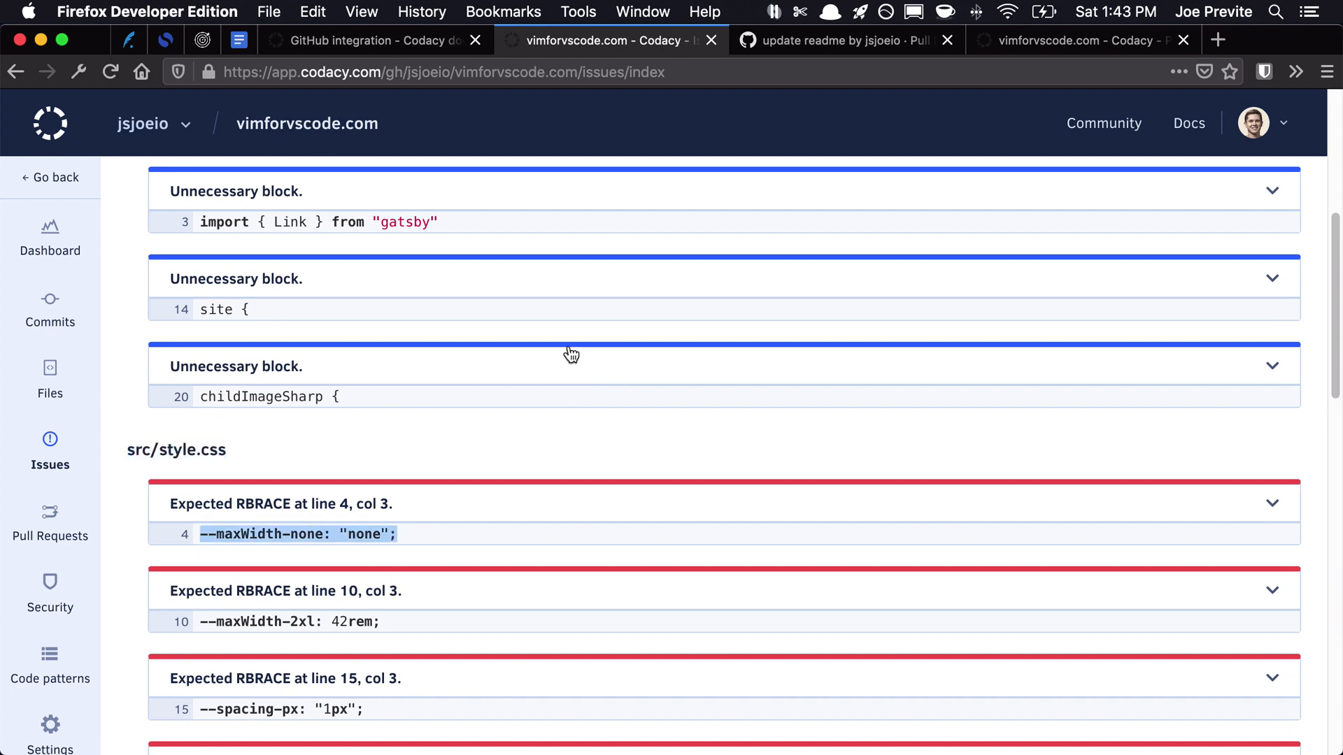
mouse_move(220, 514)
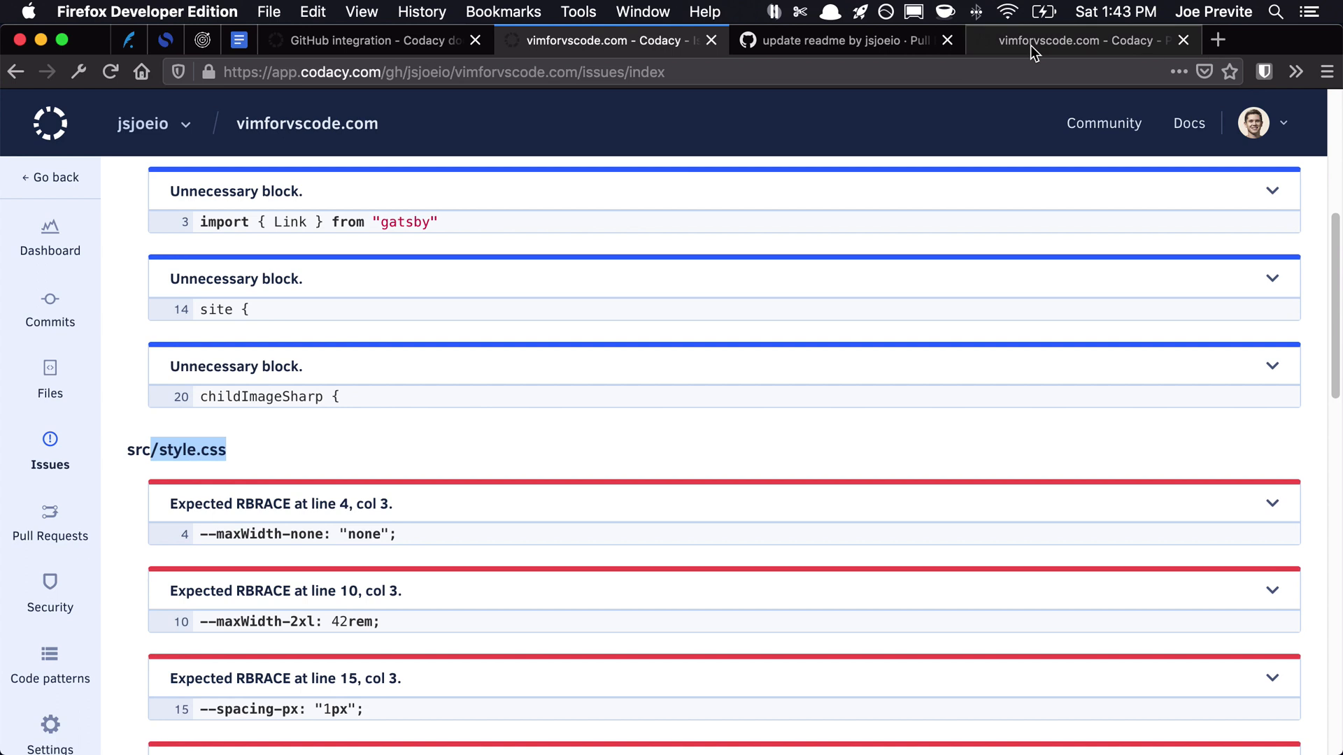
left_click(1071, 41)
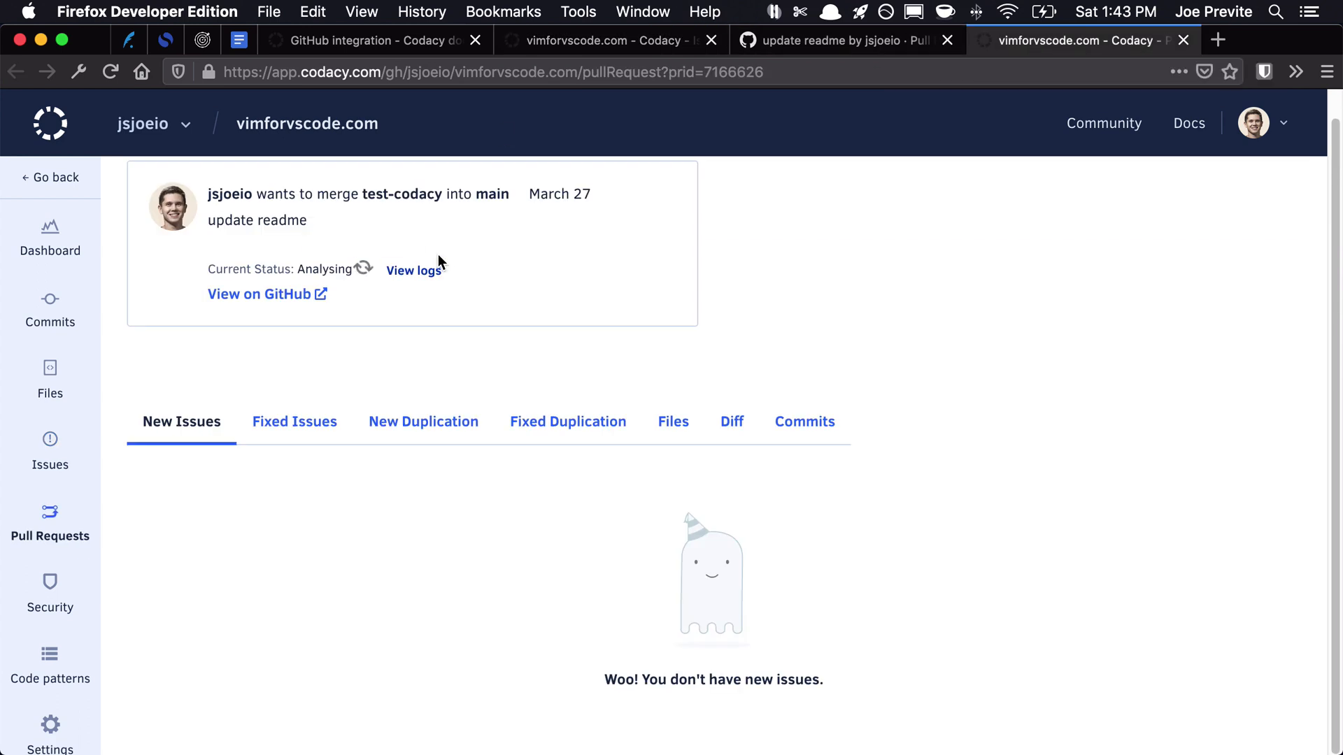
left_click(414, 271)
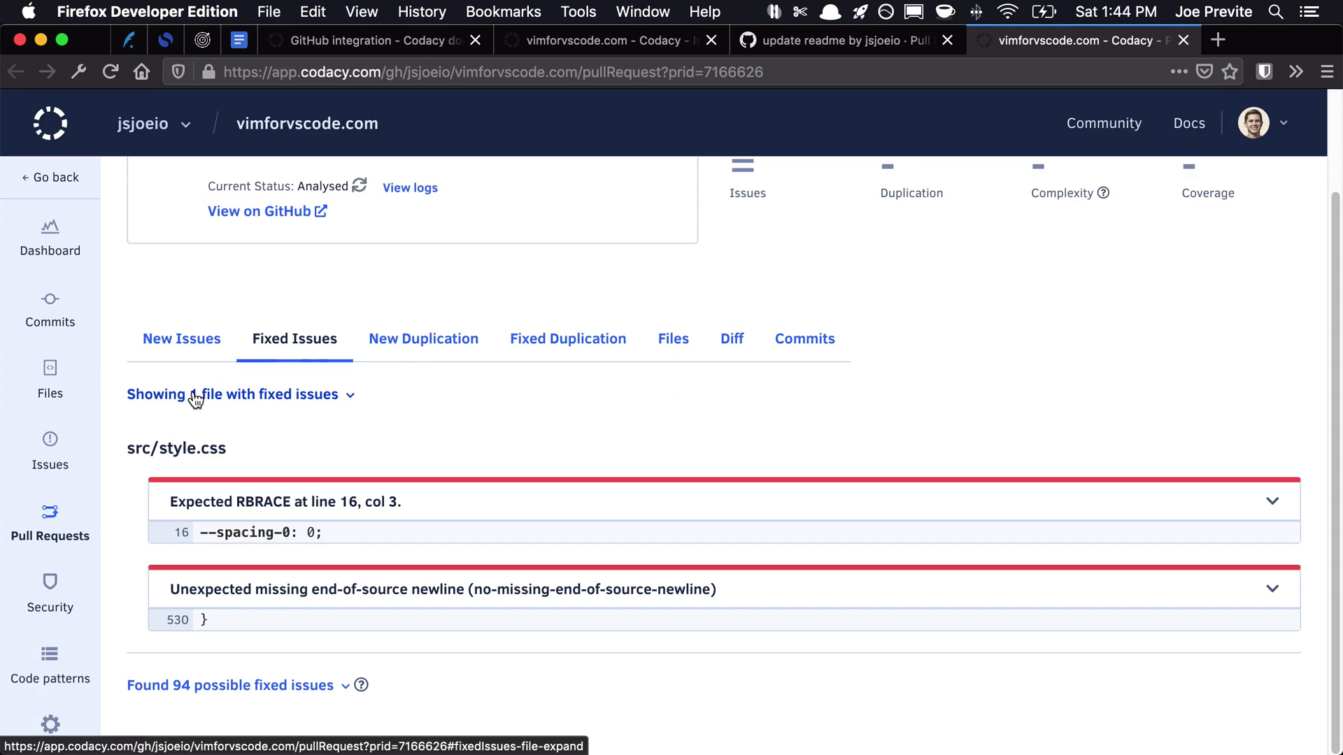
left_click(813, 40)
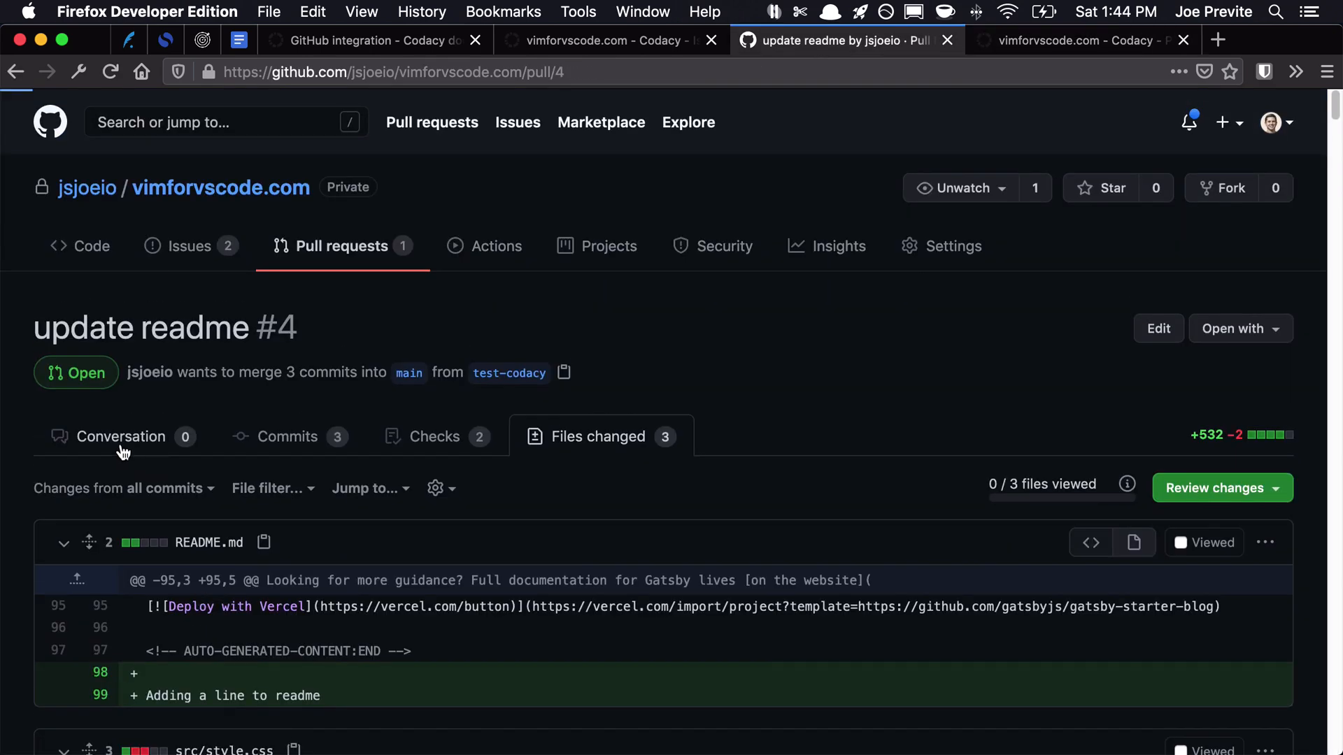
Reread the docs note that ESLint is the only tool suggesting fixes, then return to Current Issues
left_click(373, 41)
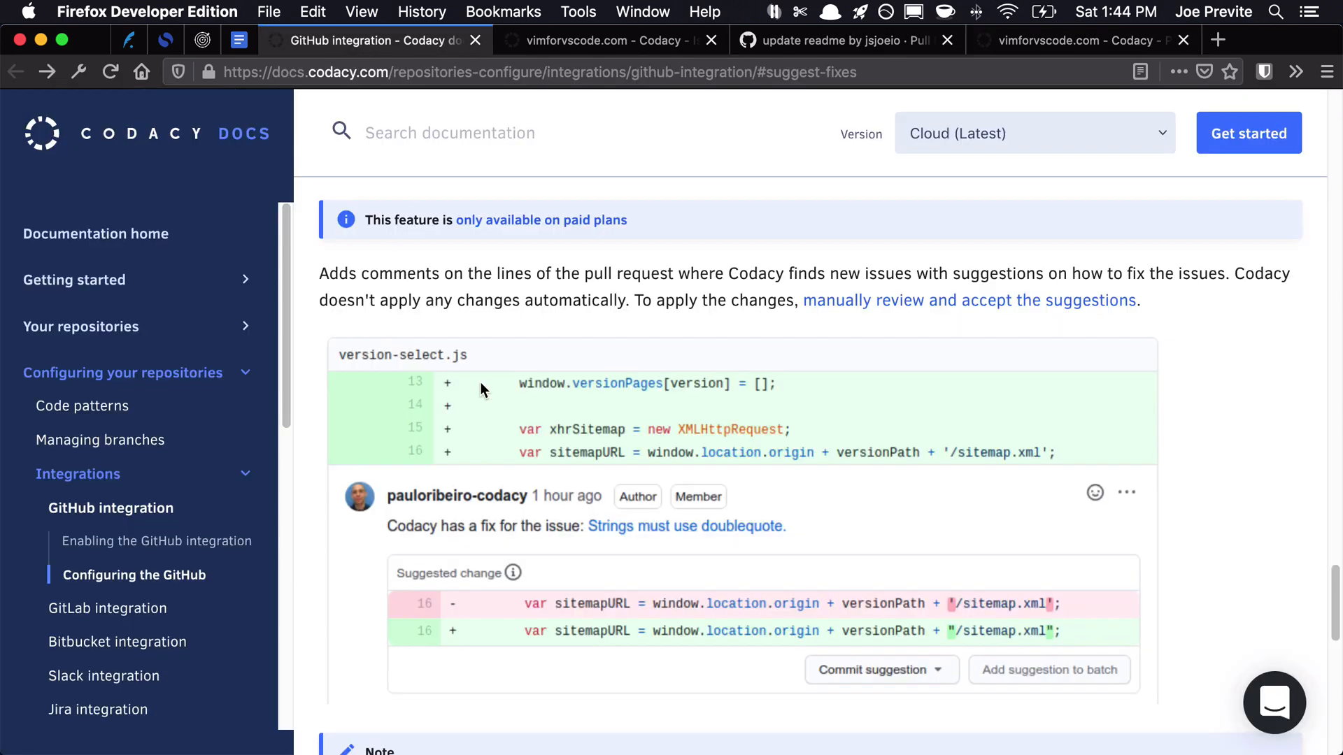
scroll("down", 3)
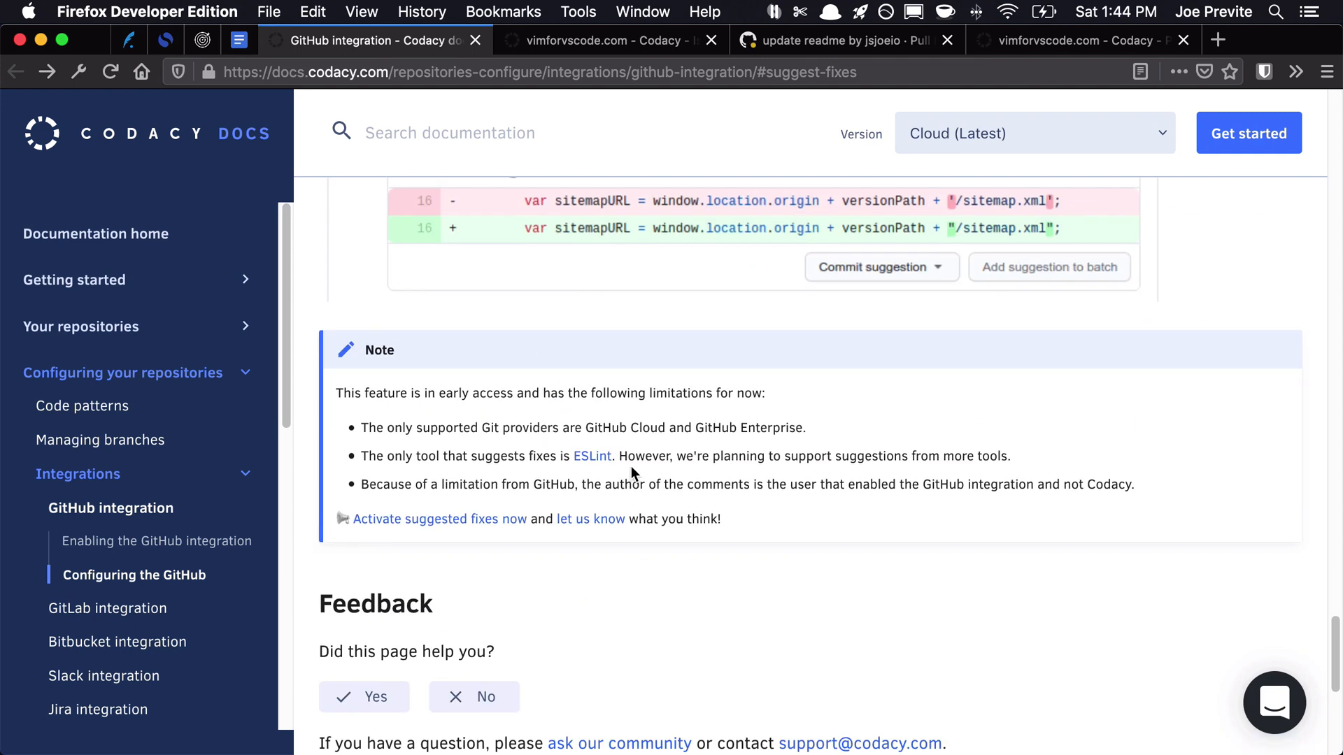
mouse_move(380, 457)
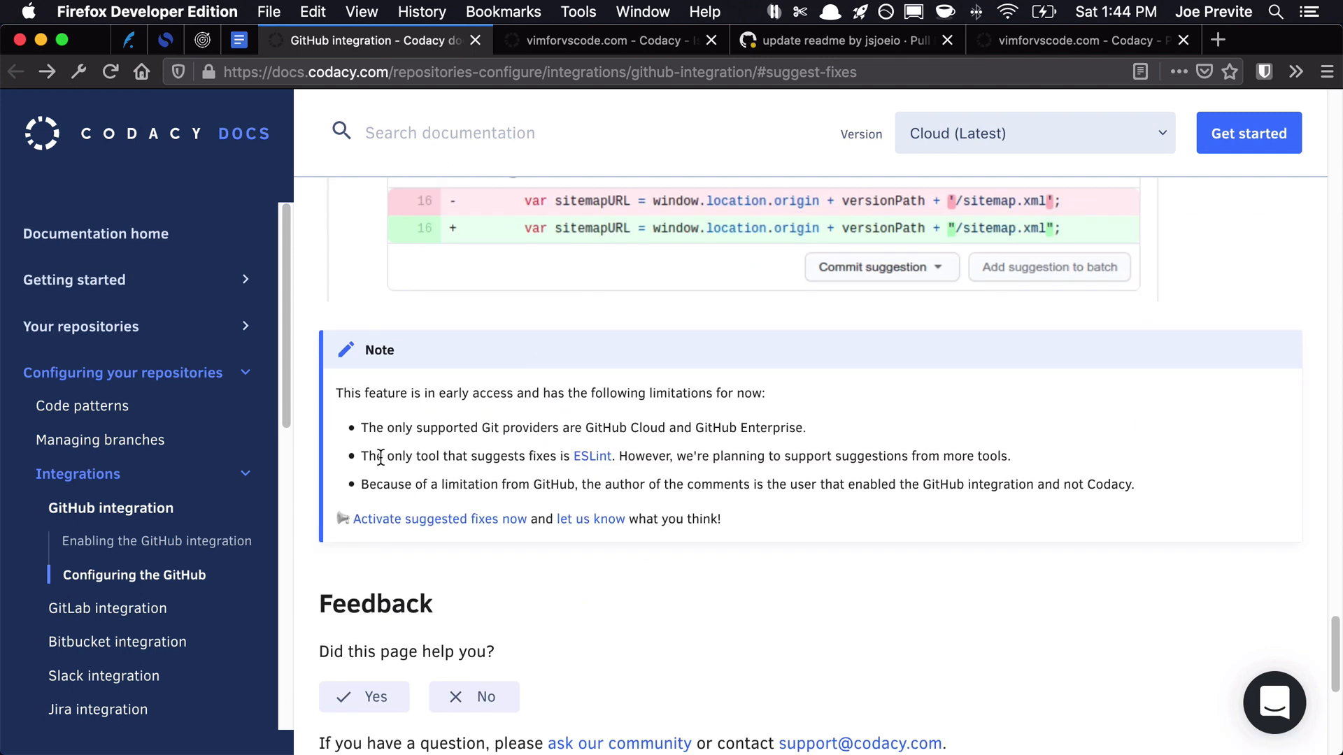
left_click_drag(387, 456, 611, 455)
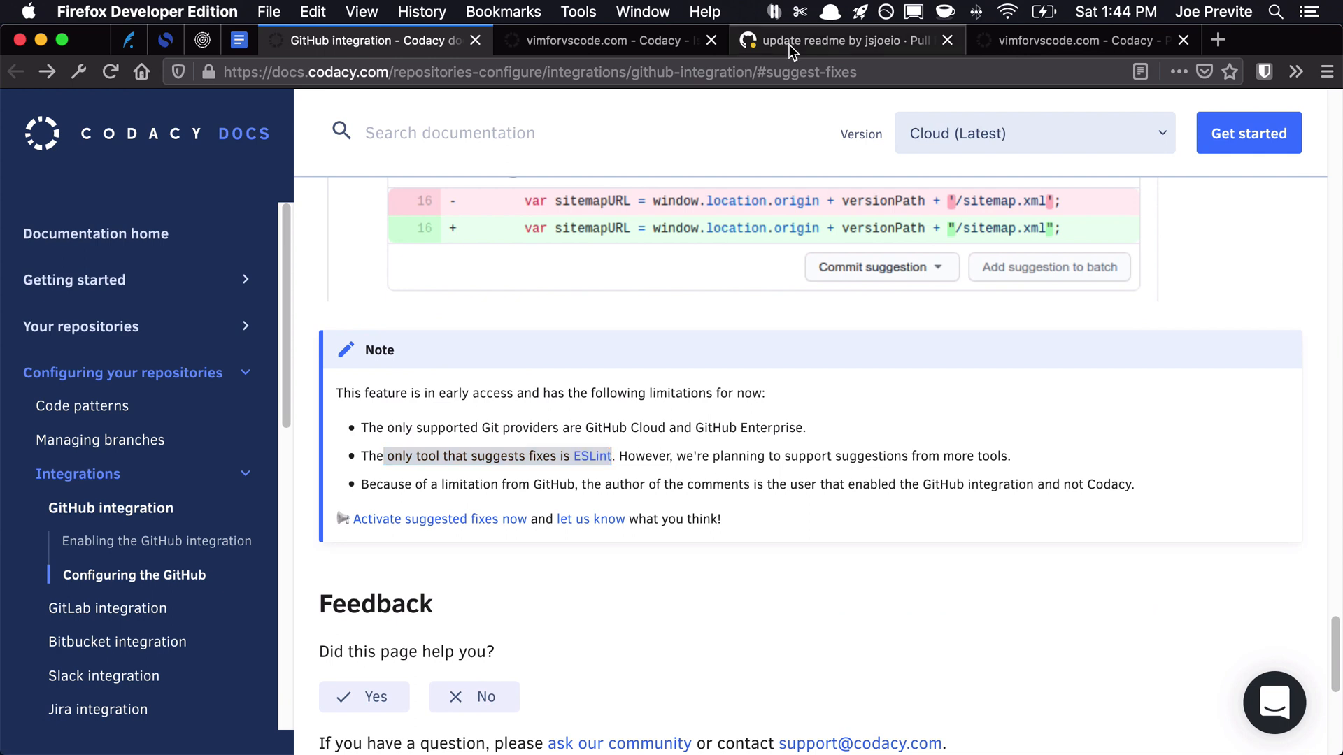
left_click(599, 40)
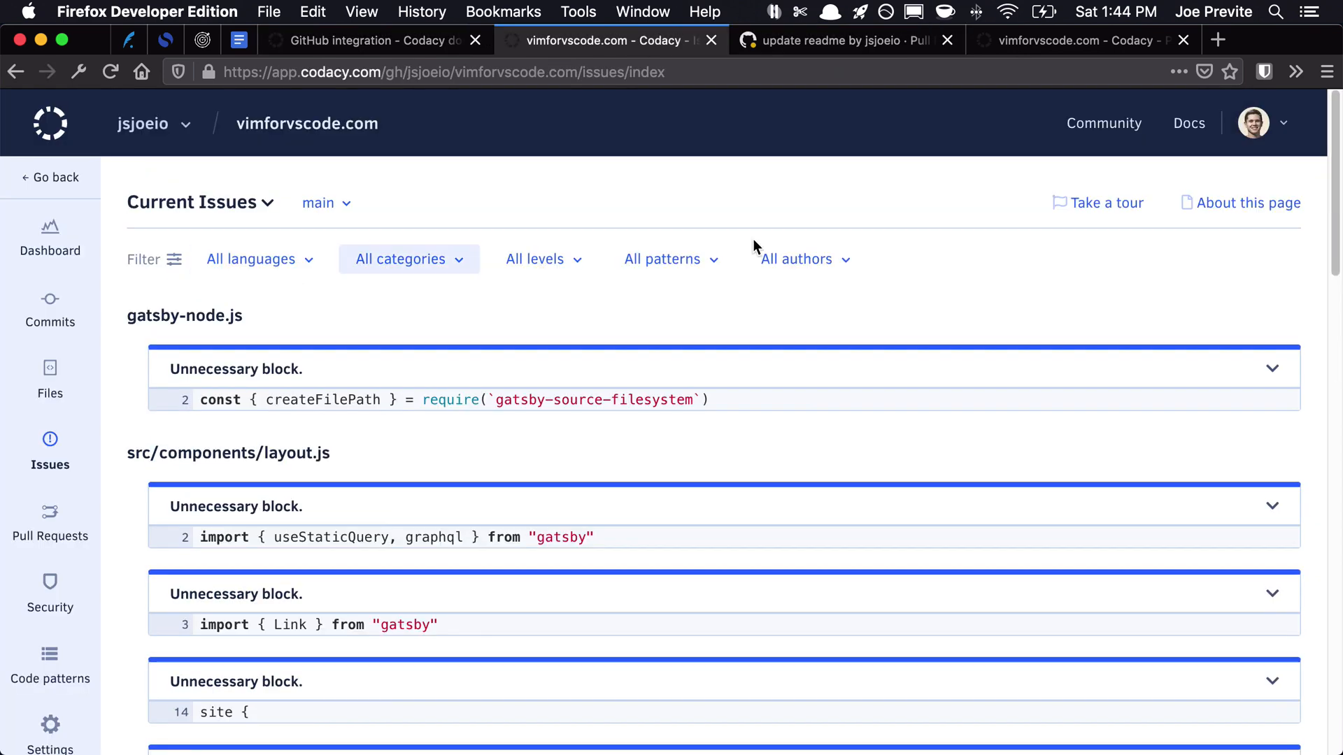
Filter the current issues to Javascript and go back to the suggested-fixes docs
left_click(251, 259)
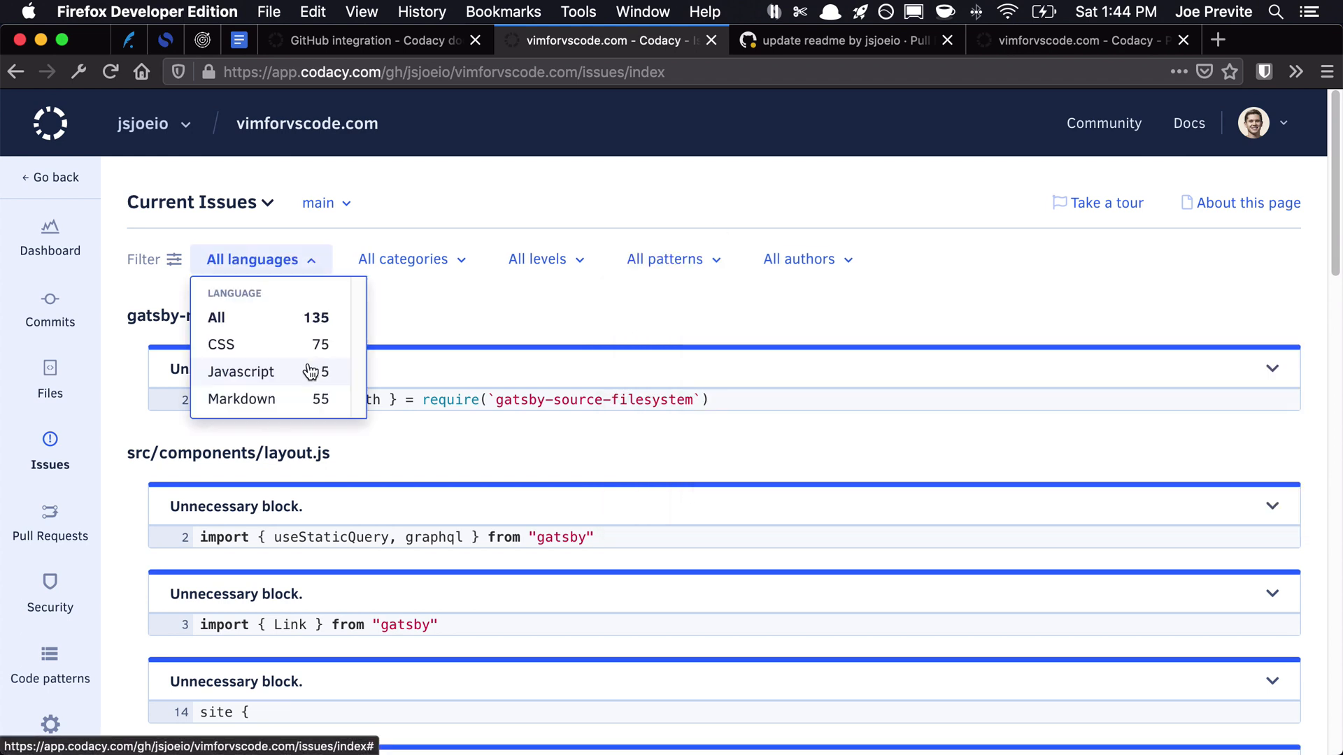
left_click(240, 370)
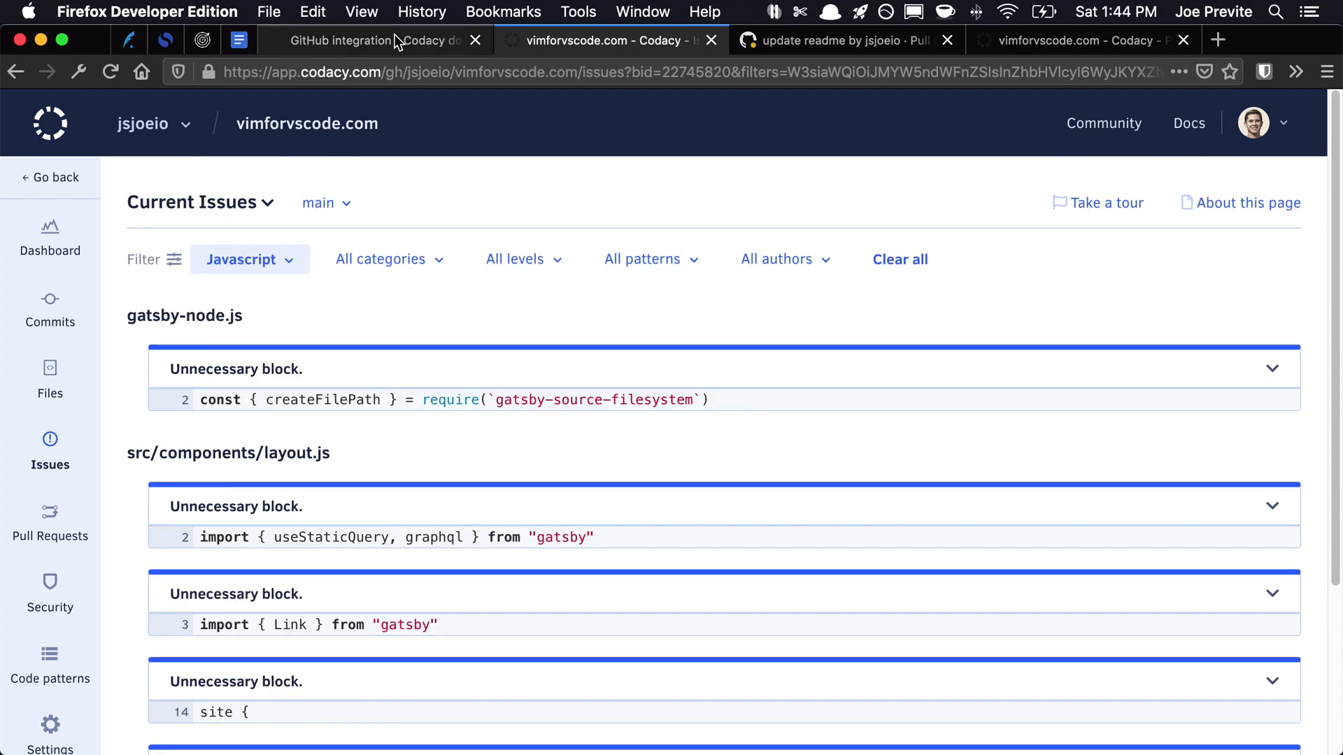
left_click(372, 41)
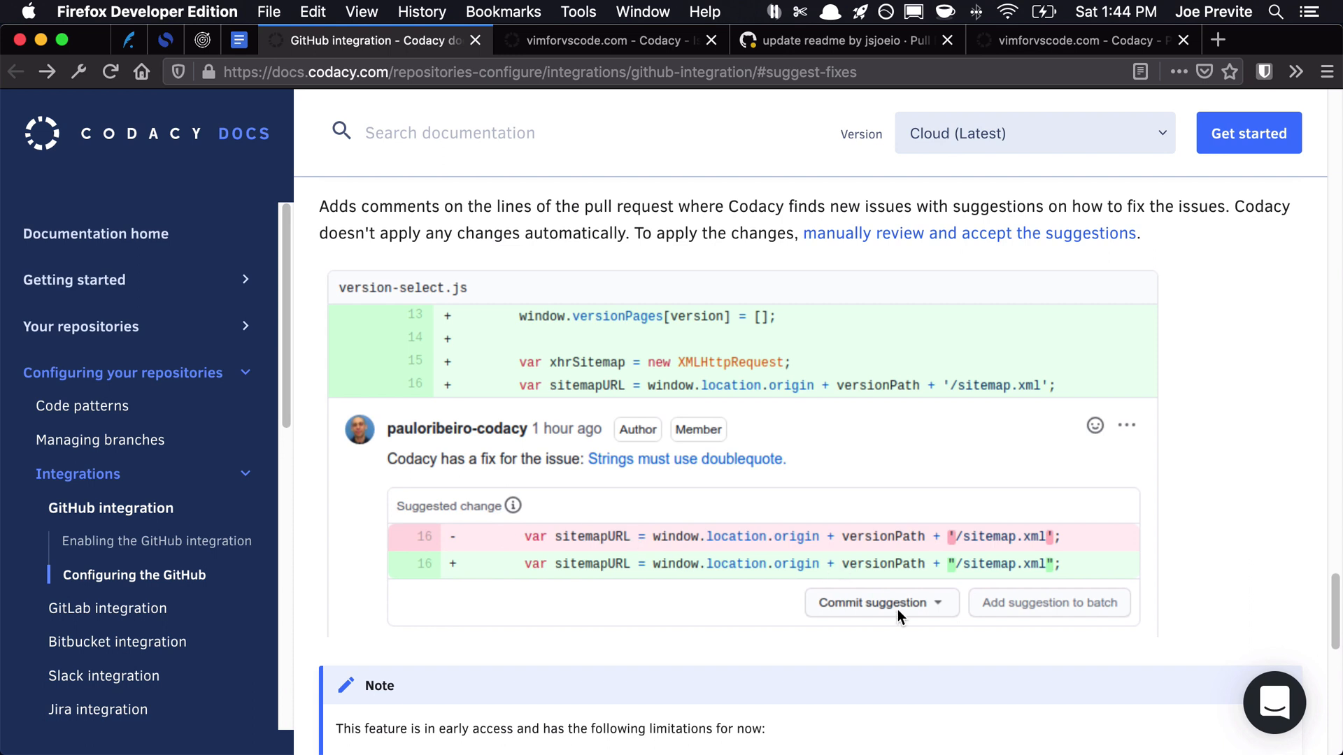
mouse_move(897, 621)
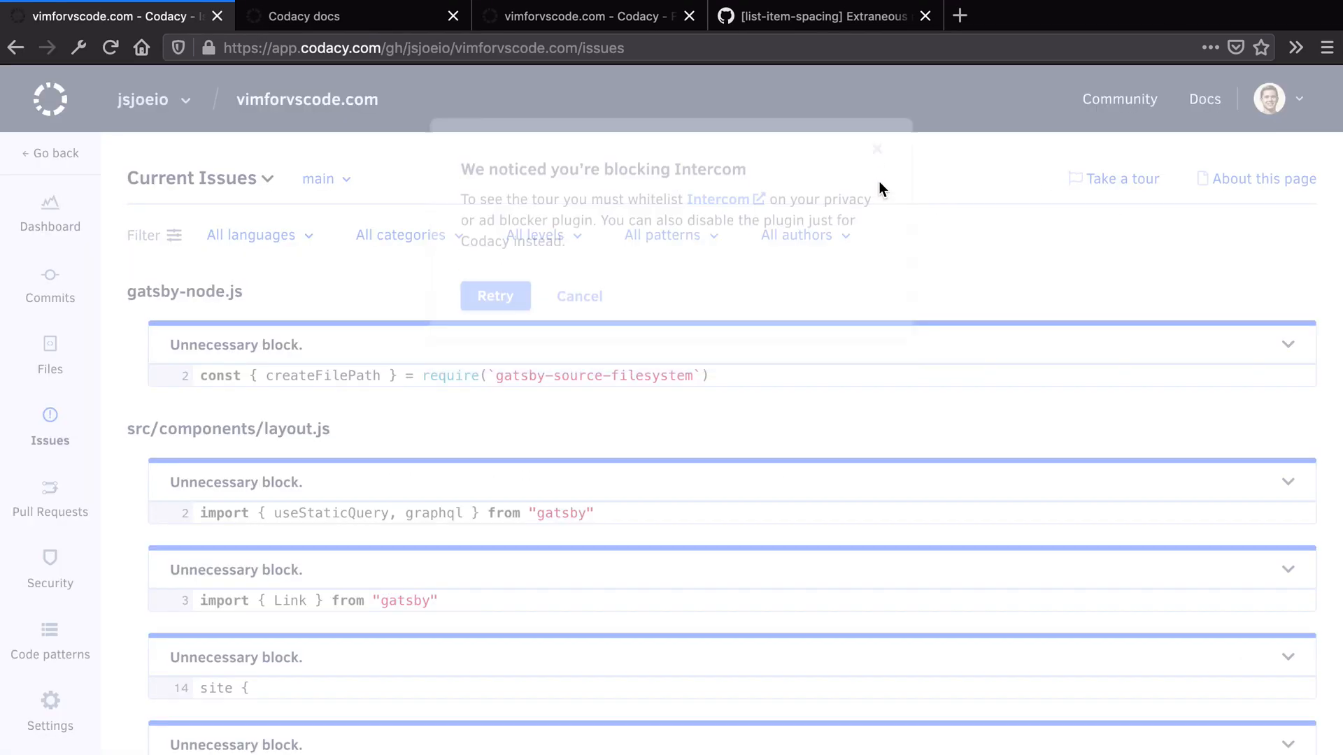
Dismiss the Intercom popup and show the vimforvscode.com dashboard with 51% issues
left_click(876, 149)
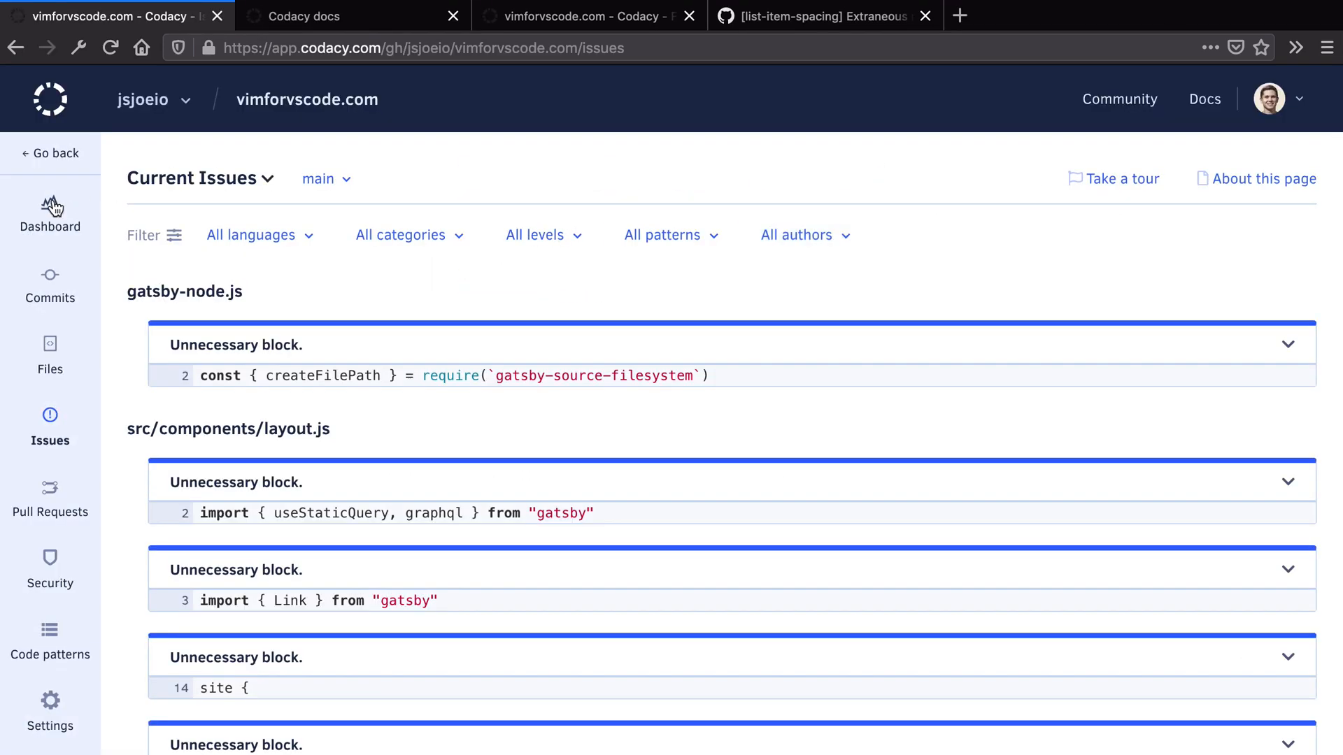
left_click(50, 221)
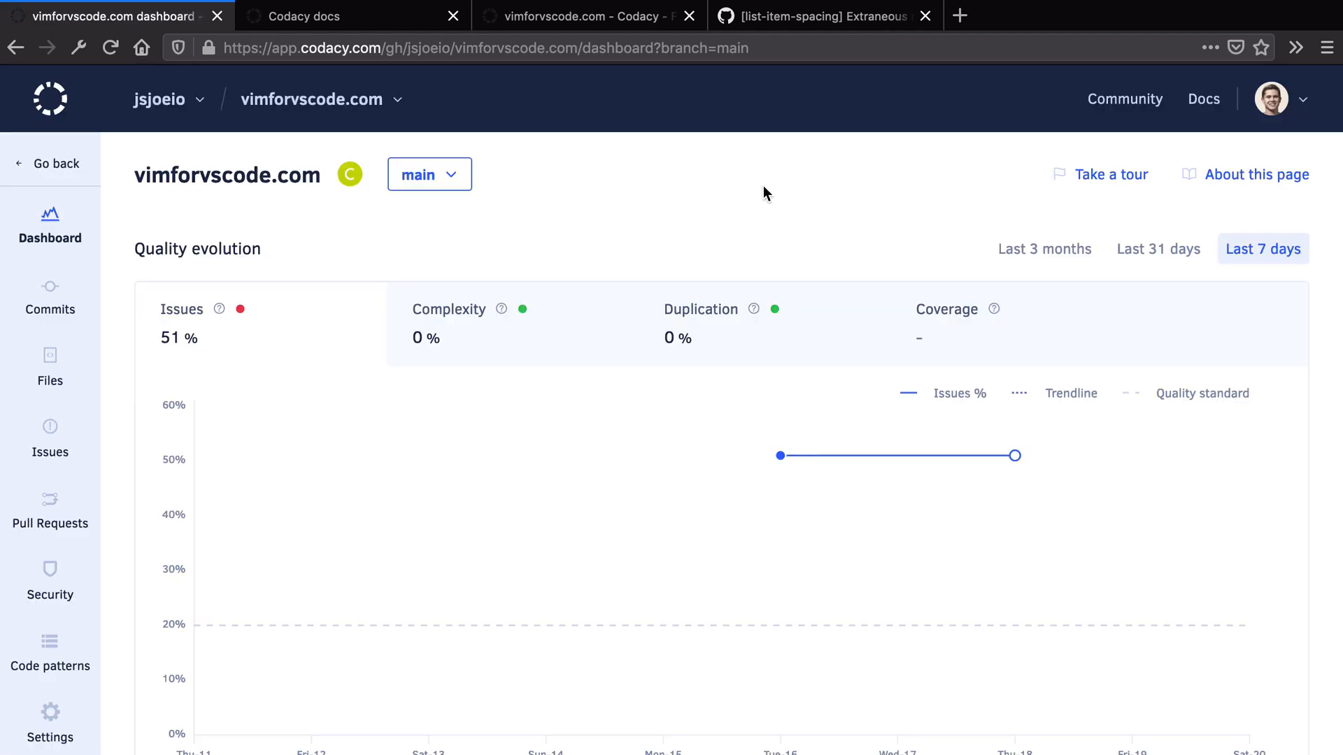